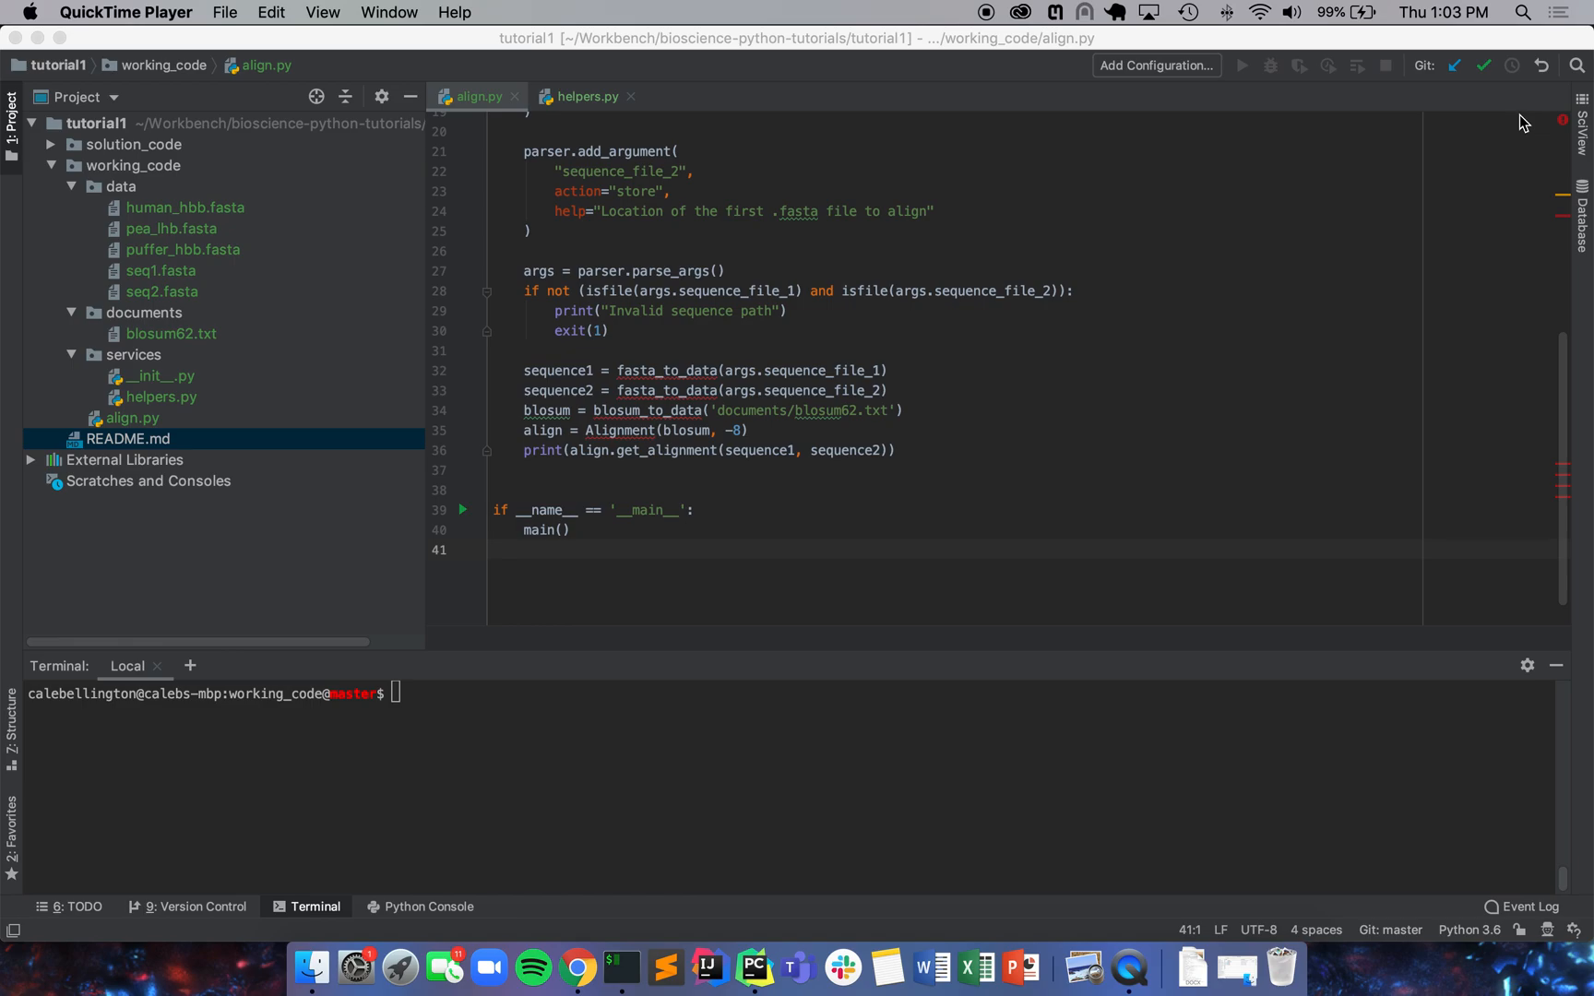
Step: Run python align.py on data/human_hbb.fasta and data/pea_lhb.fasta in the terminal
left_click(575, 762)
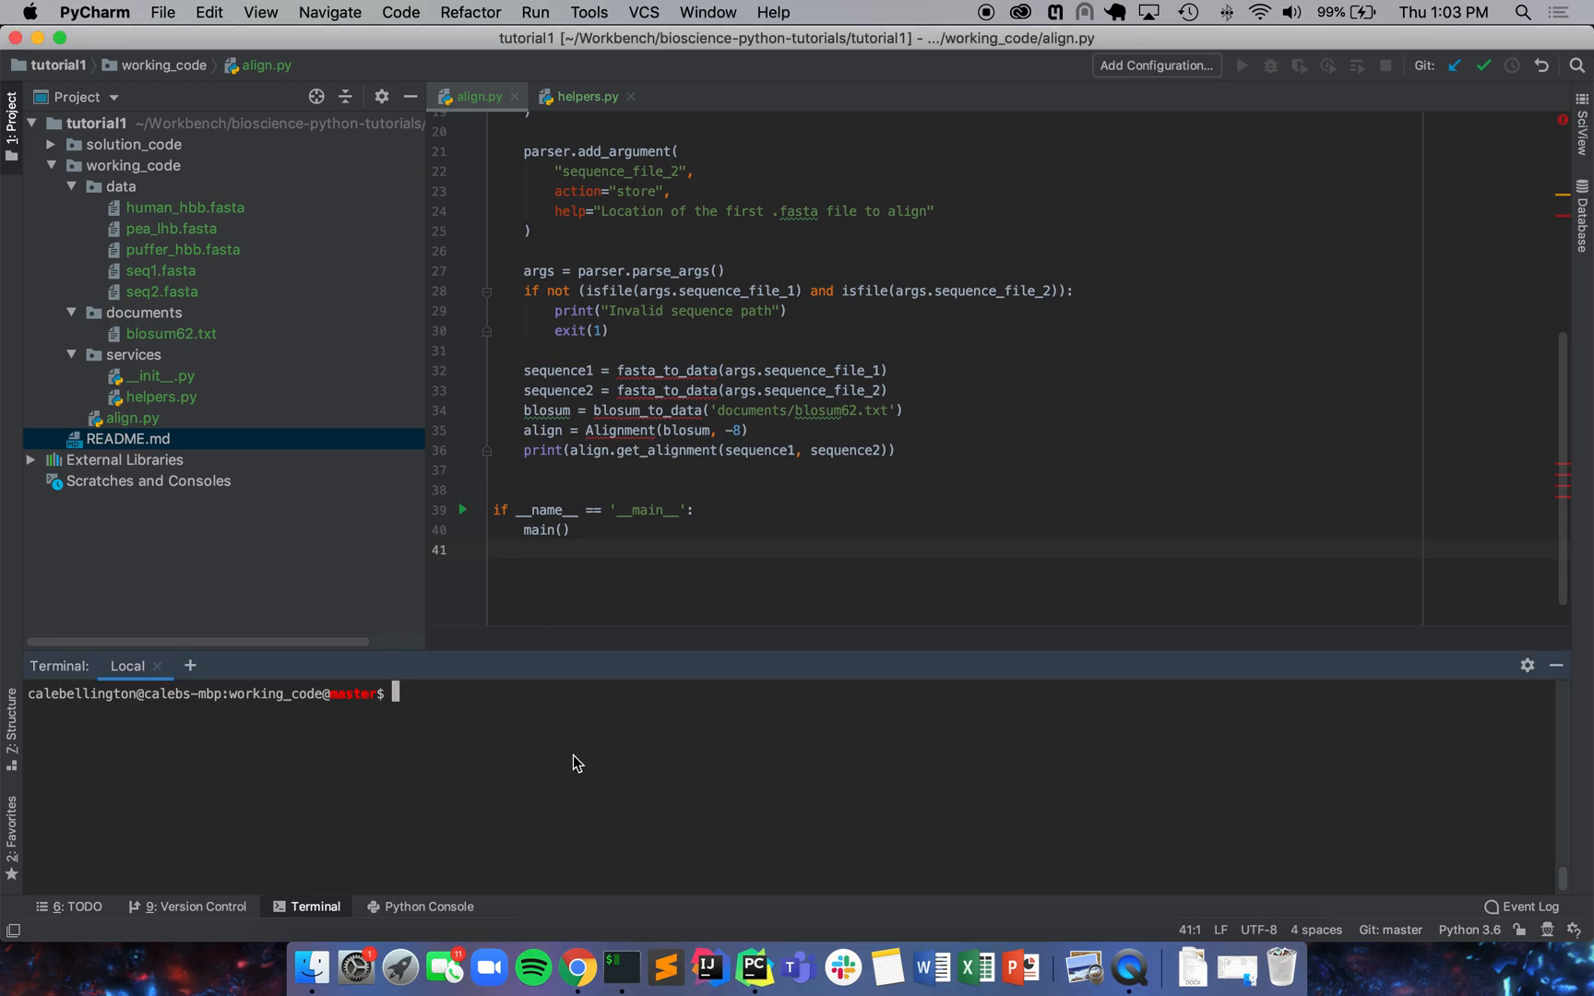
type("python align.py data/human_hbb.fasta data/pea_lhb.fasta")
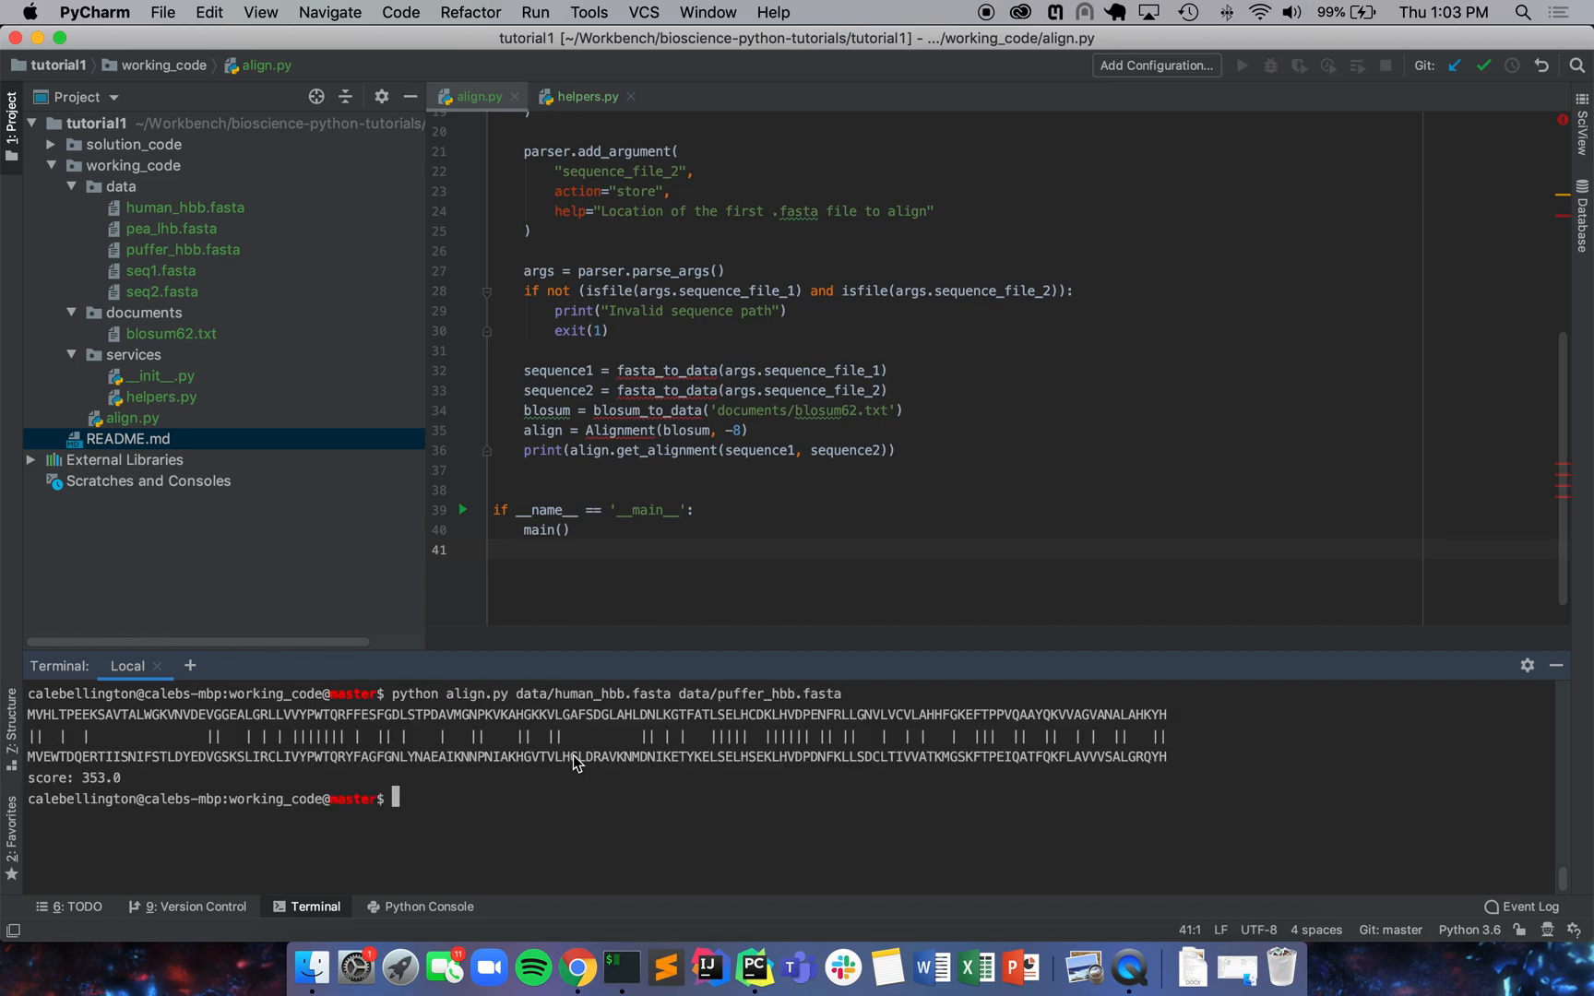
mouse_move(665, 847)
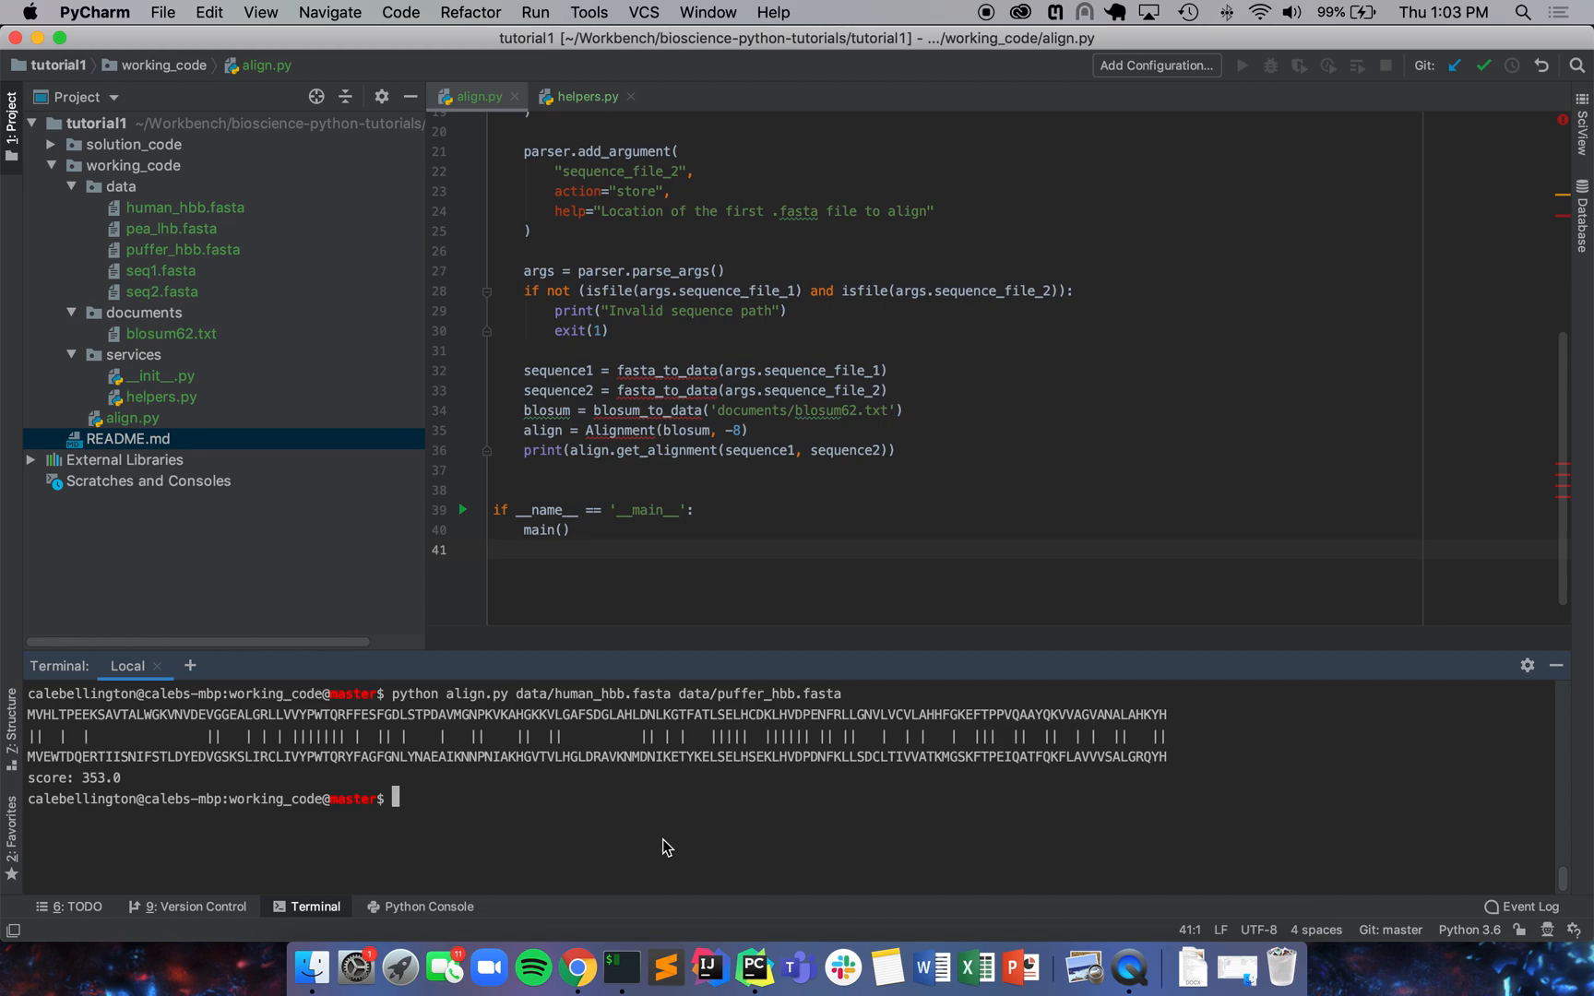
type("python align.py data/human_hbb.fasta data/pea_lhb.fasta")
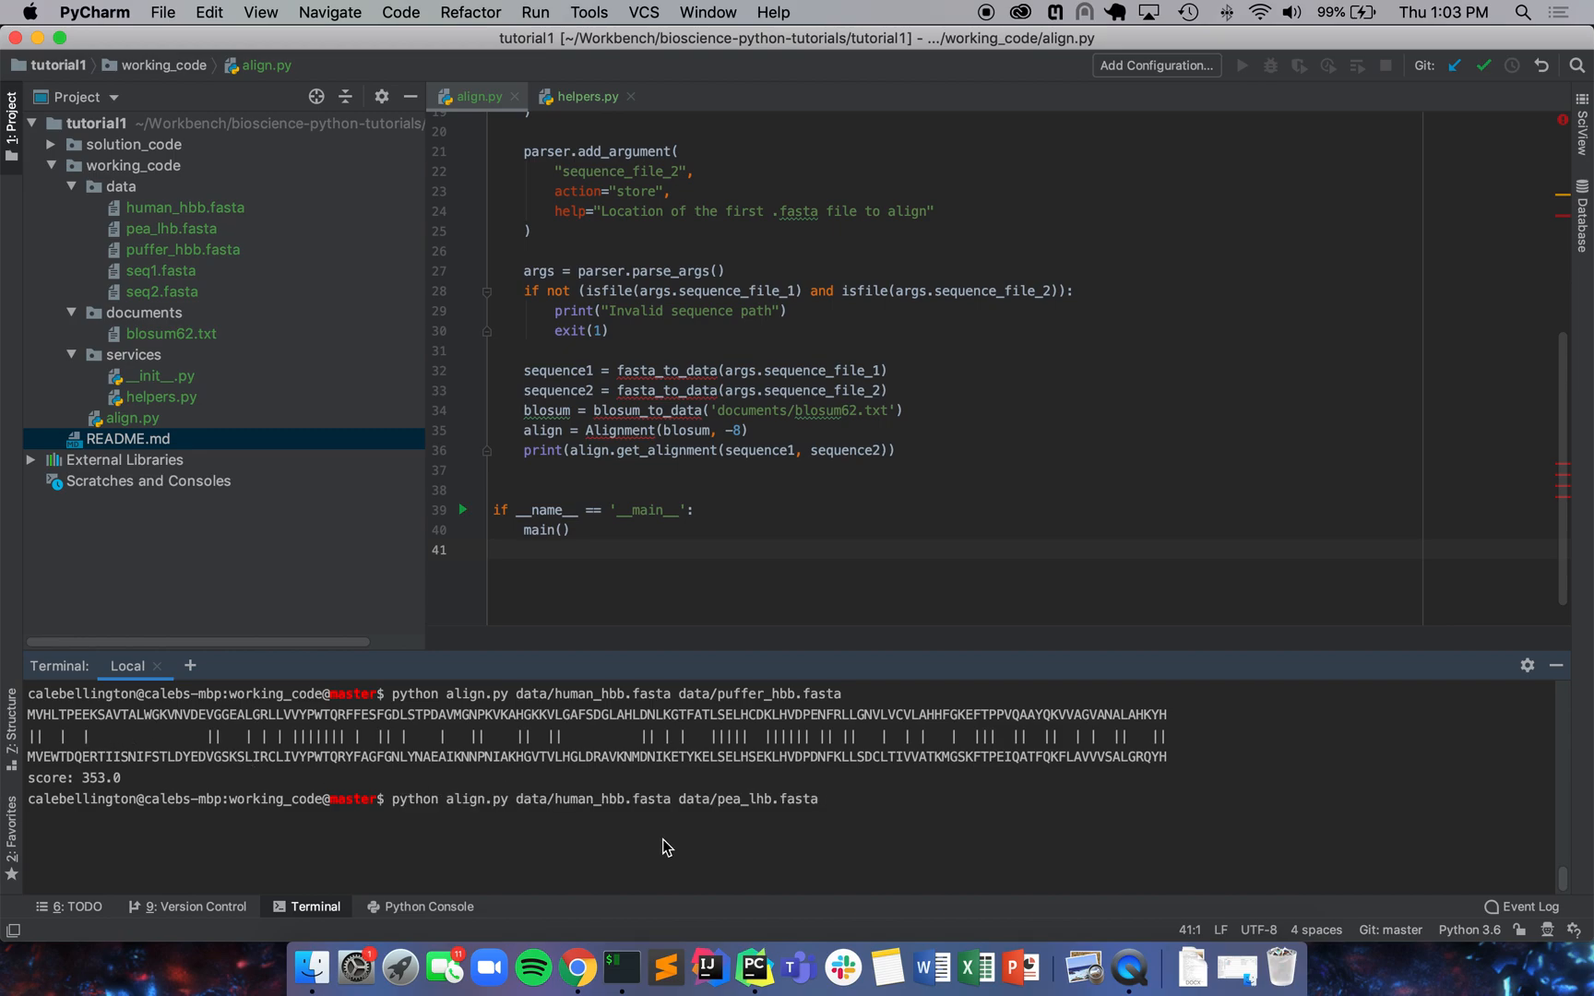
key("Enter")
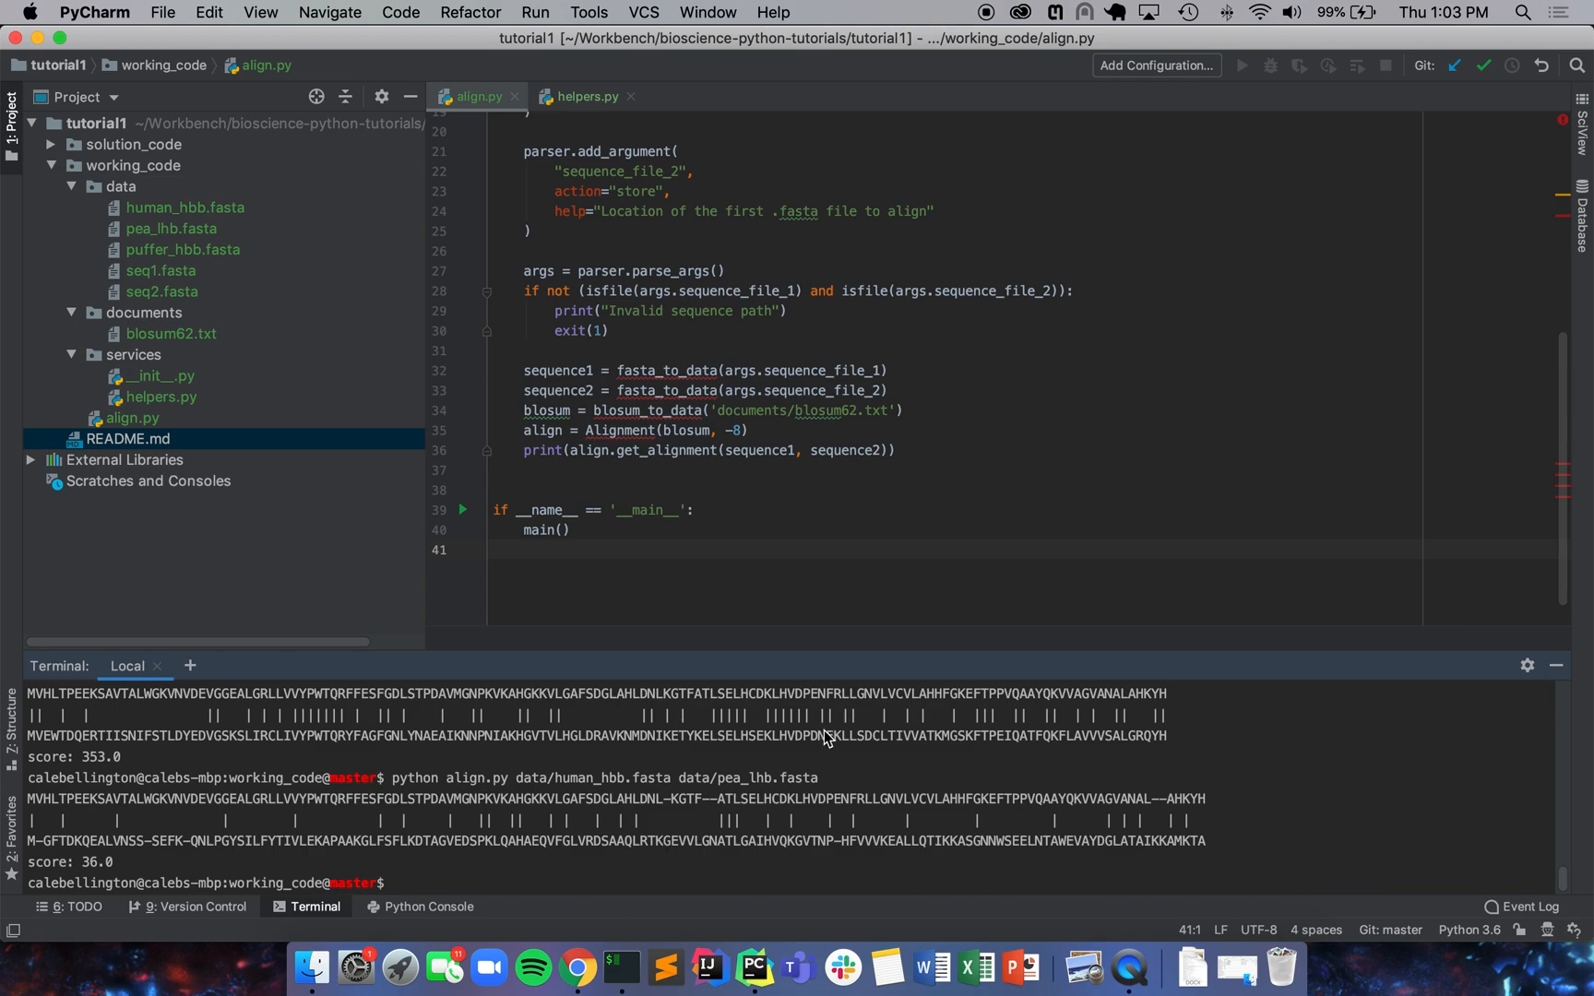
mouse_move(1032, 844)
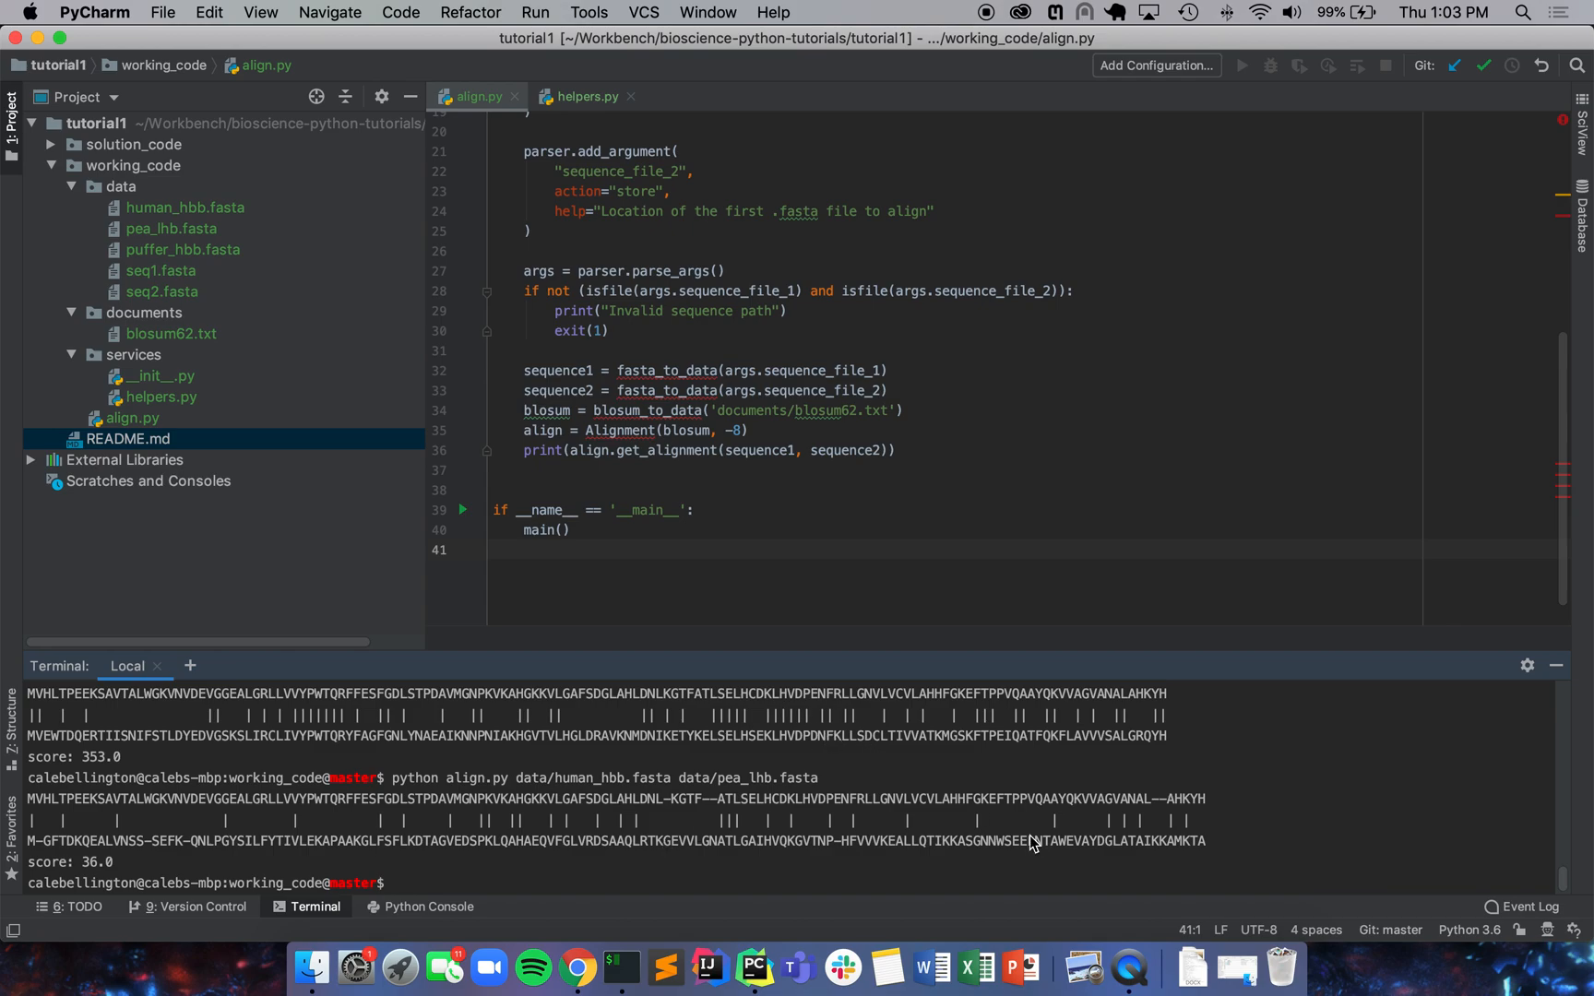
mouse_move(1035, 840)
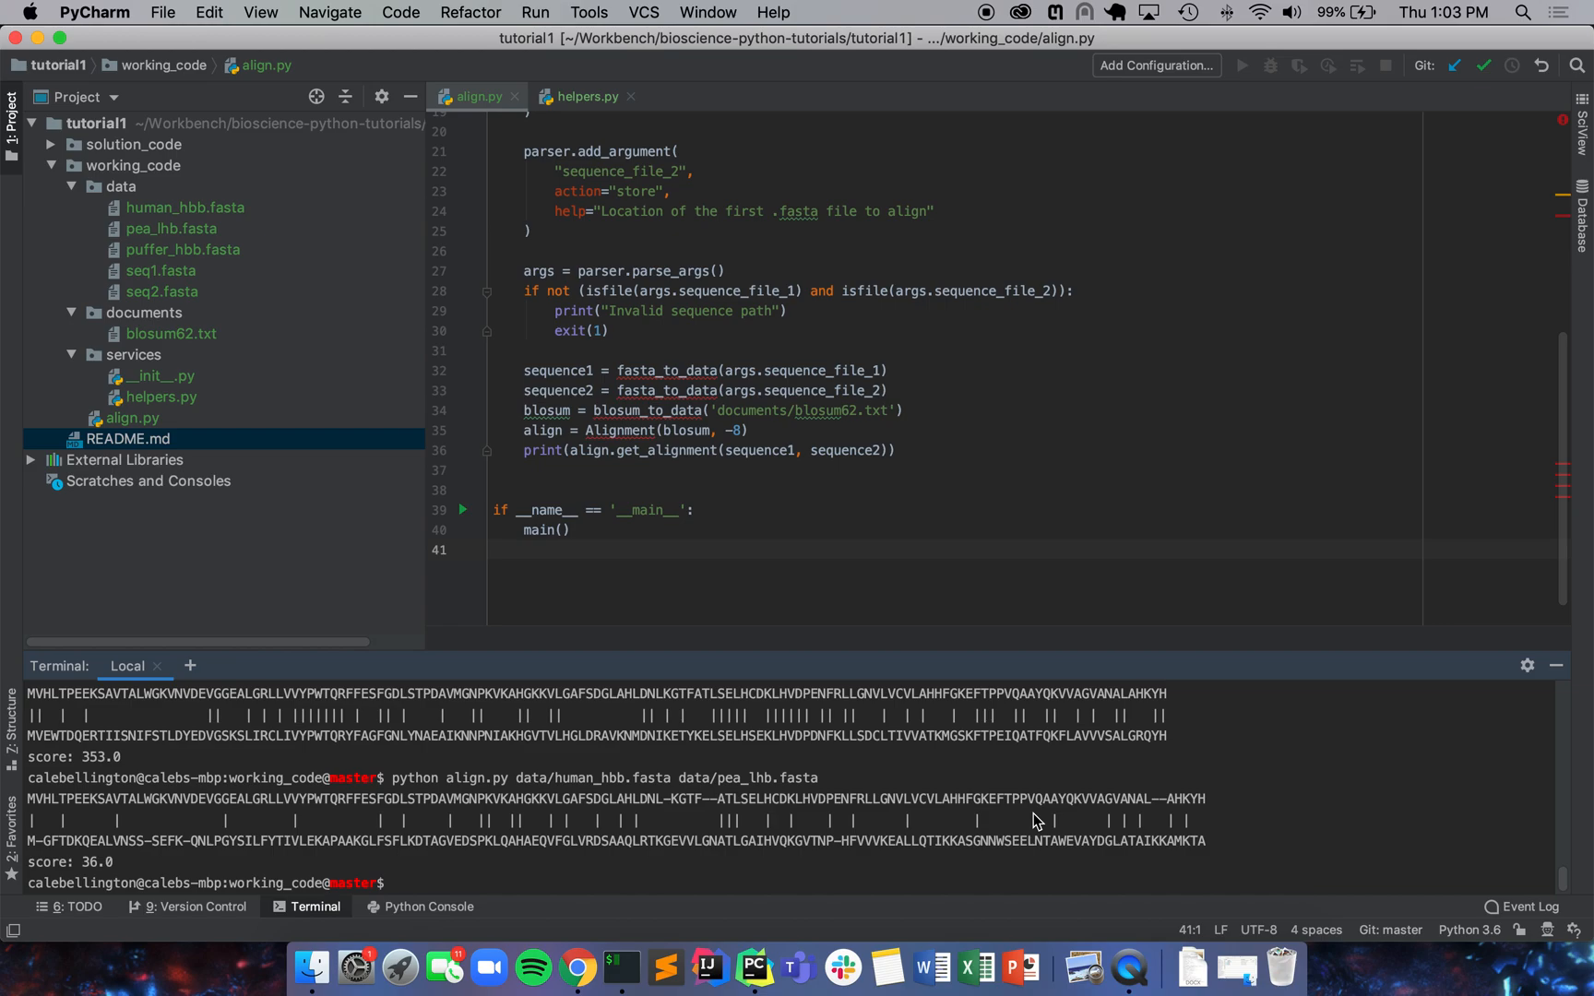
mouse_move(736, 814)
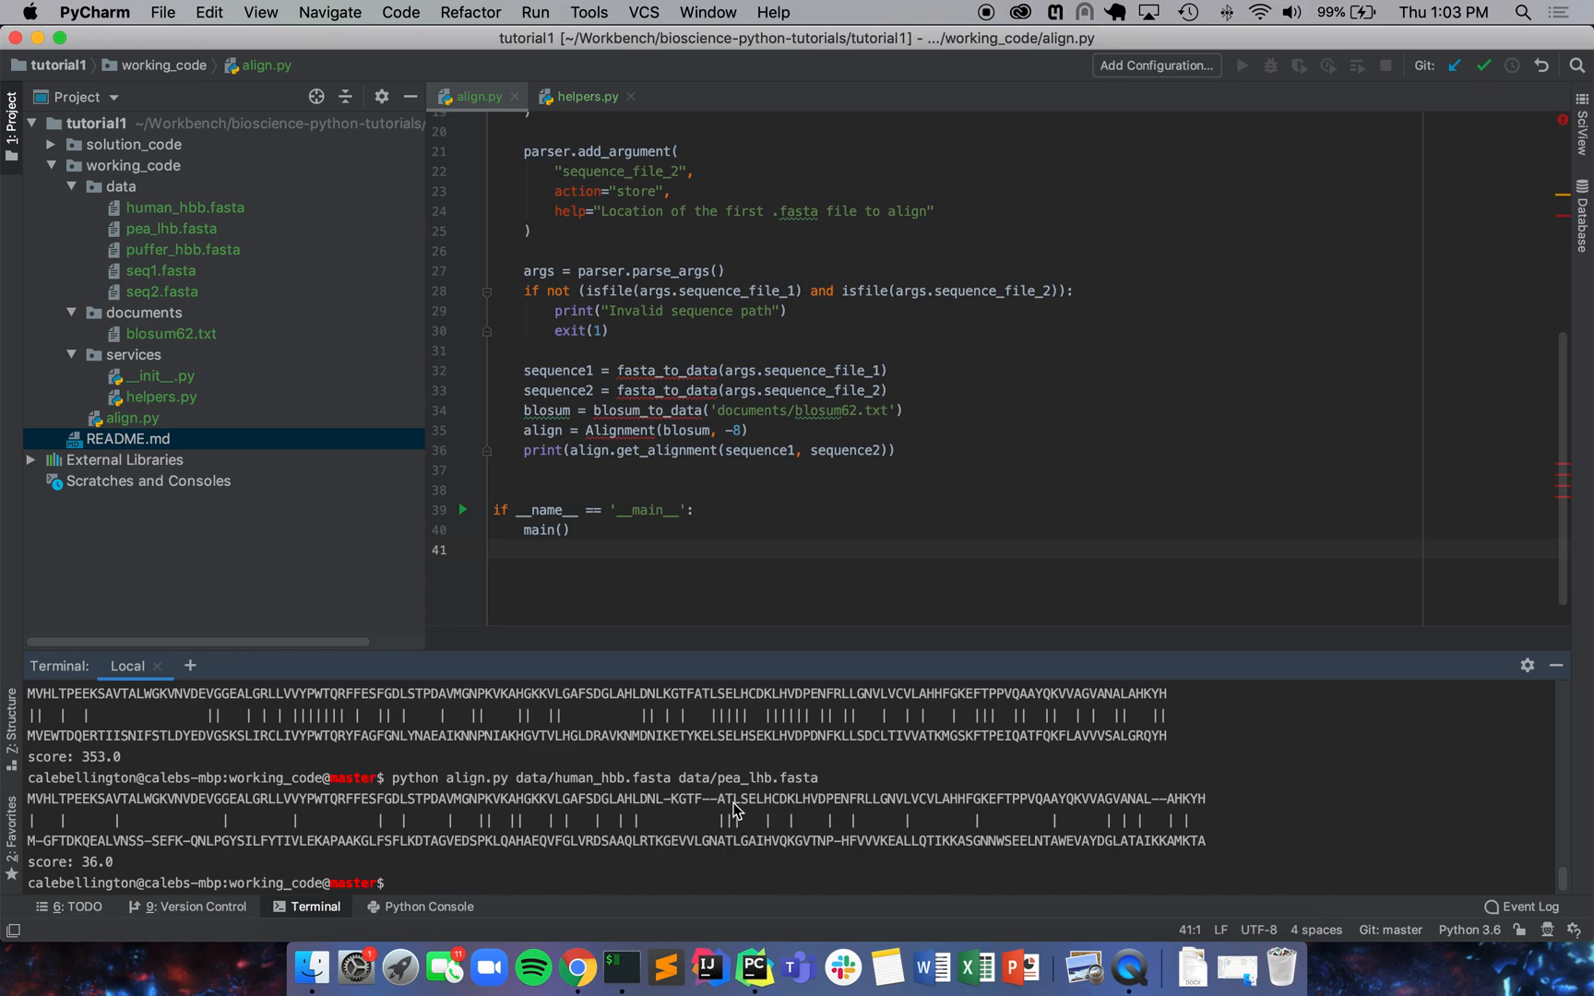
mouse_move(746, 829)
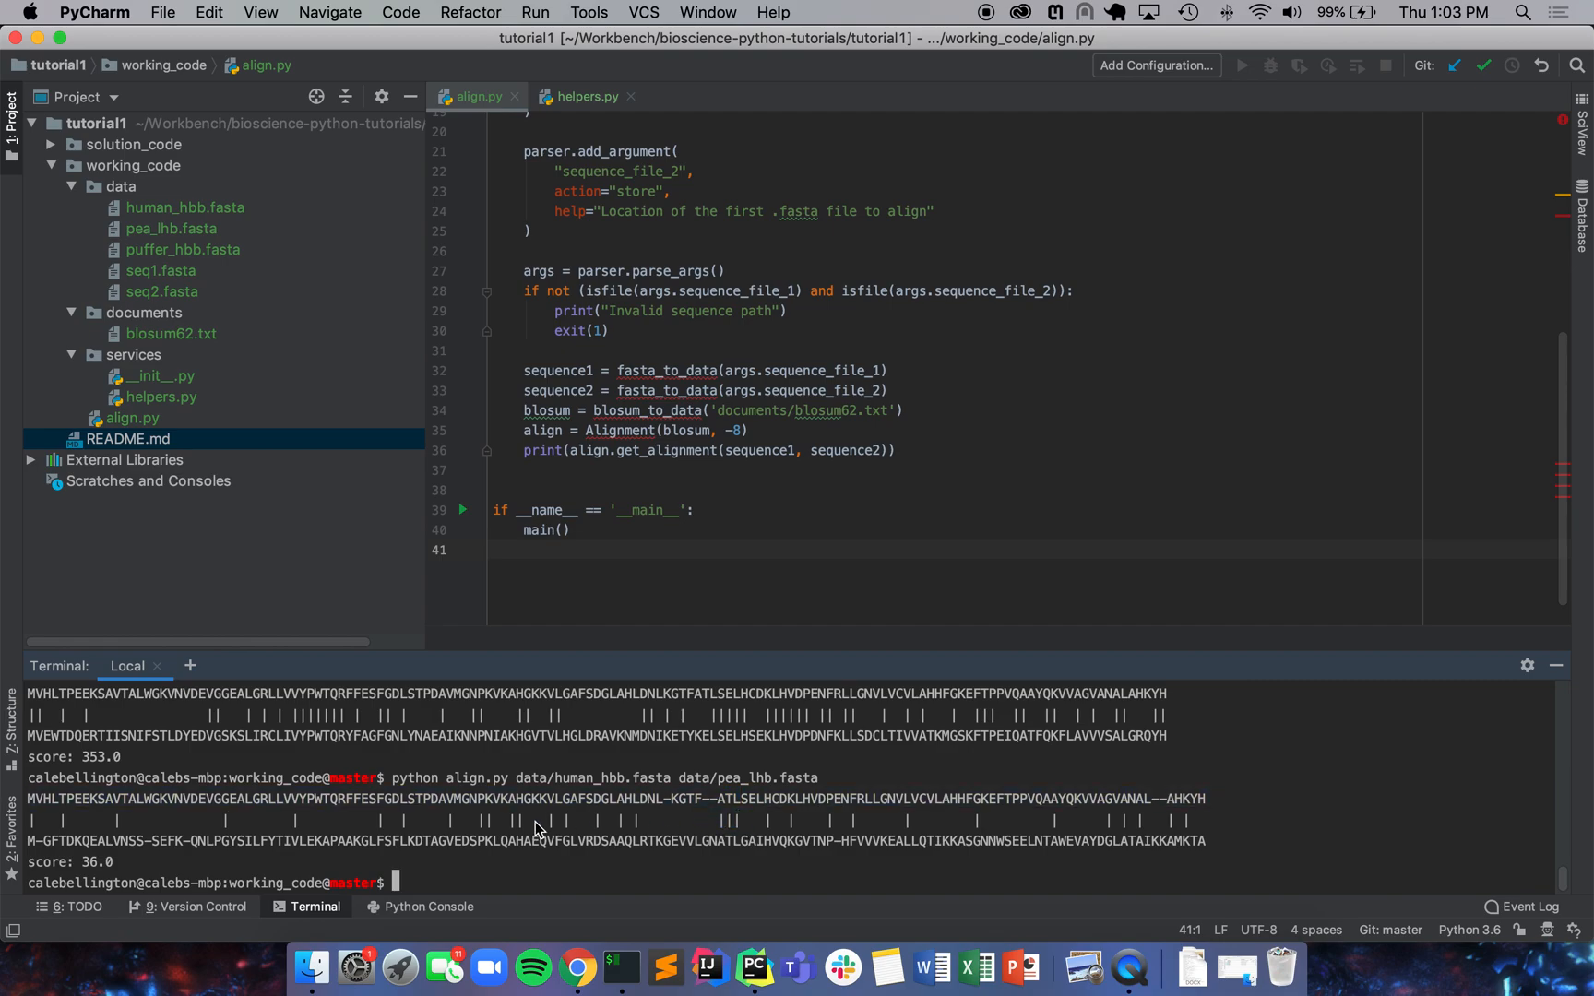
mouse_move(507, 861)
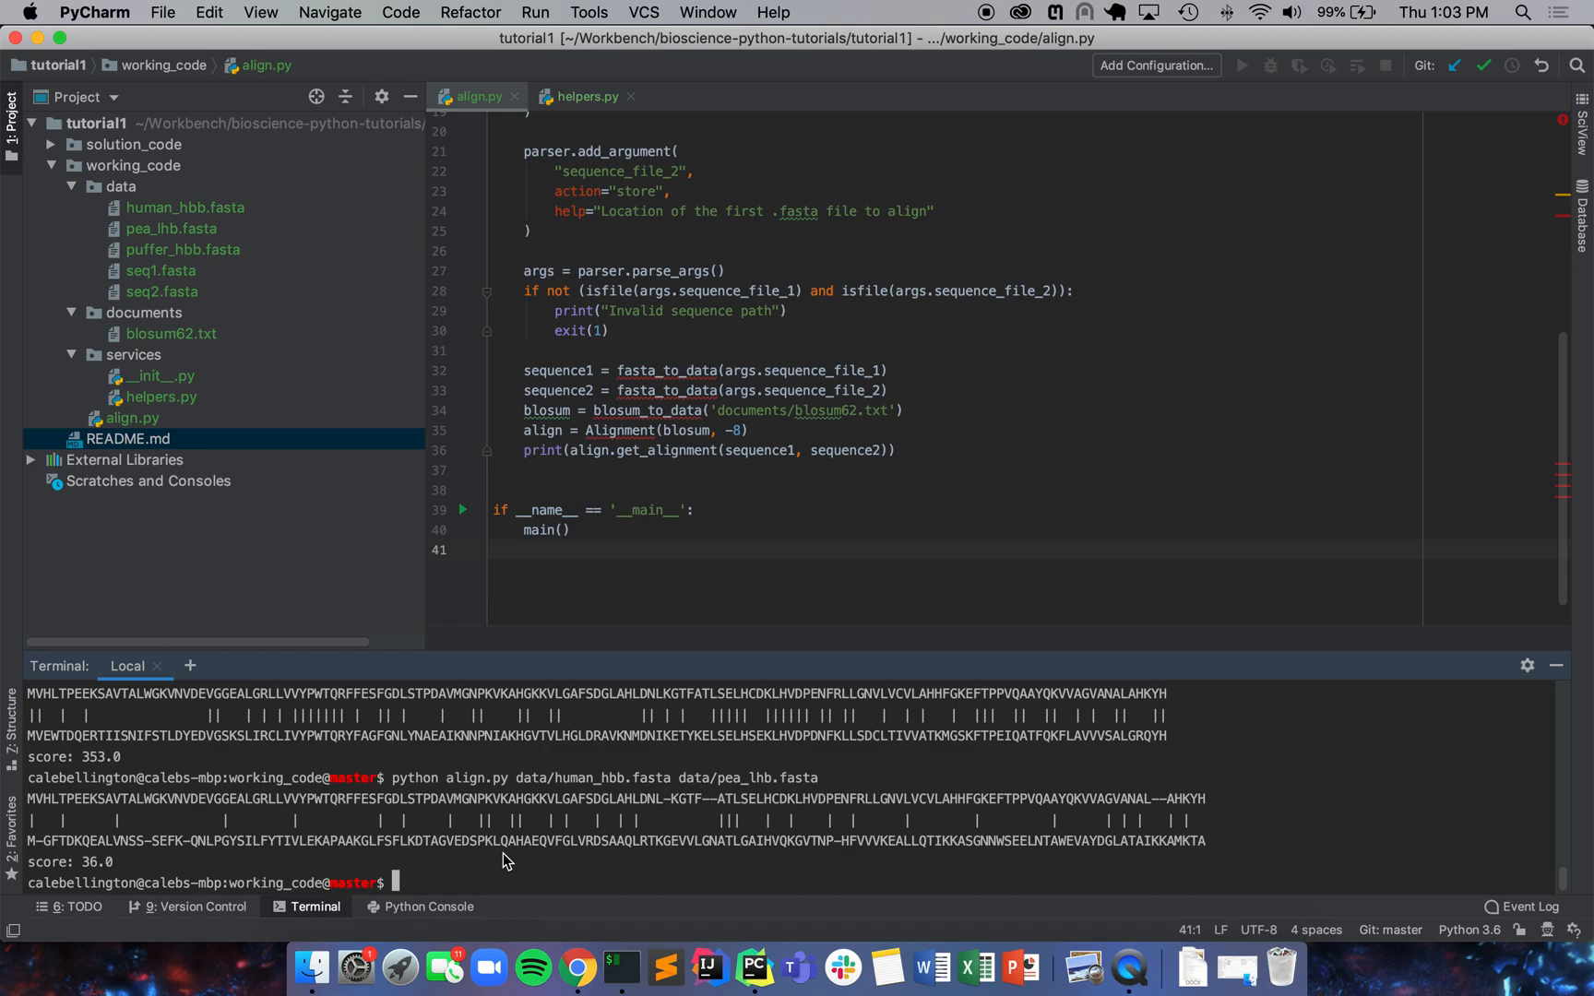
Step: Switch to helpers.py and scroll to the end of run_needleman_wunsch near line 120
left_click(627, 509)
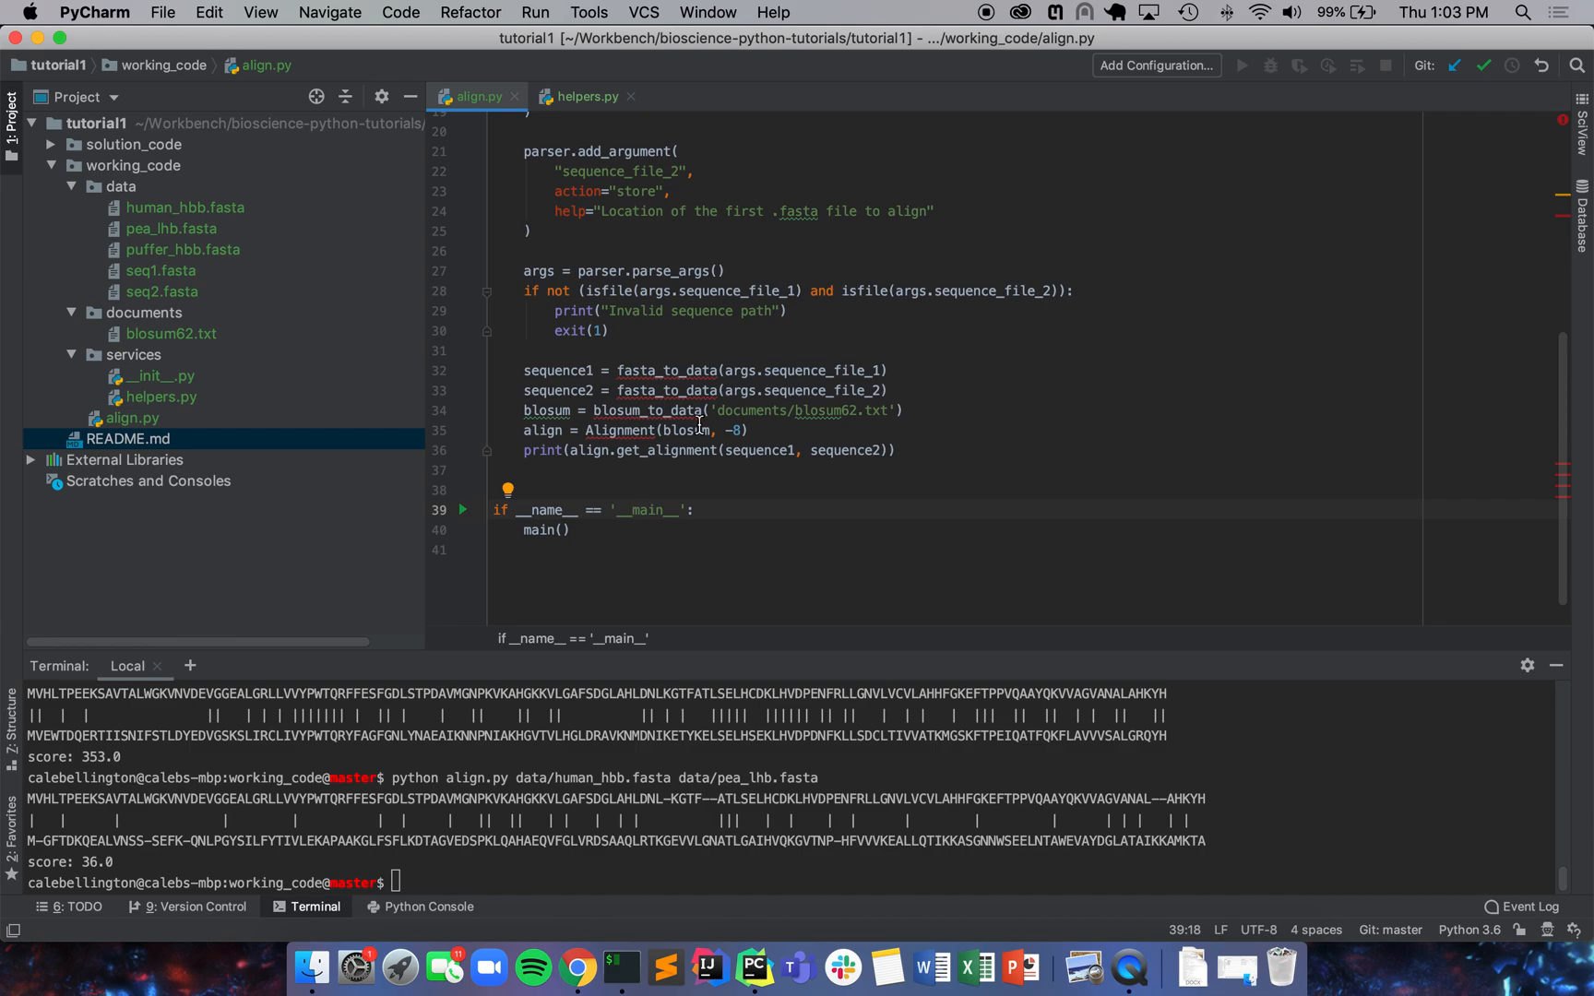
mouse_move(585, 96)
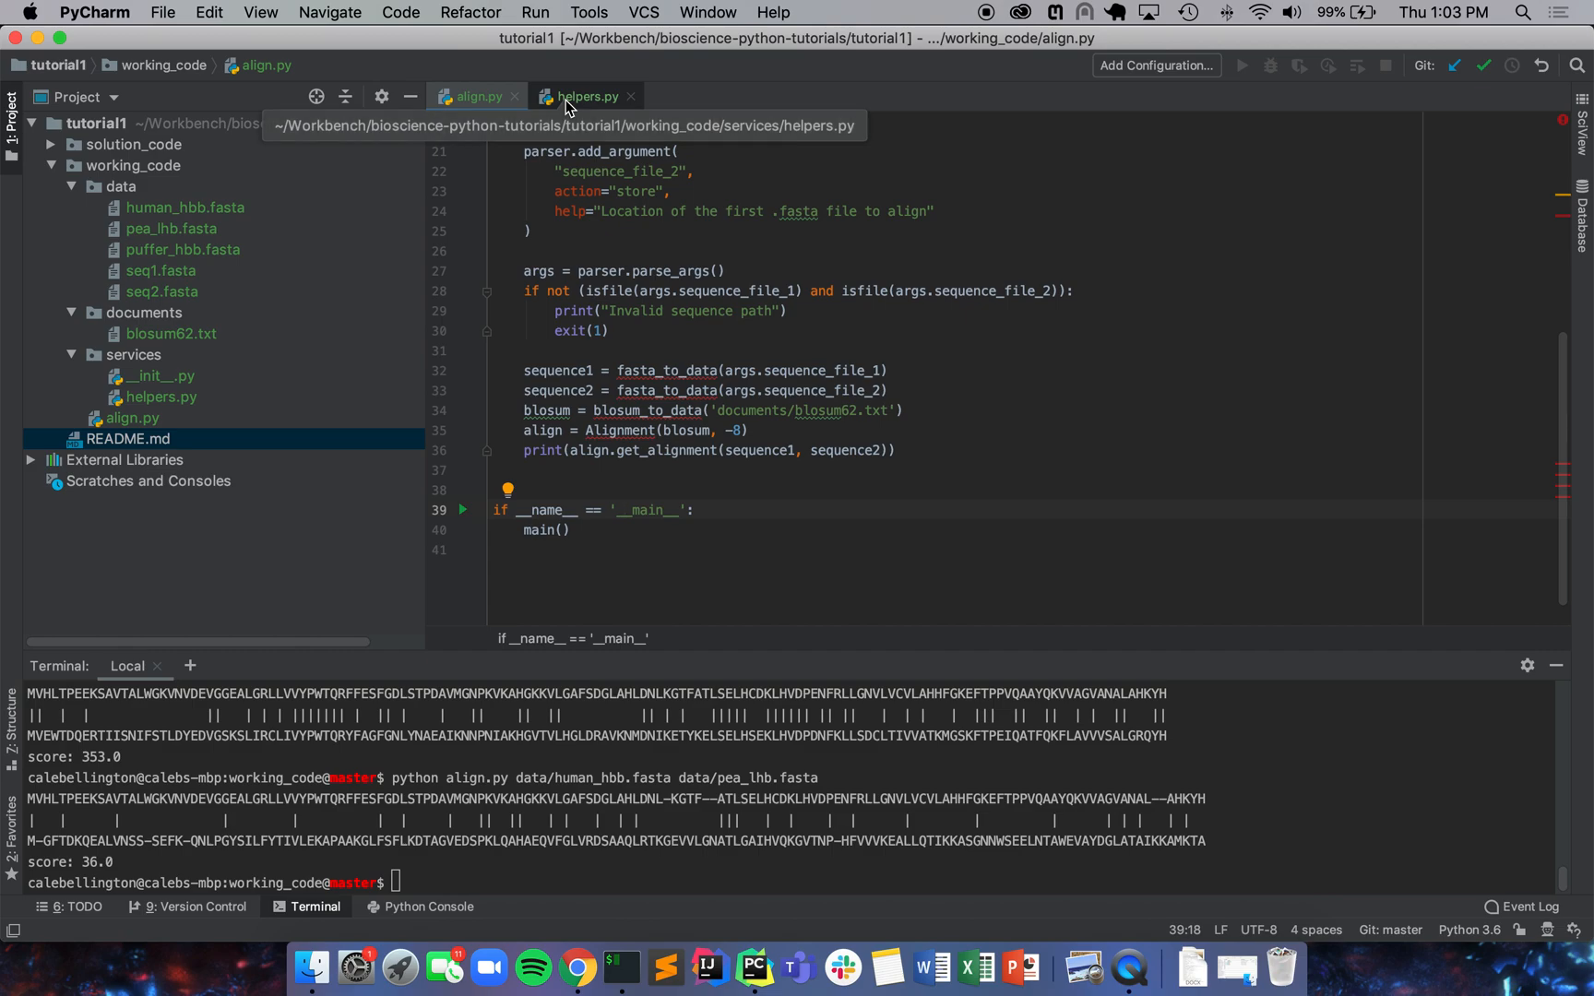
left_click(585, 96)
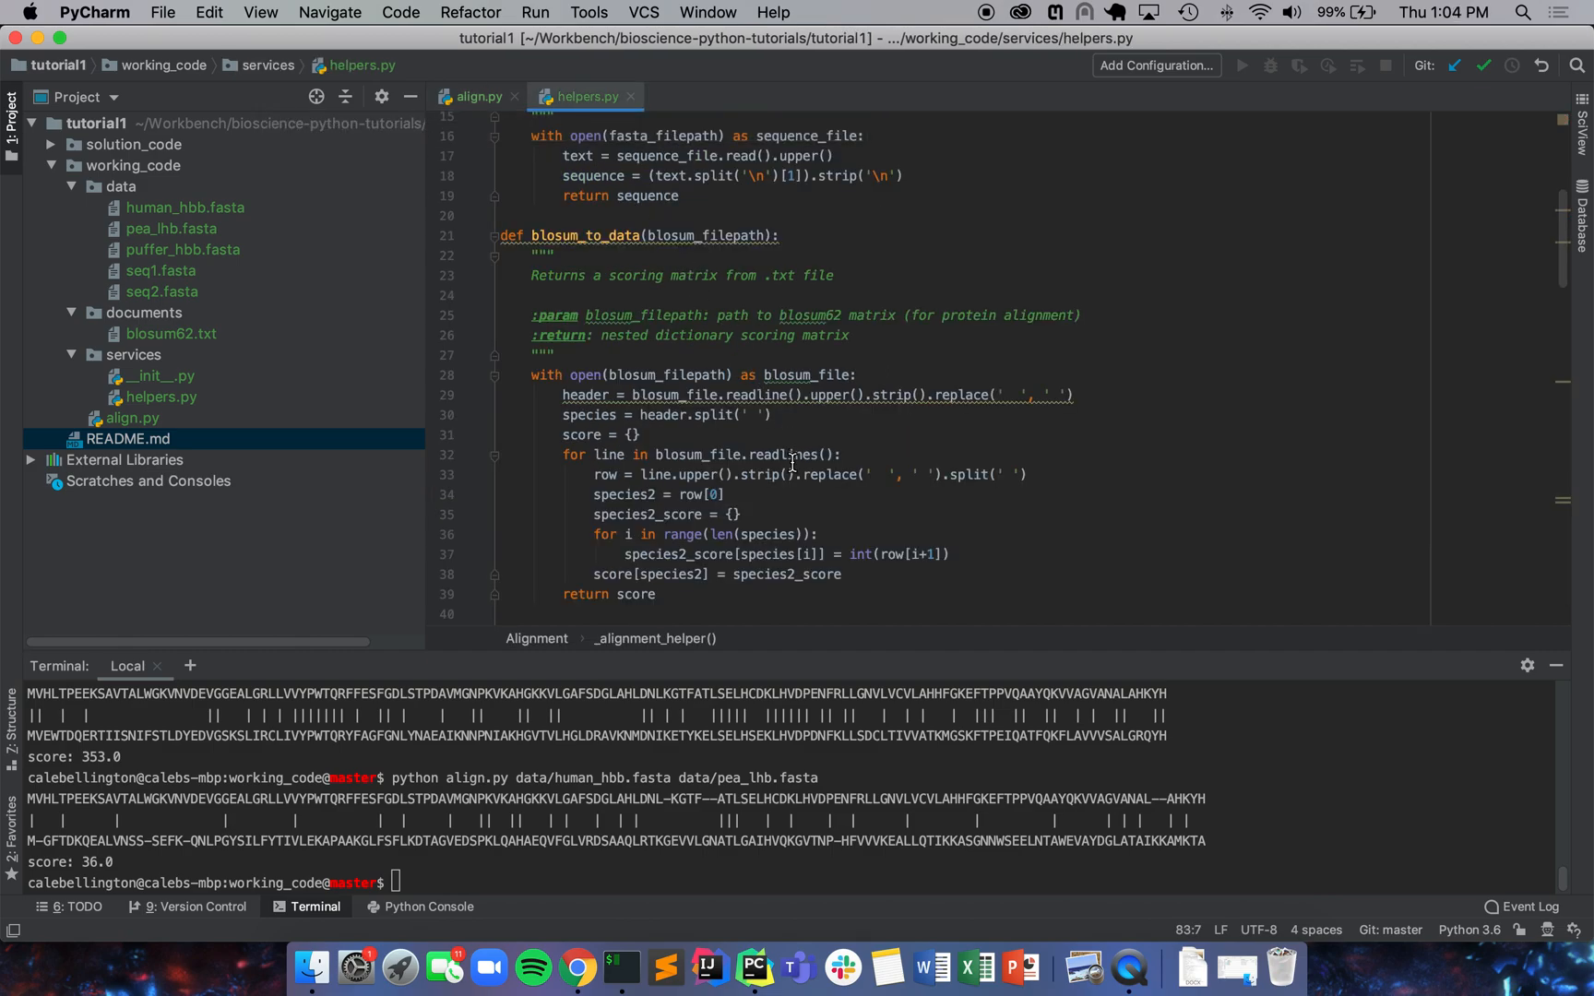
left_click(739, 515)
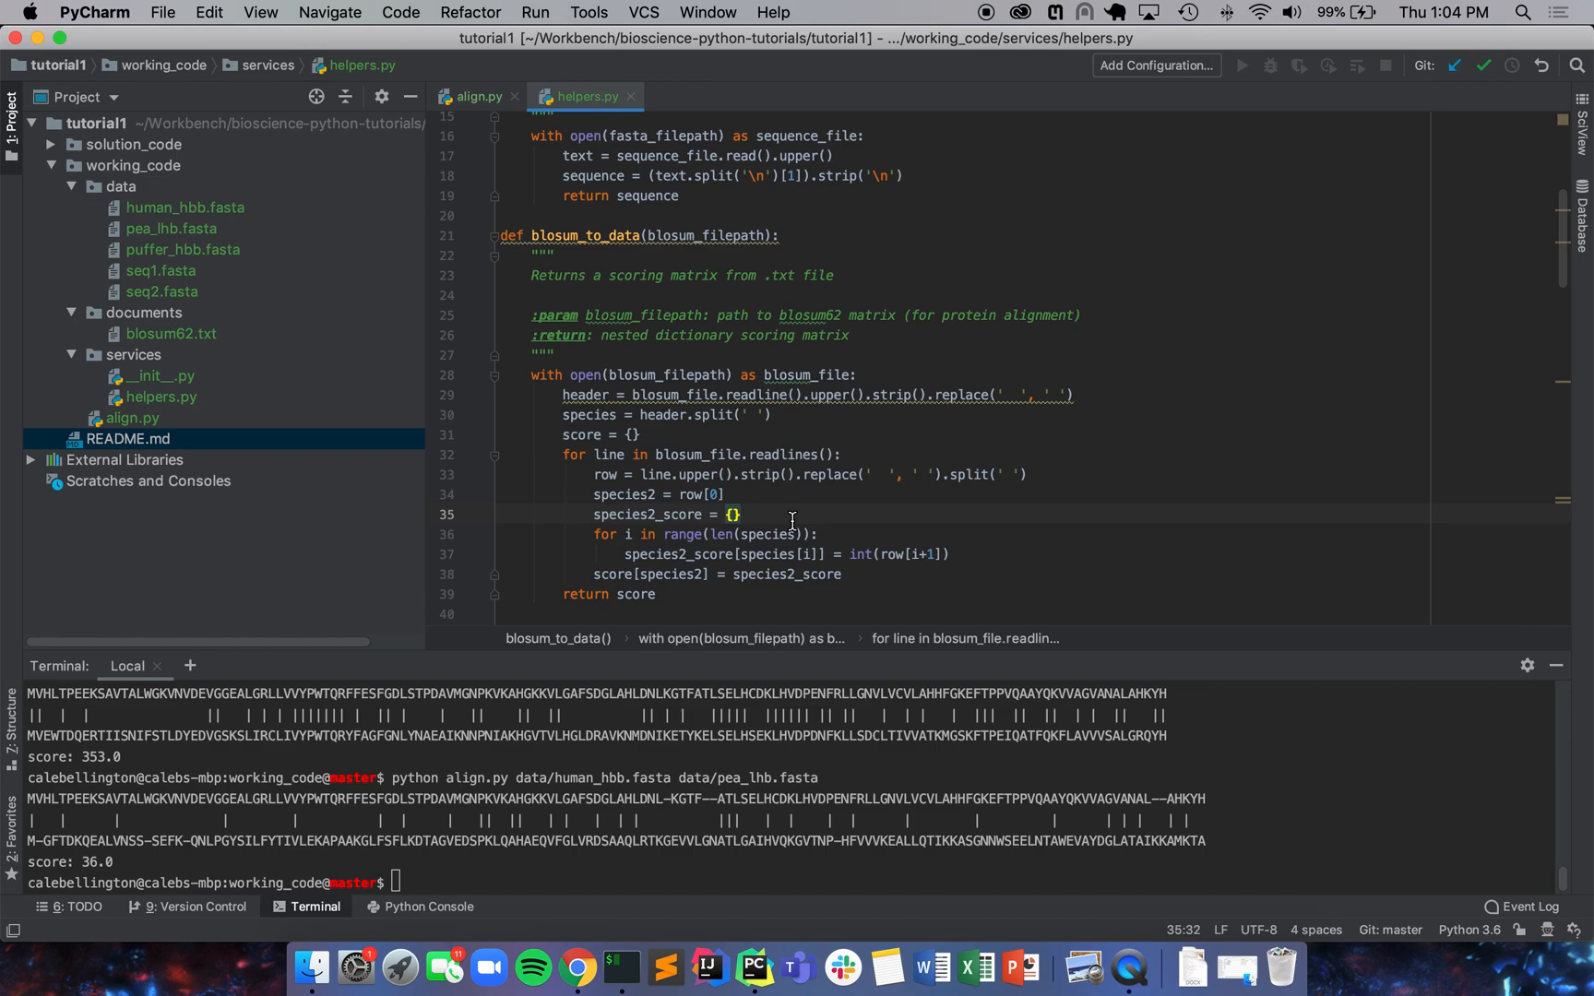
scroll("down", 3)
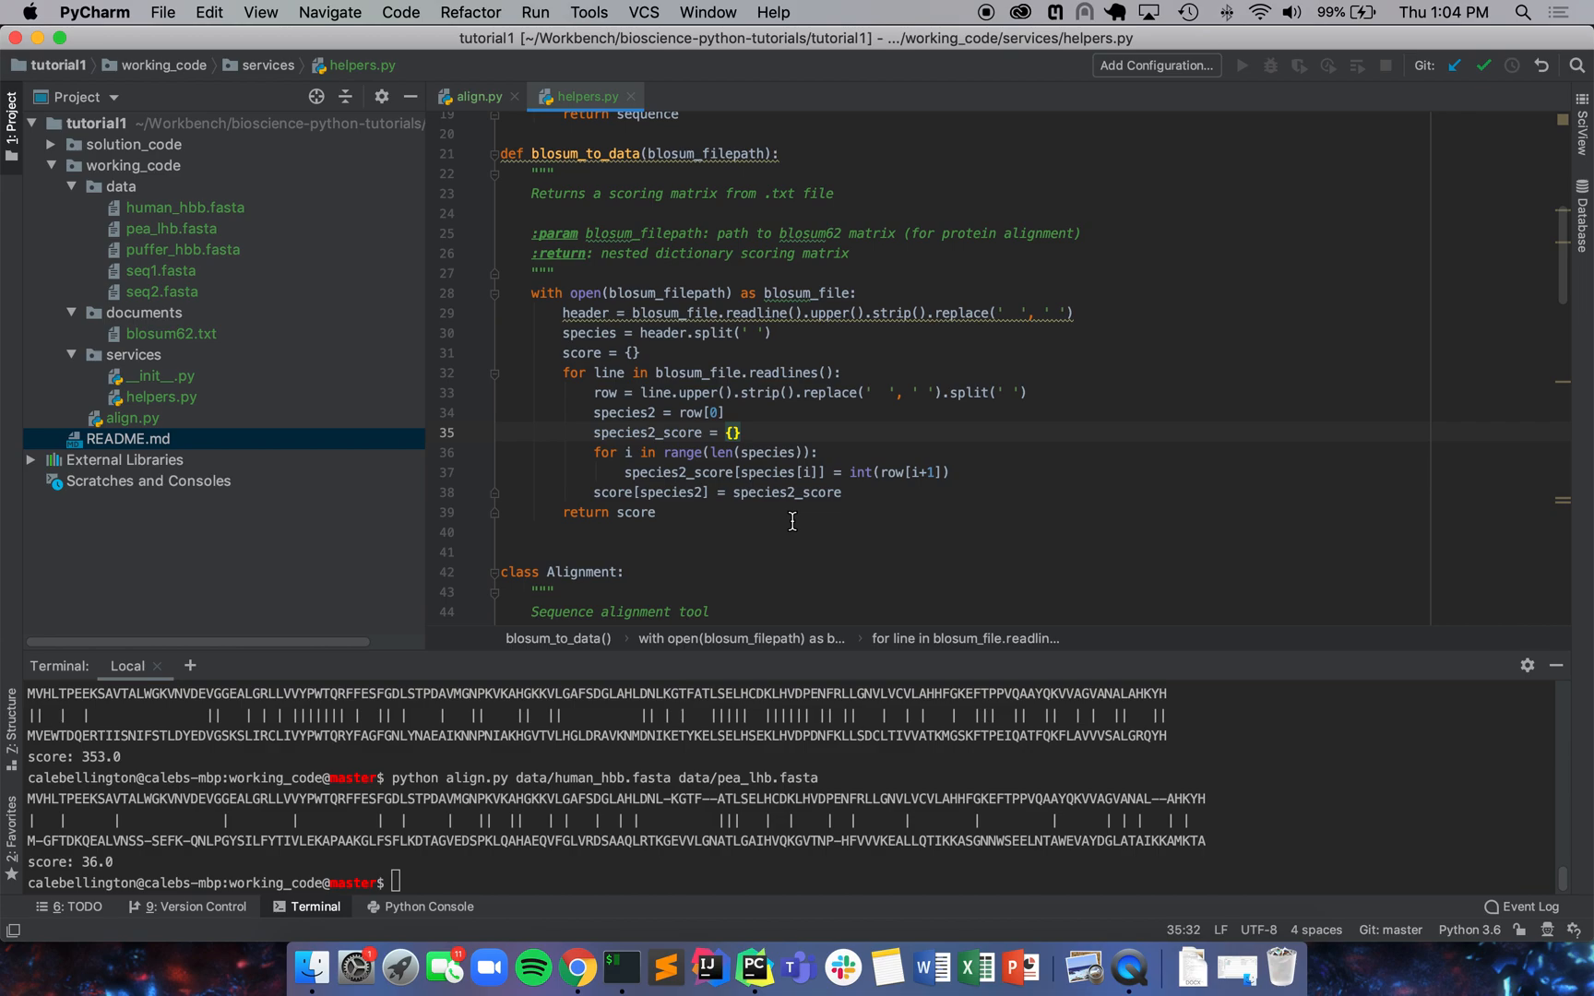
scroll("down", 3)
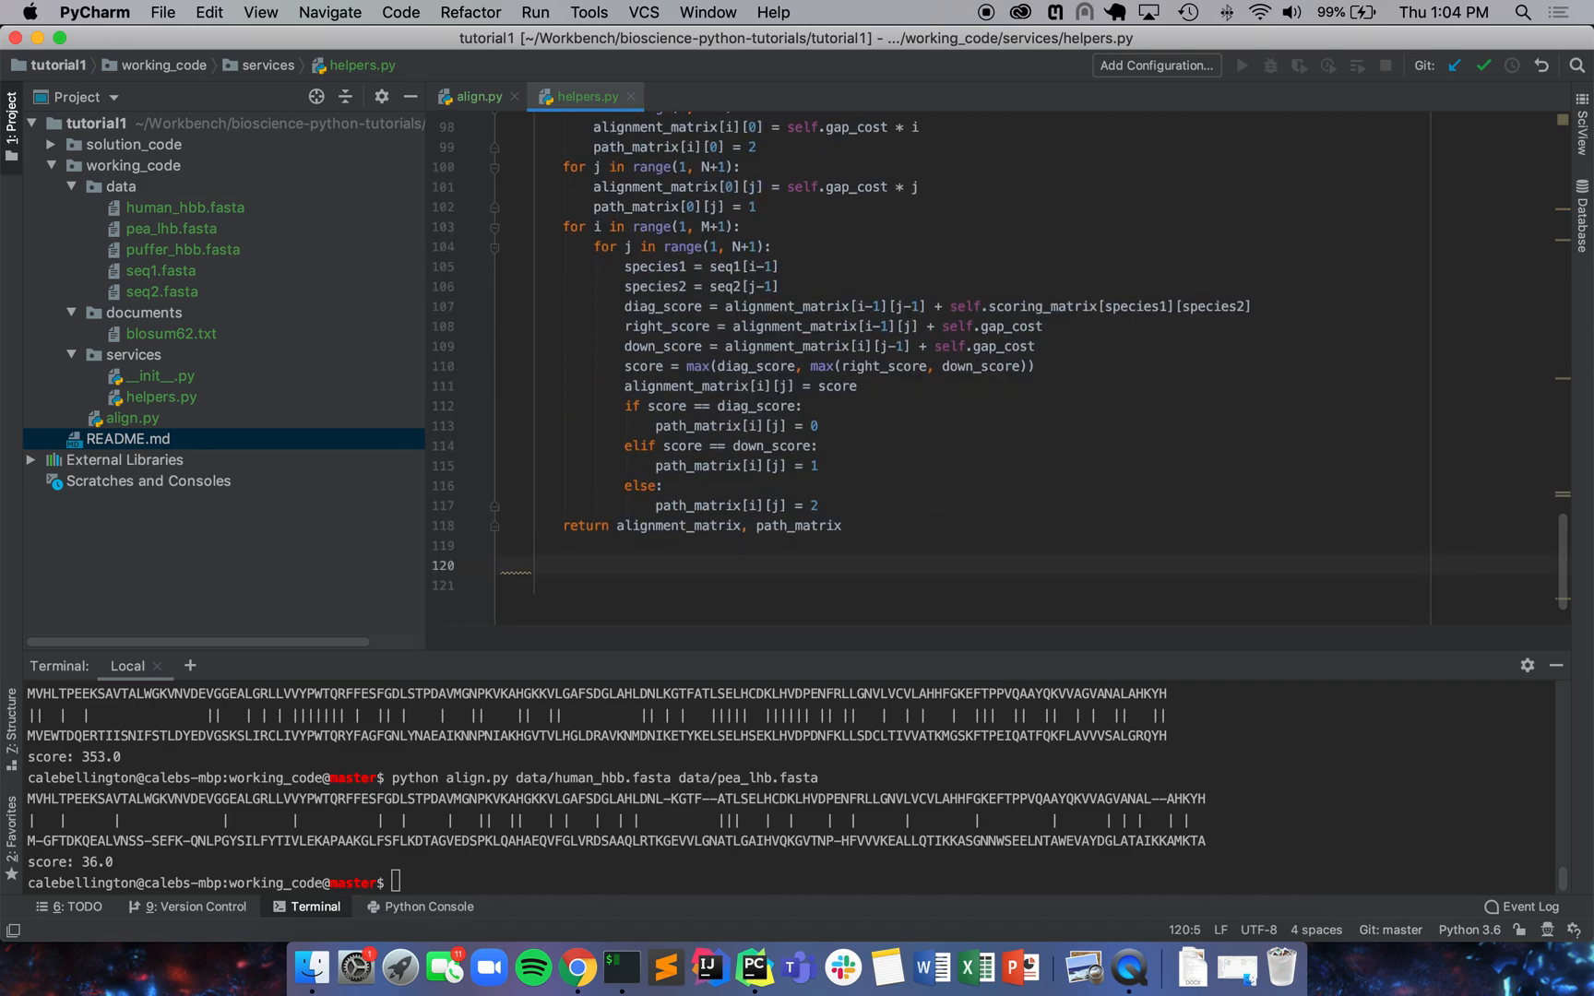
Step: Type the def get_p_value(self, seq1, seq2): signature, briefly checking align.py
type("def get")
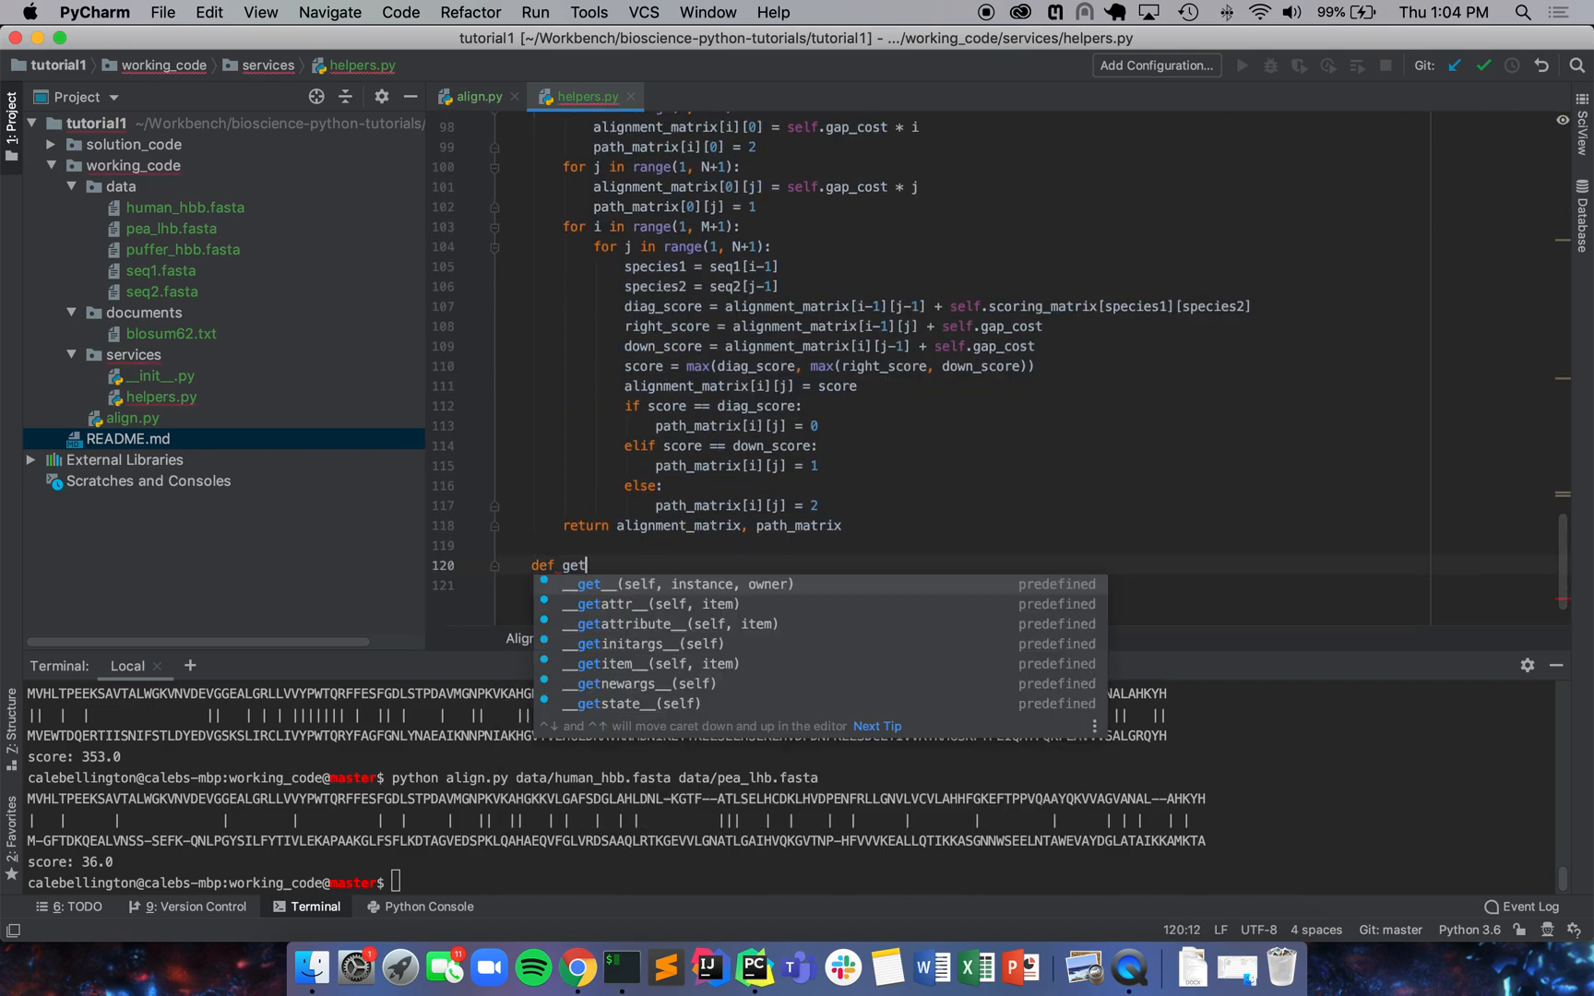
type("_p_value(self):")
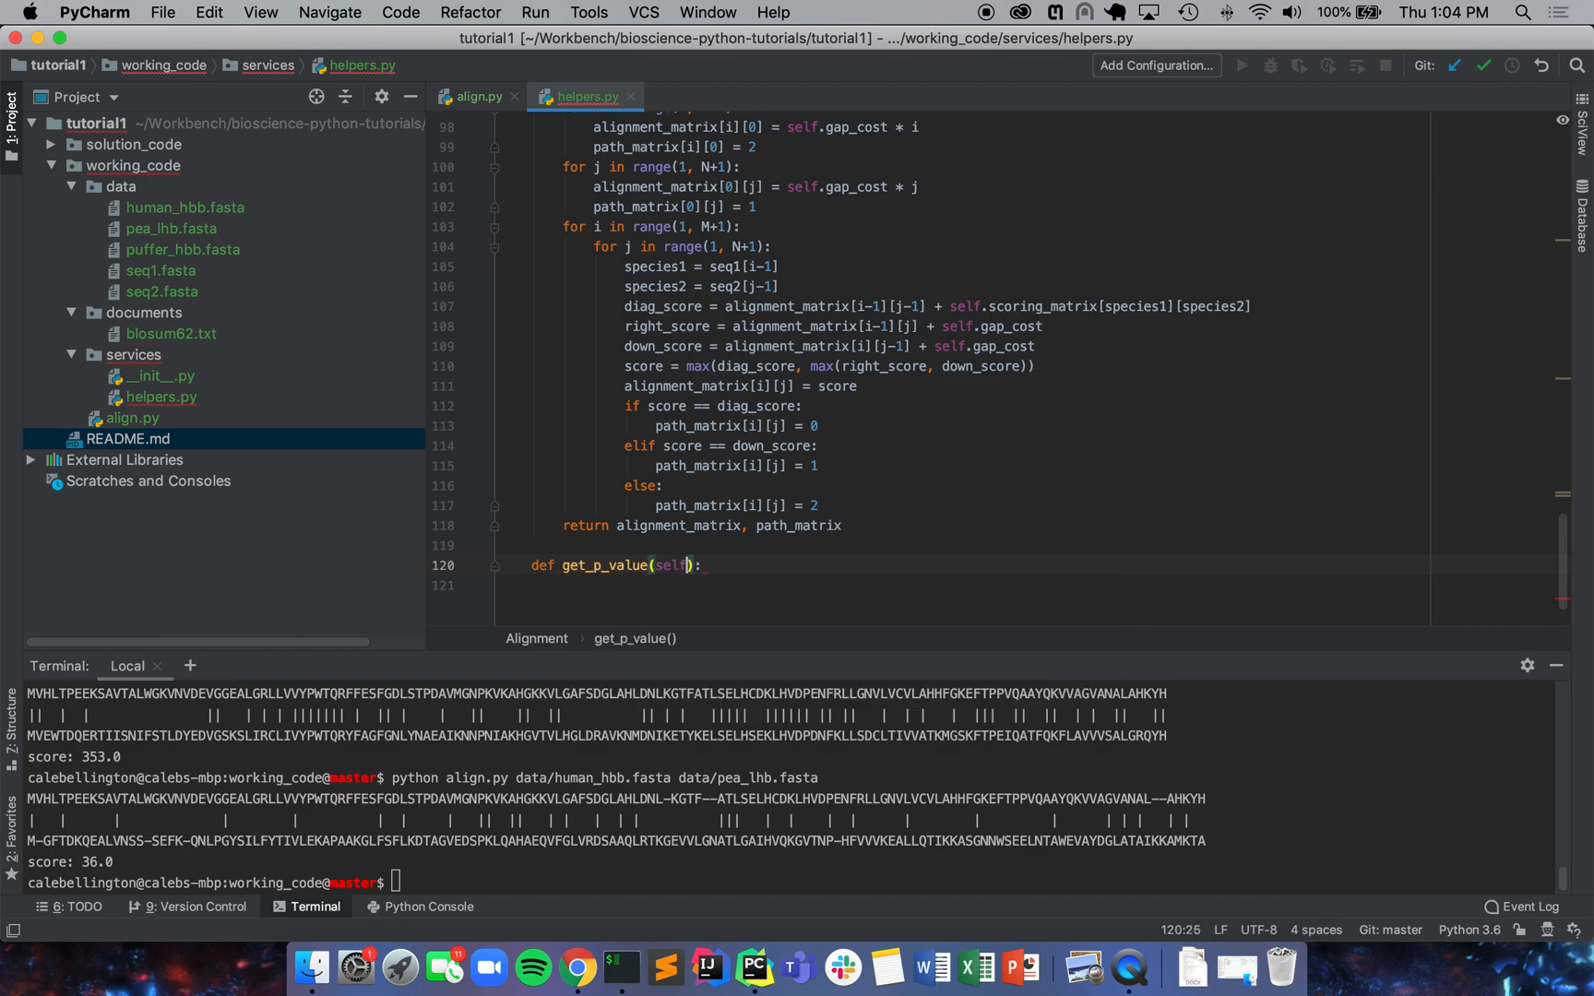
type(", seq1")
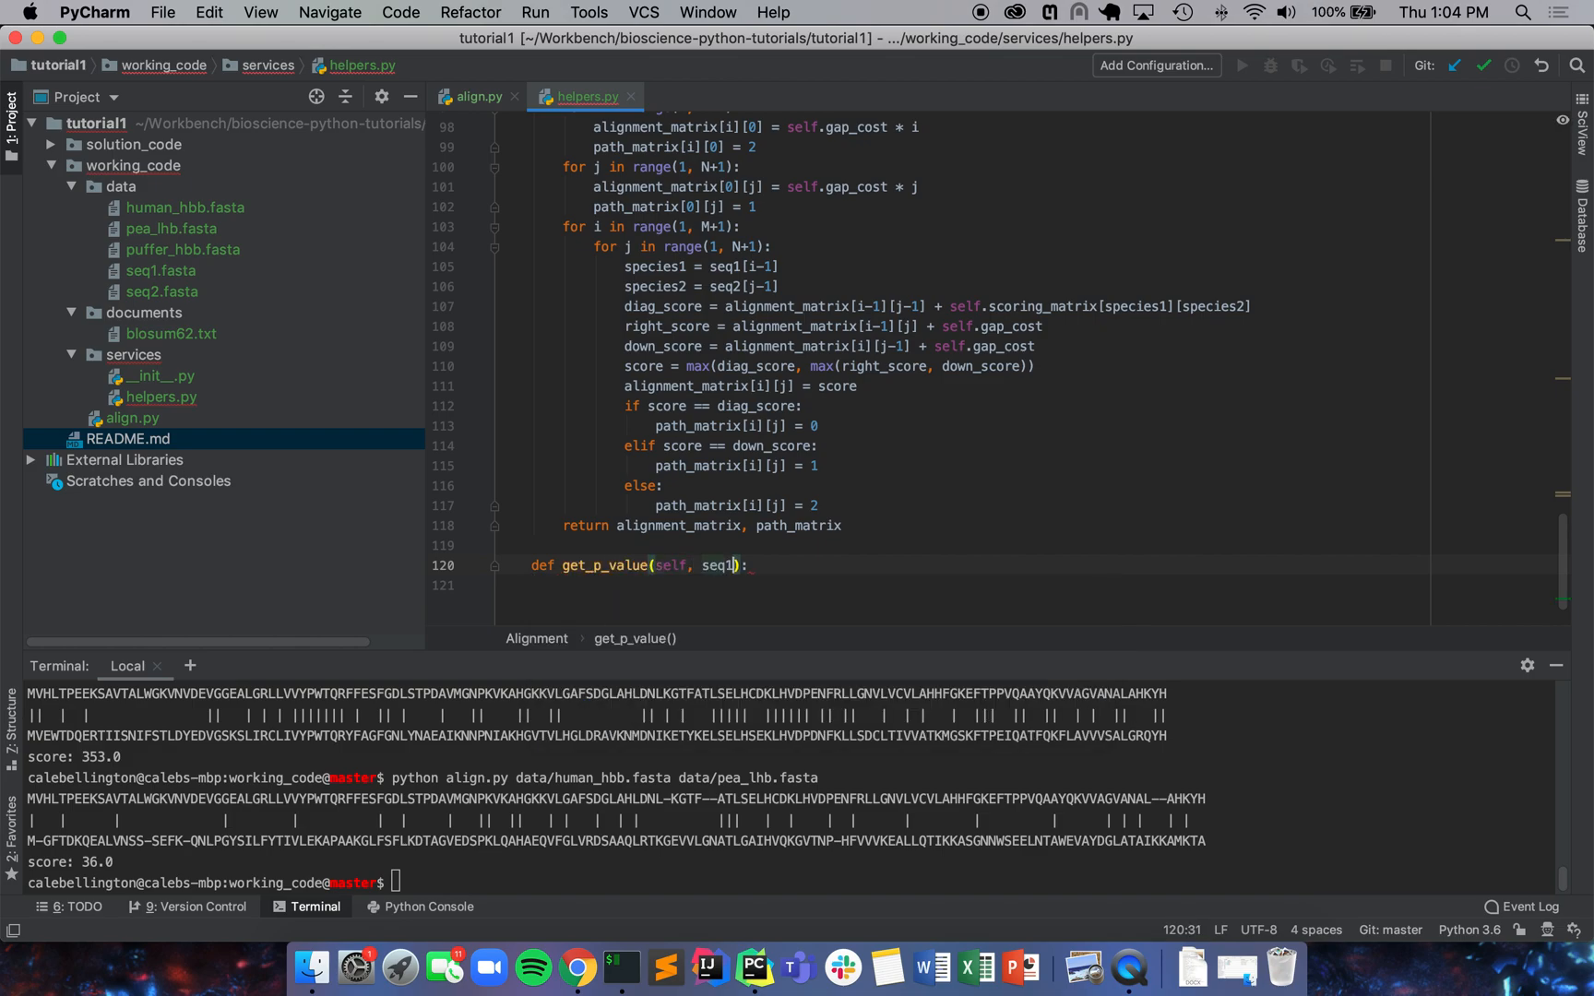
type(", seq2")
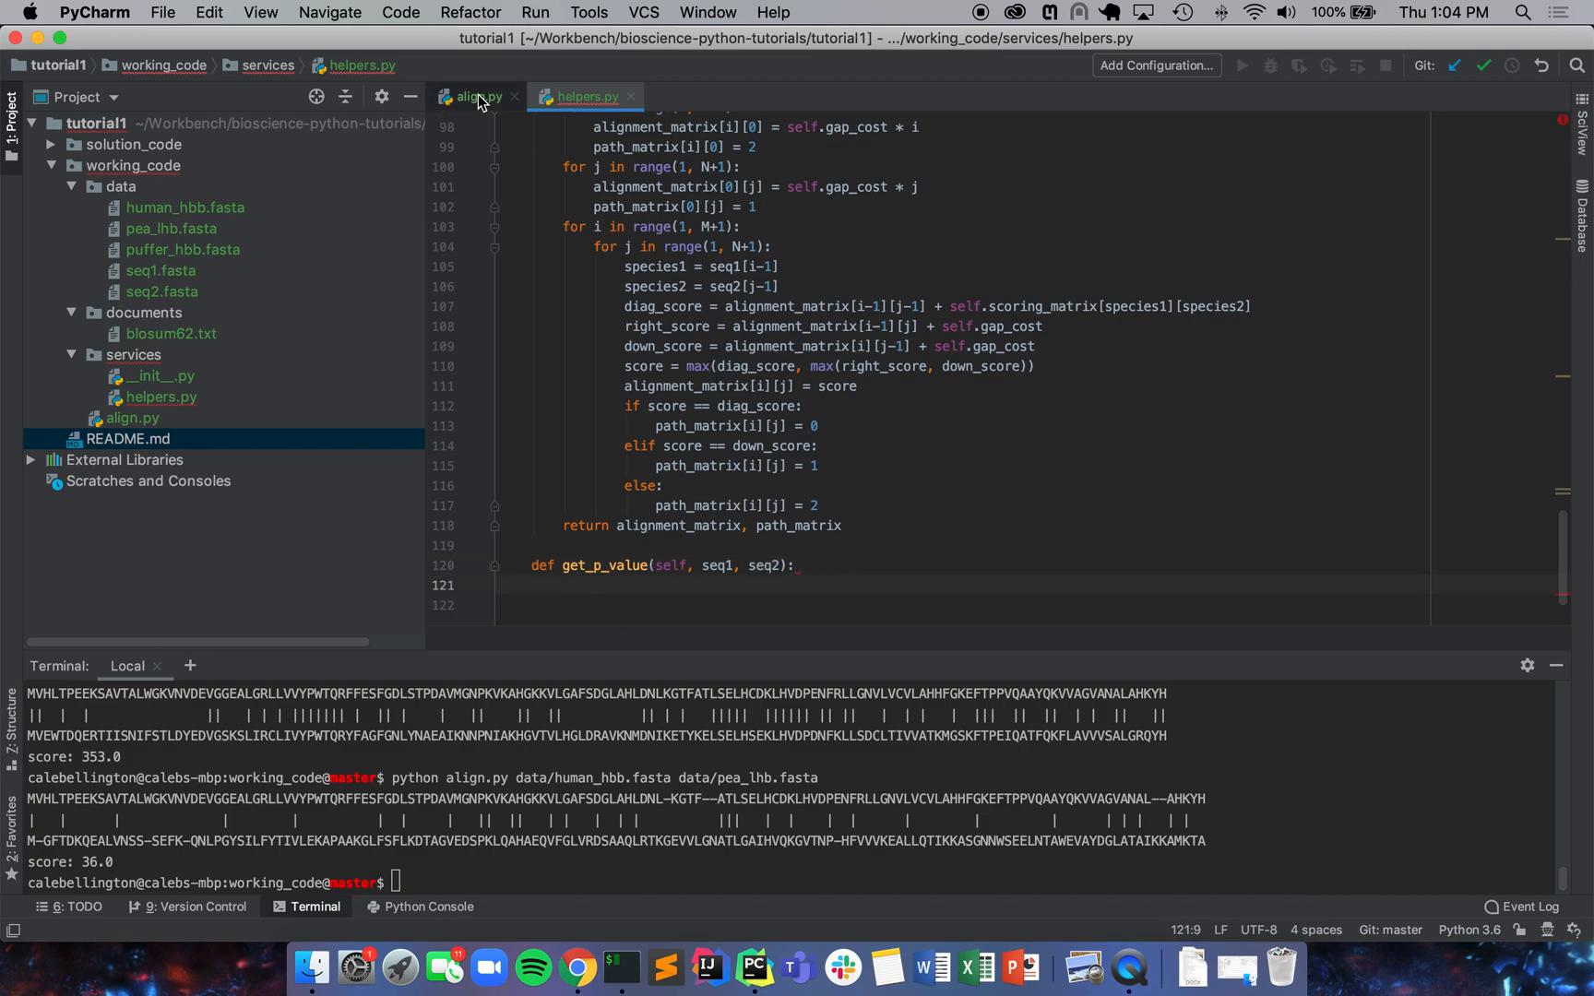
left_click(475, 96)
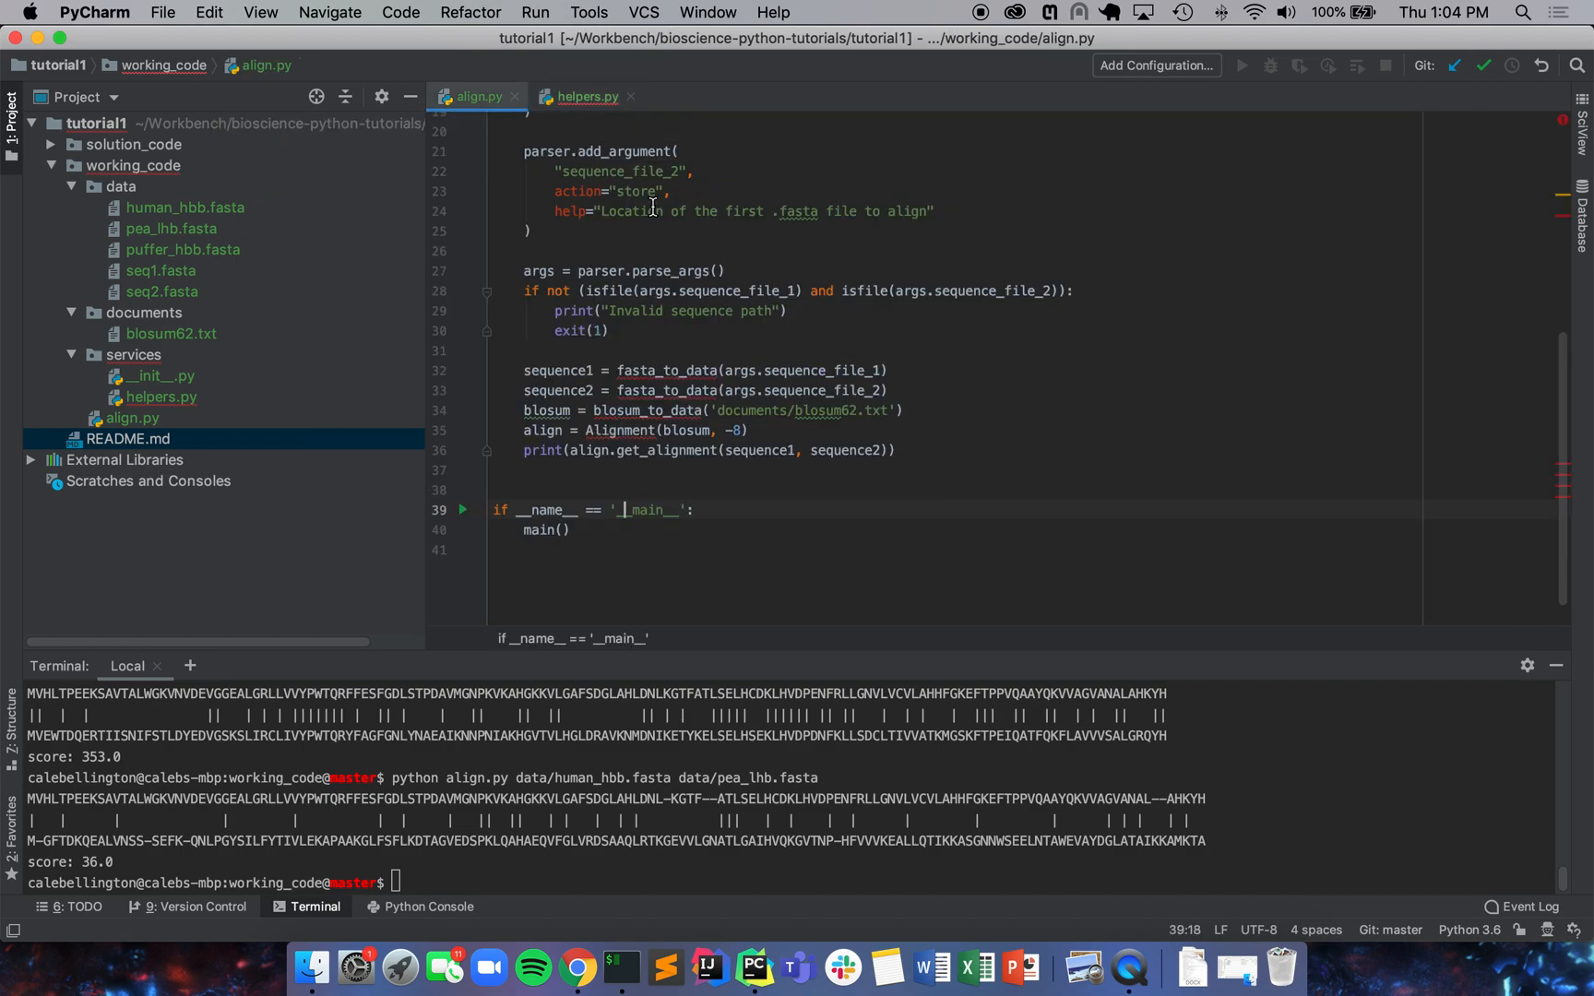
left_click(585, 97)
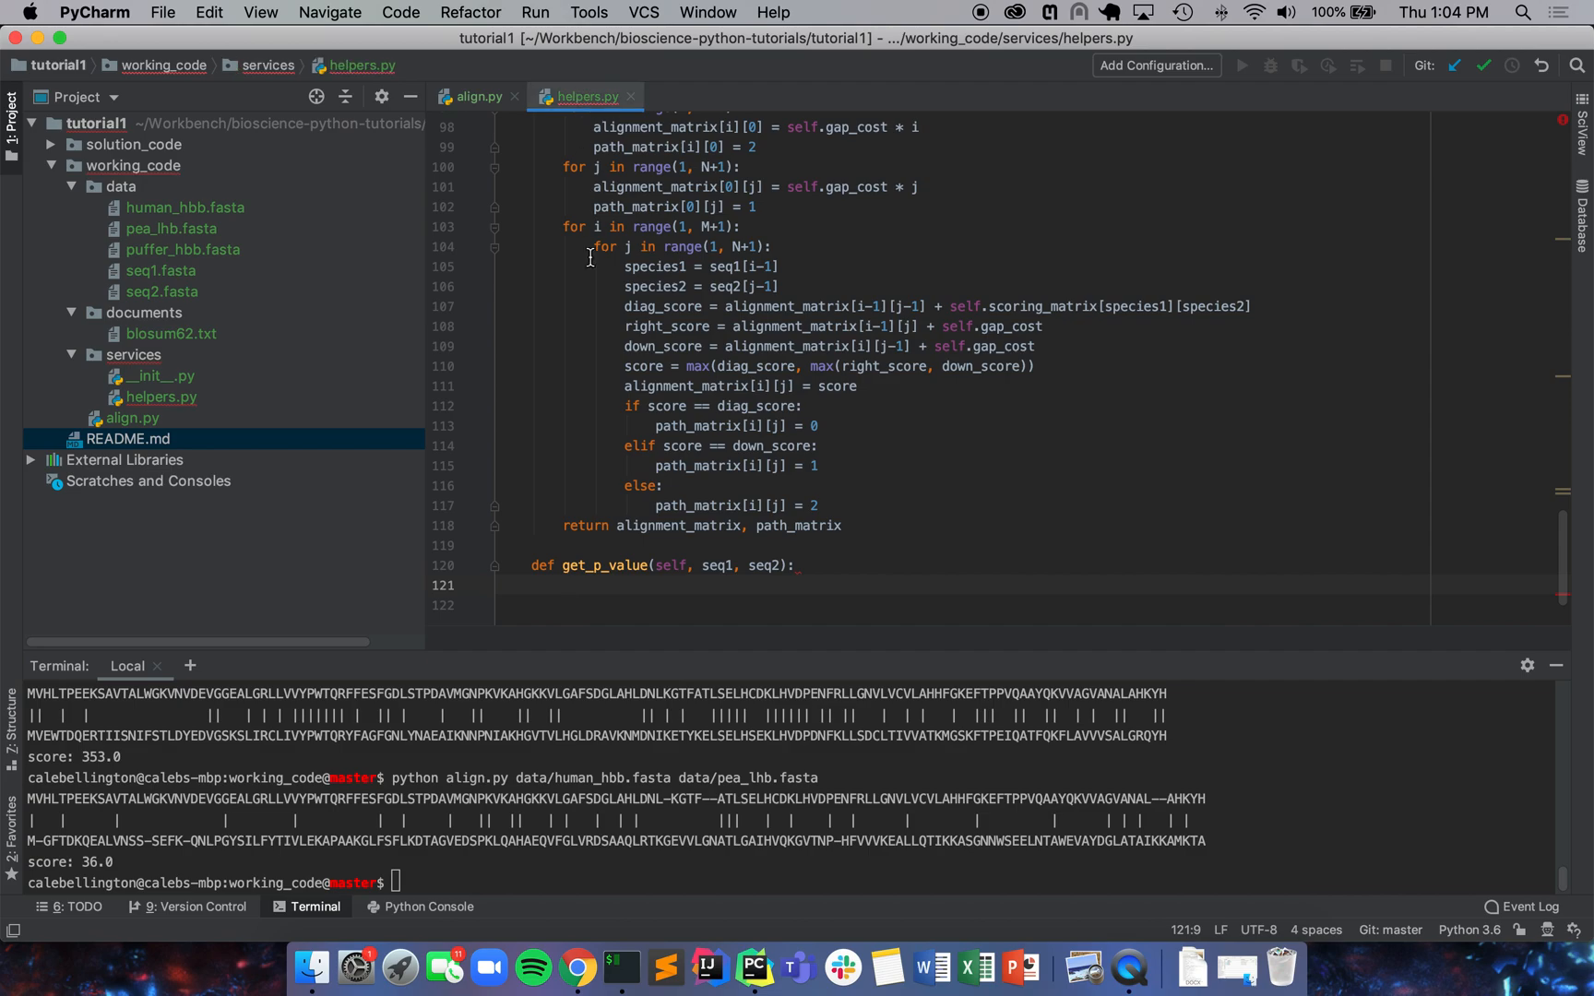
mouse_move(644, 417)
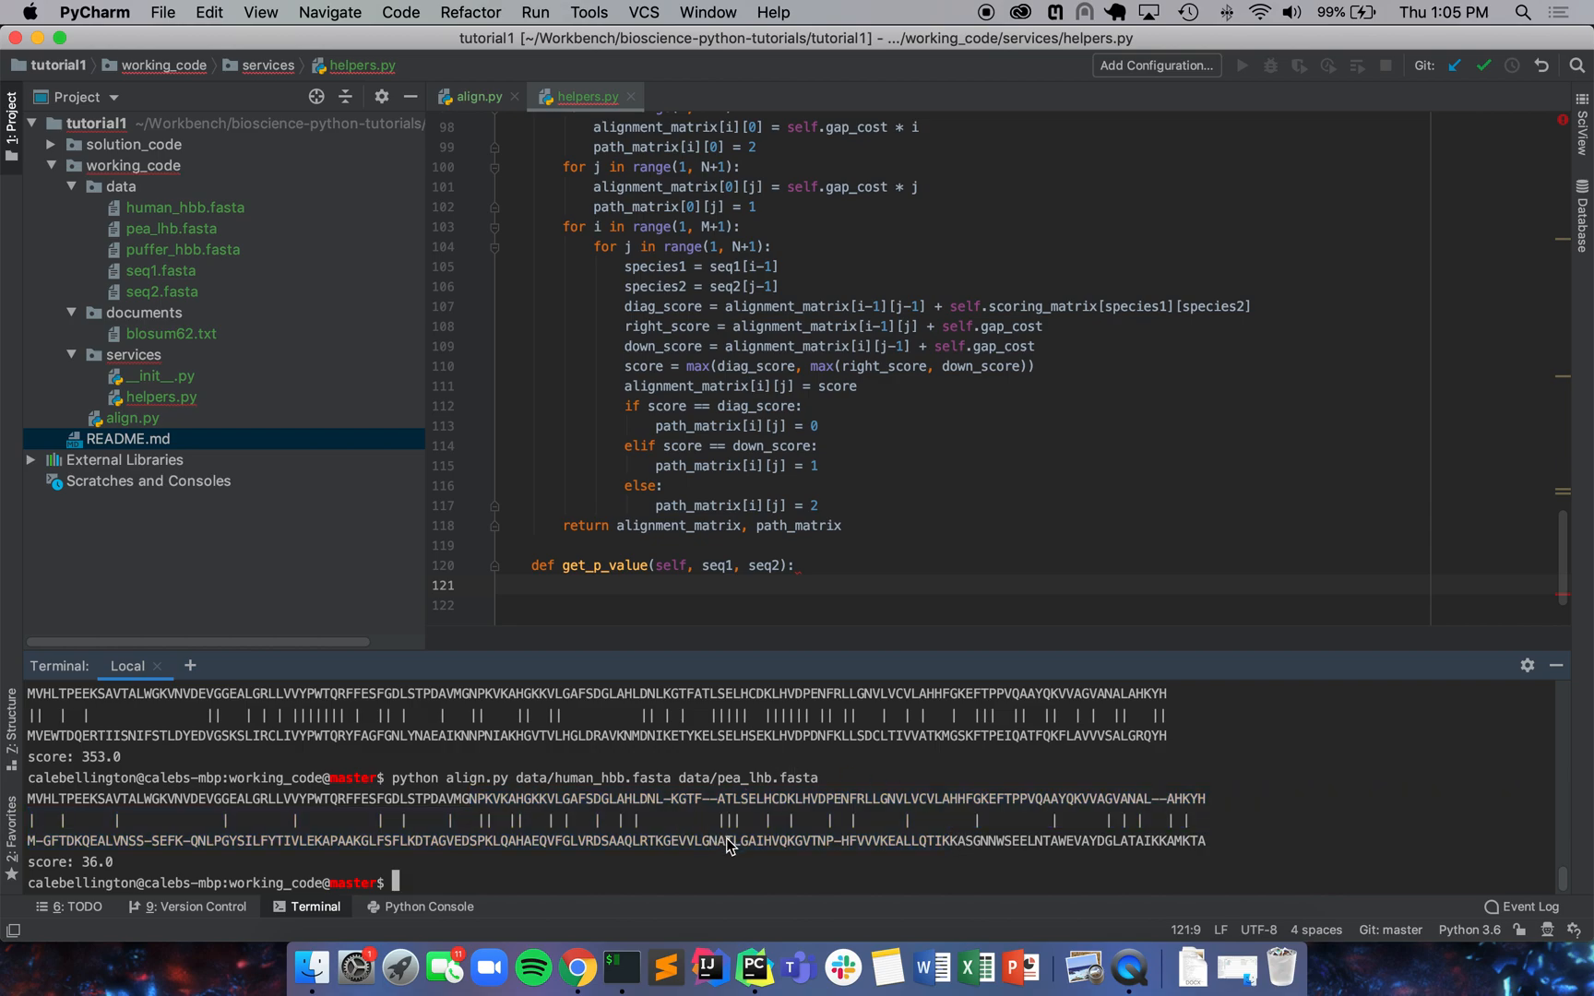
mouse_move(727, 814)
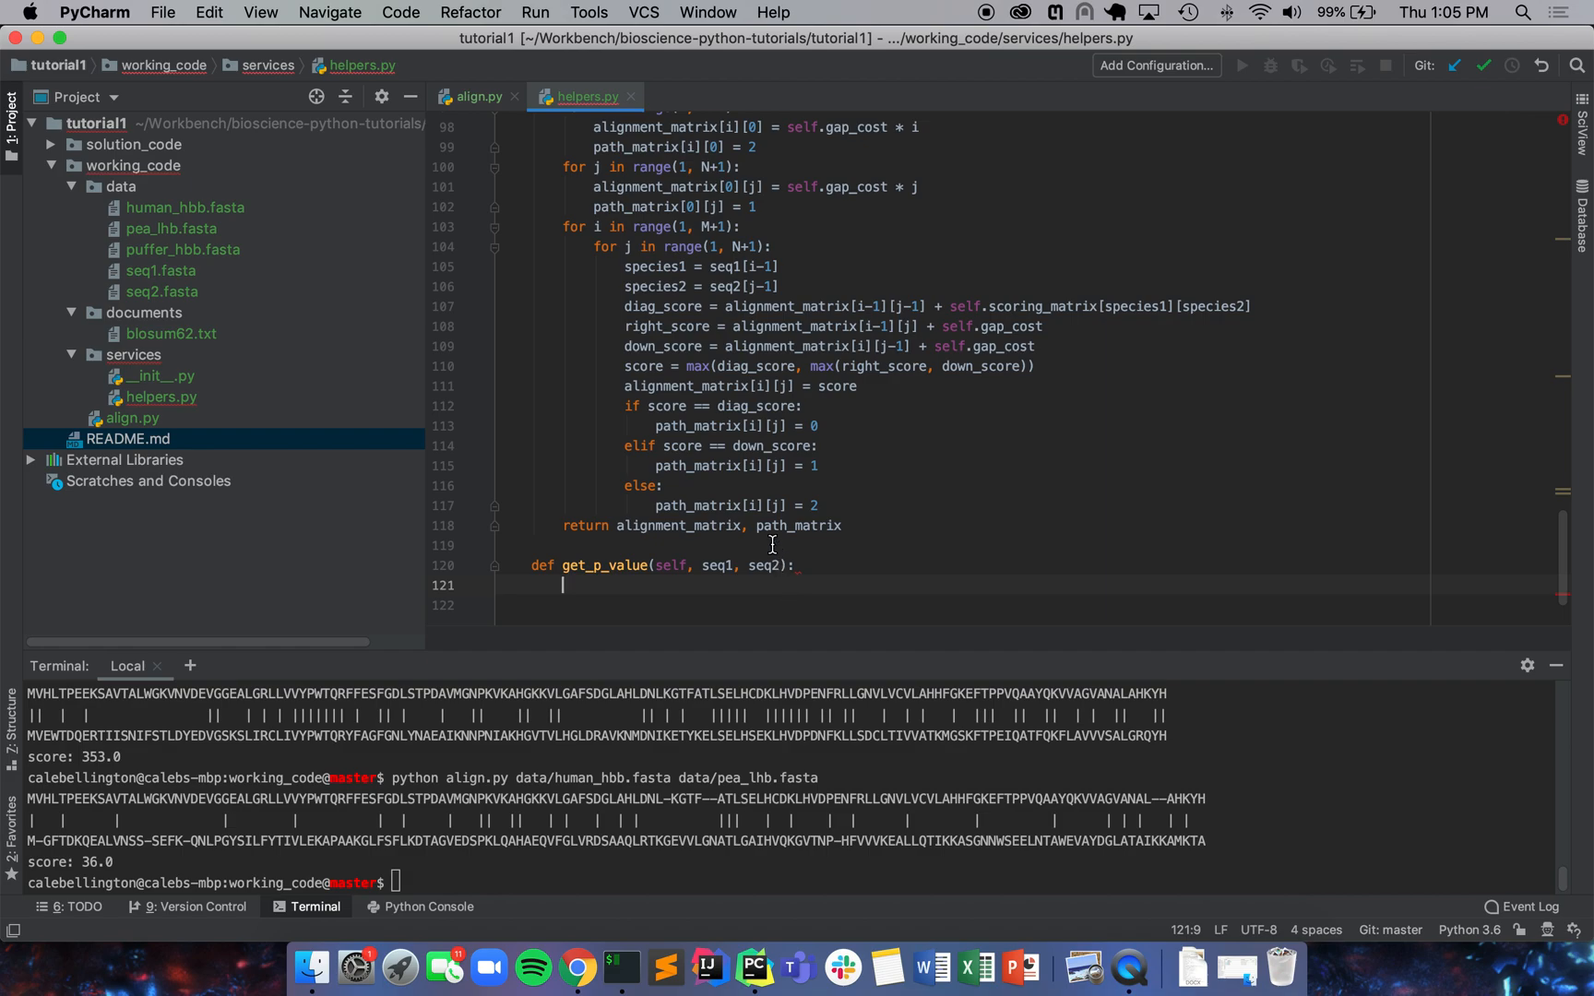
Step: Append the parameter n=1e4 after seq2 in the get_p_value signature
type(",")
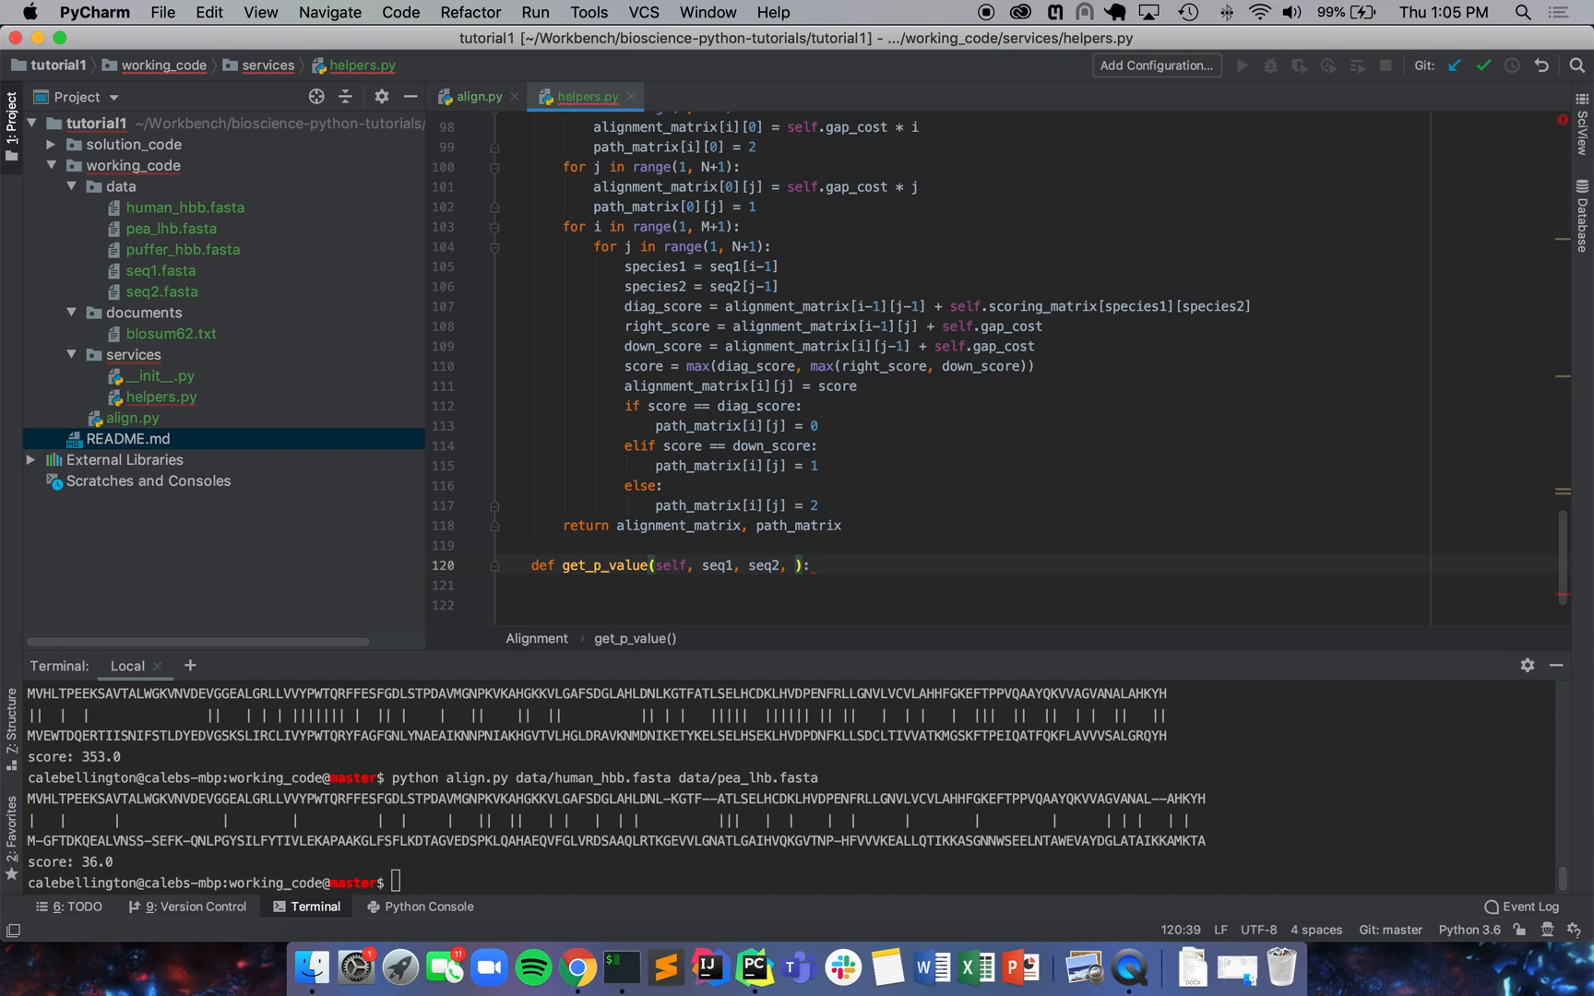
type("n=")
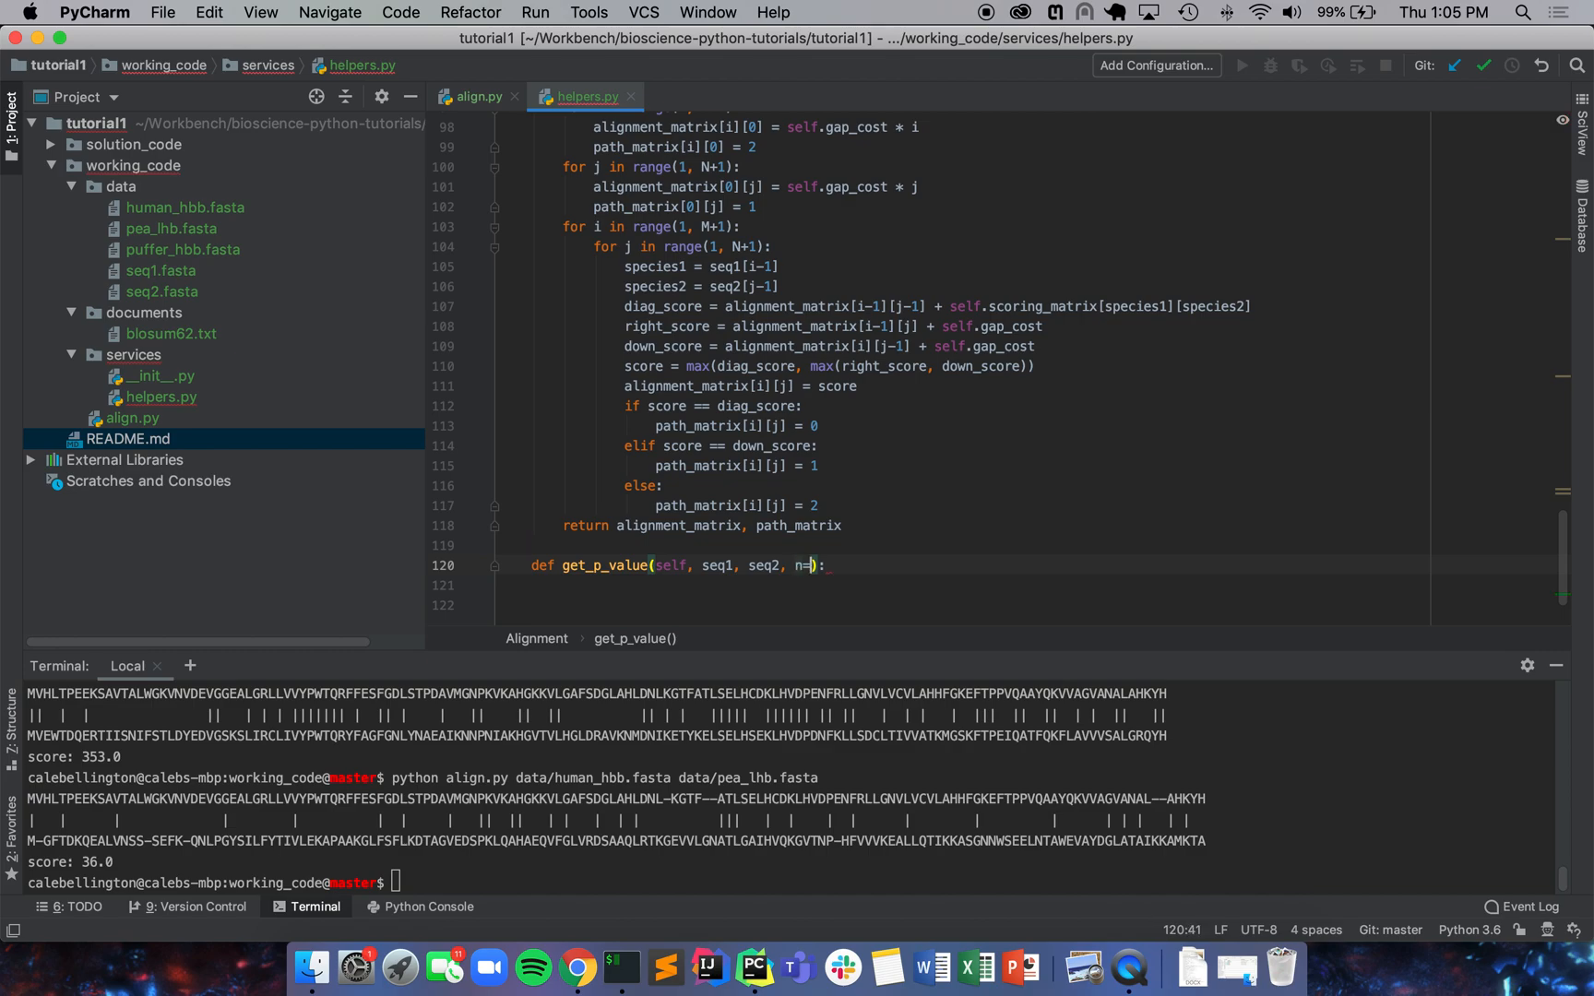
type("1e4")
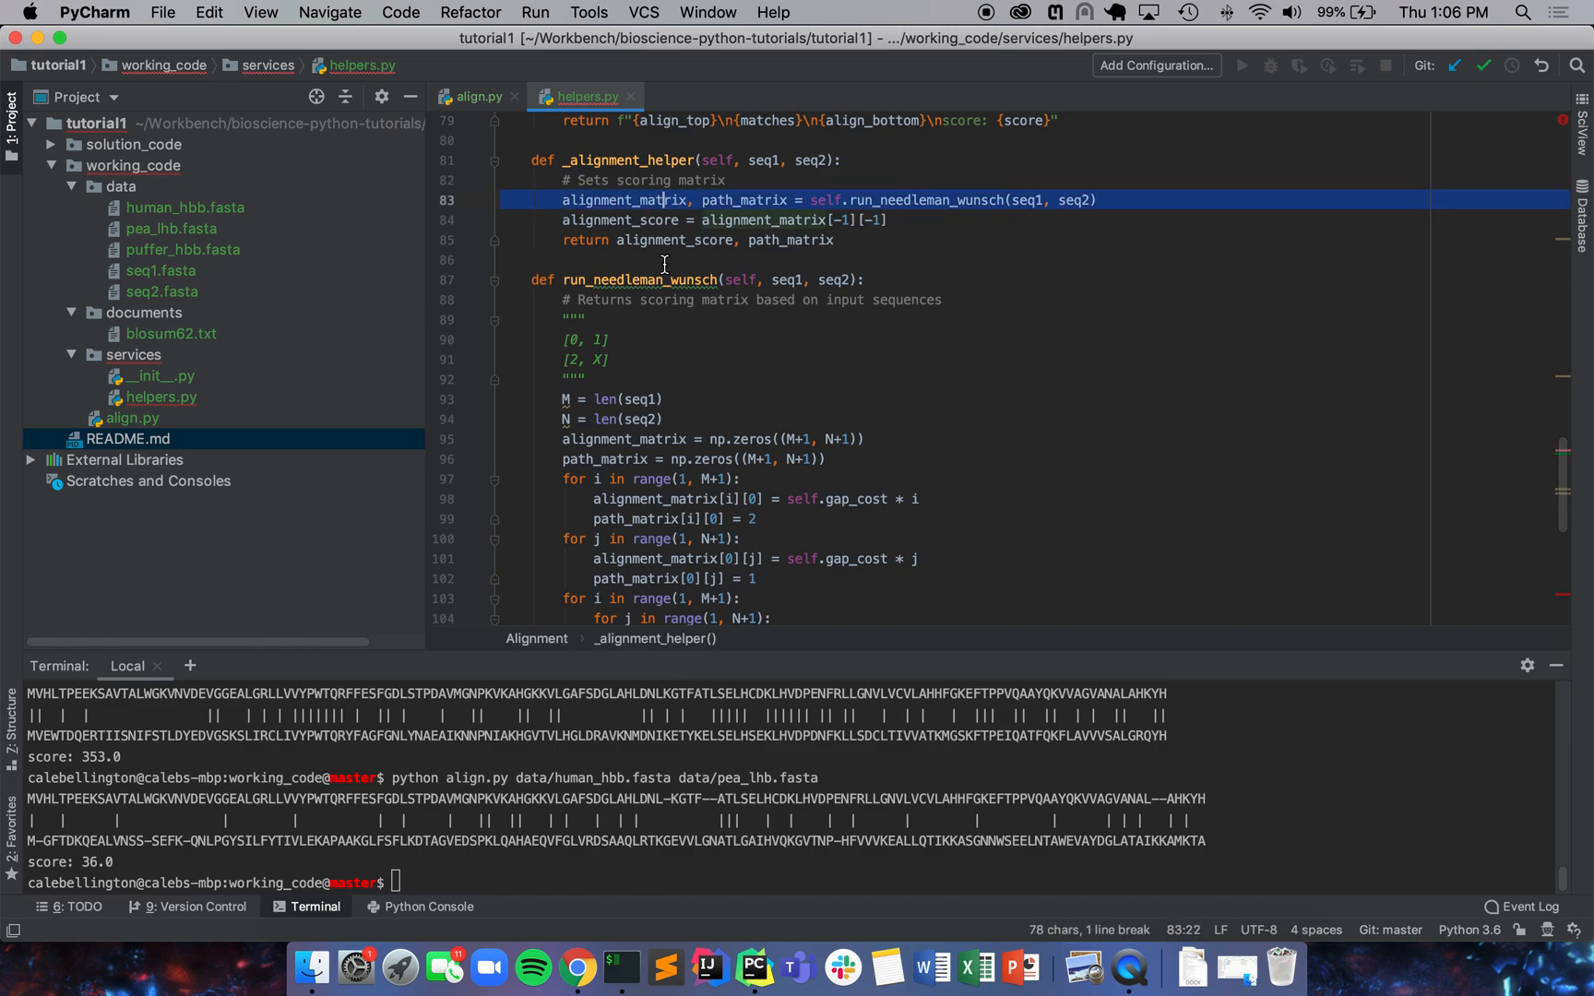
Step: Add score, path_matrix = self._alignment_helper(seq1, seq2) as get_p_value's first line
scroll("down", 3)
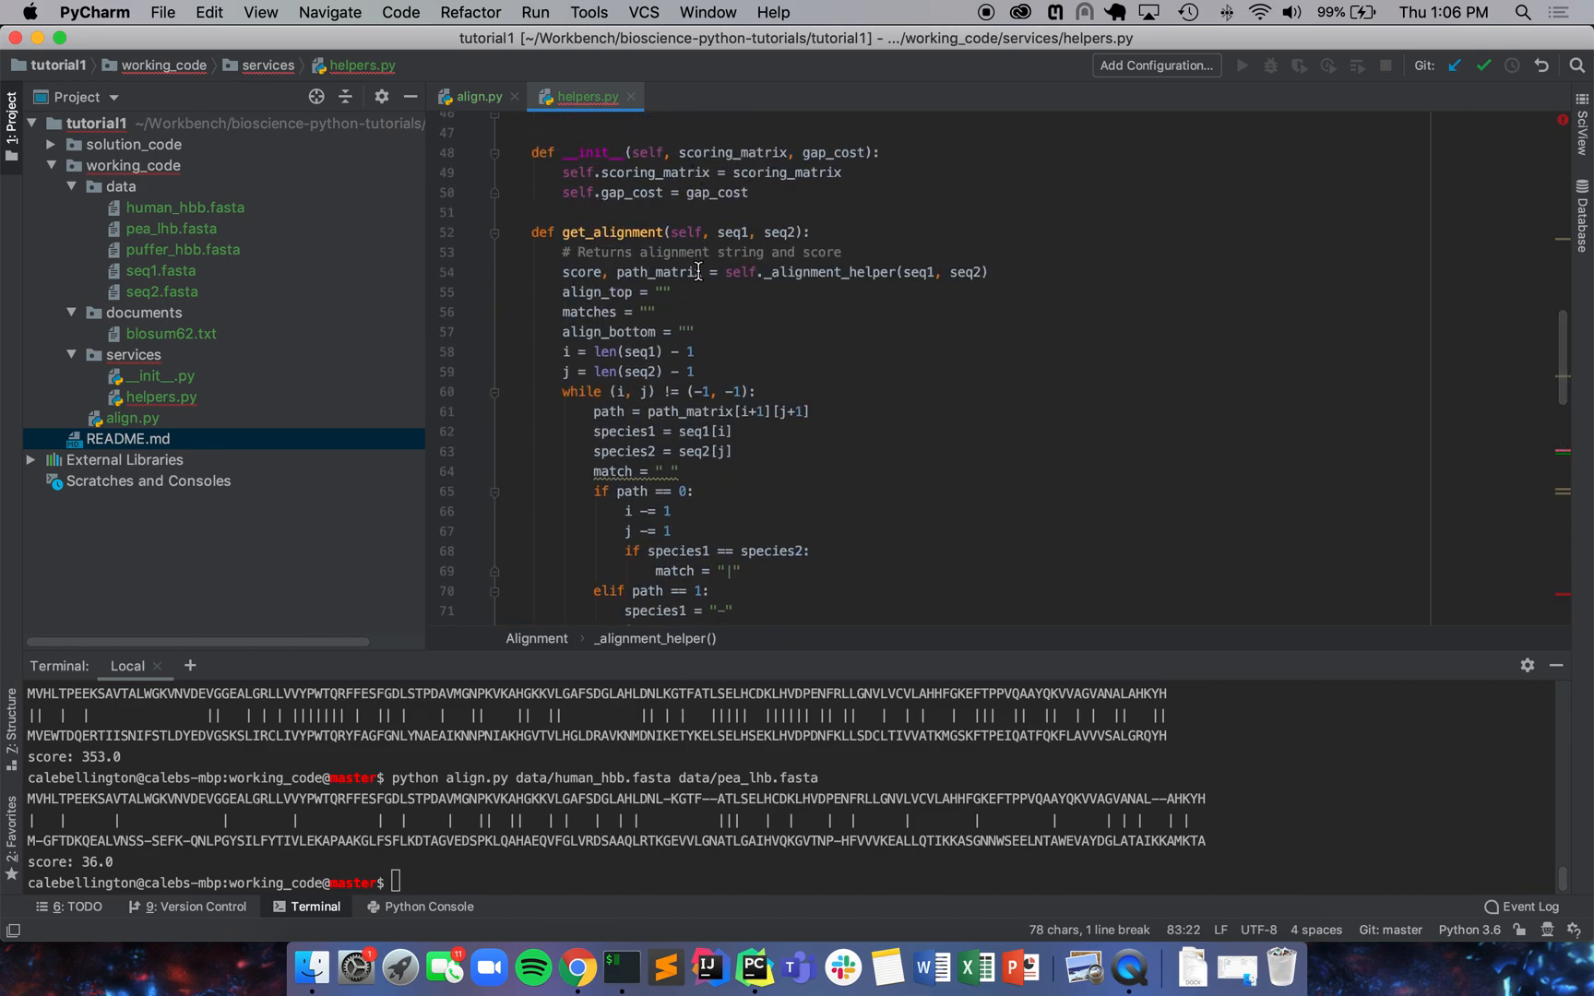
scroll("down", 3)
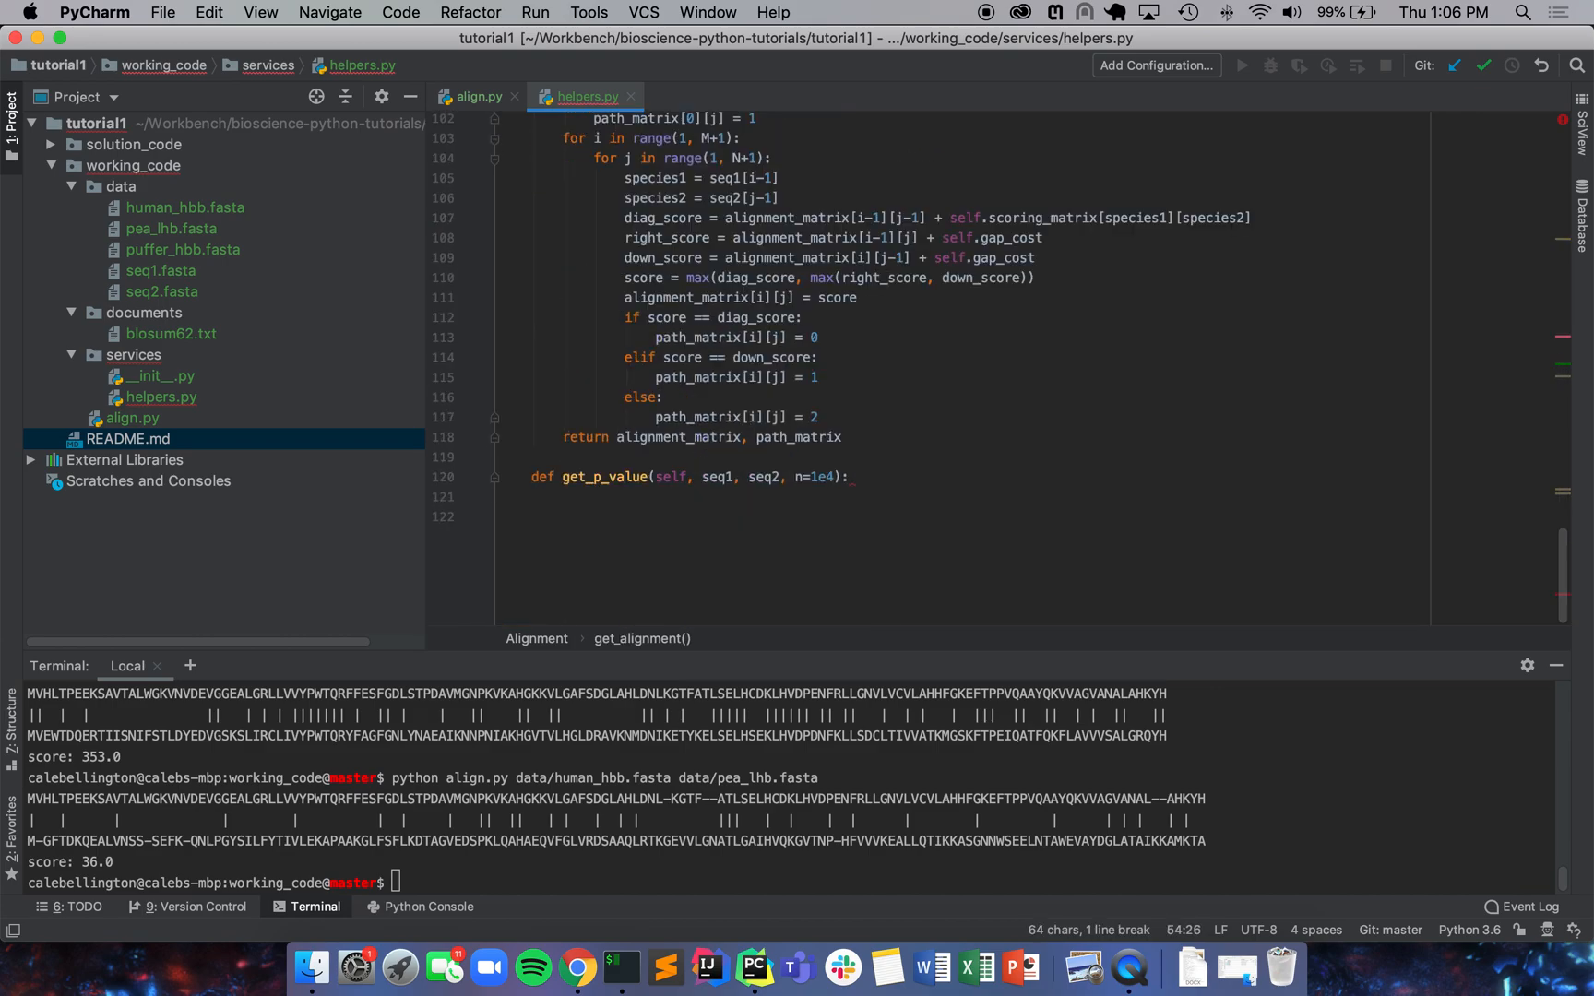
type("score, path_matrix = self._alignment_helper(seq1, seq2)")
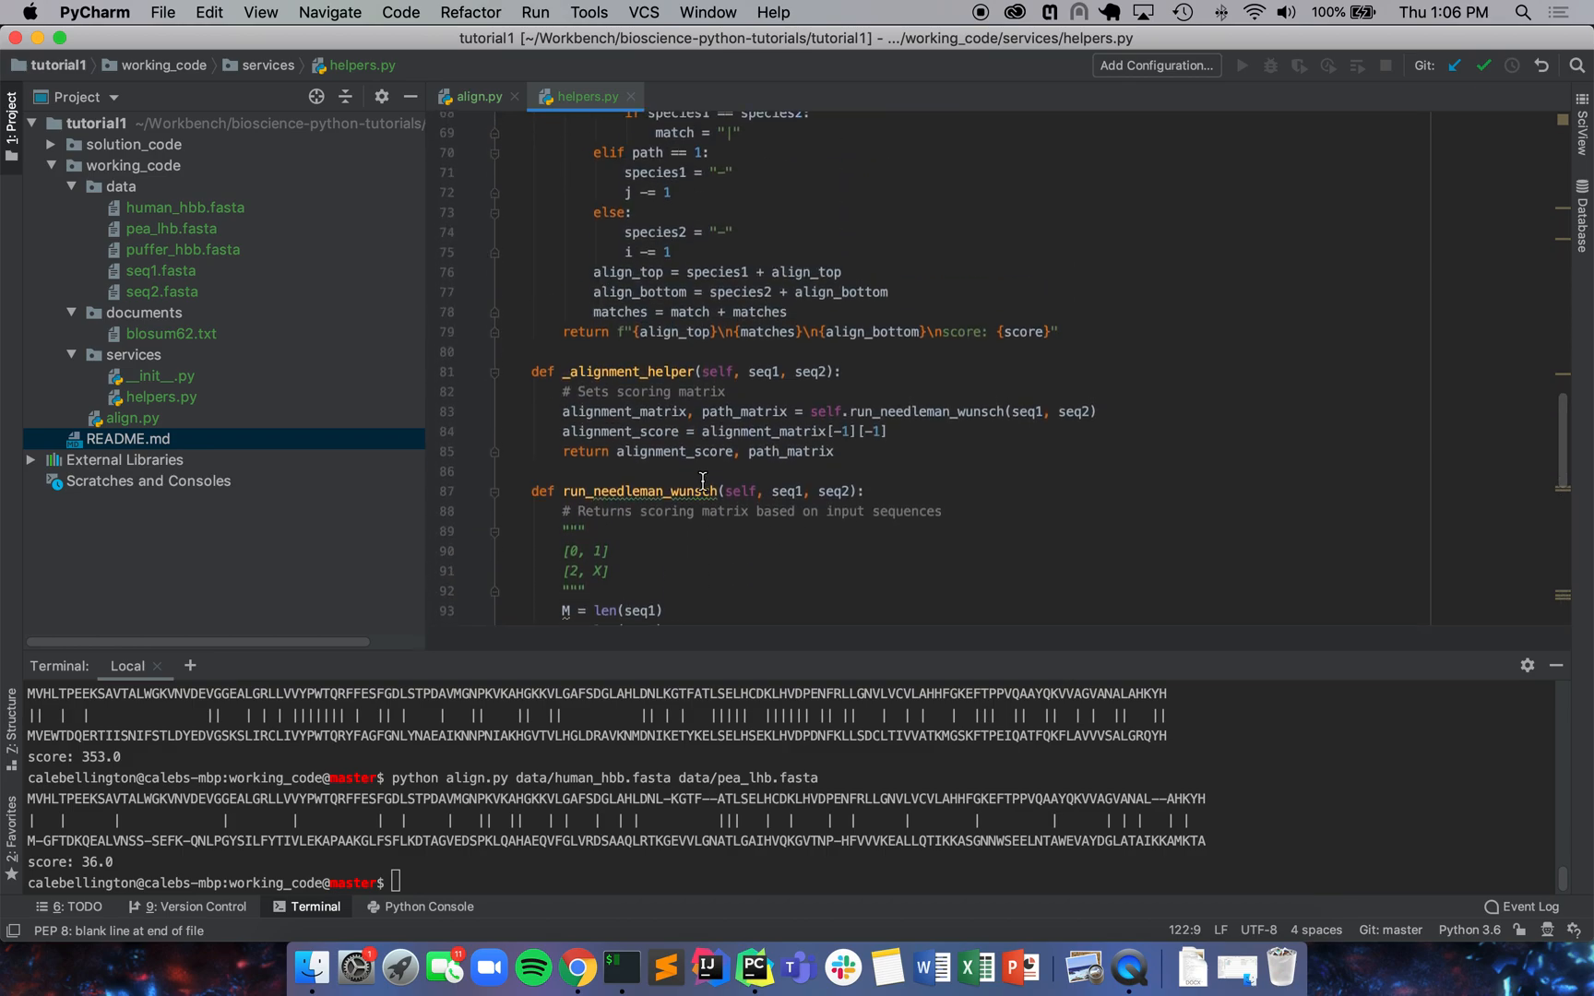
scroll("down", 3)
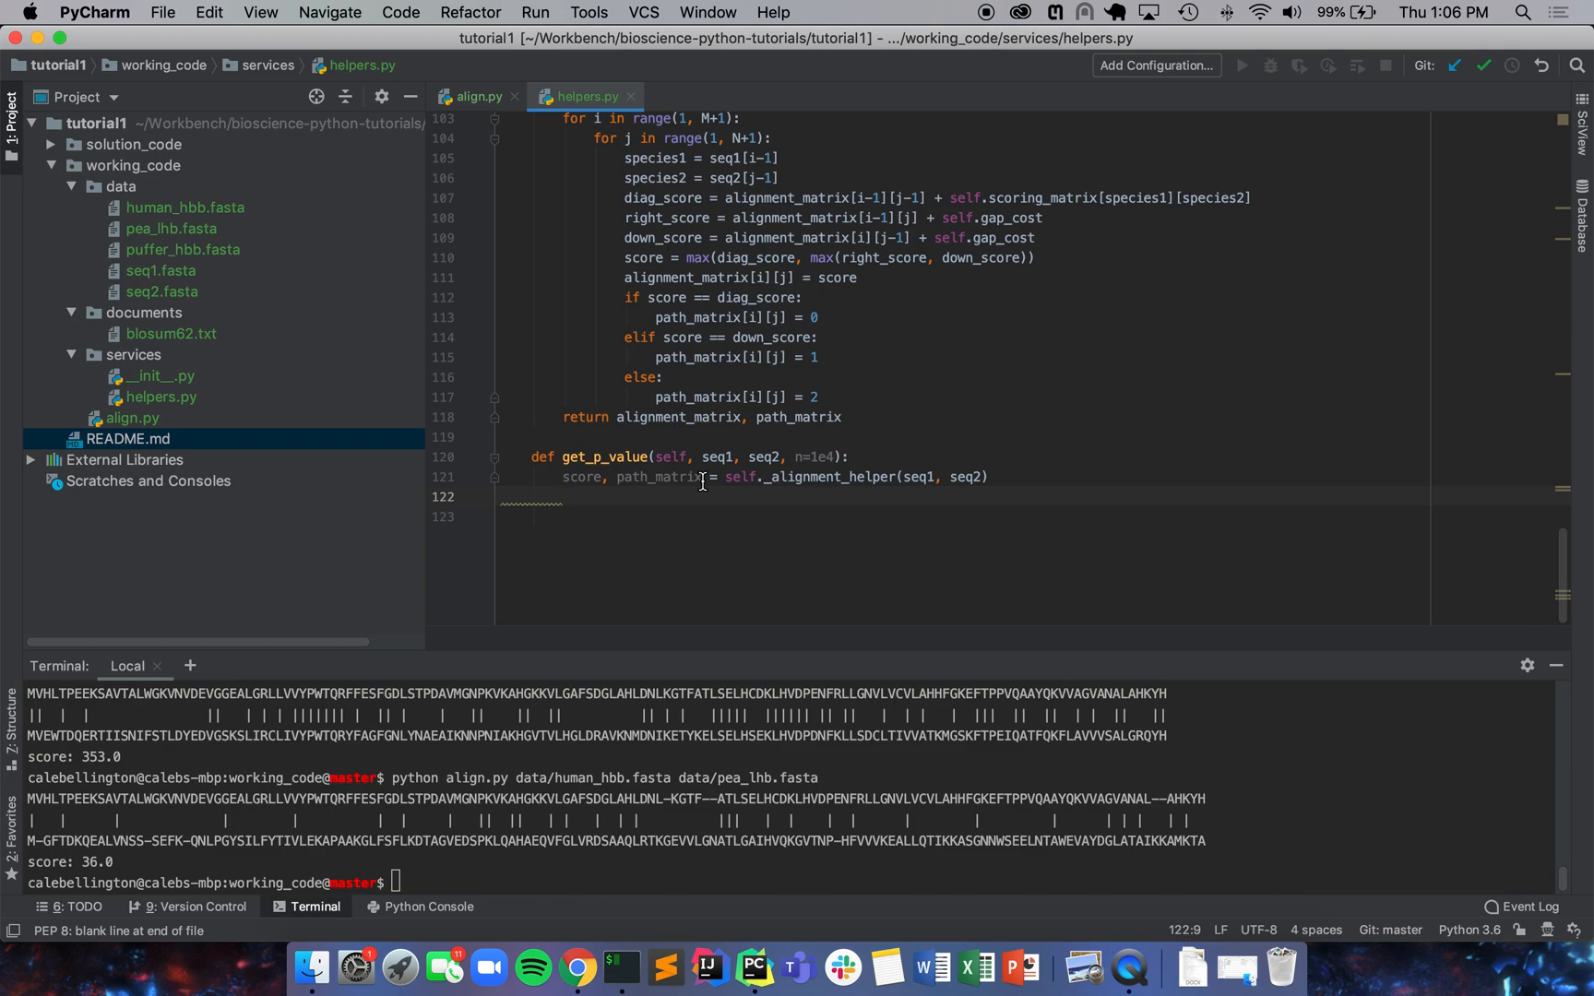
Step: Add a for i in range(int(n)): loop below the score line
left_click(559, 496)
type("for i in")
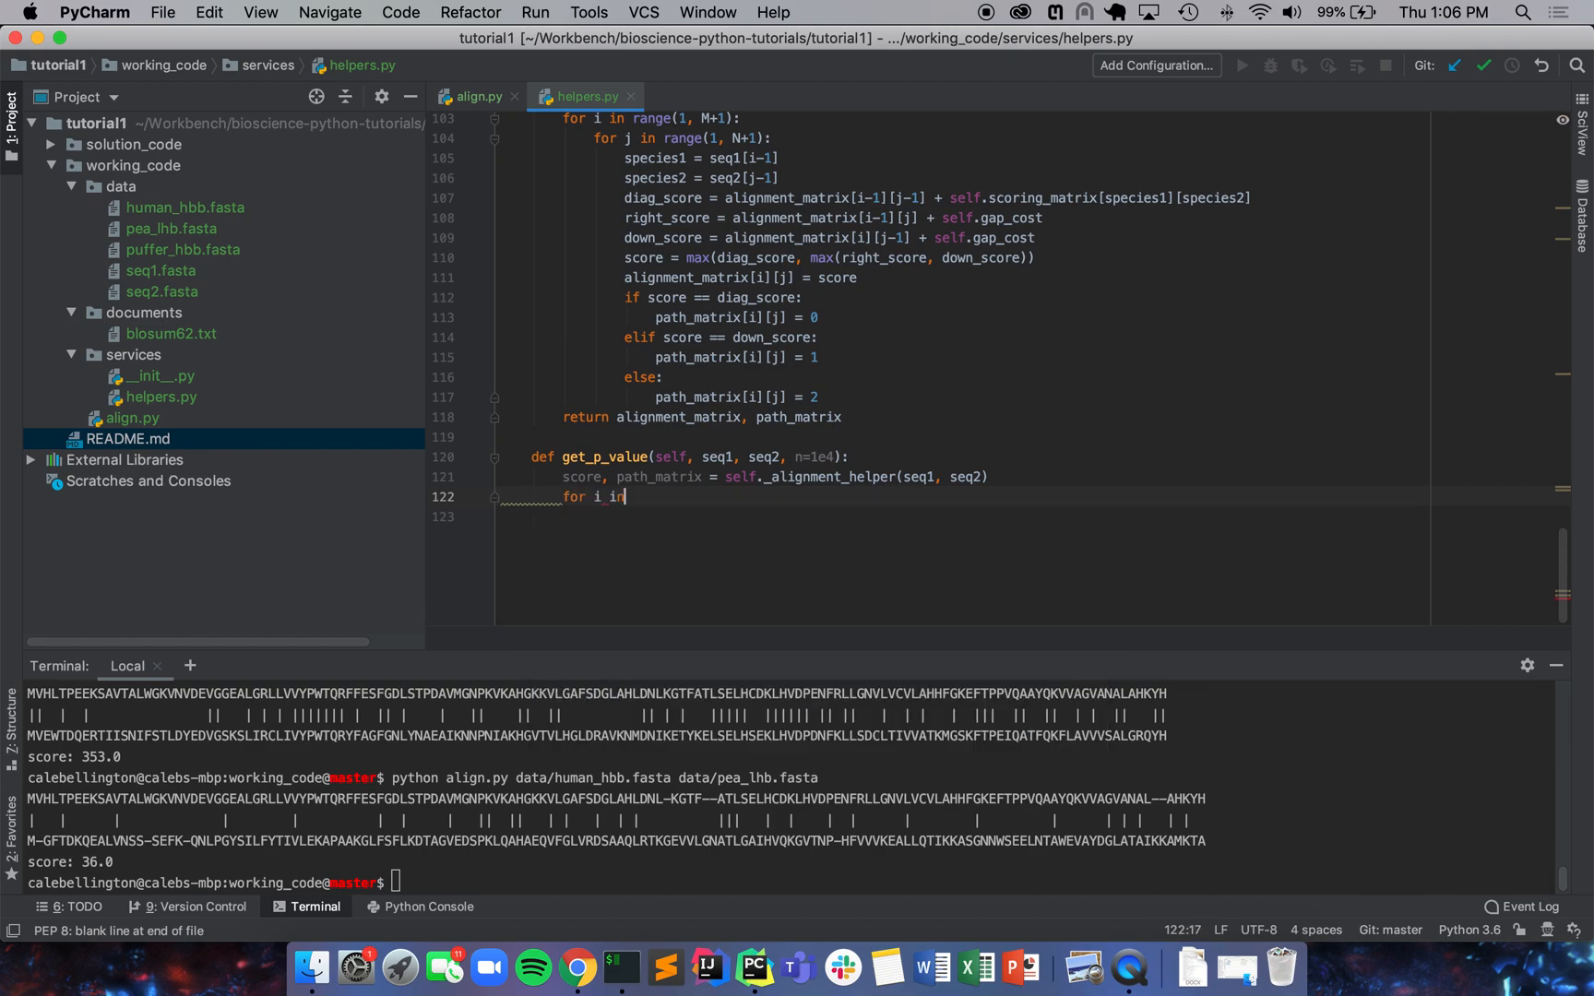
type("range(int")
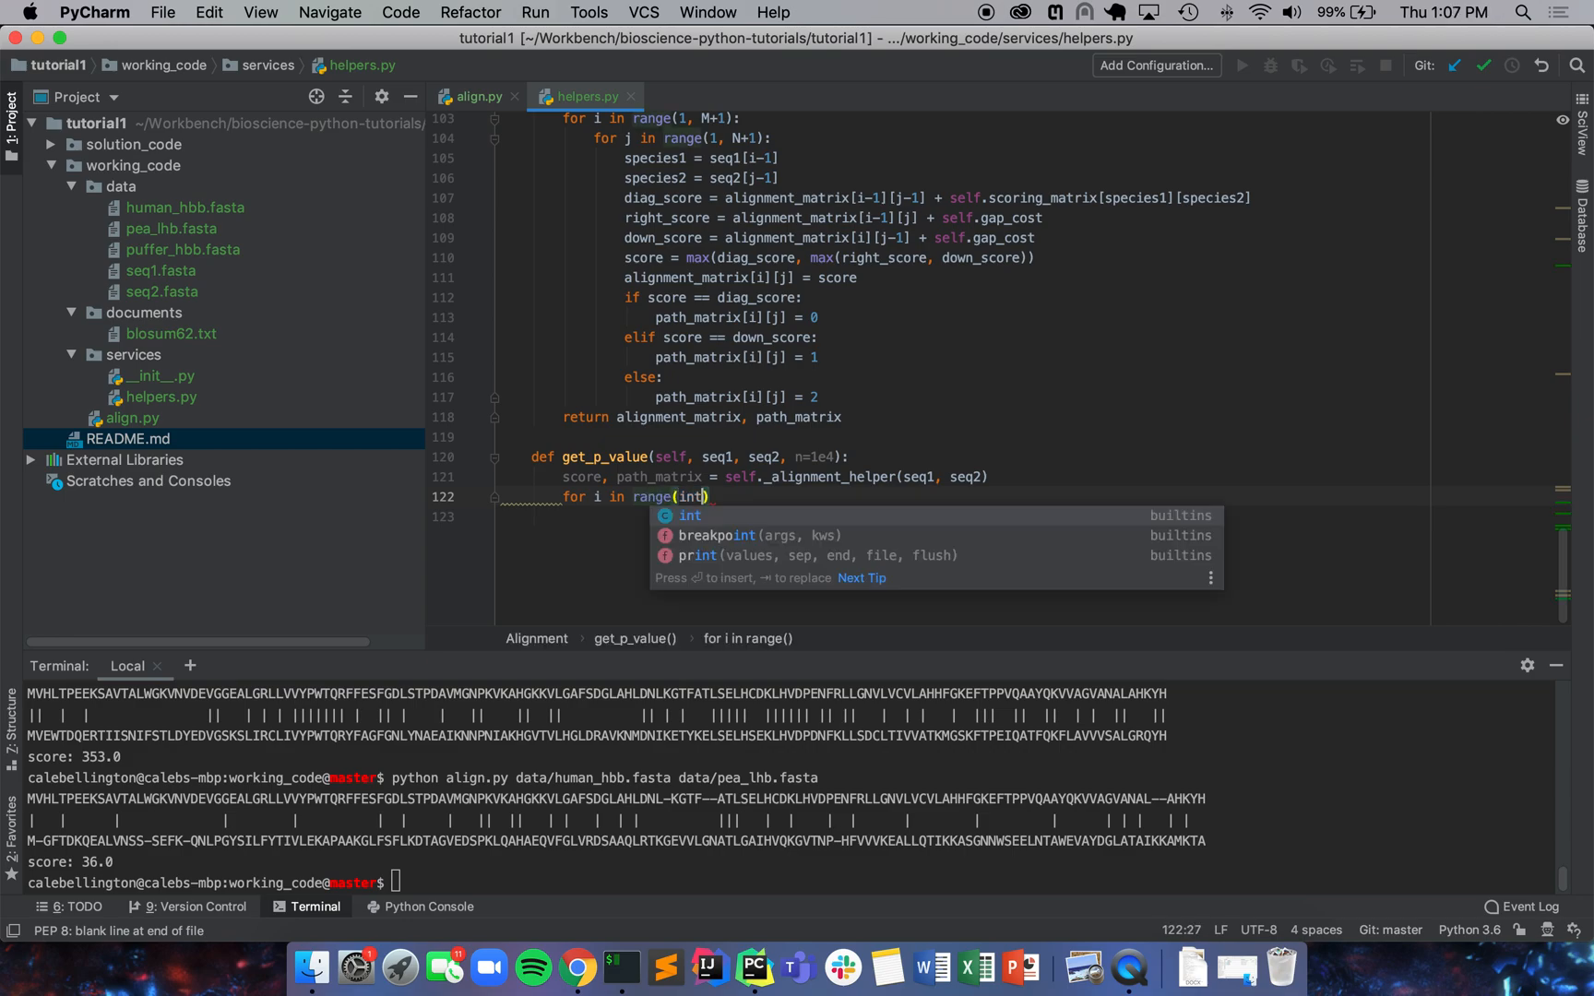
type("(n)")
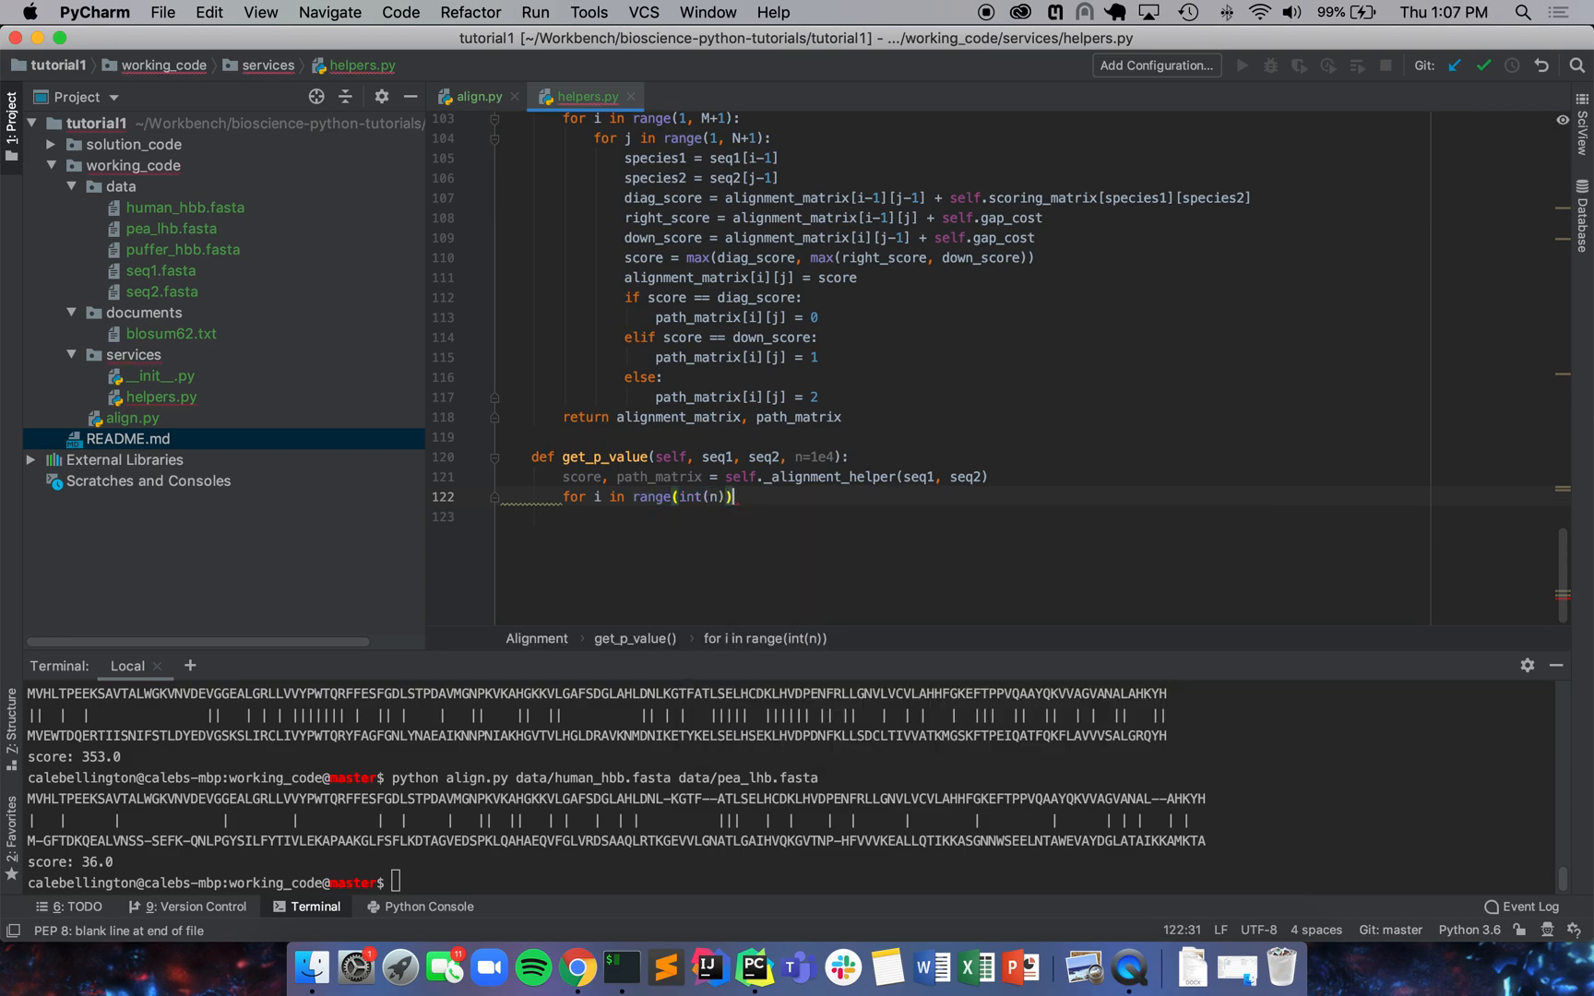
type(":")
key("enter")
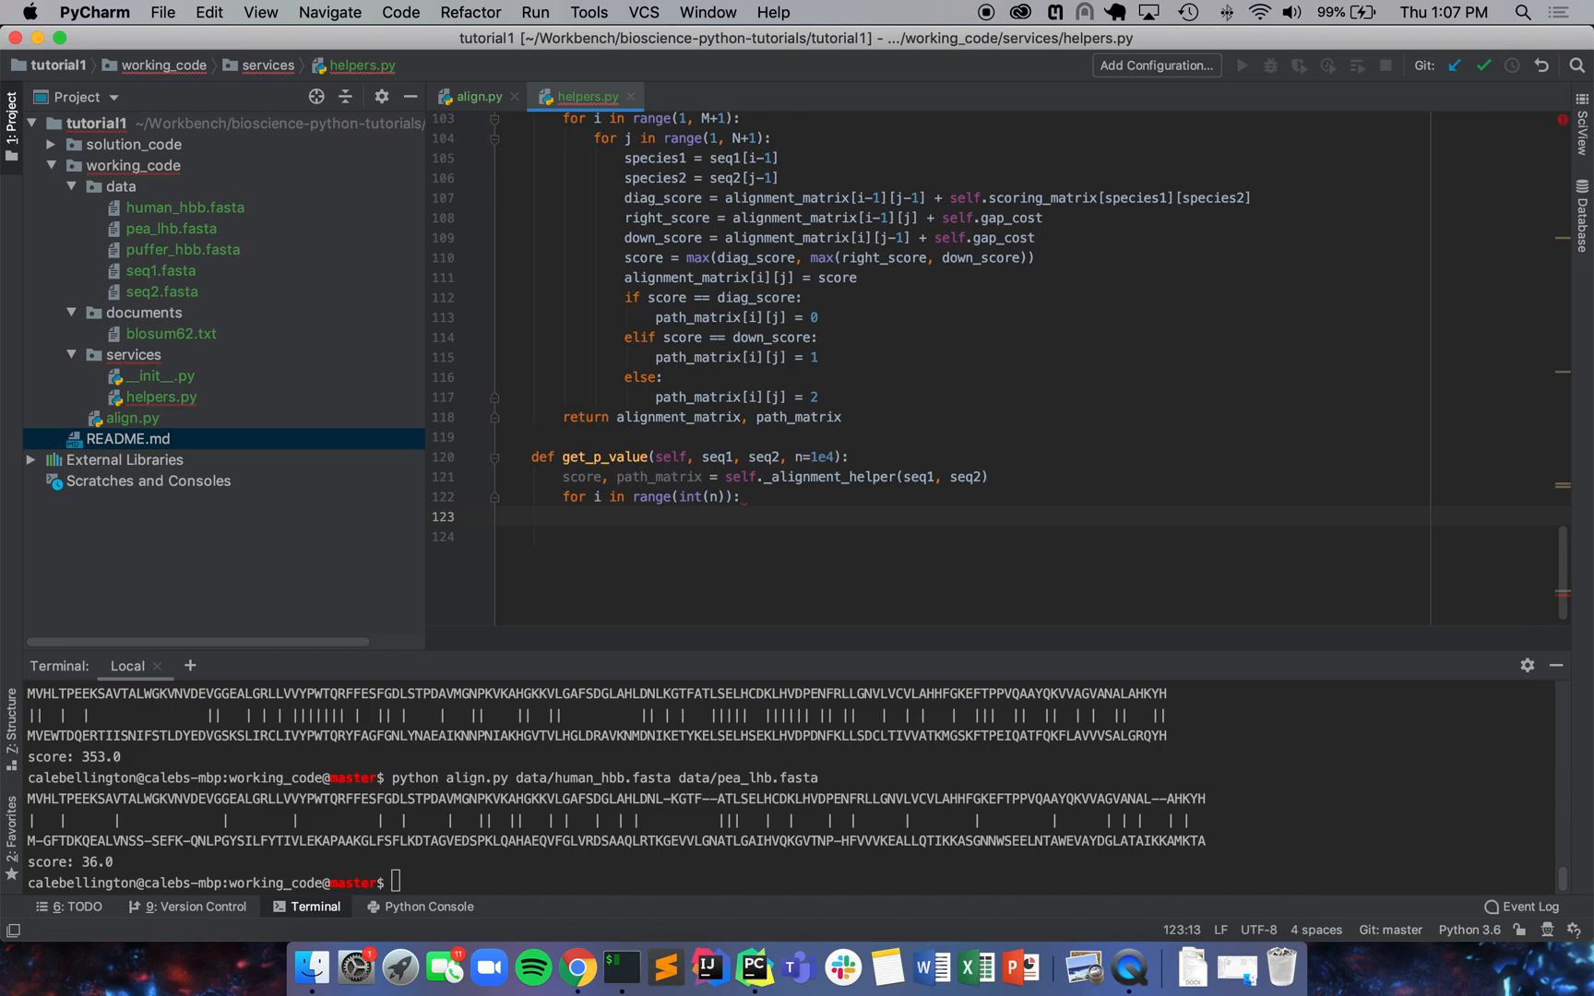
Step: Build seq1_permutation = ''.join(random.sample(seq1, len(seq1))) and add import random
type("seq1_p")
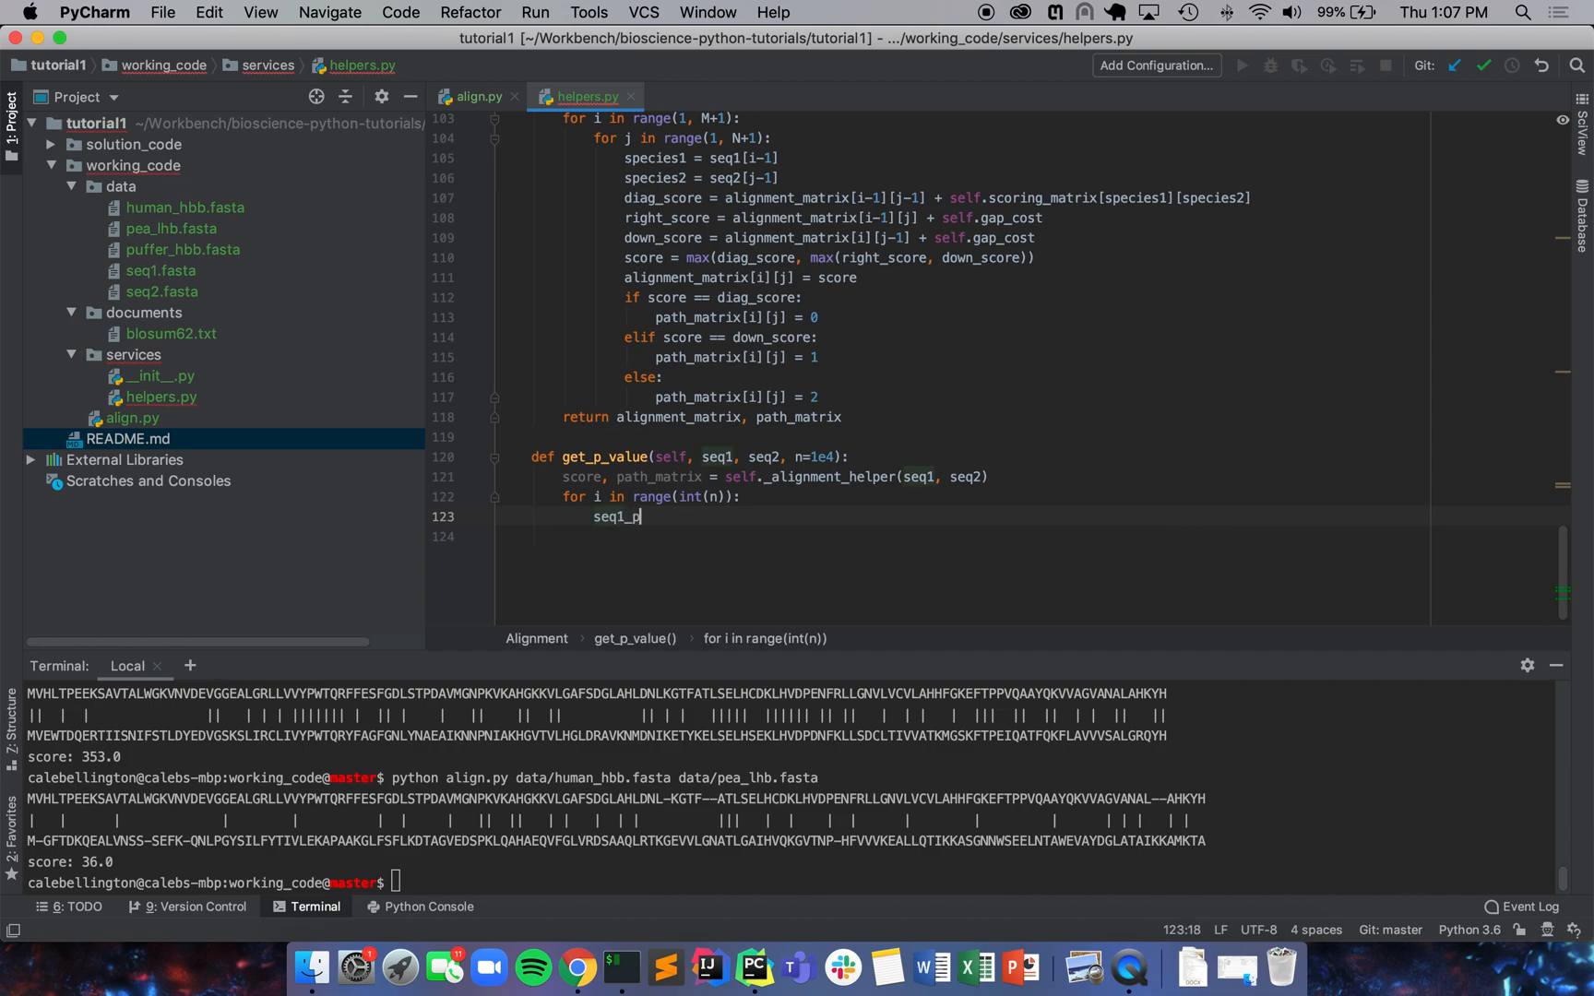
type("ermutation")
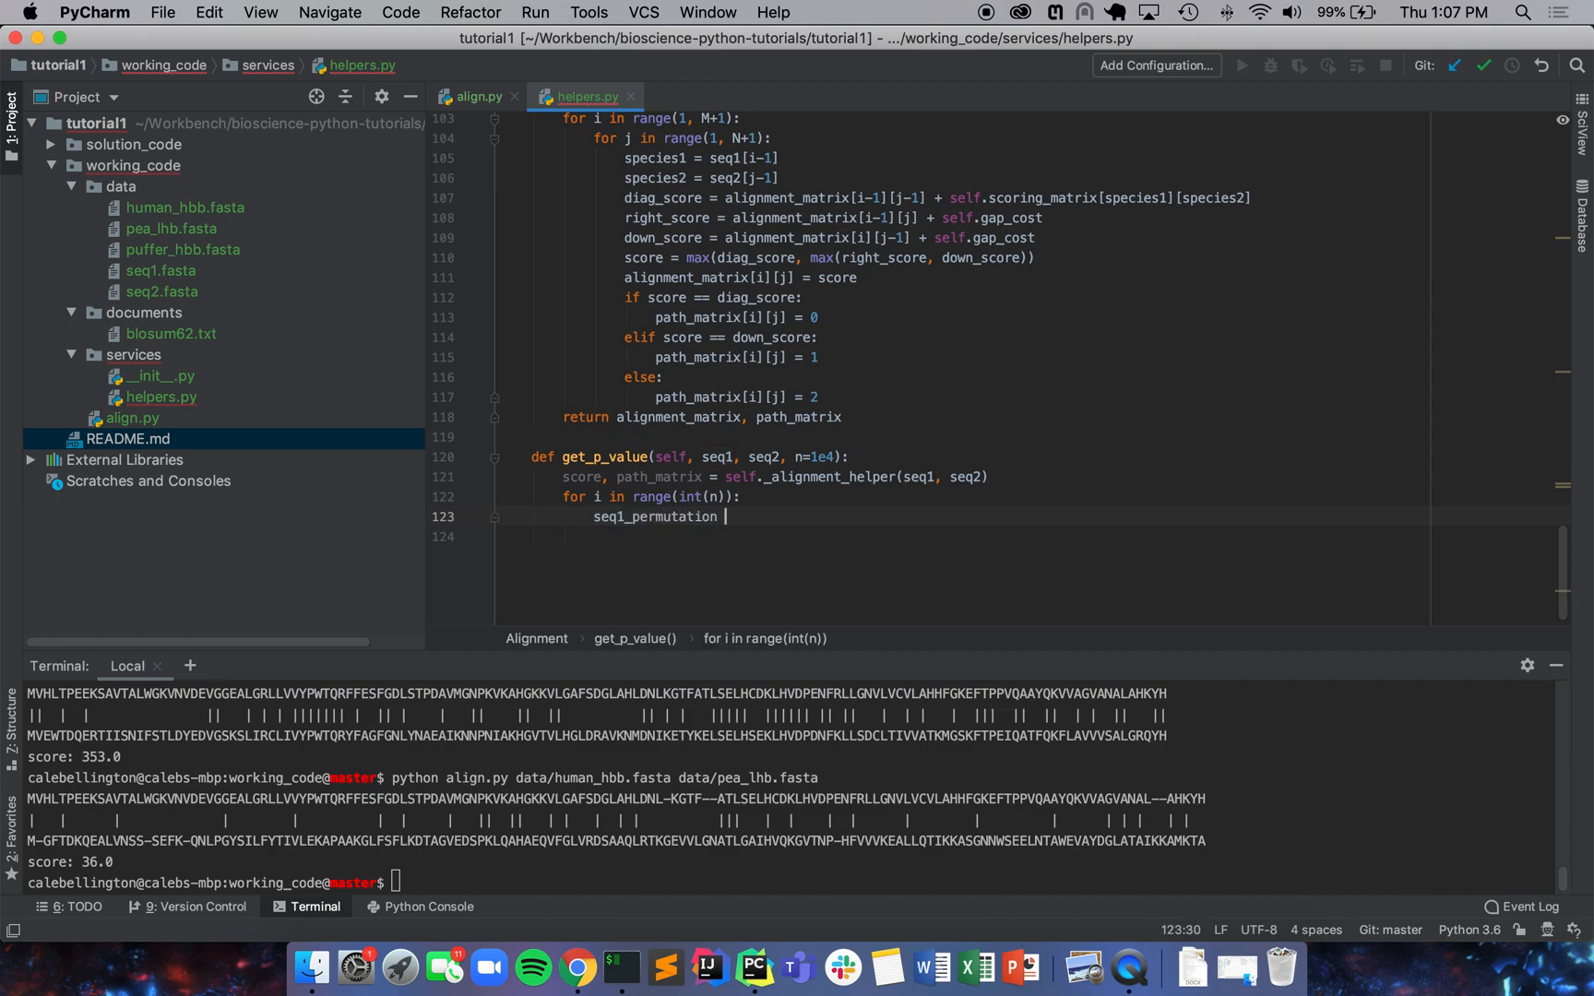
type("= ''.")
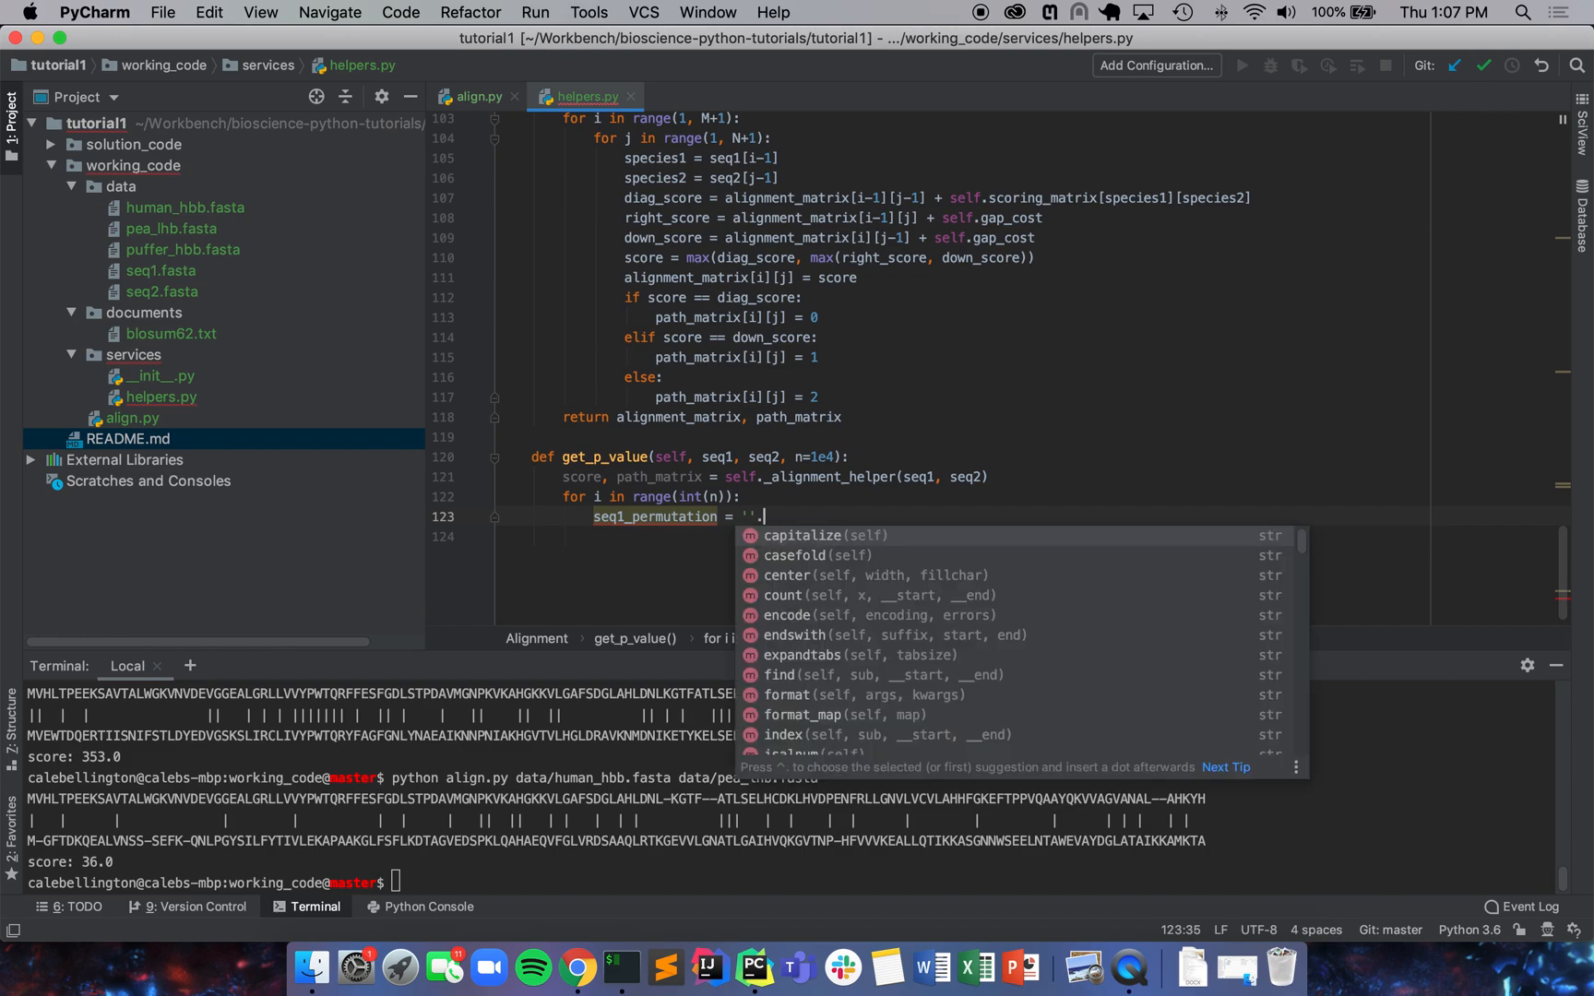
type("join(")
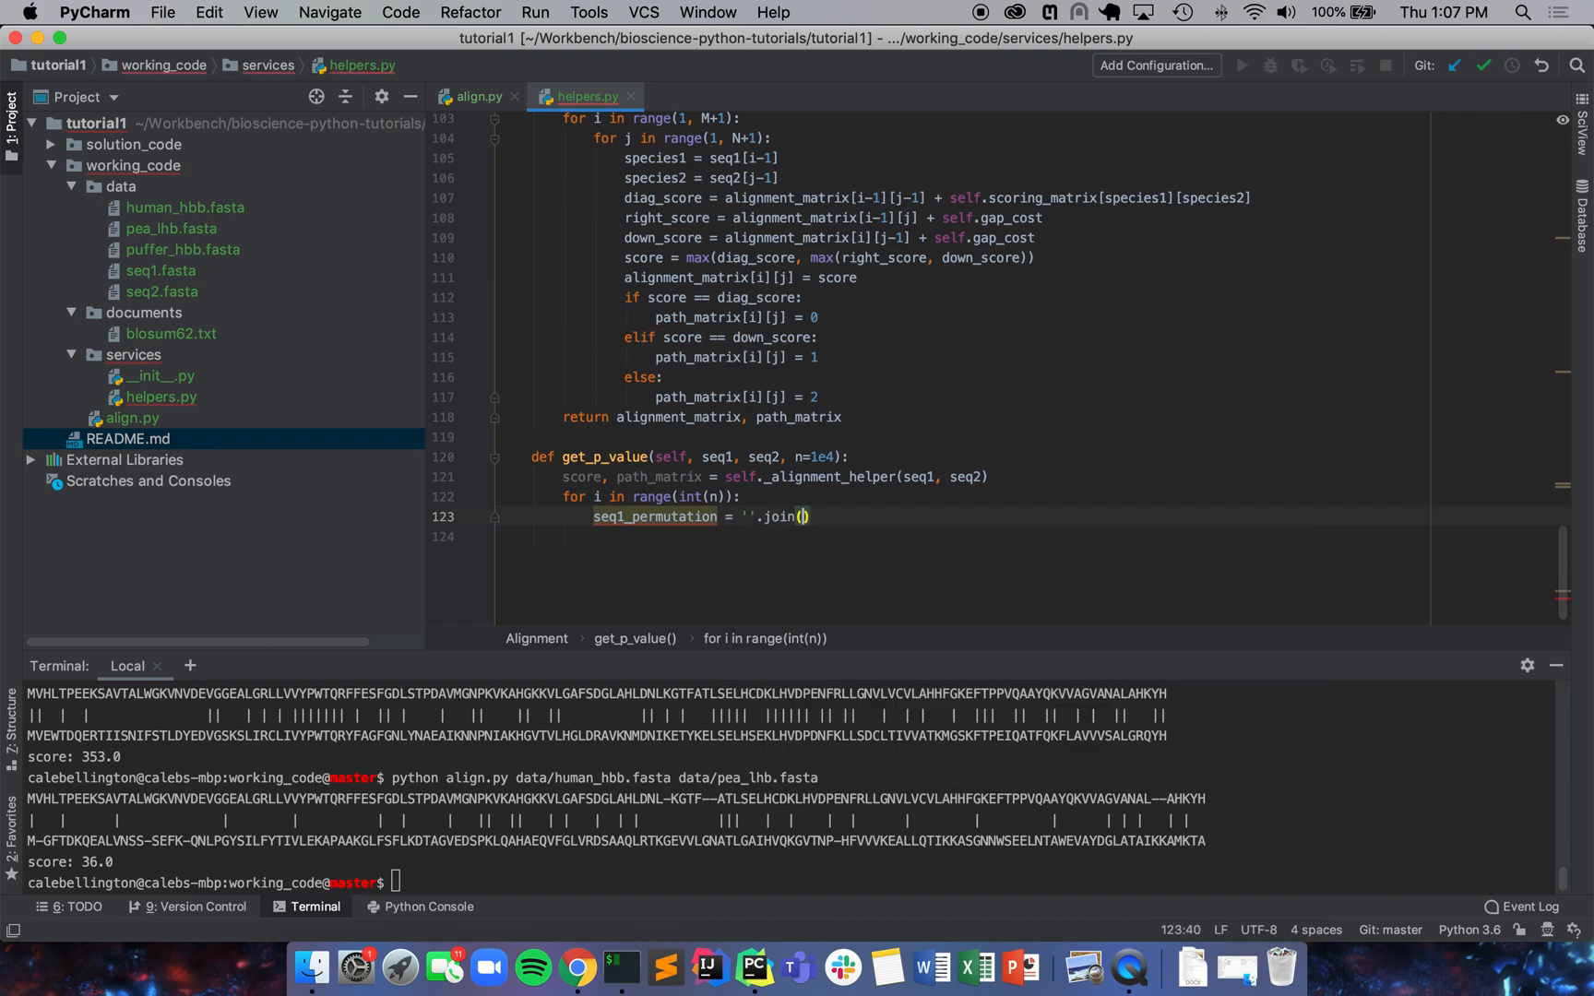
type("random")
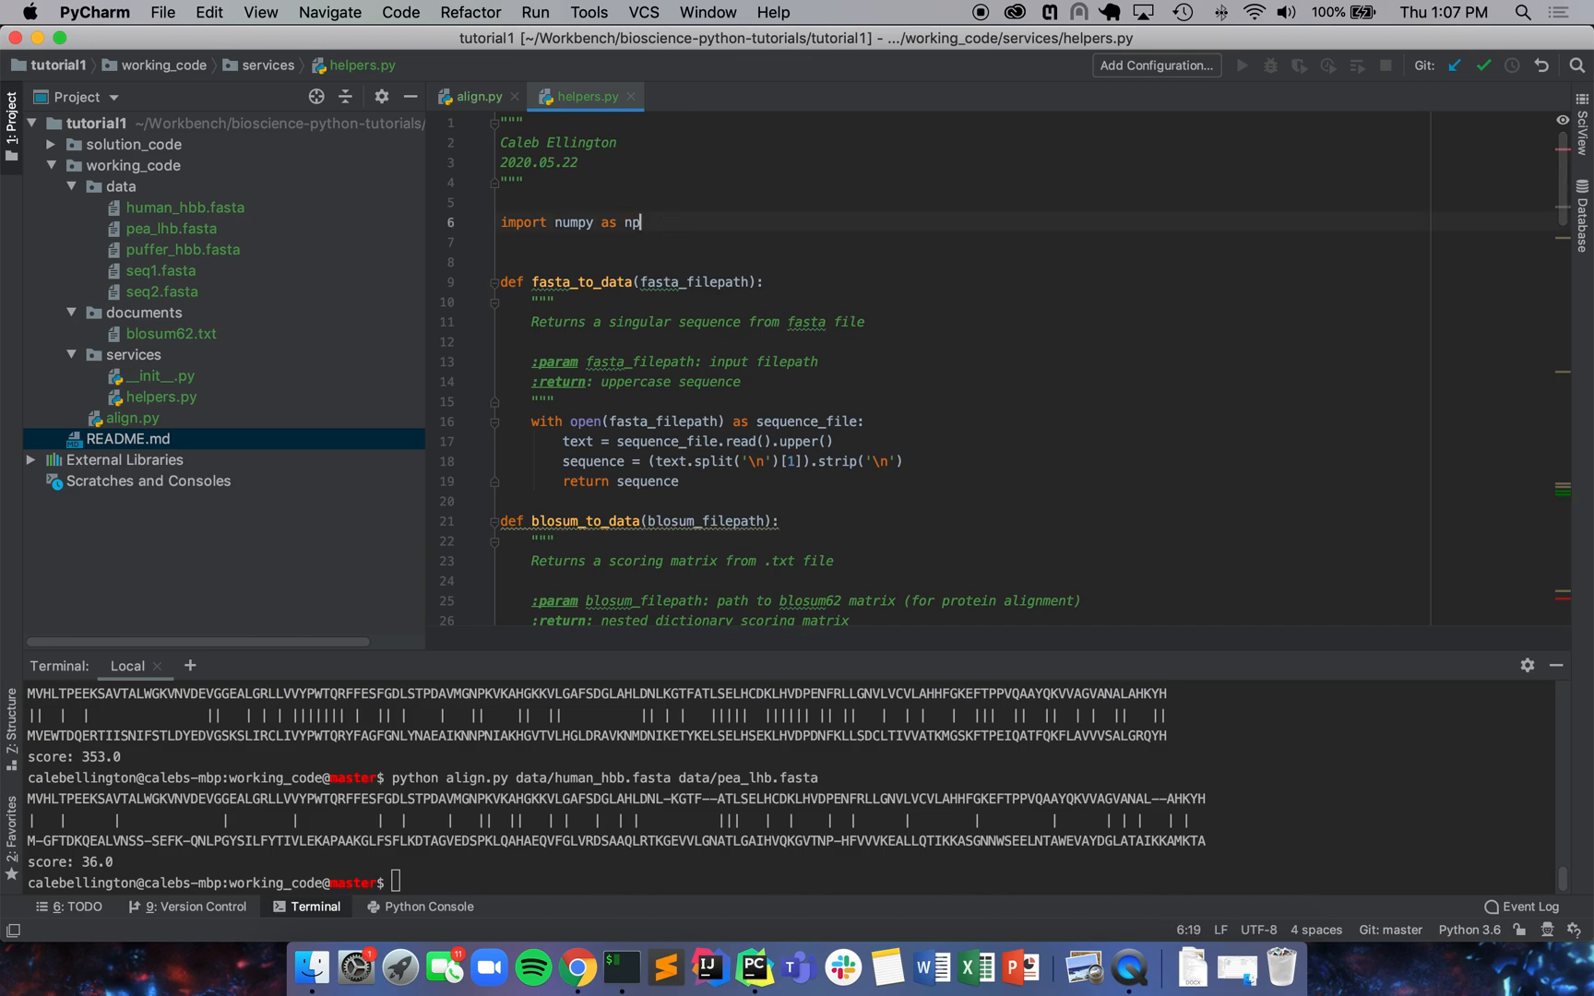
type("import random")
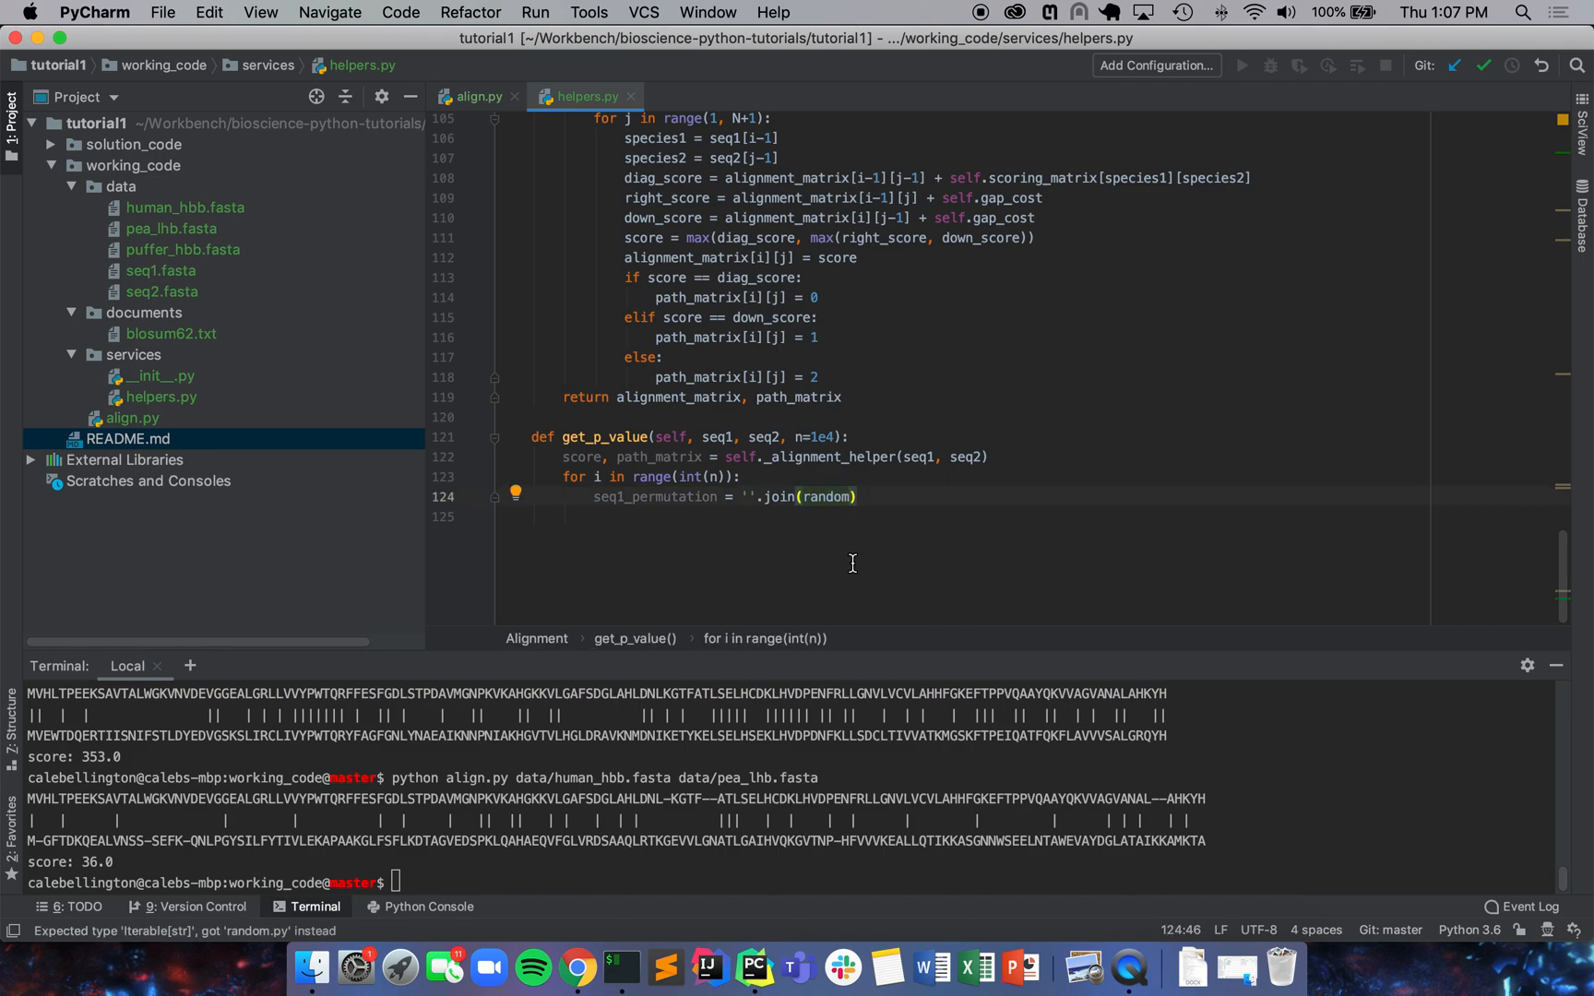
type(".sample")
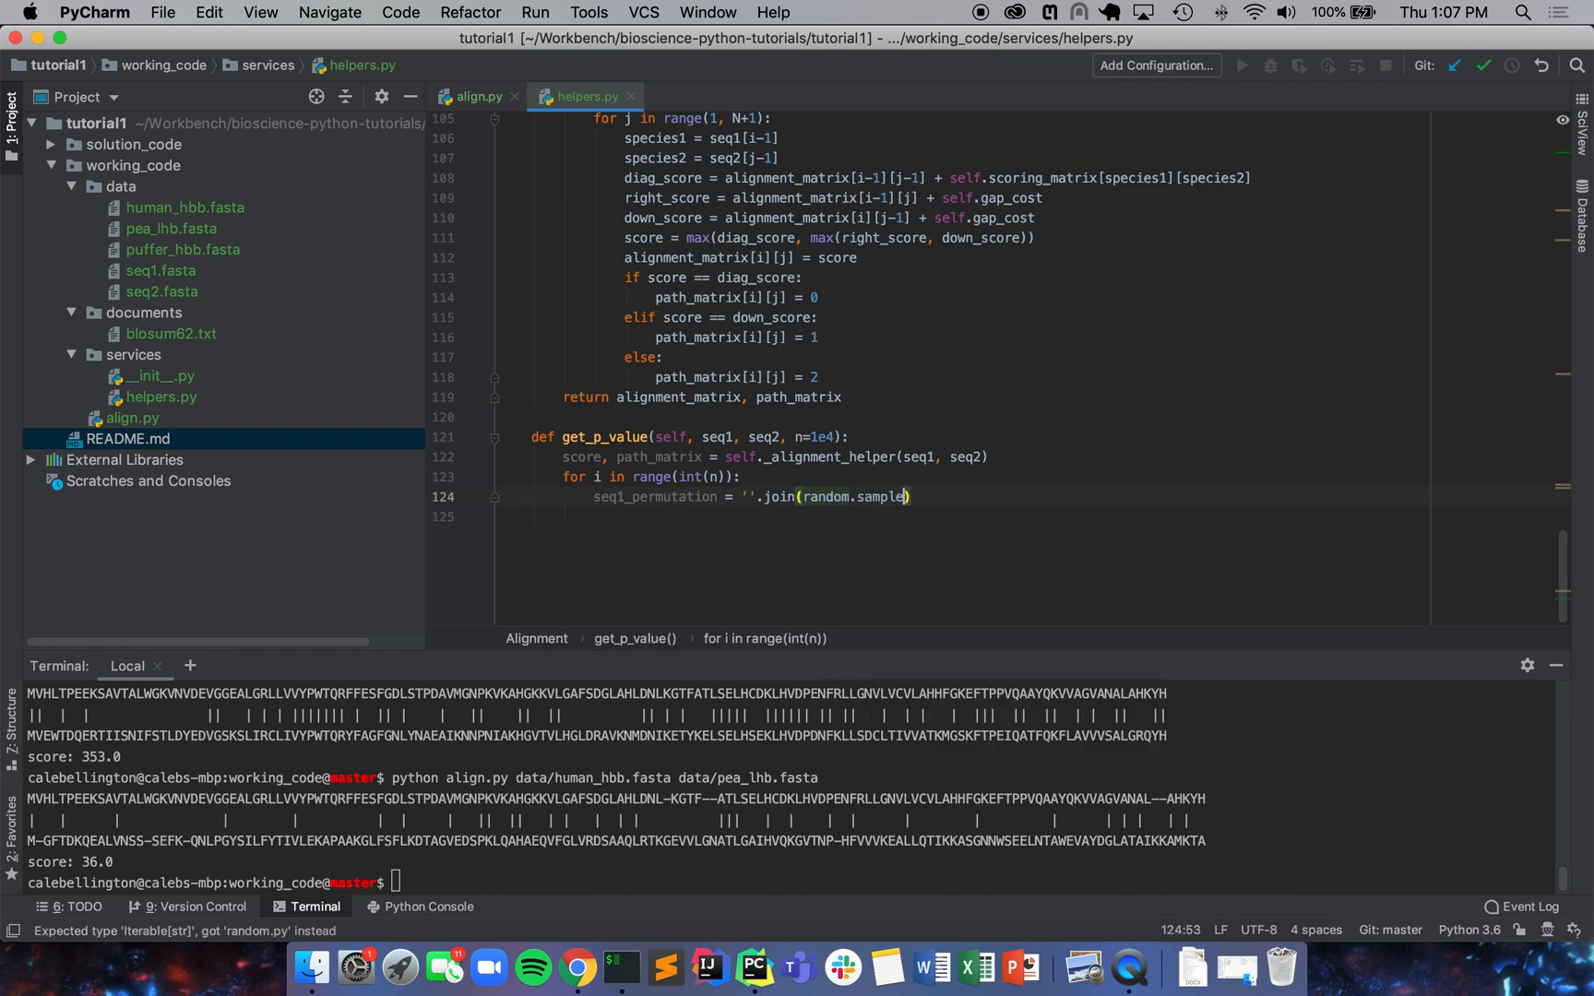
type("seq")
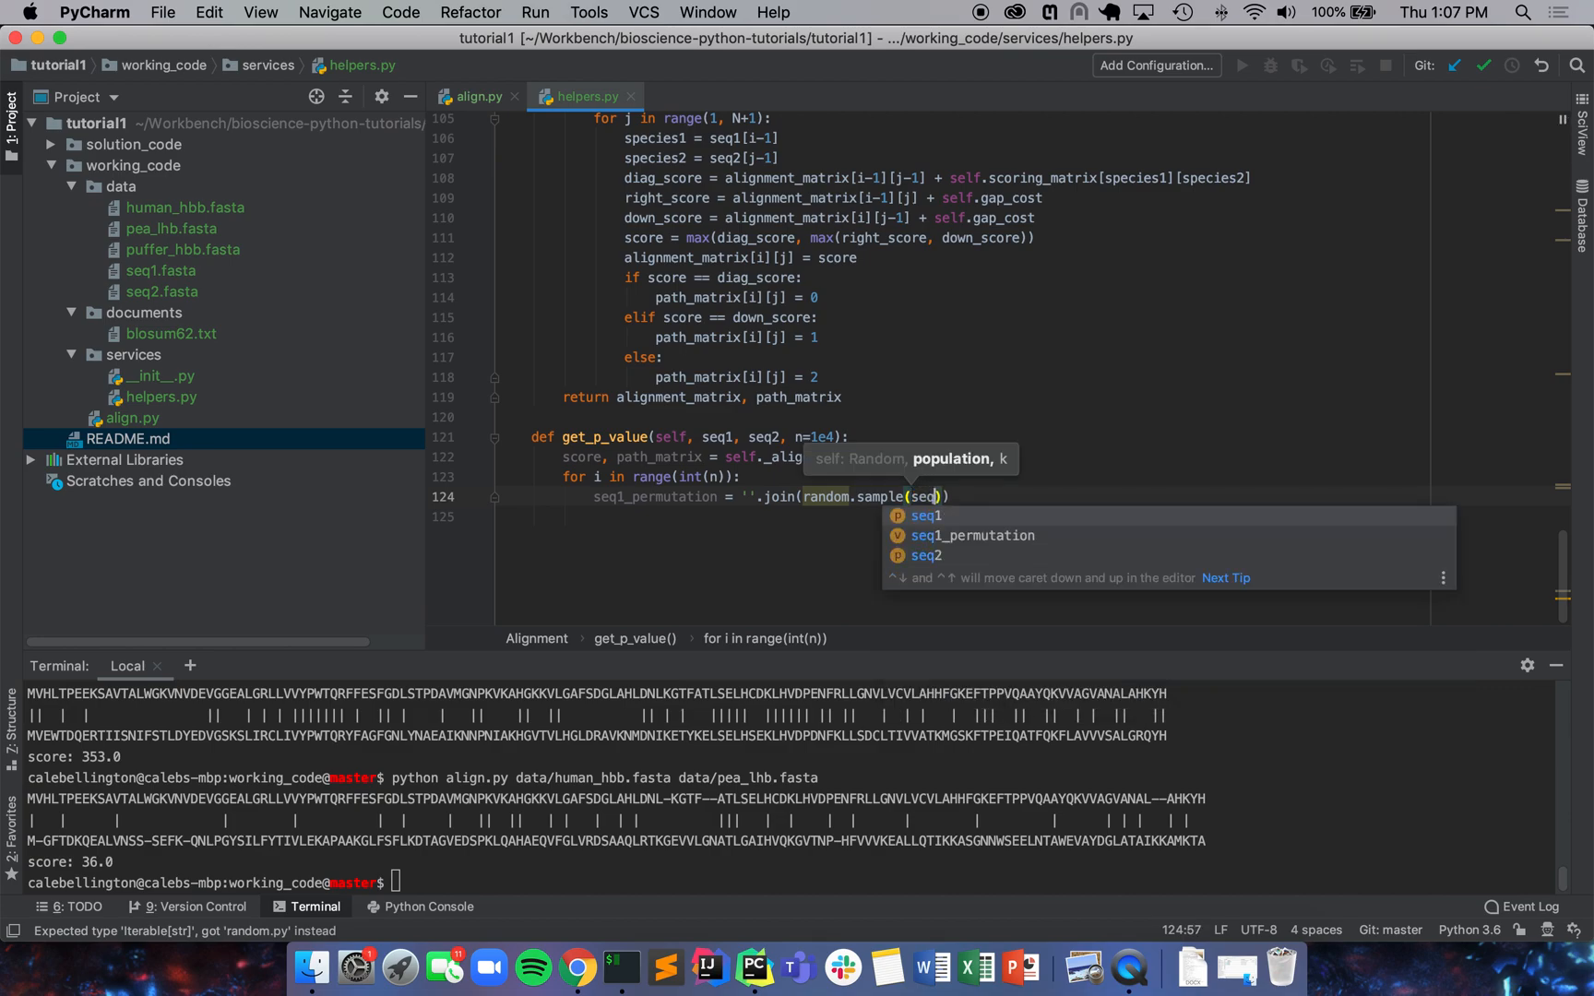
type("1, len(seq1")
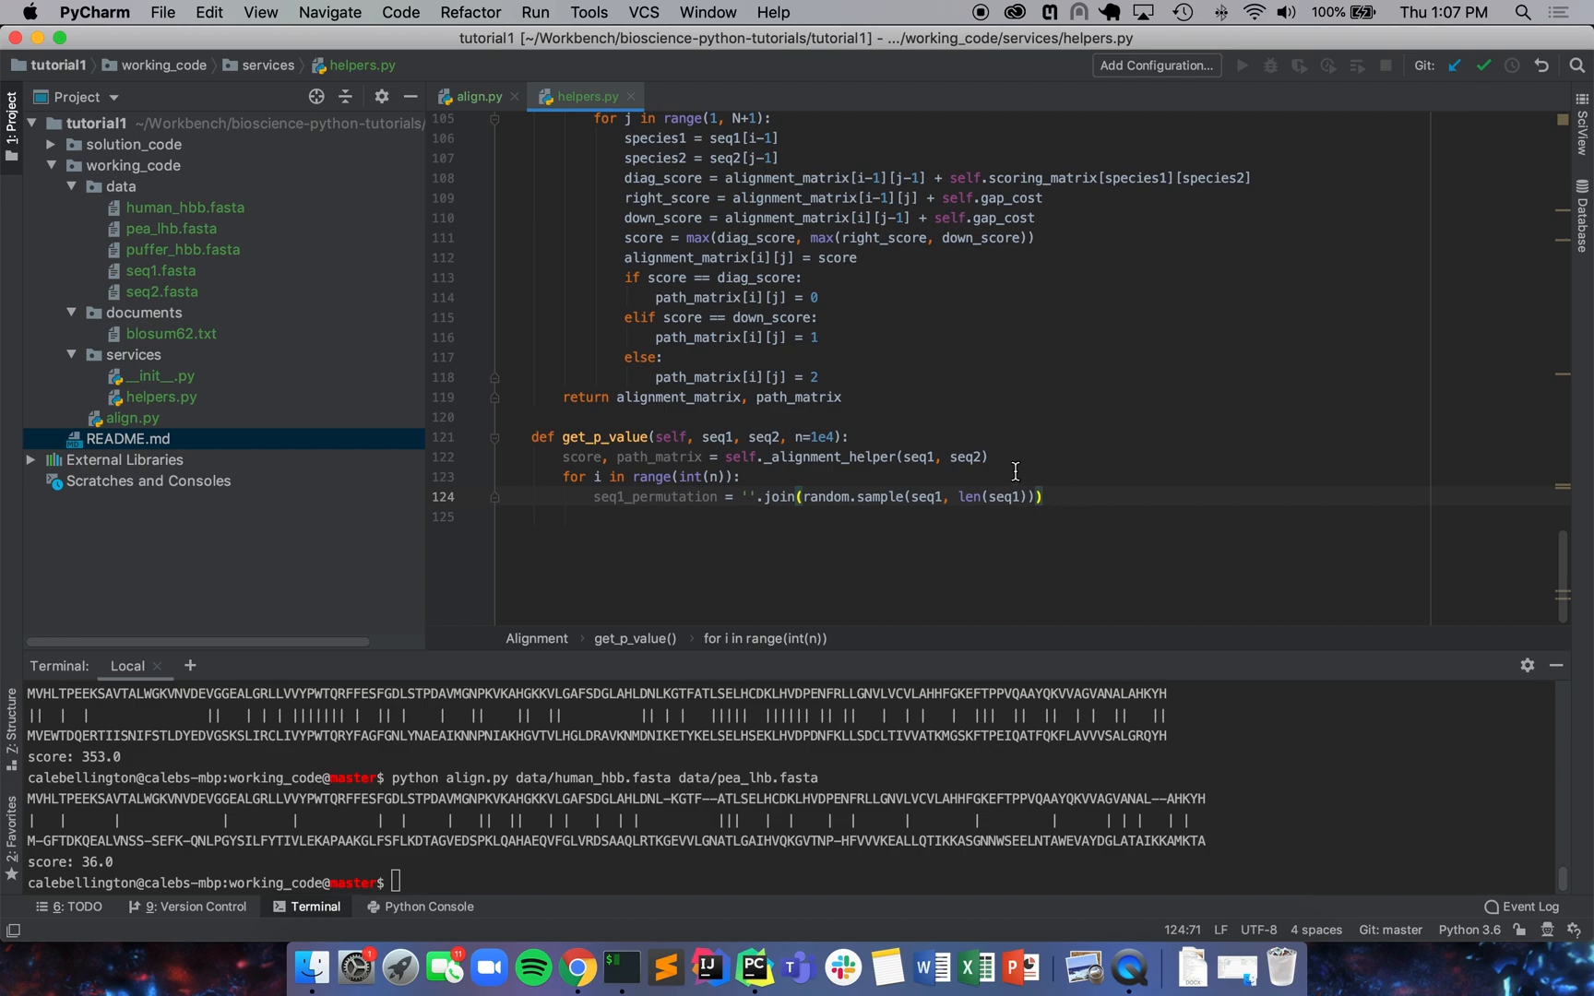
double_click(915, 456)
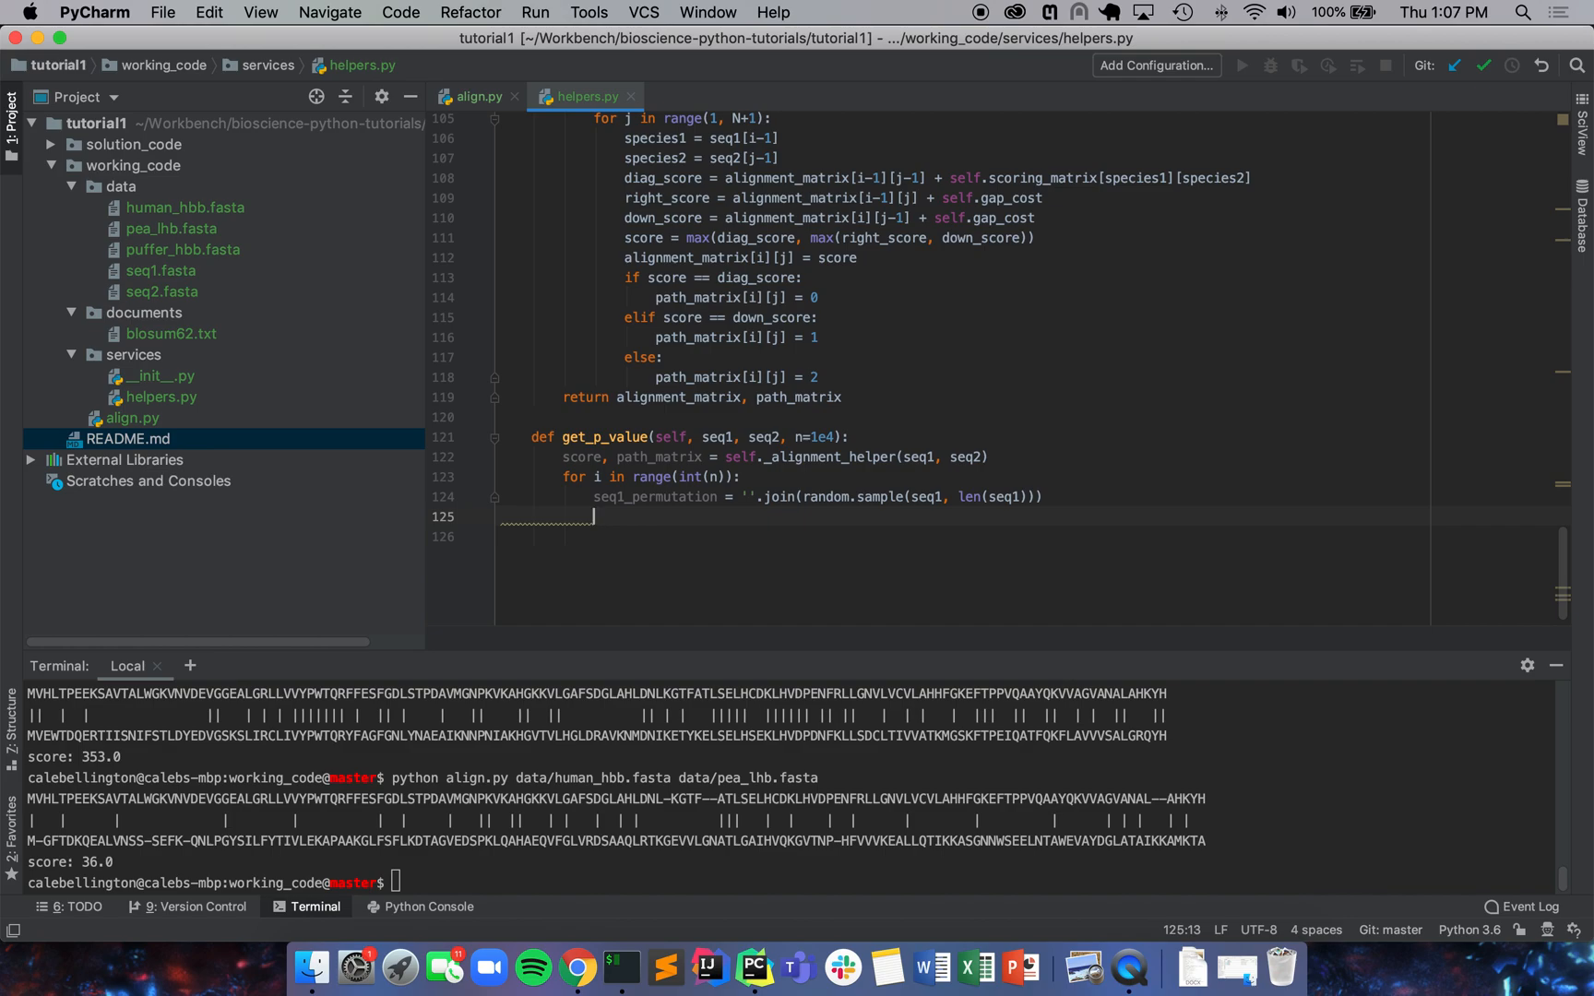
Step: In the loop, compute score_permutation, _ = self._alignment_helper(seq1_permutation, seq2)
type("sco")
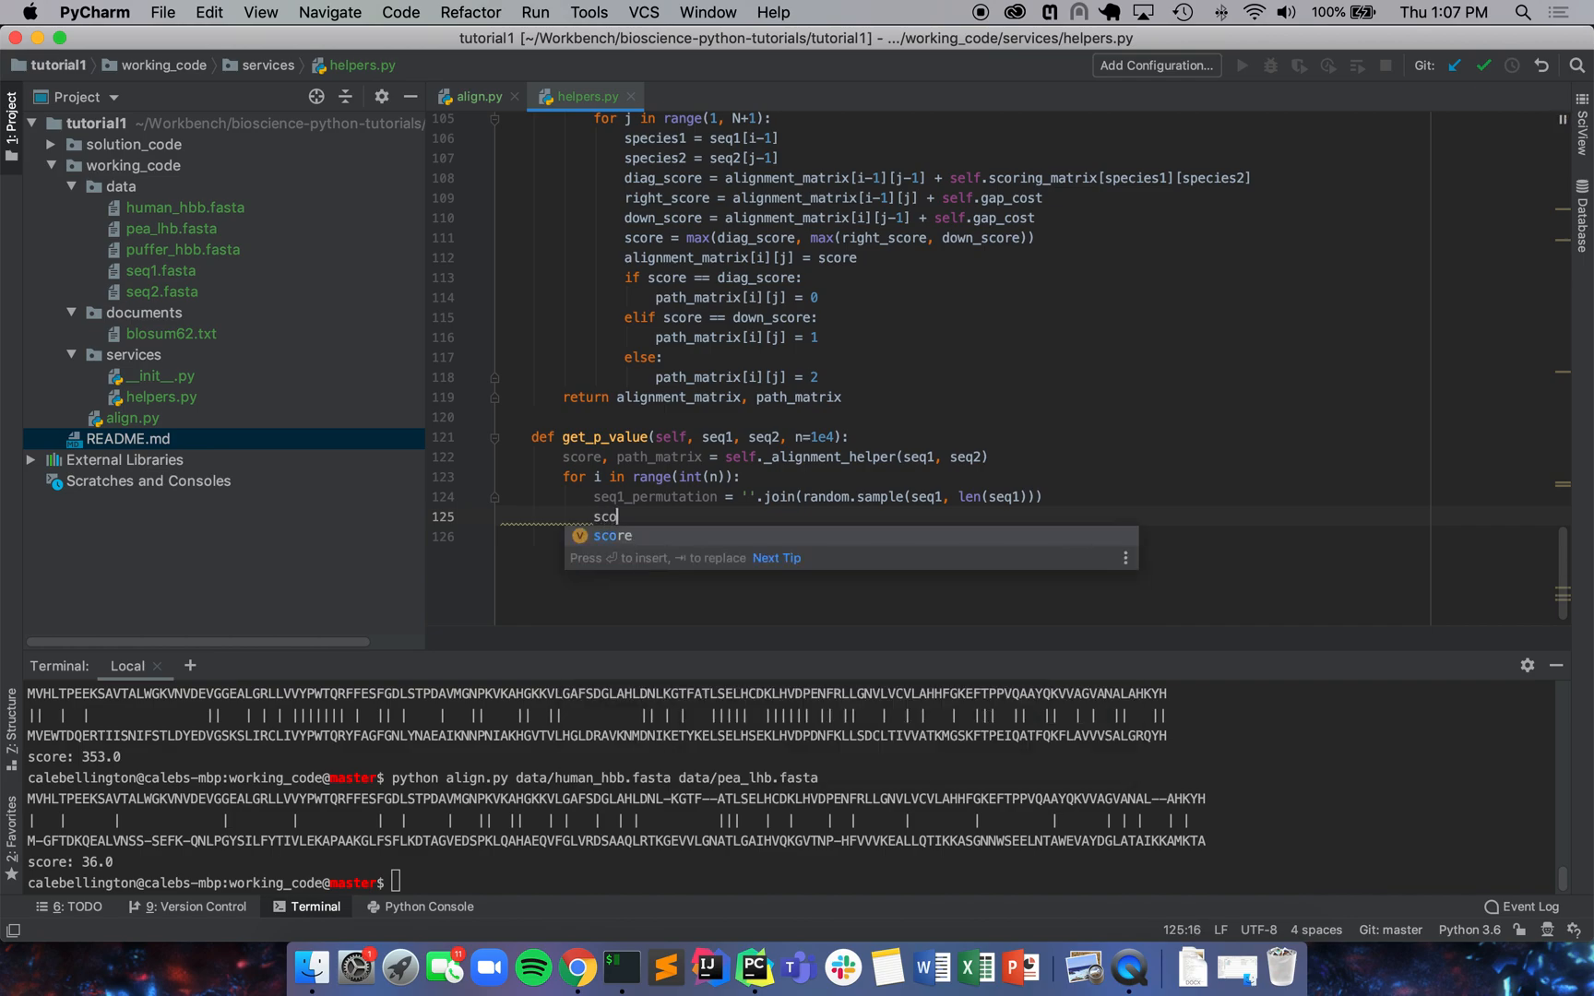
type("re_")
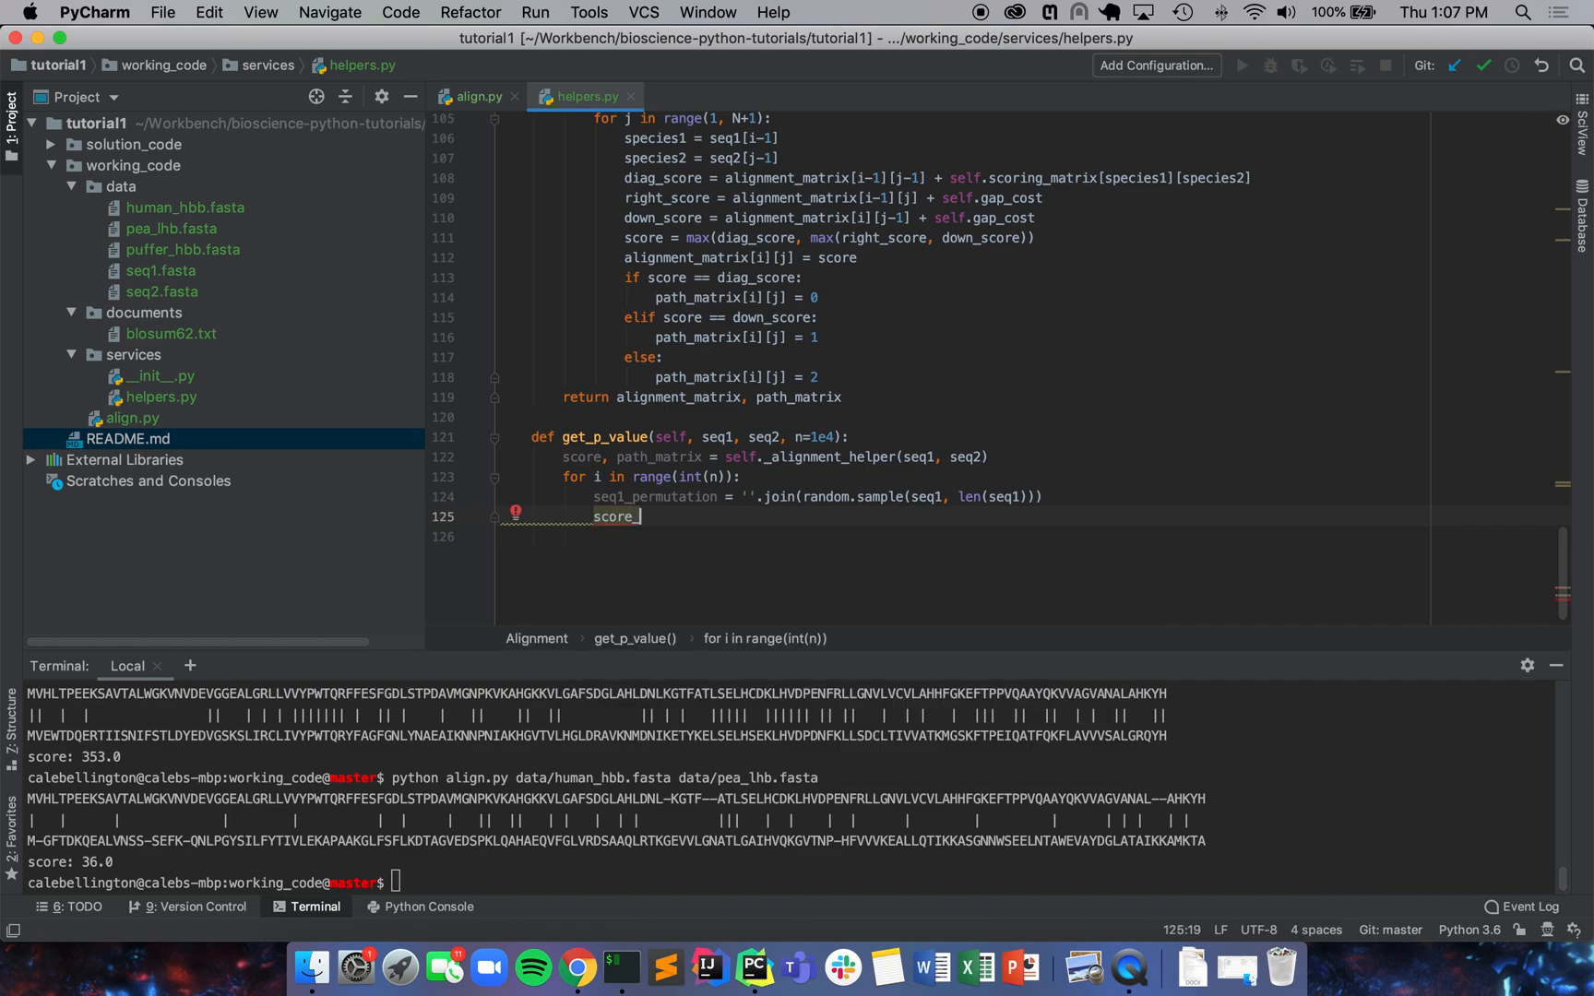
type("permu")
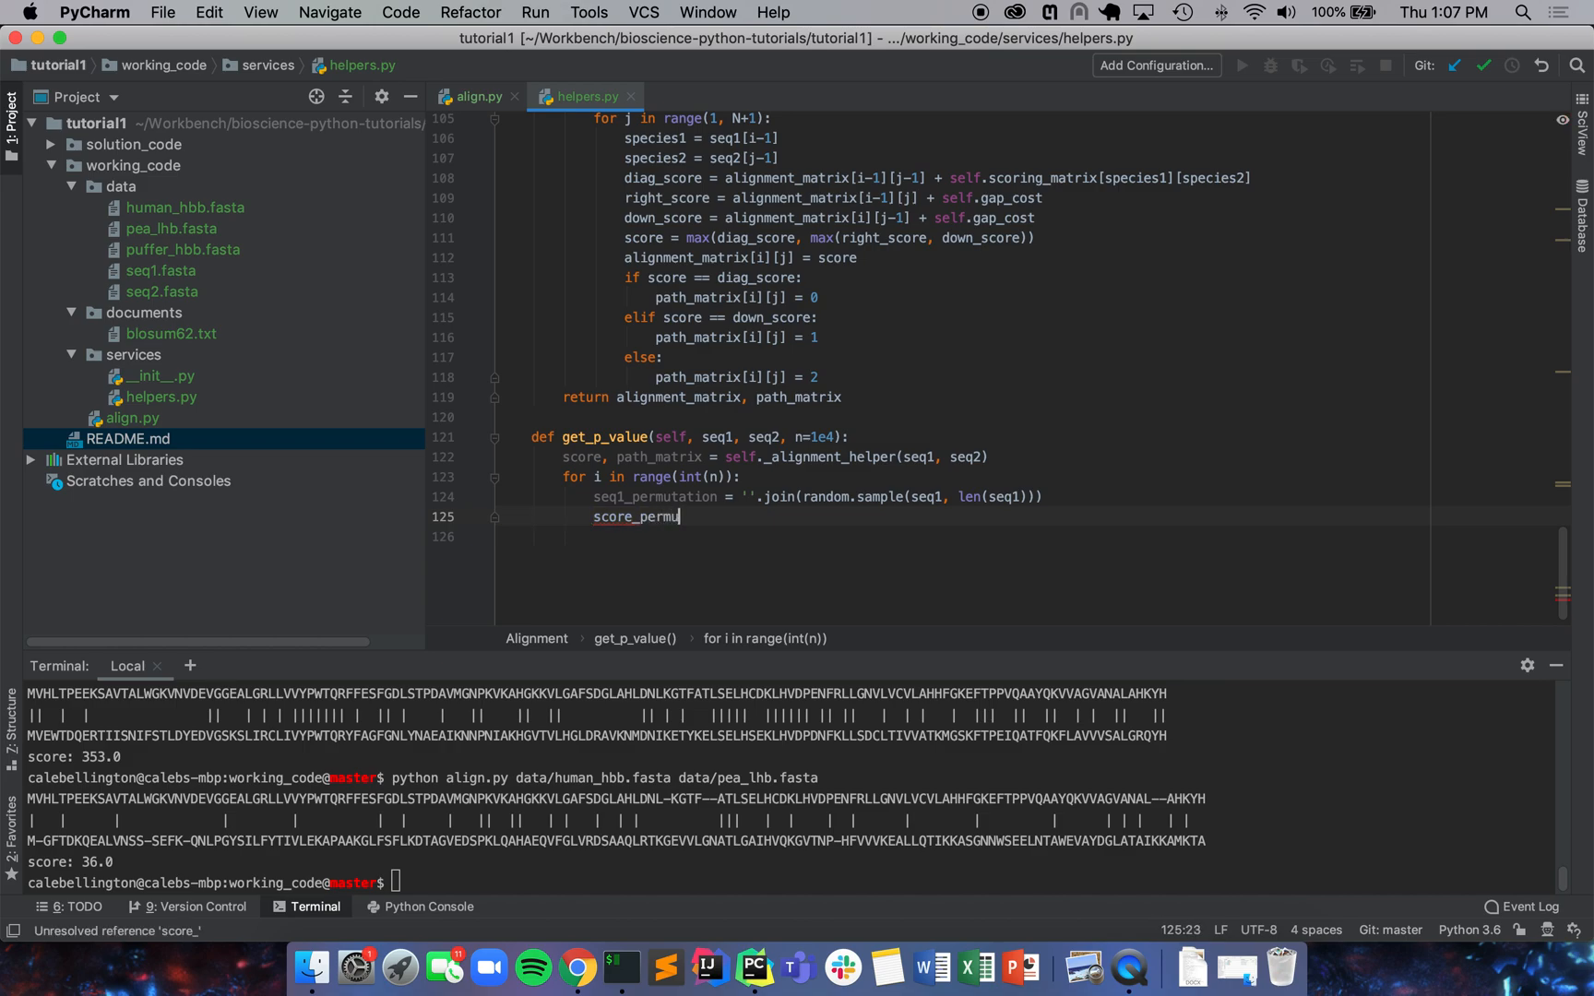
type("tation")
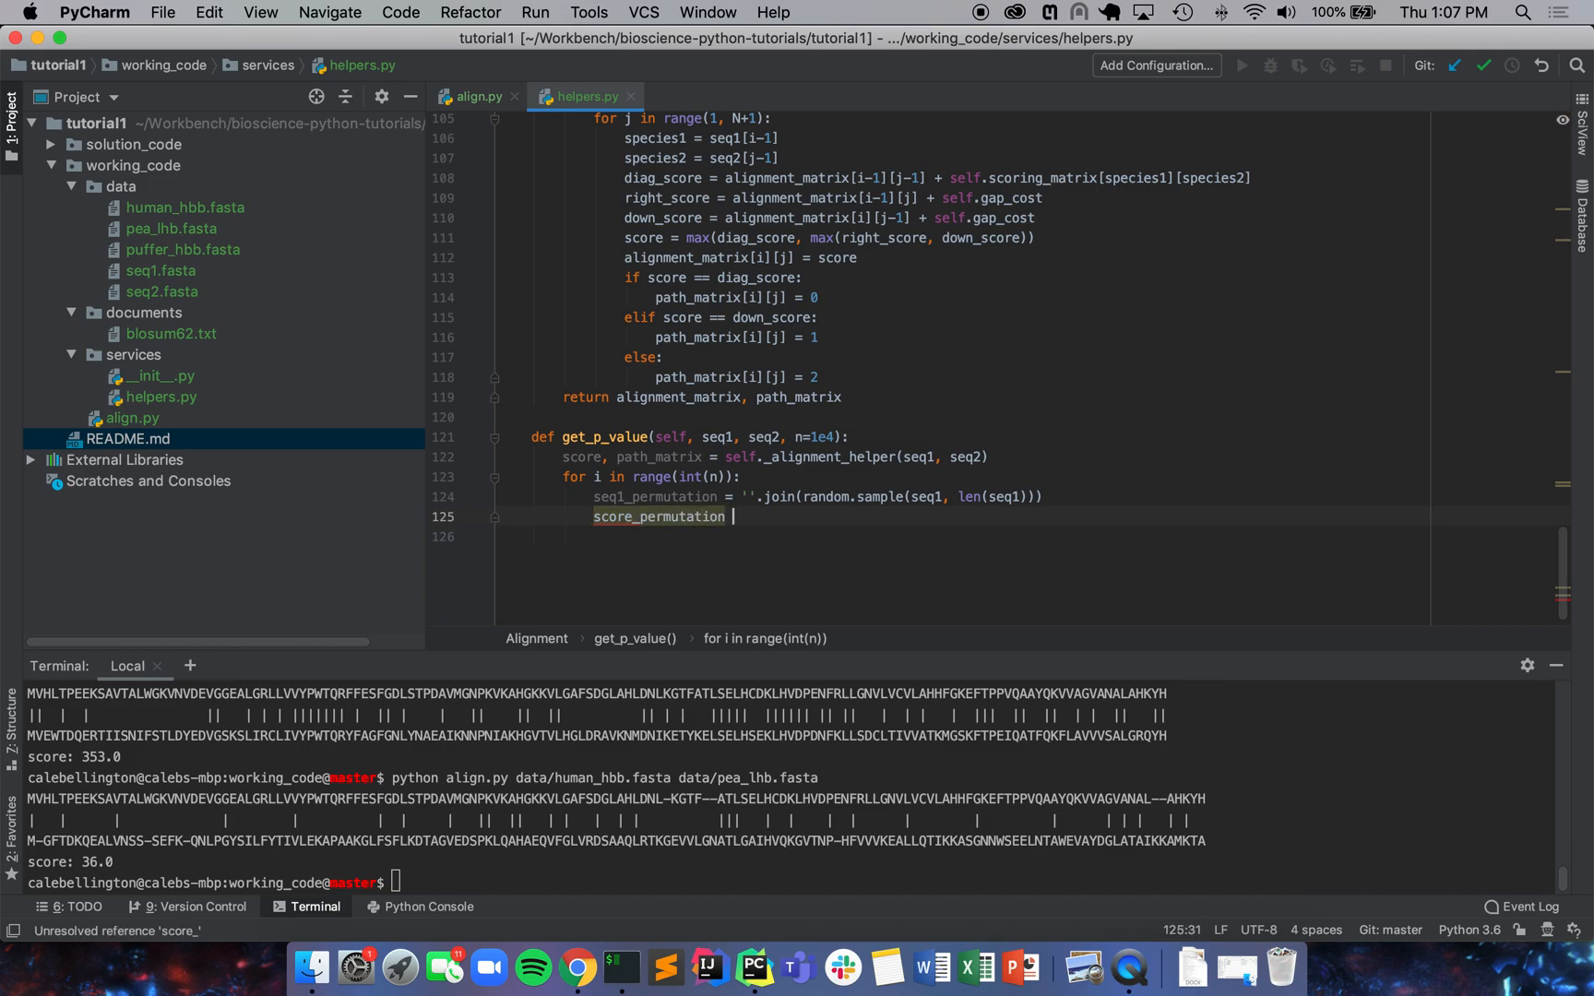
type(", _ =")
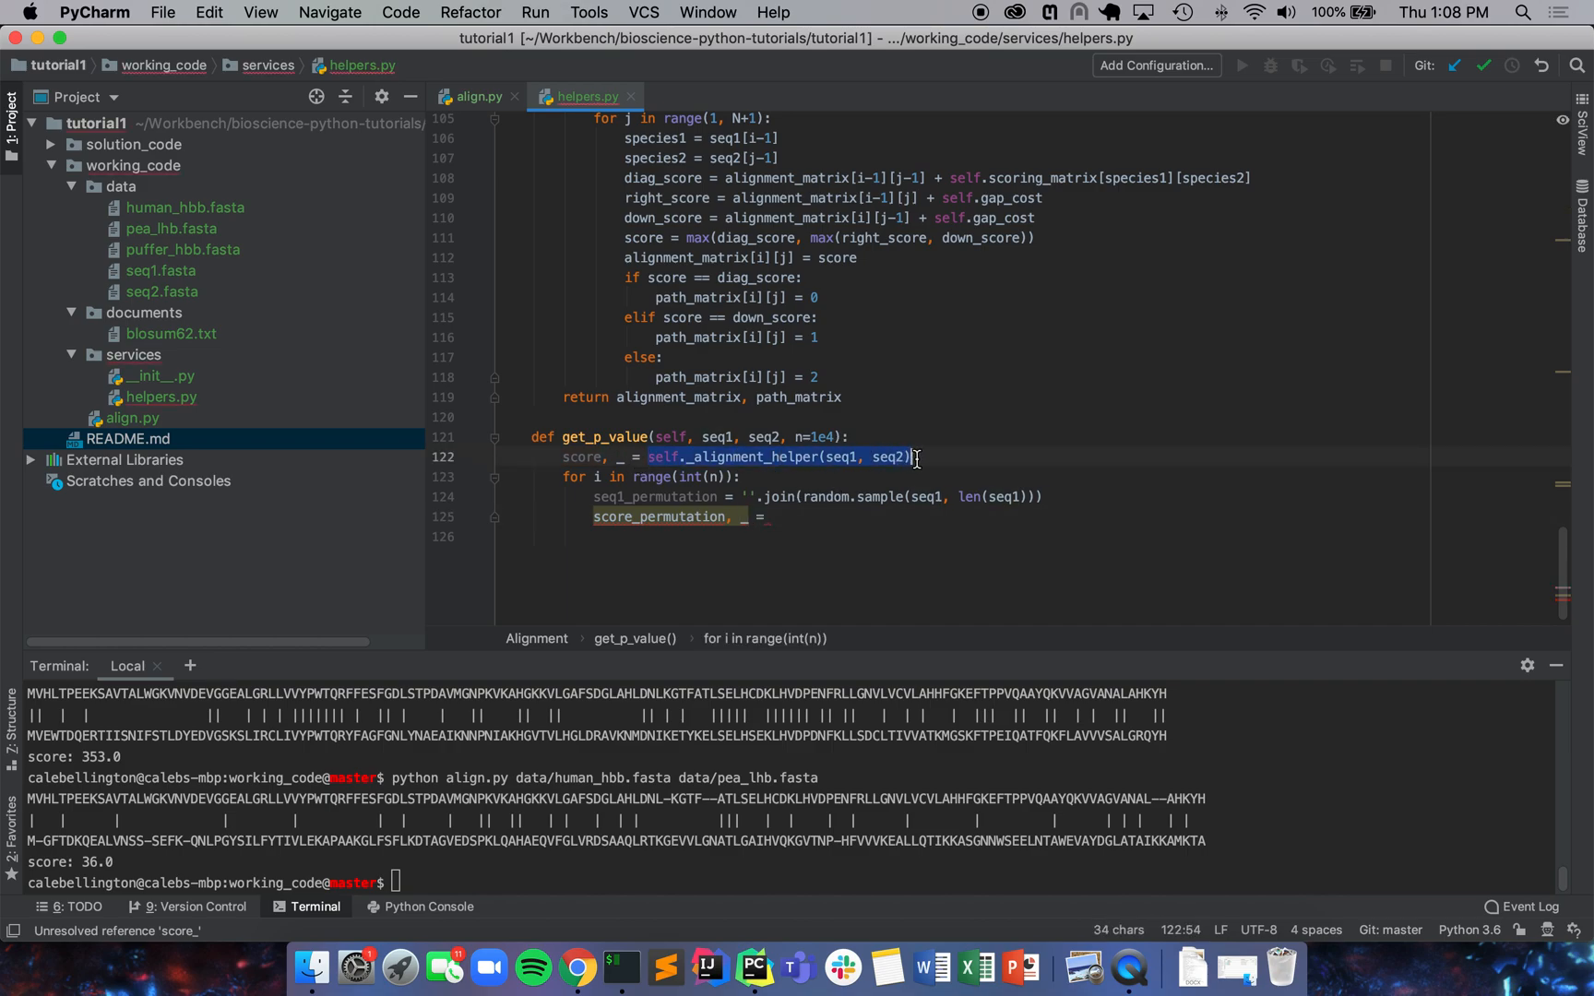
type("self._alignment_helper(seq1, seq2)")
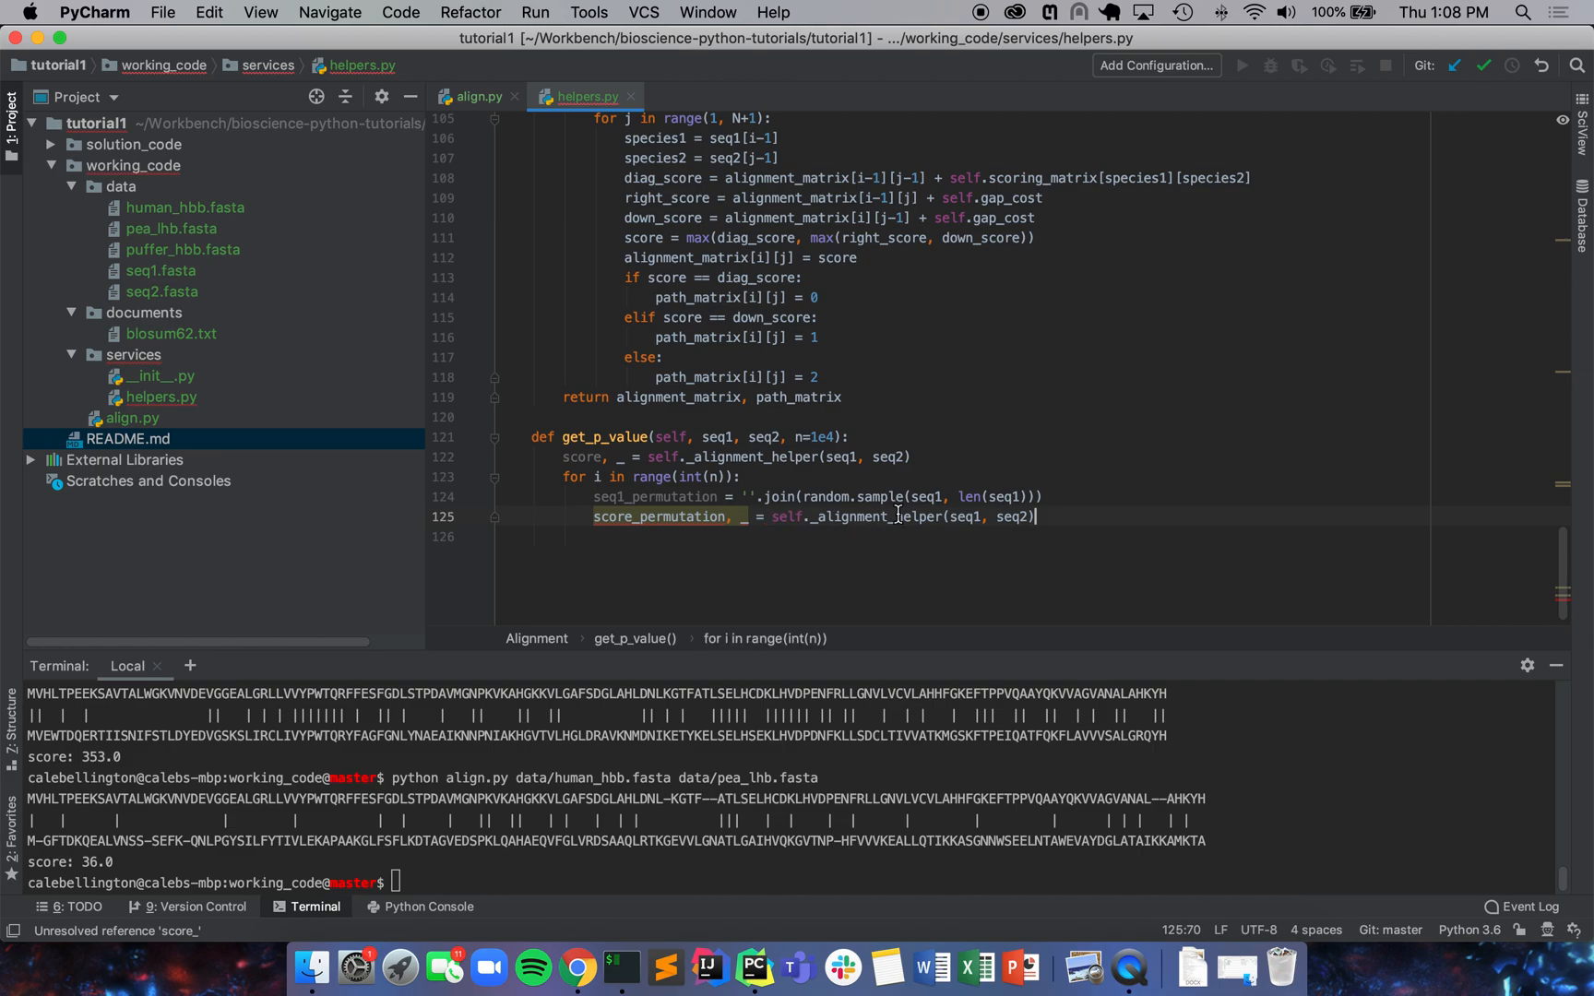
type("seq1")
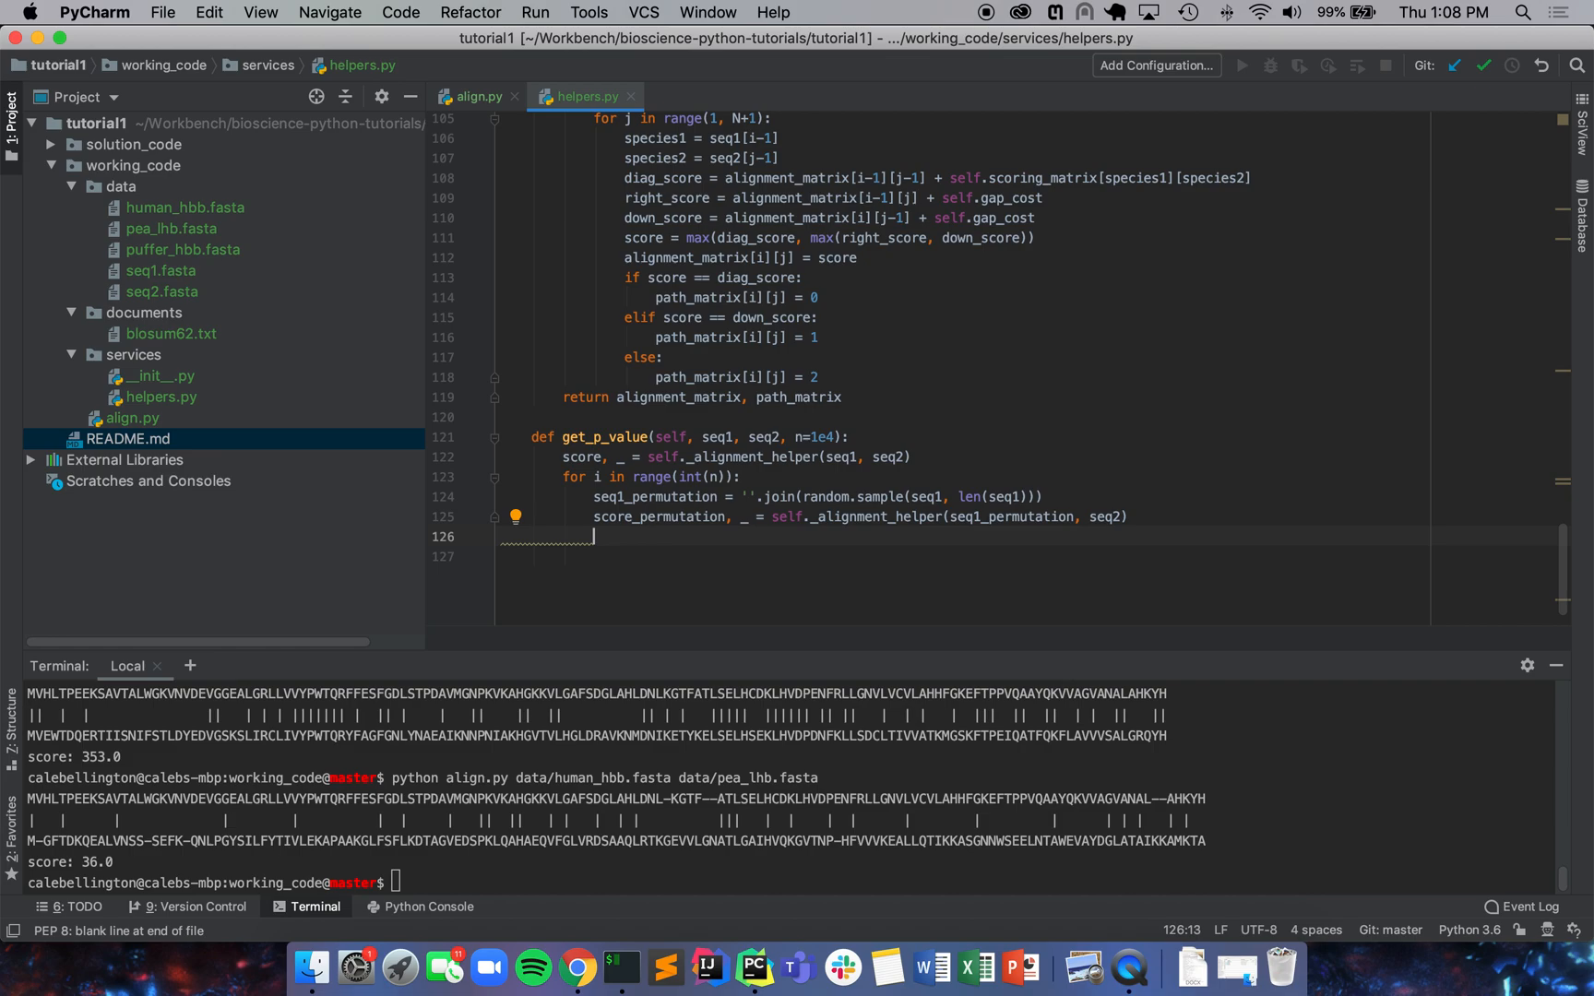
type("k_score")
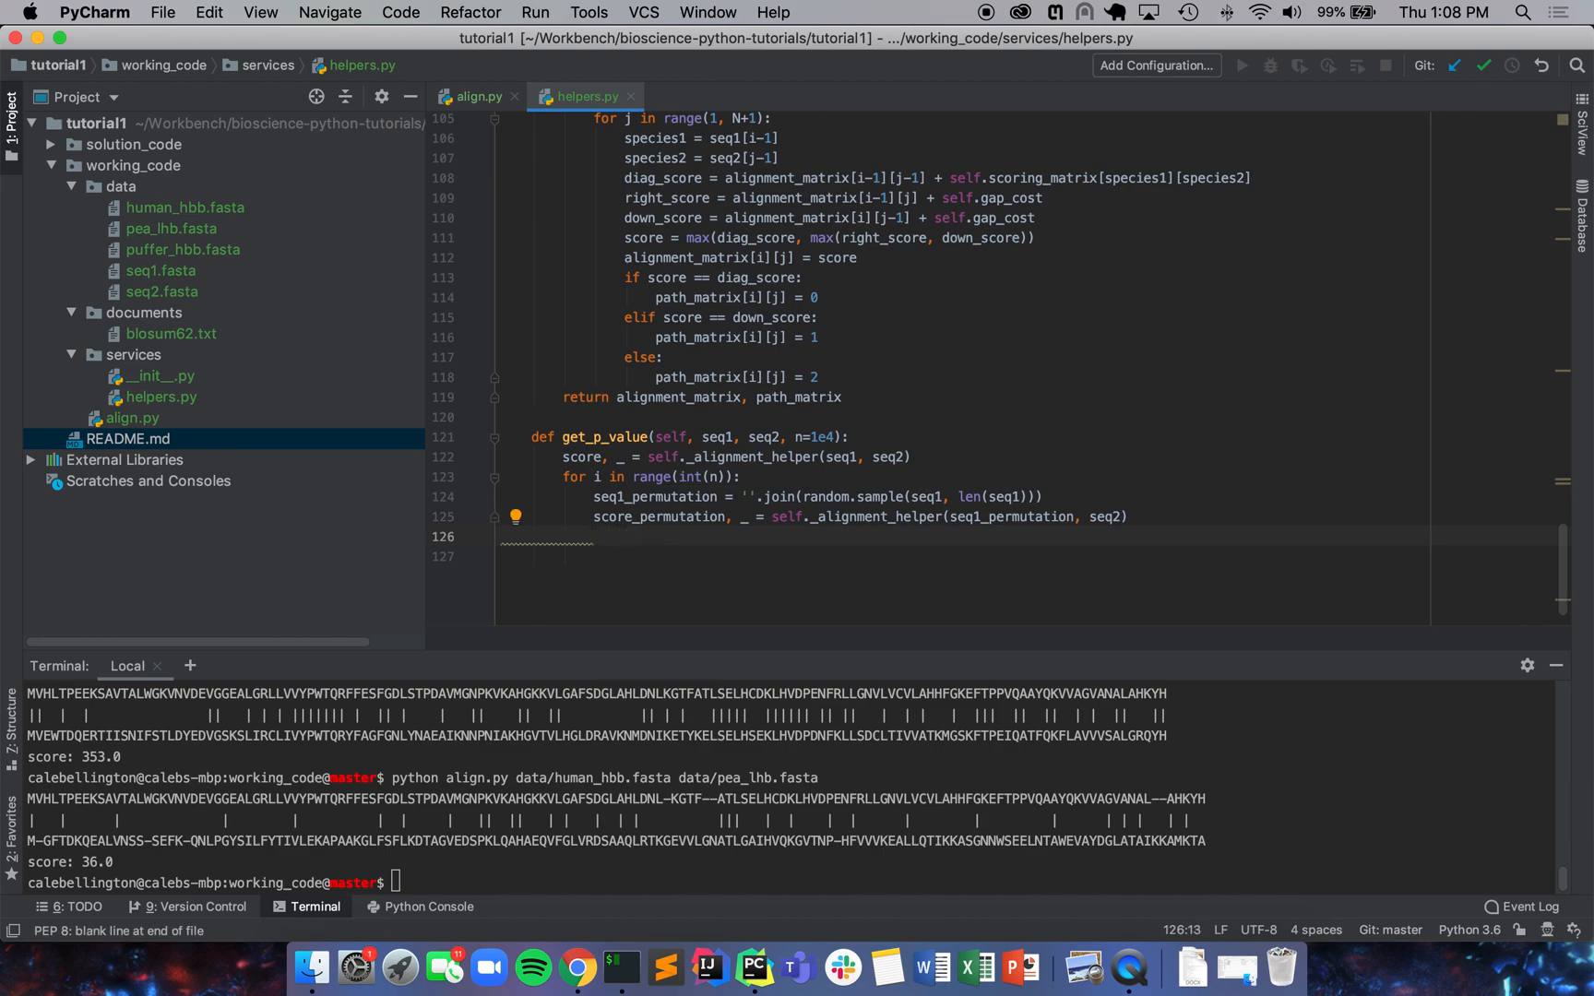
Step: Count k when score_permutation >= score and return (k + 1) / (n + 1)
type("if score_")
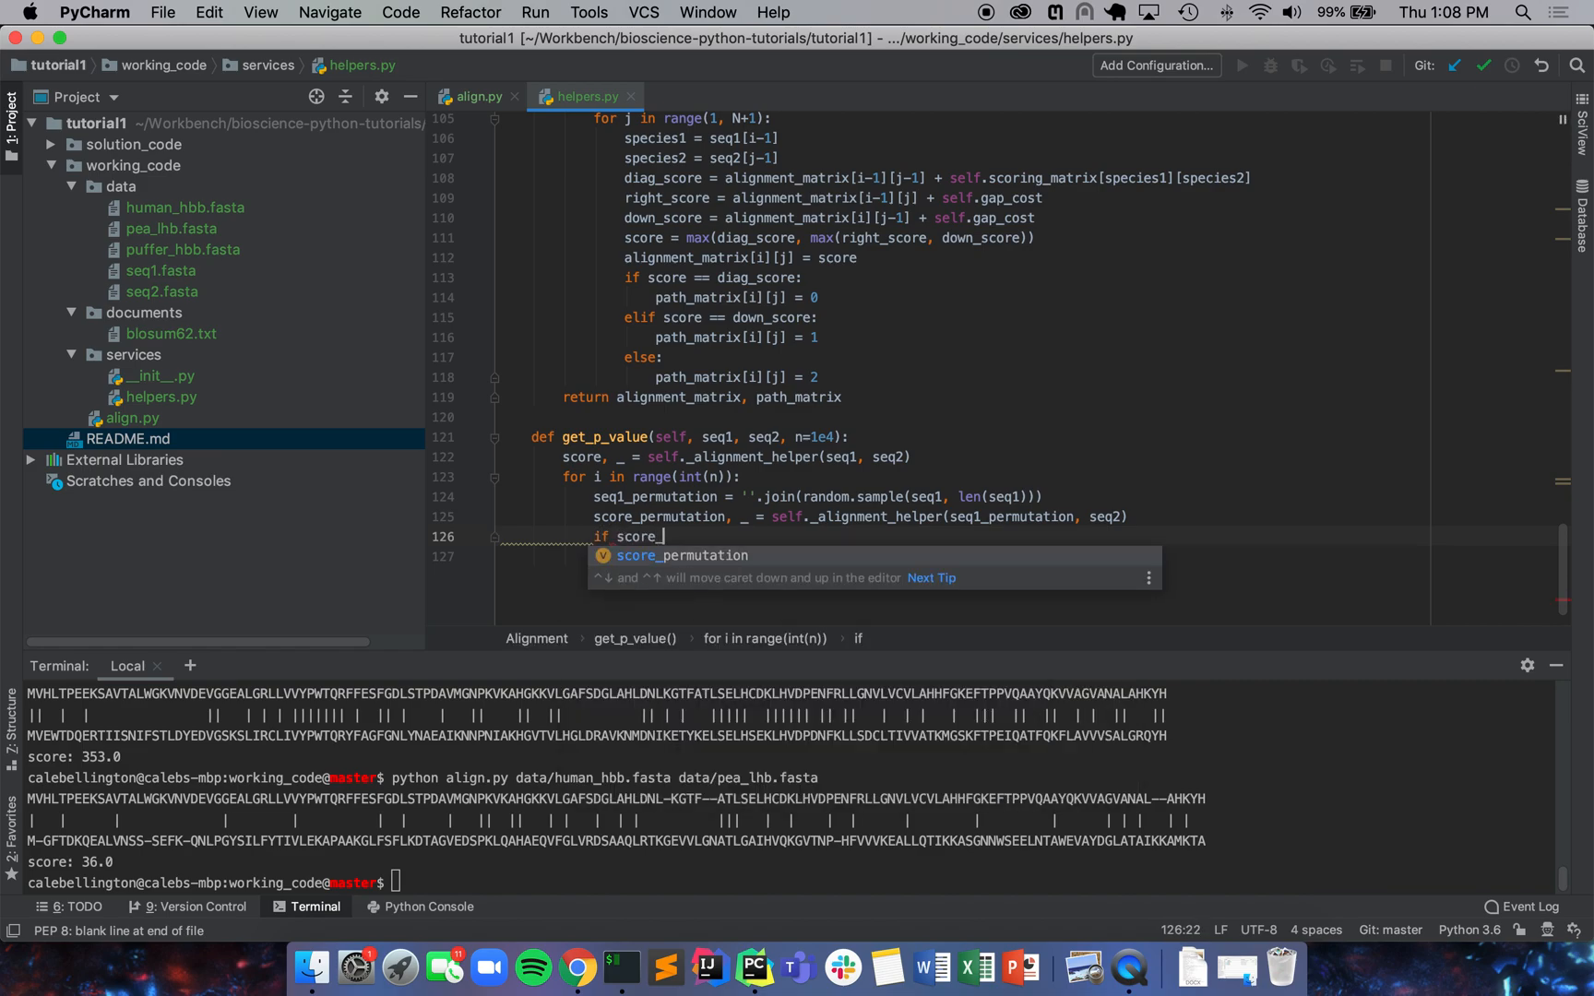
type("permutation >")
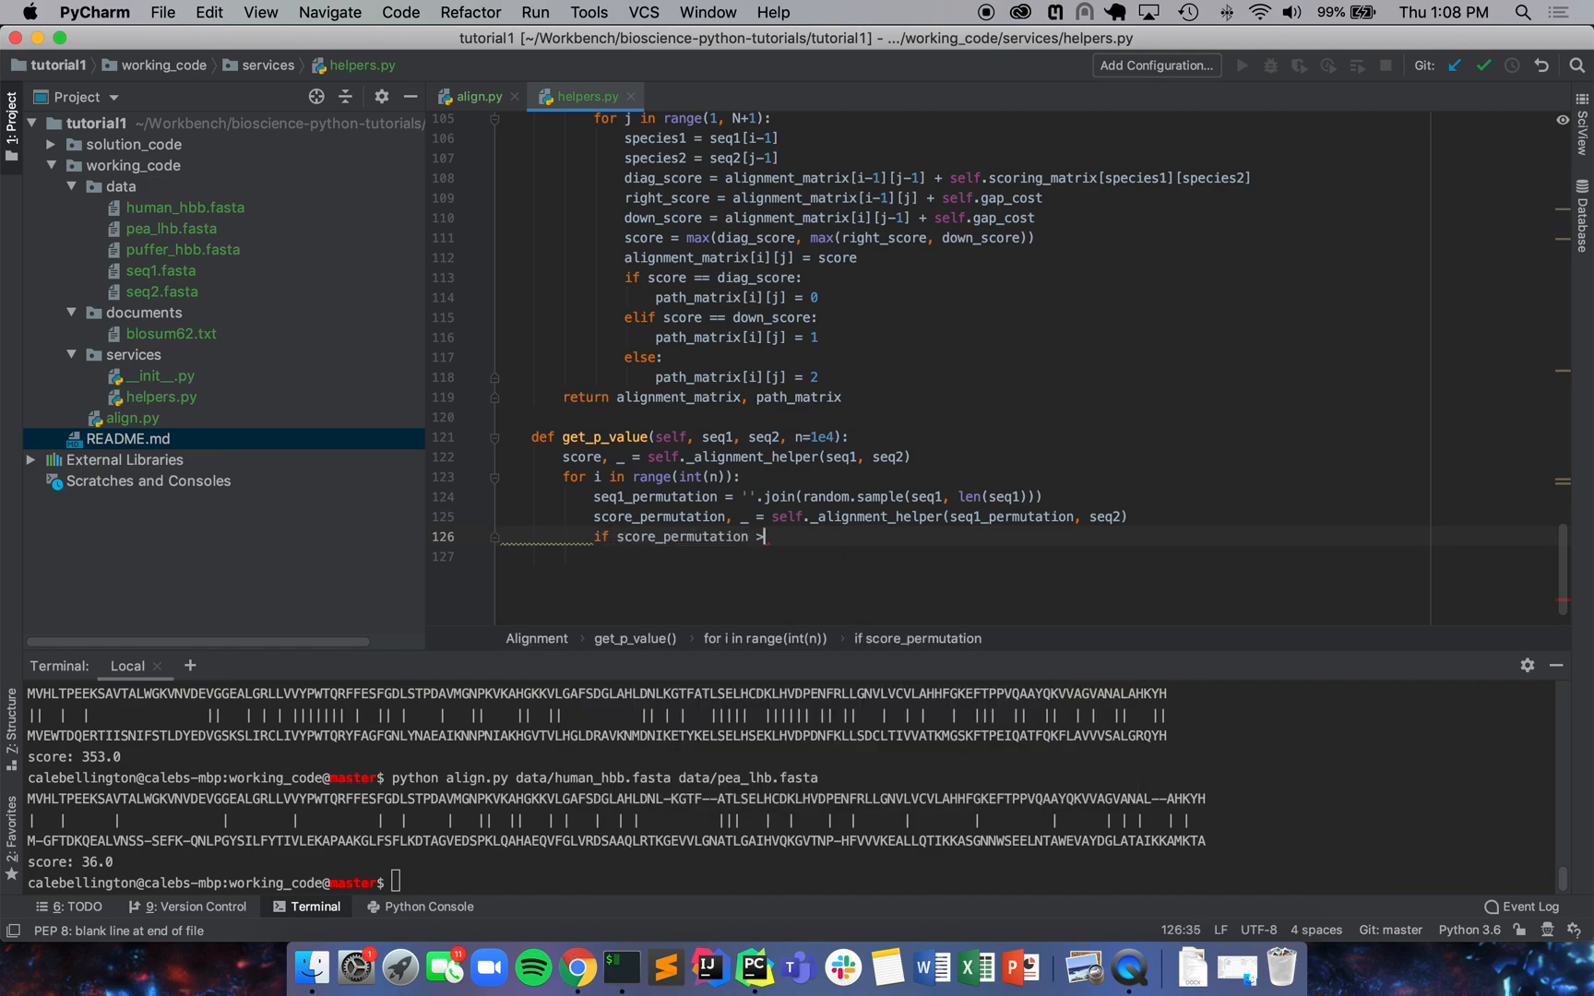
type("=")
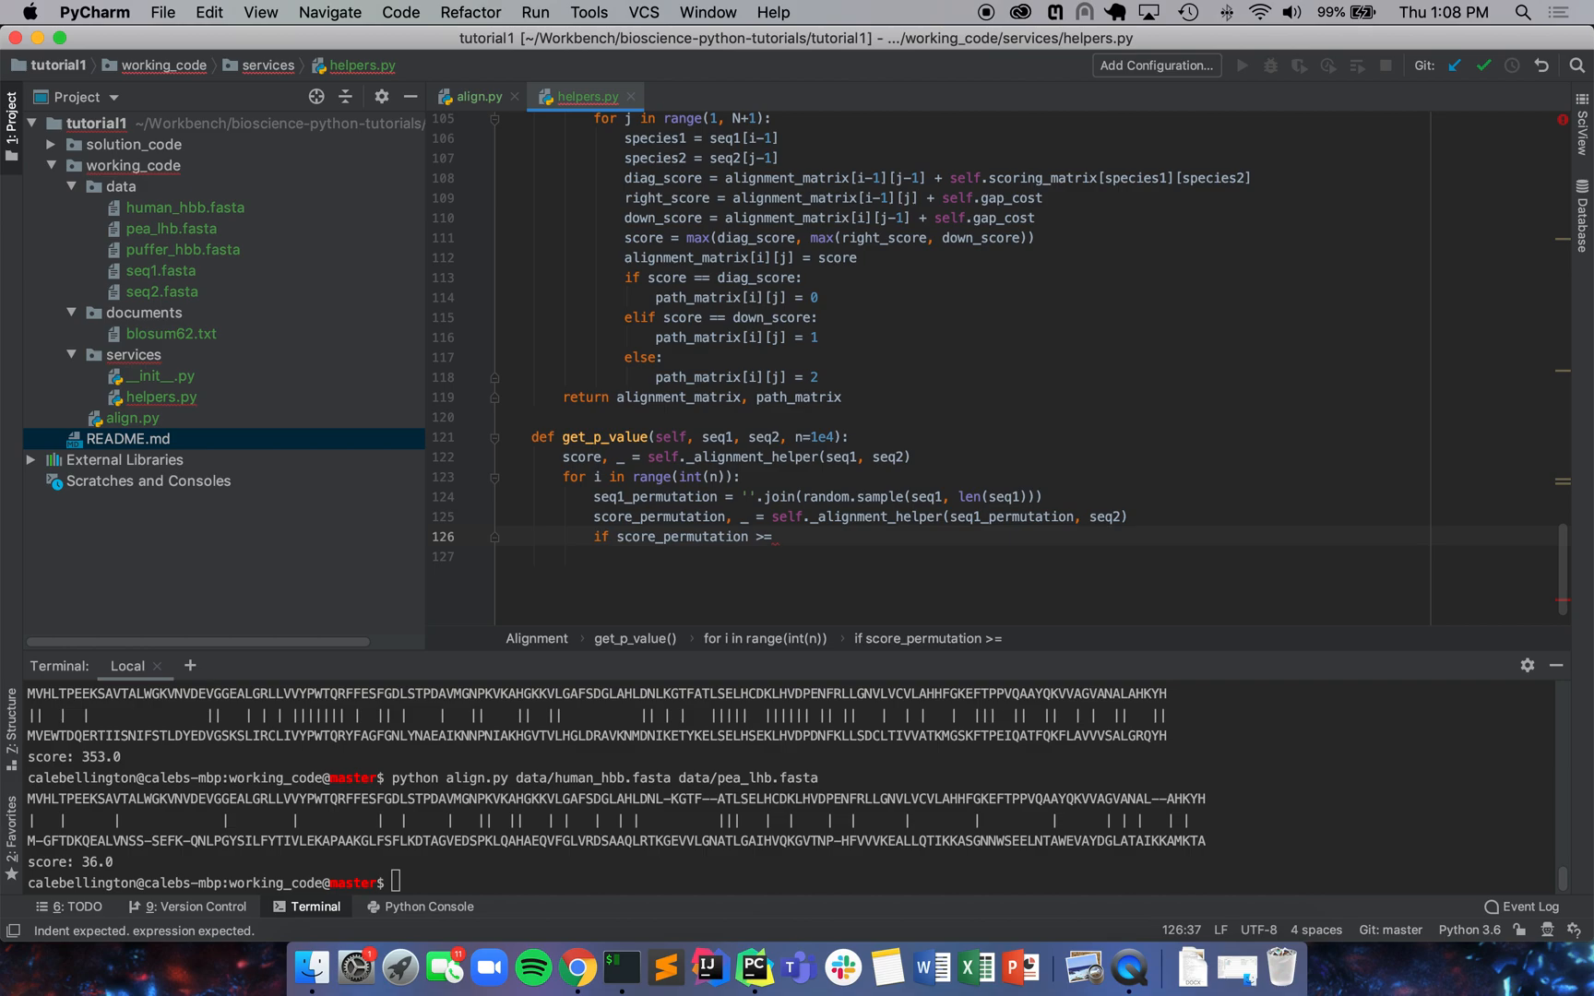
type("score:")
type("k += 1")
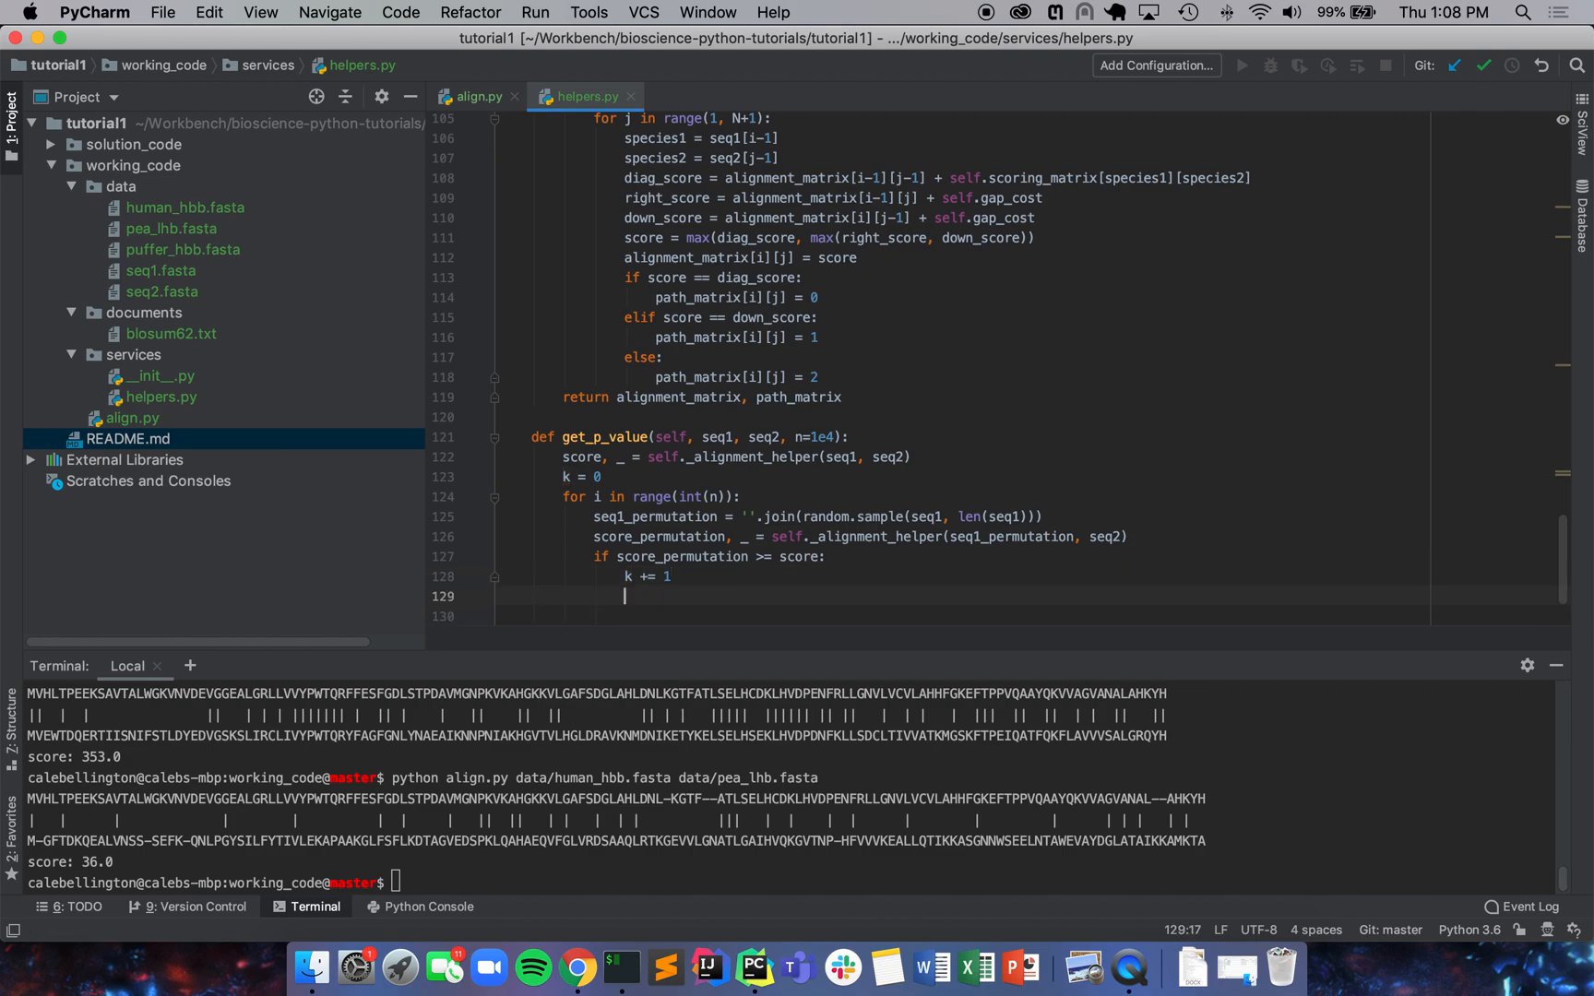
type("return (k")
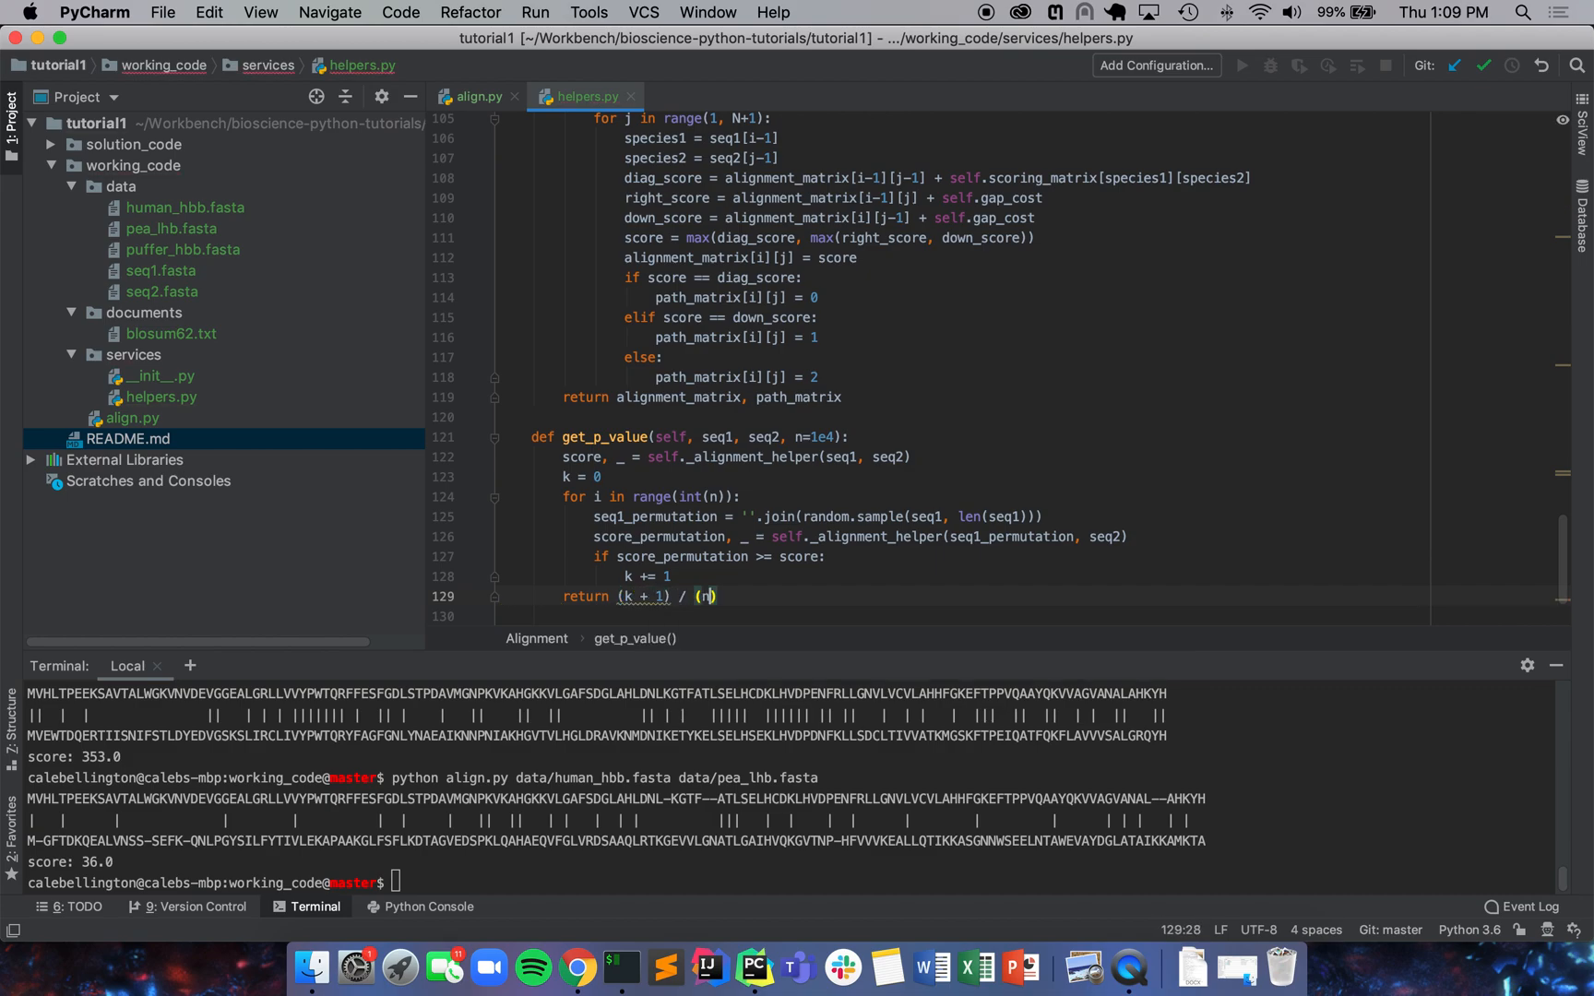
type("+ 1")
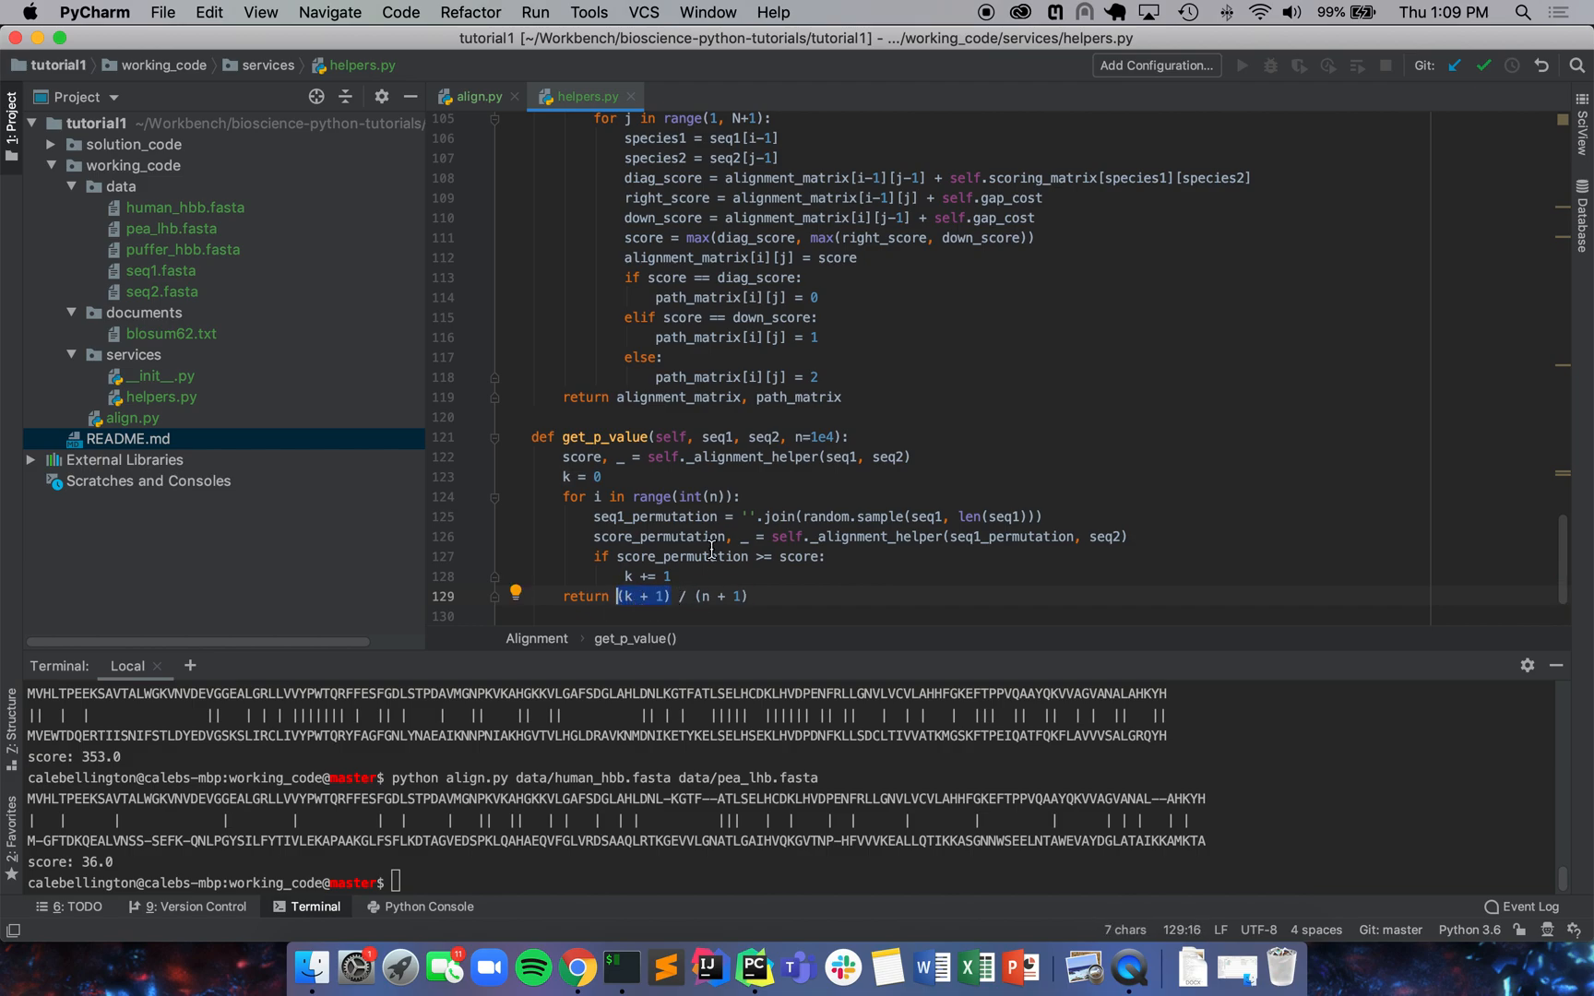
Step: Review and fix the (k + 1) / (n + 1) division, then bring up align.py
double_click(679, 557)
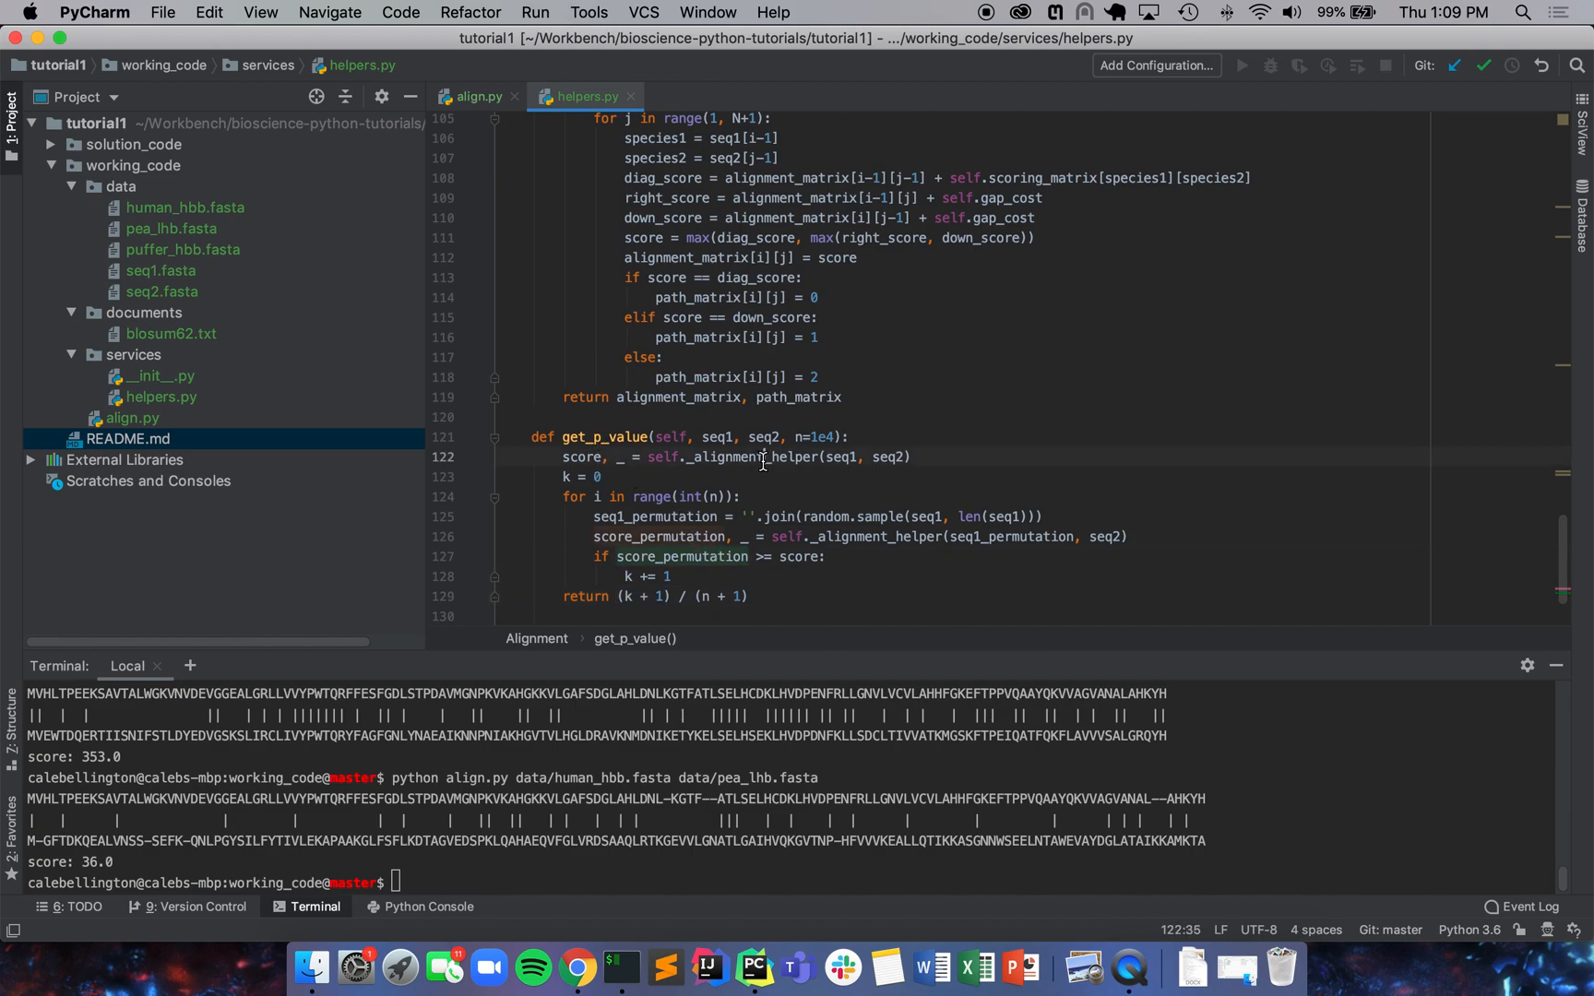
left_click(763, 457)
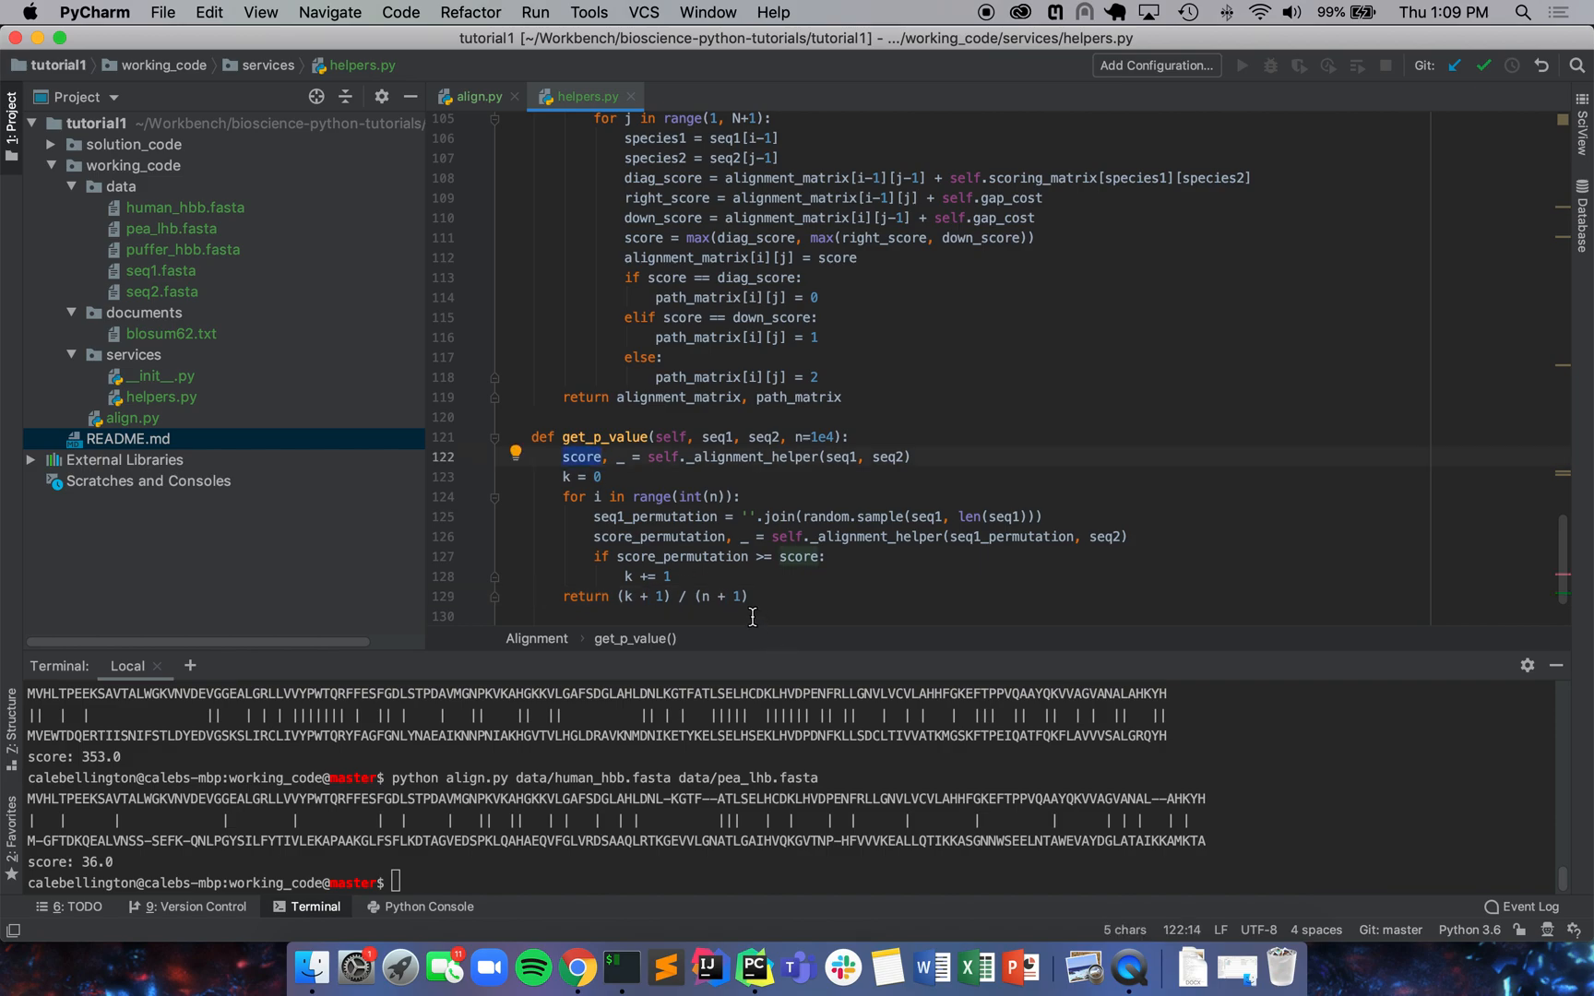
left_click(684, 597)
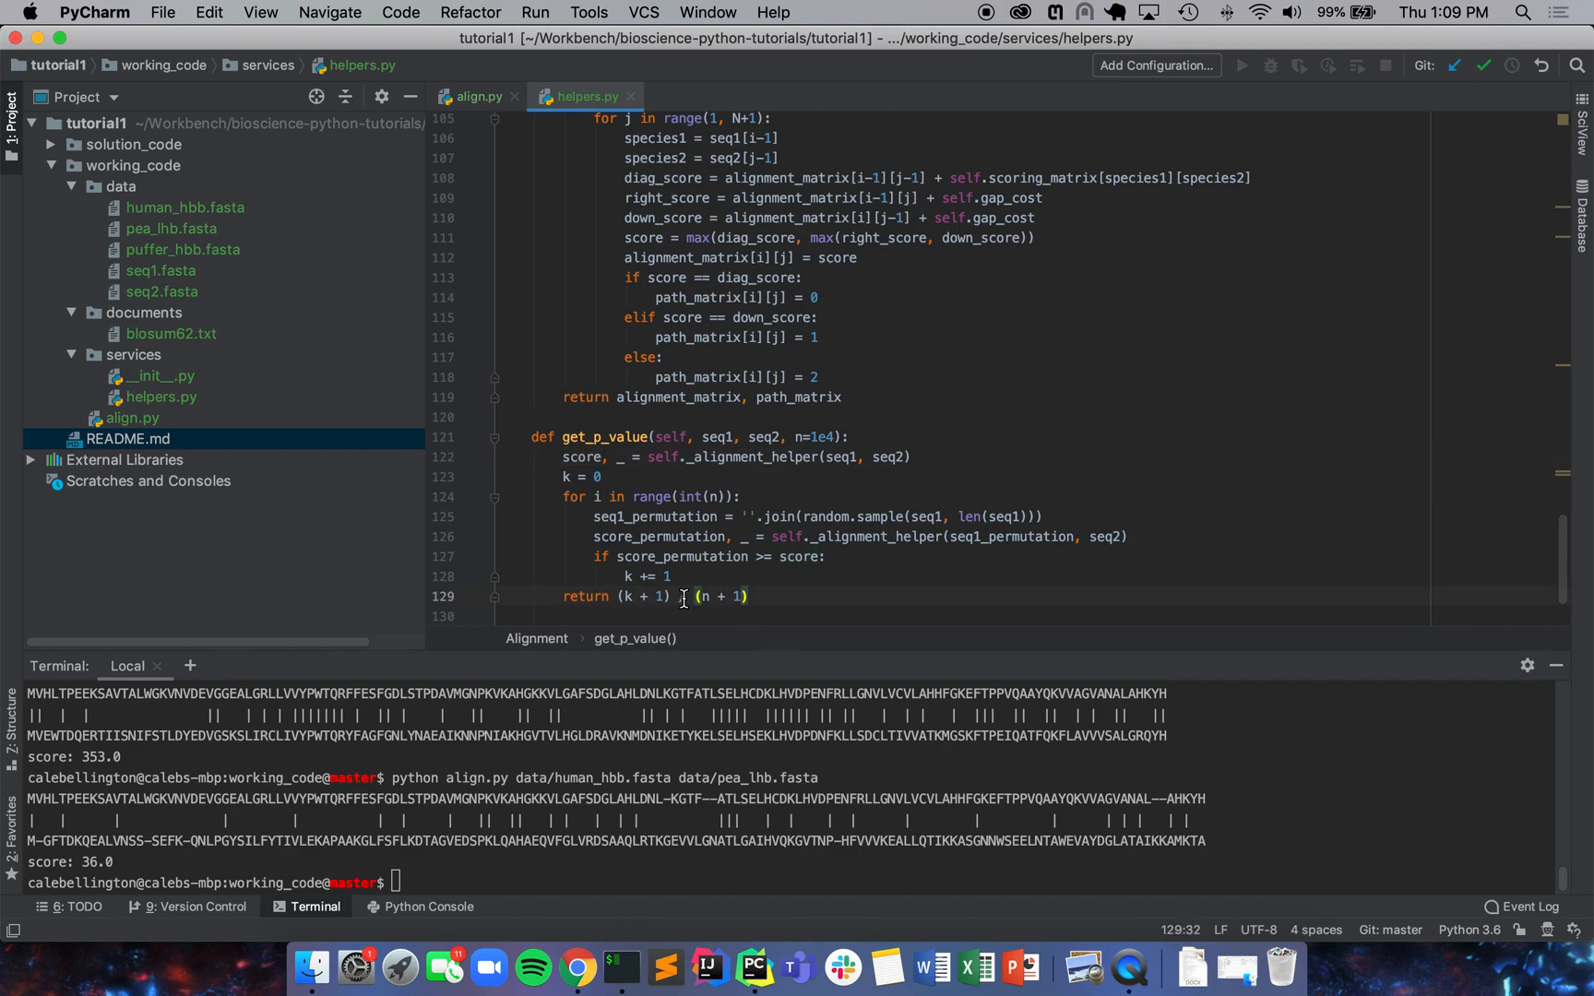
type("/")
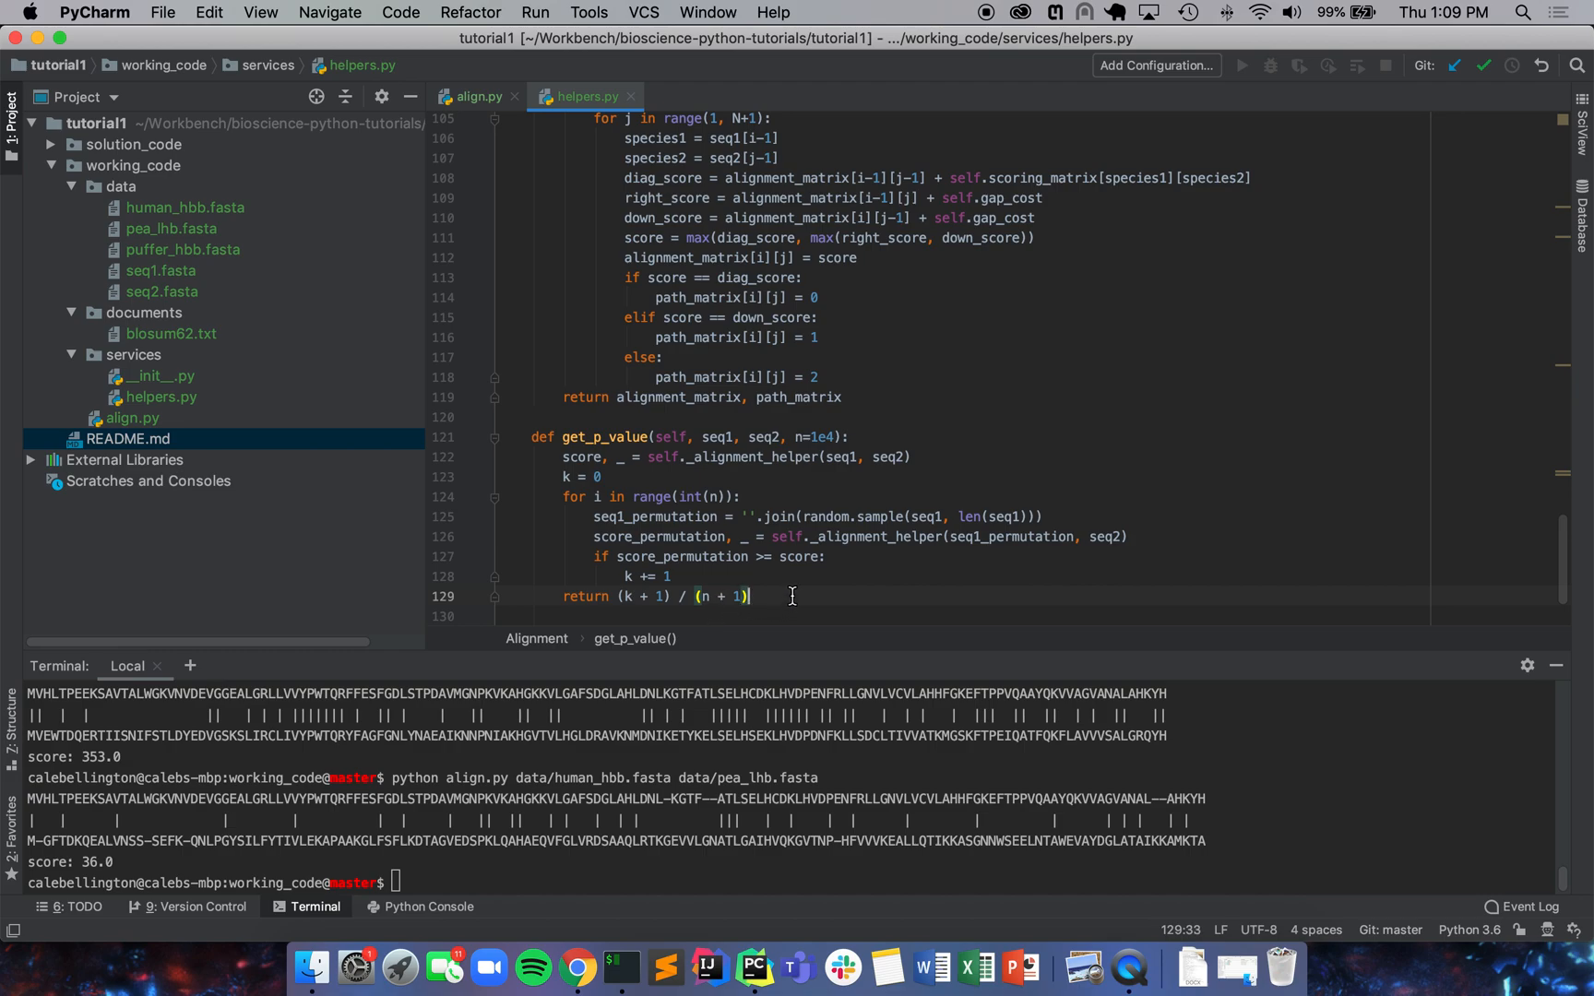
double_click(817, 437)
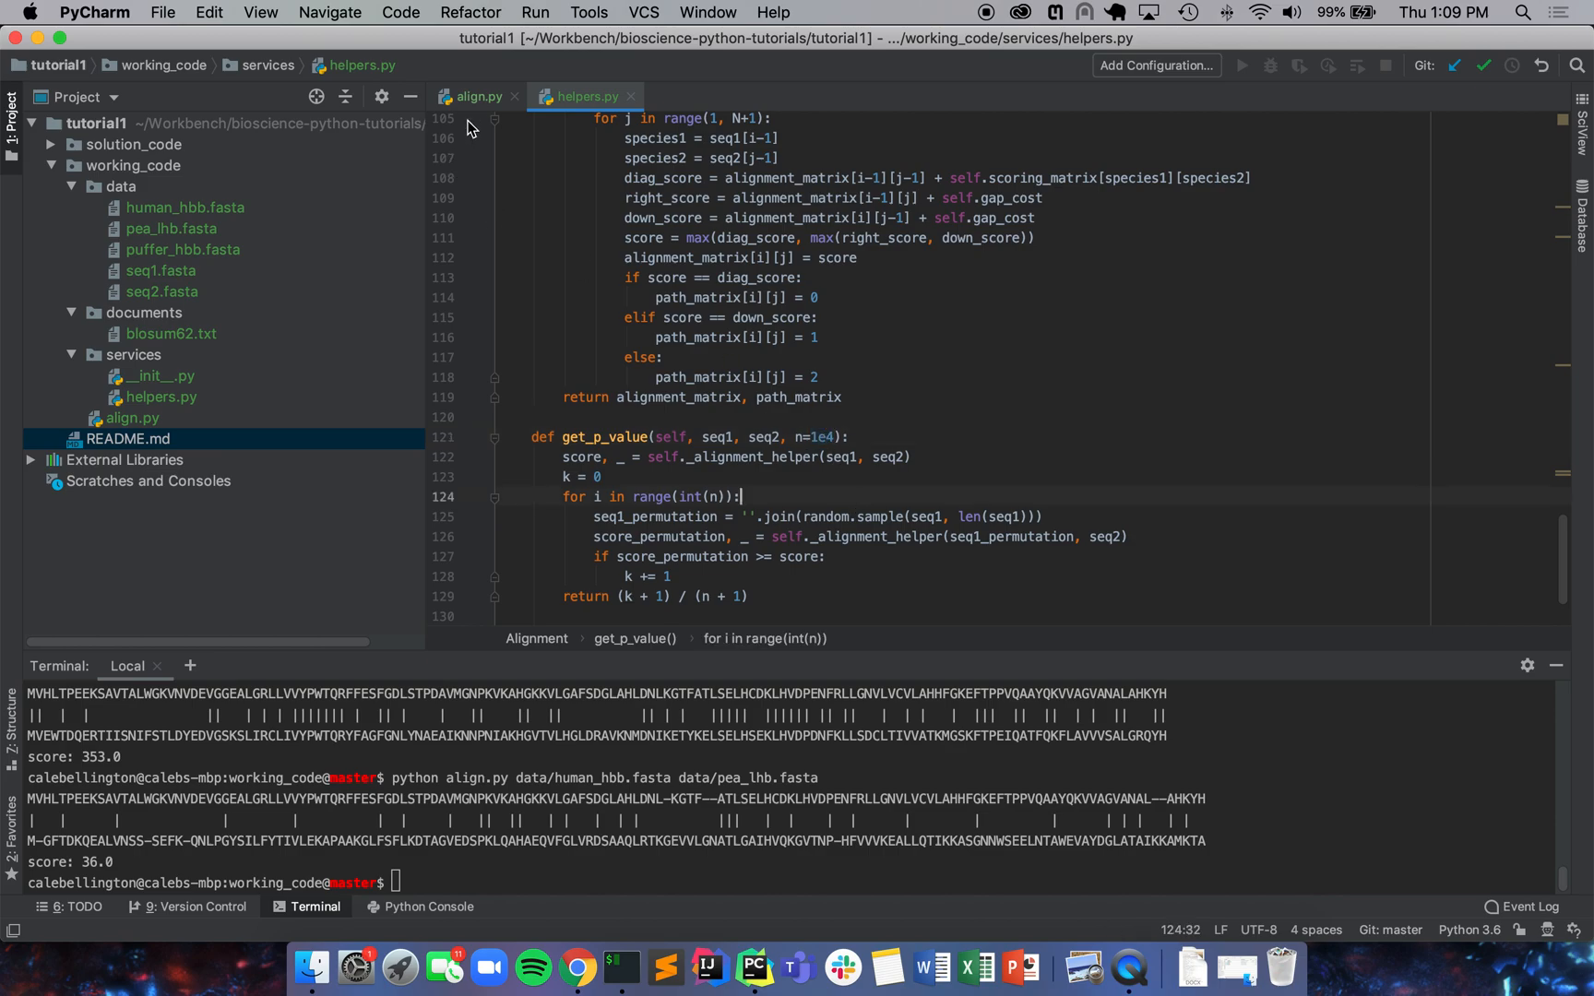
left_click(475, 96)
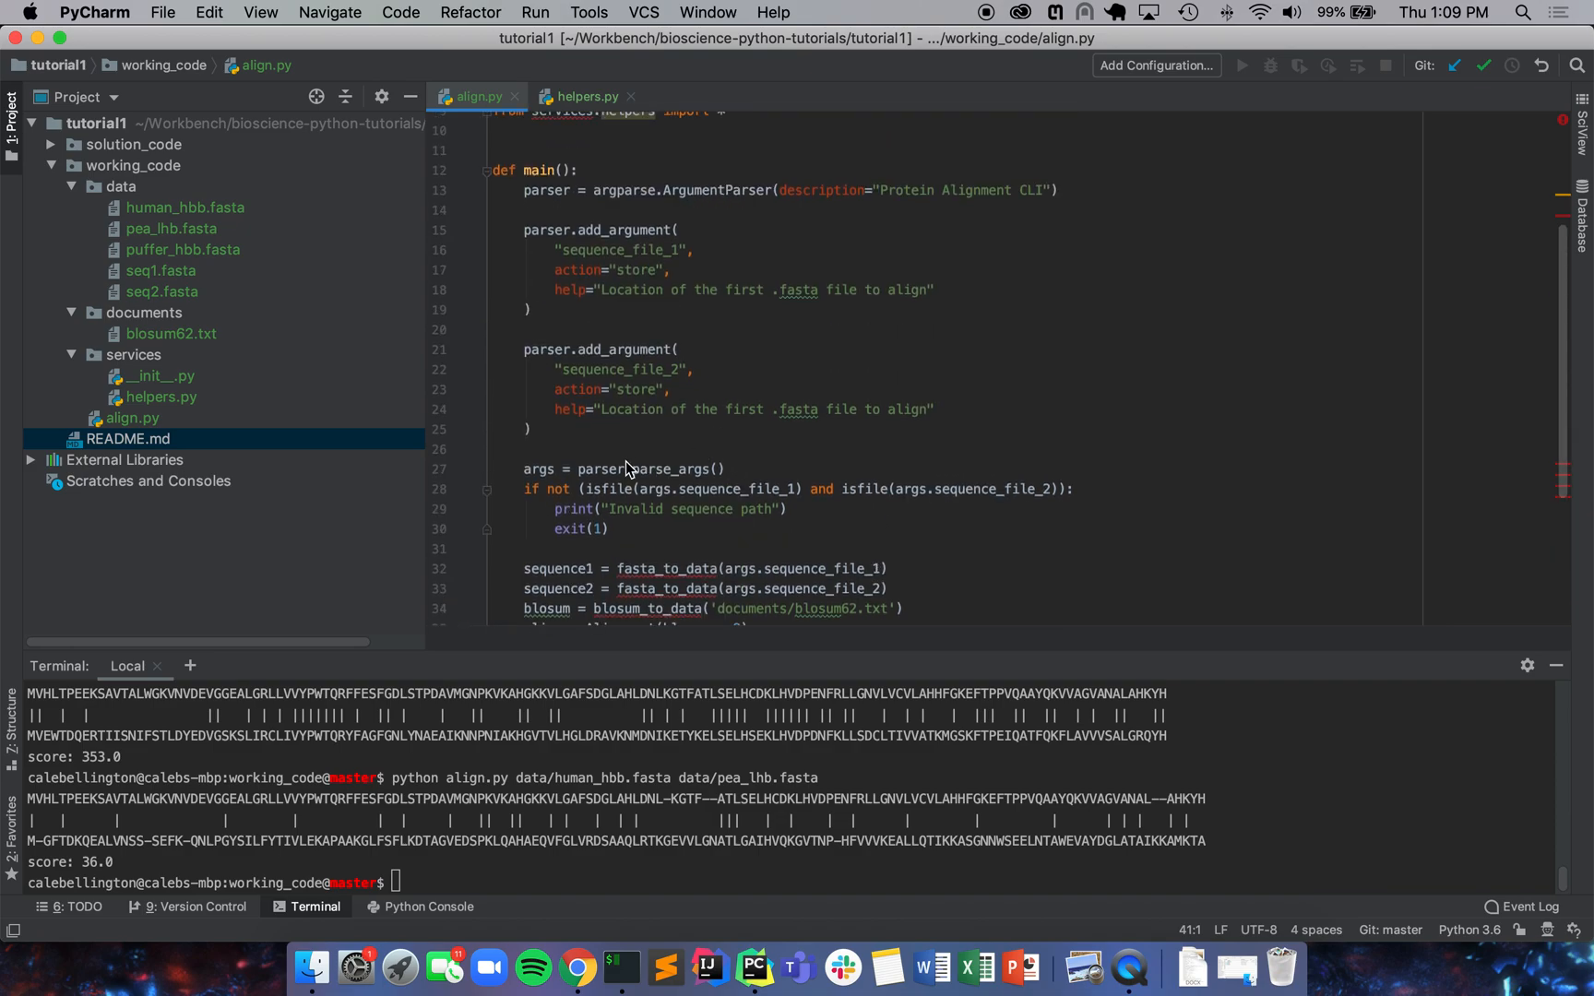
Step: Add a -p store_true argument with help 'Include p-value measurement of significance'
type("parser.add_argument(")
type("\"")
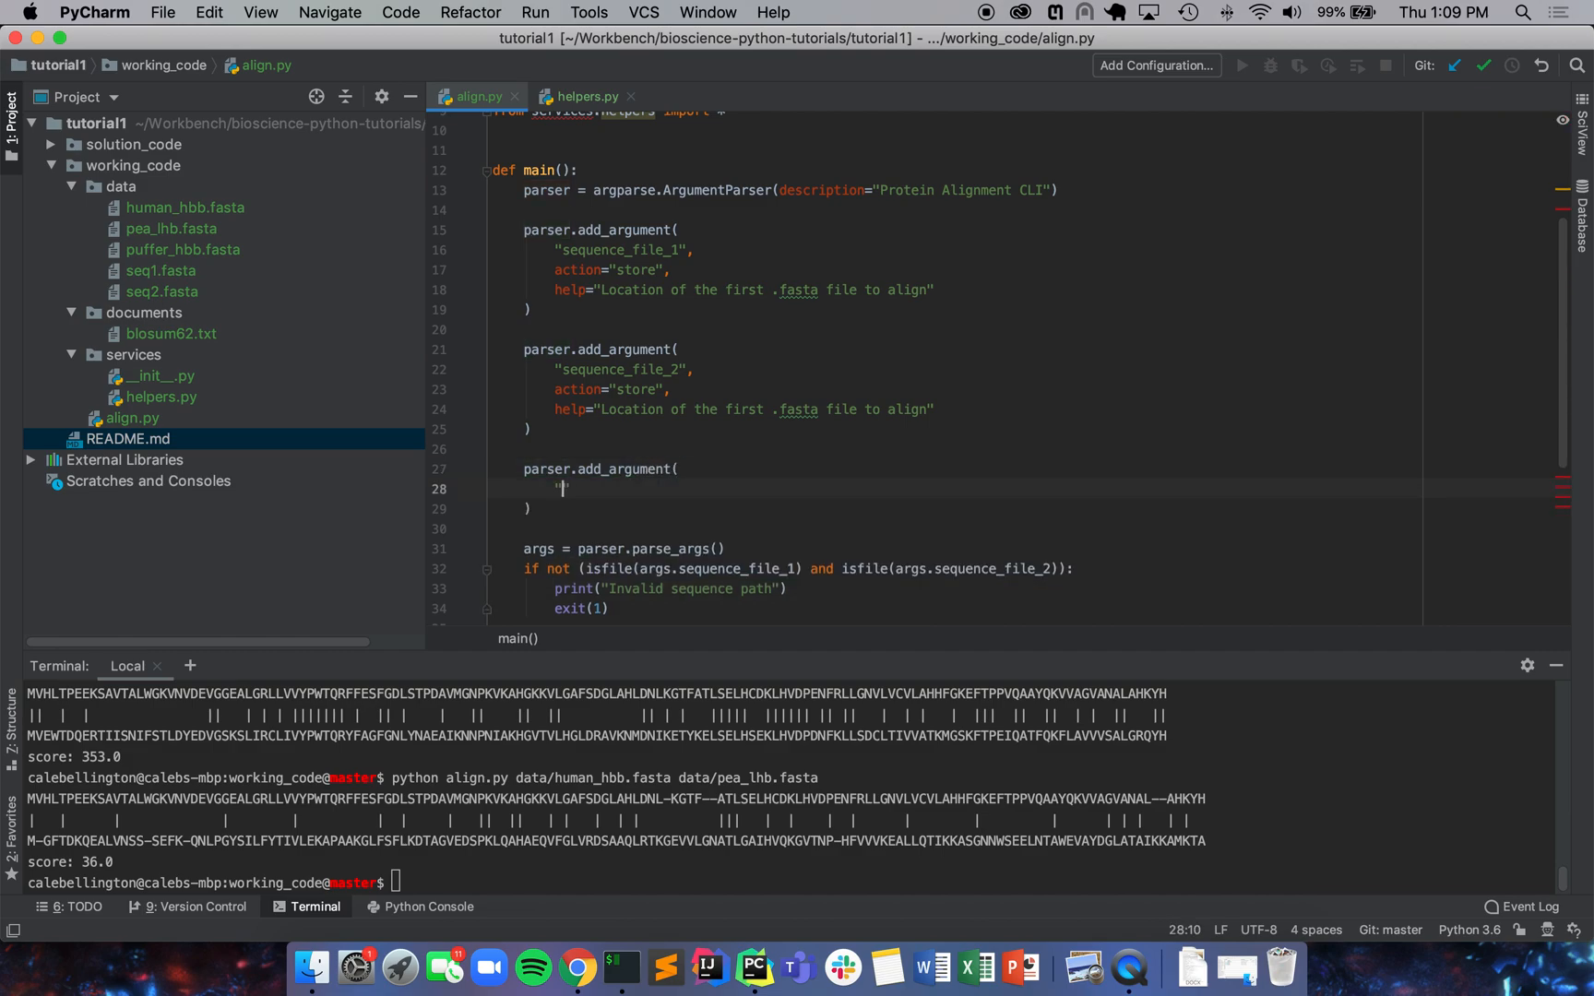
type("p")
type("action")
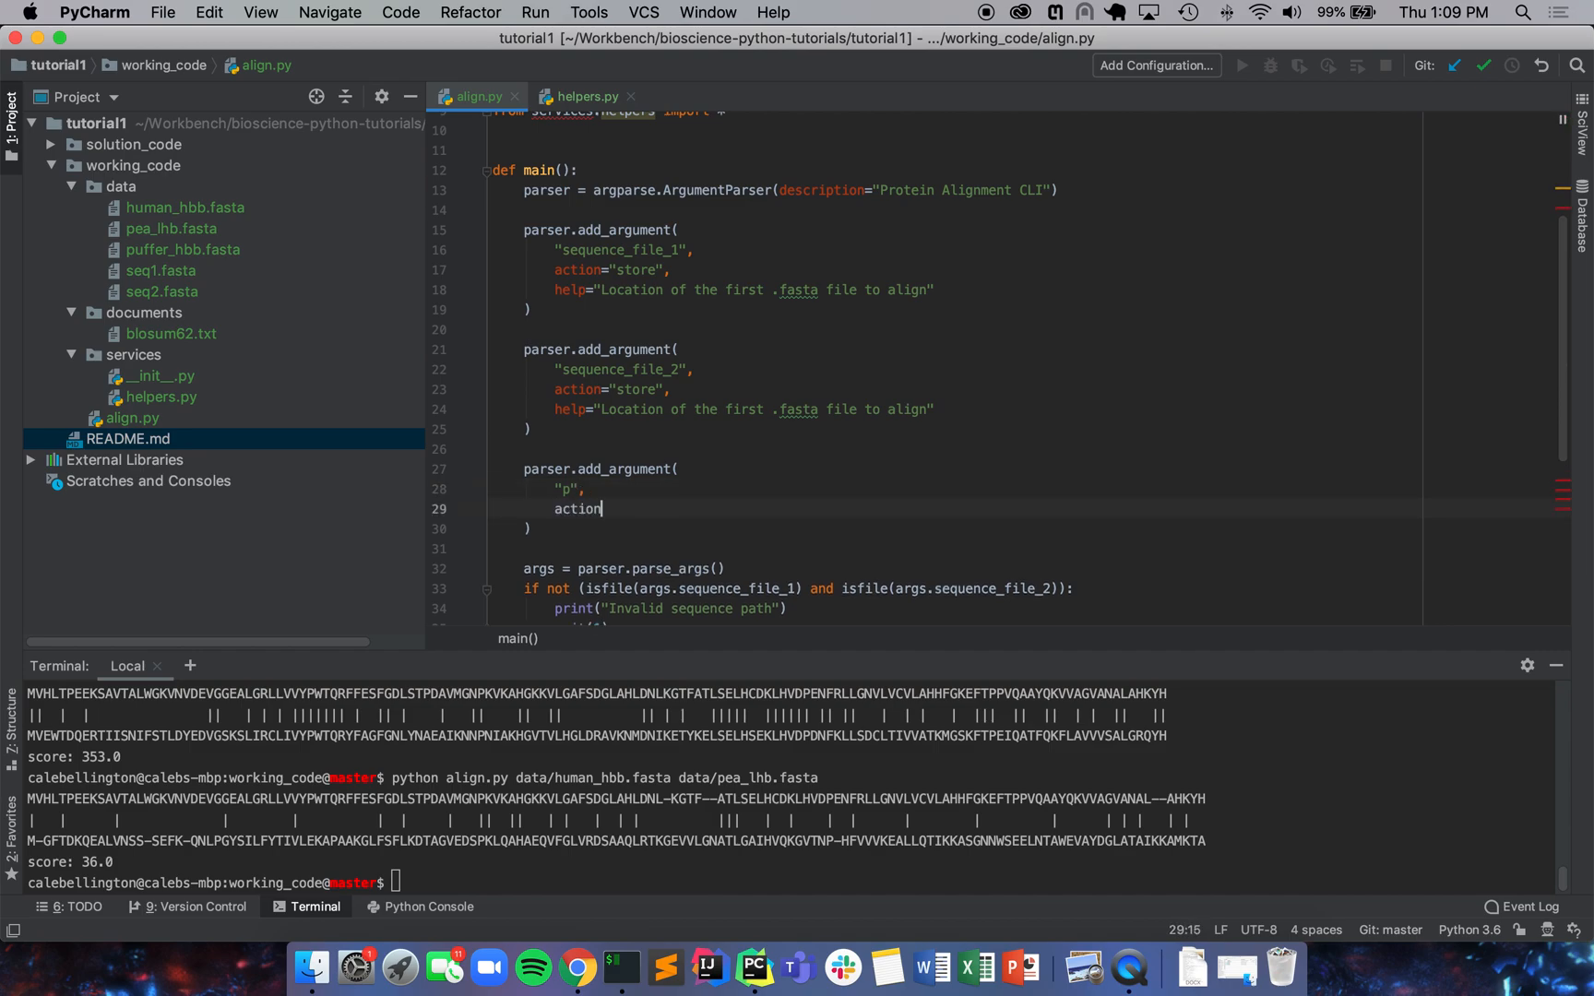
type("=\"store_true")
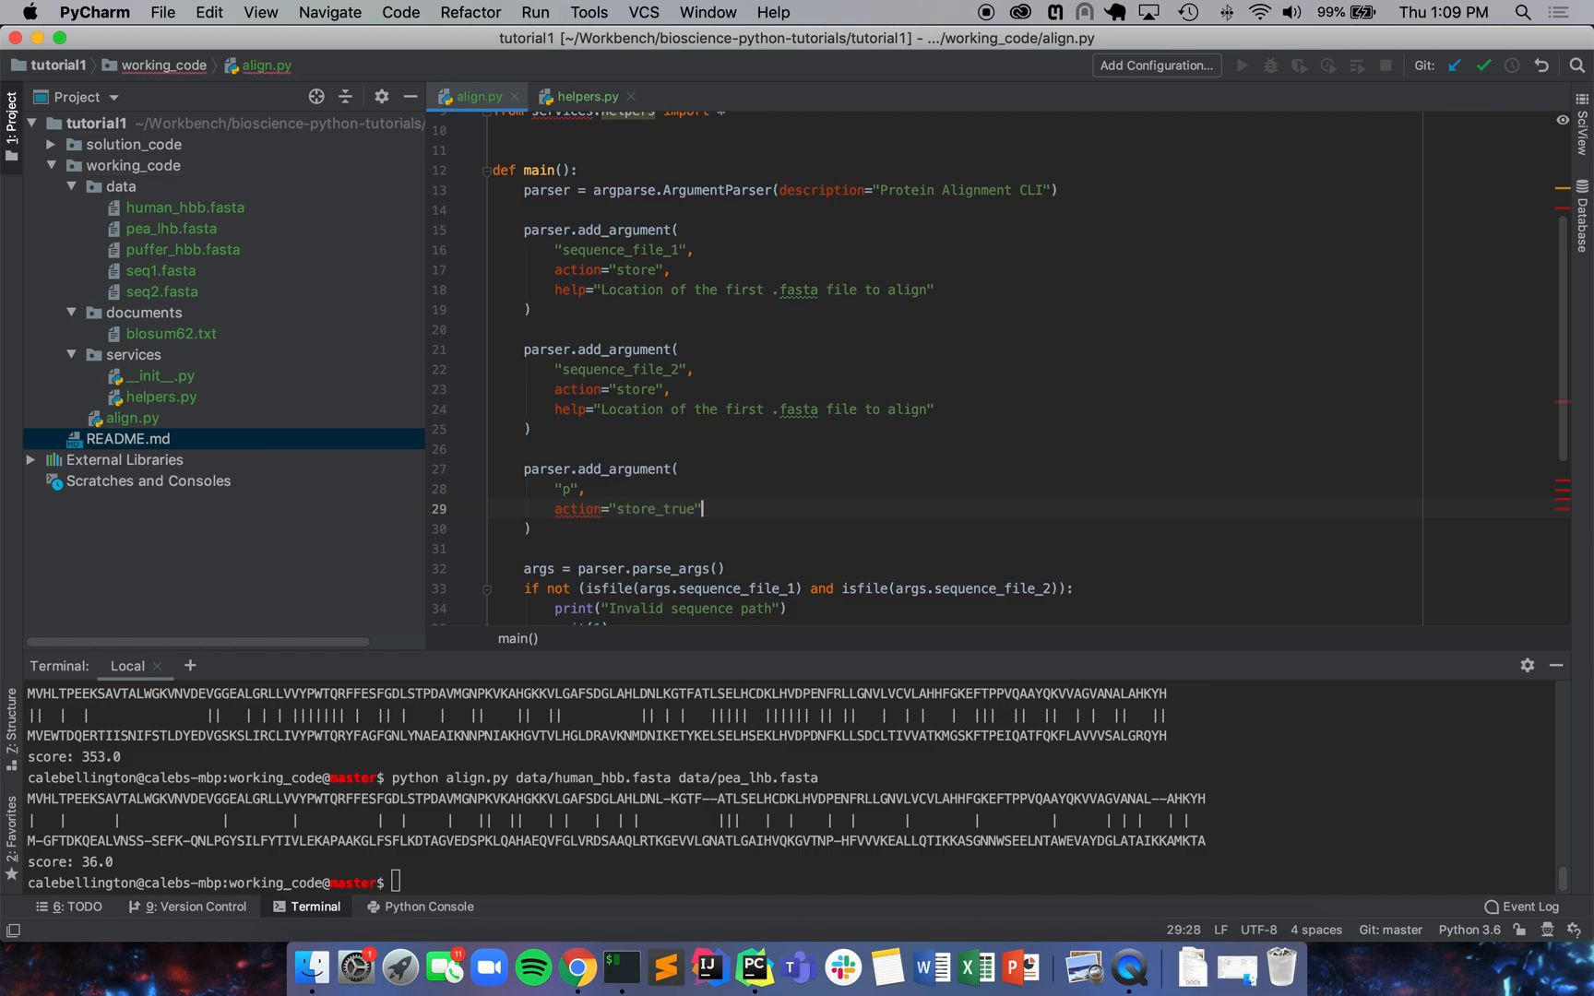
type("help")
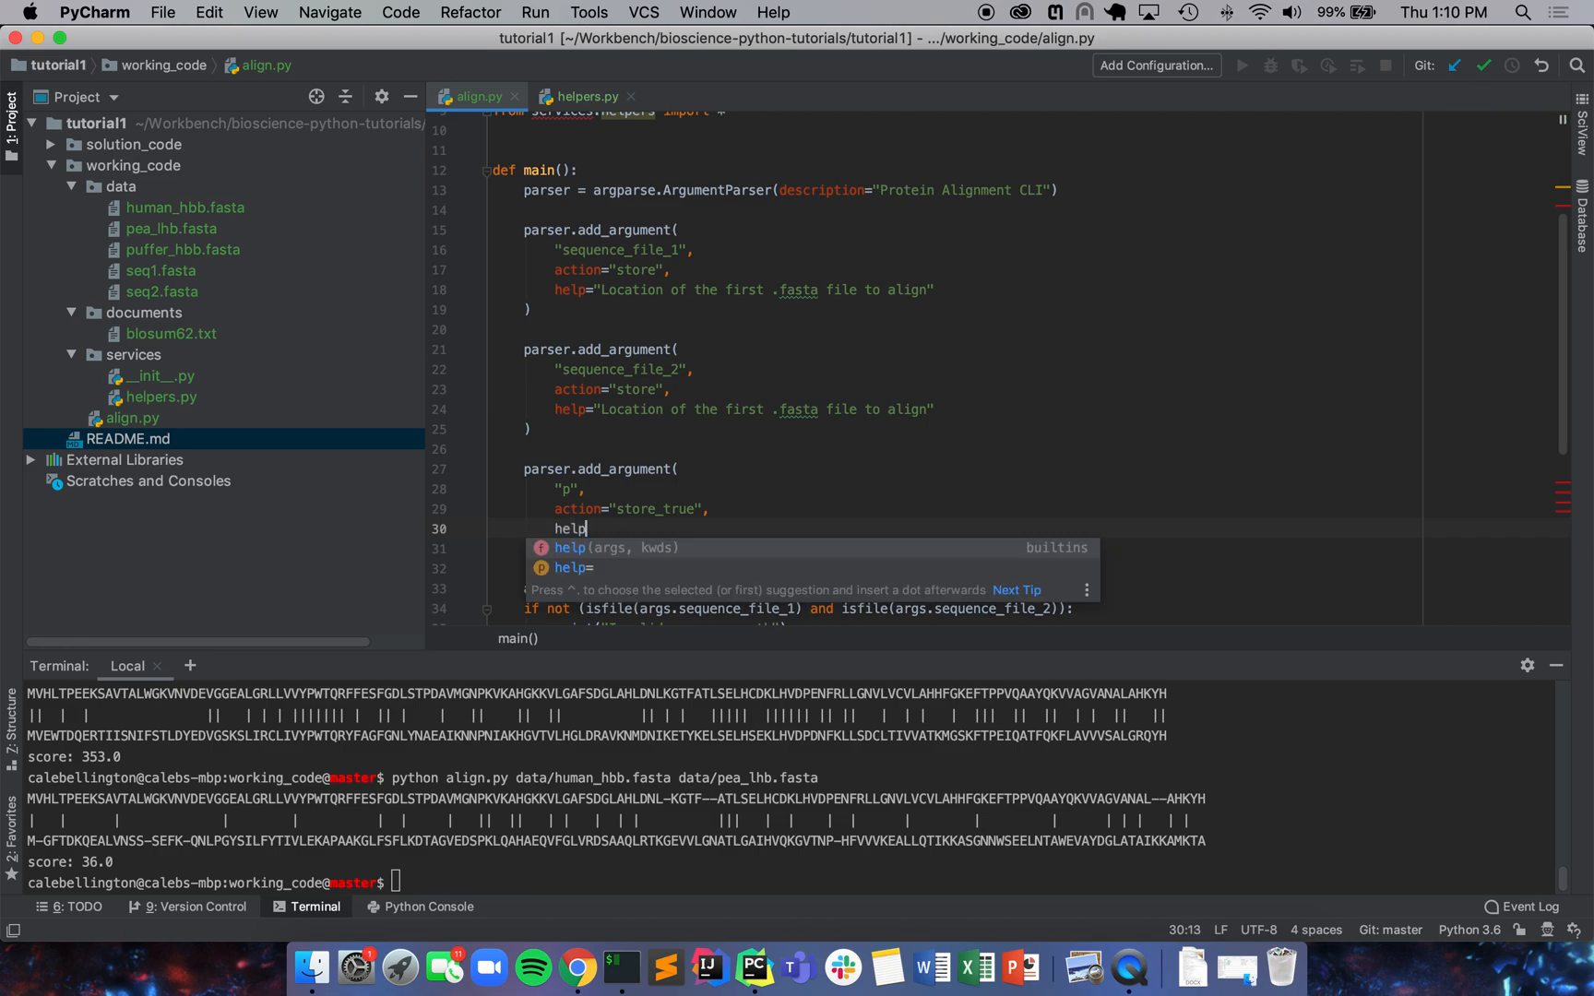
type("=\"I\"")
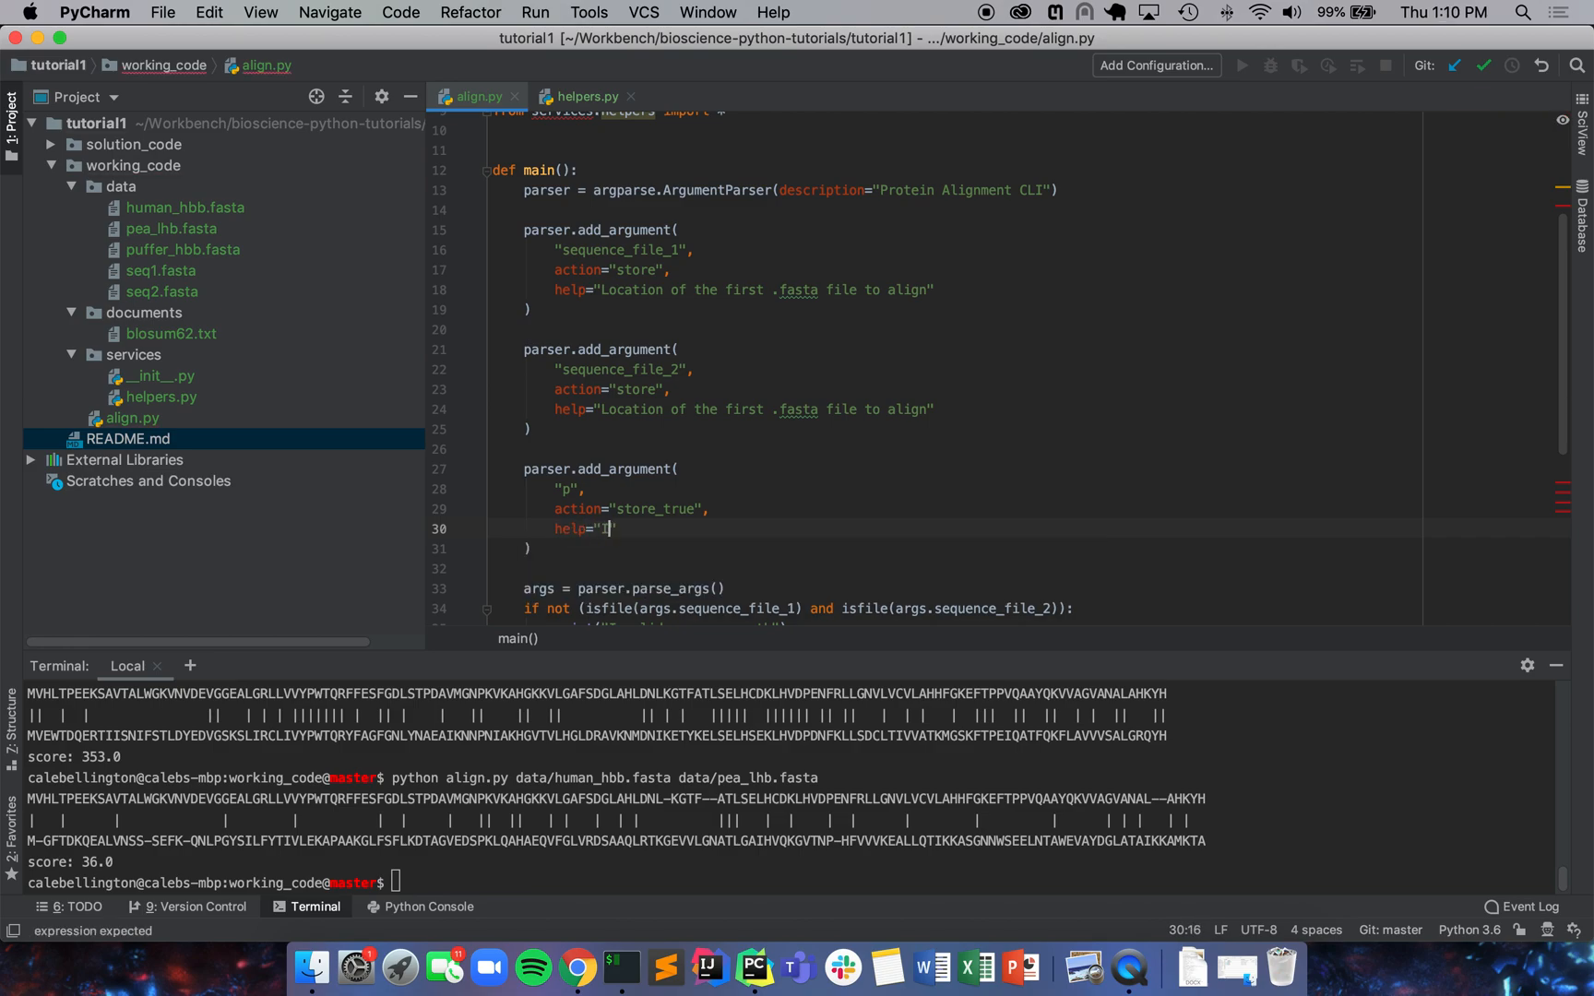
type("nclude")
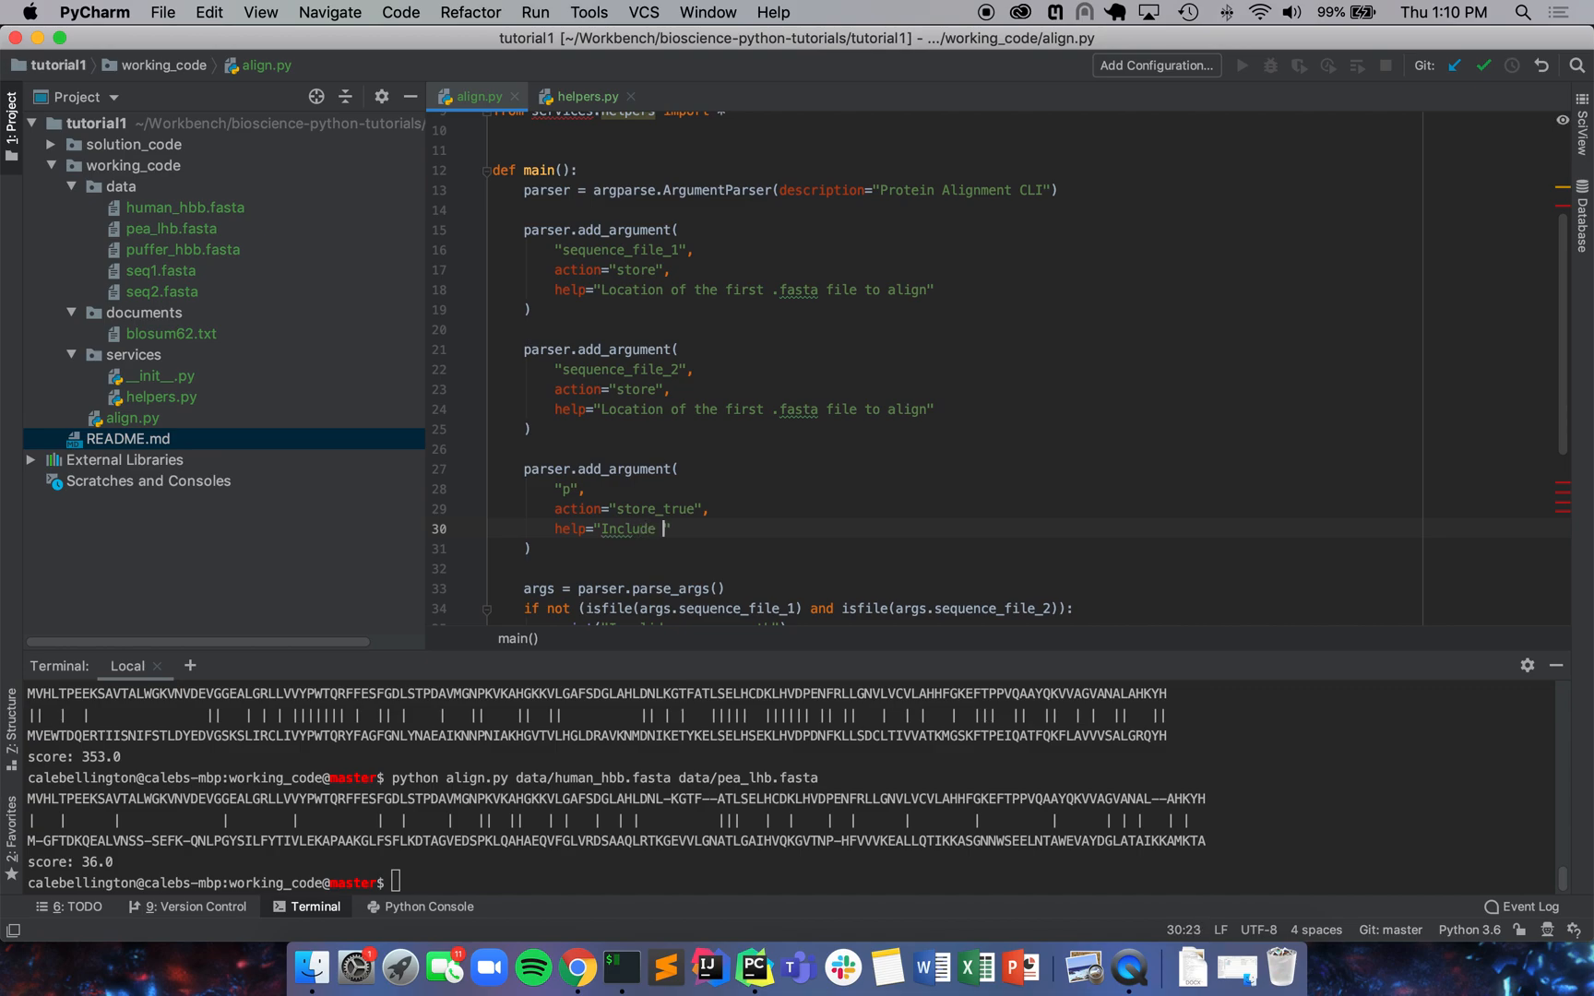
type("p-value meas")
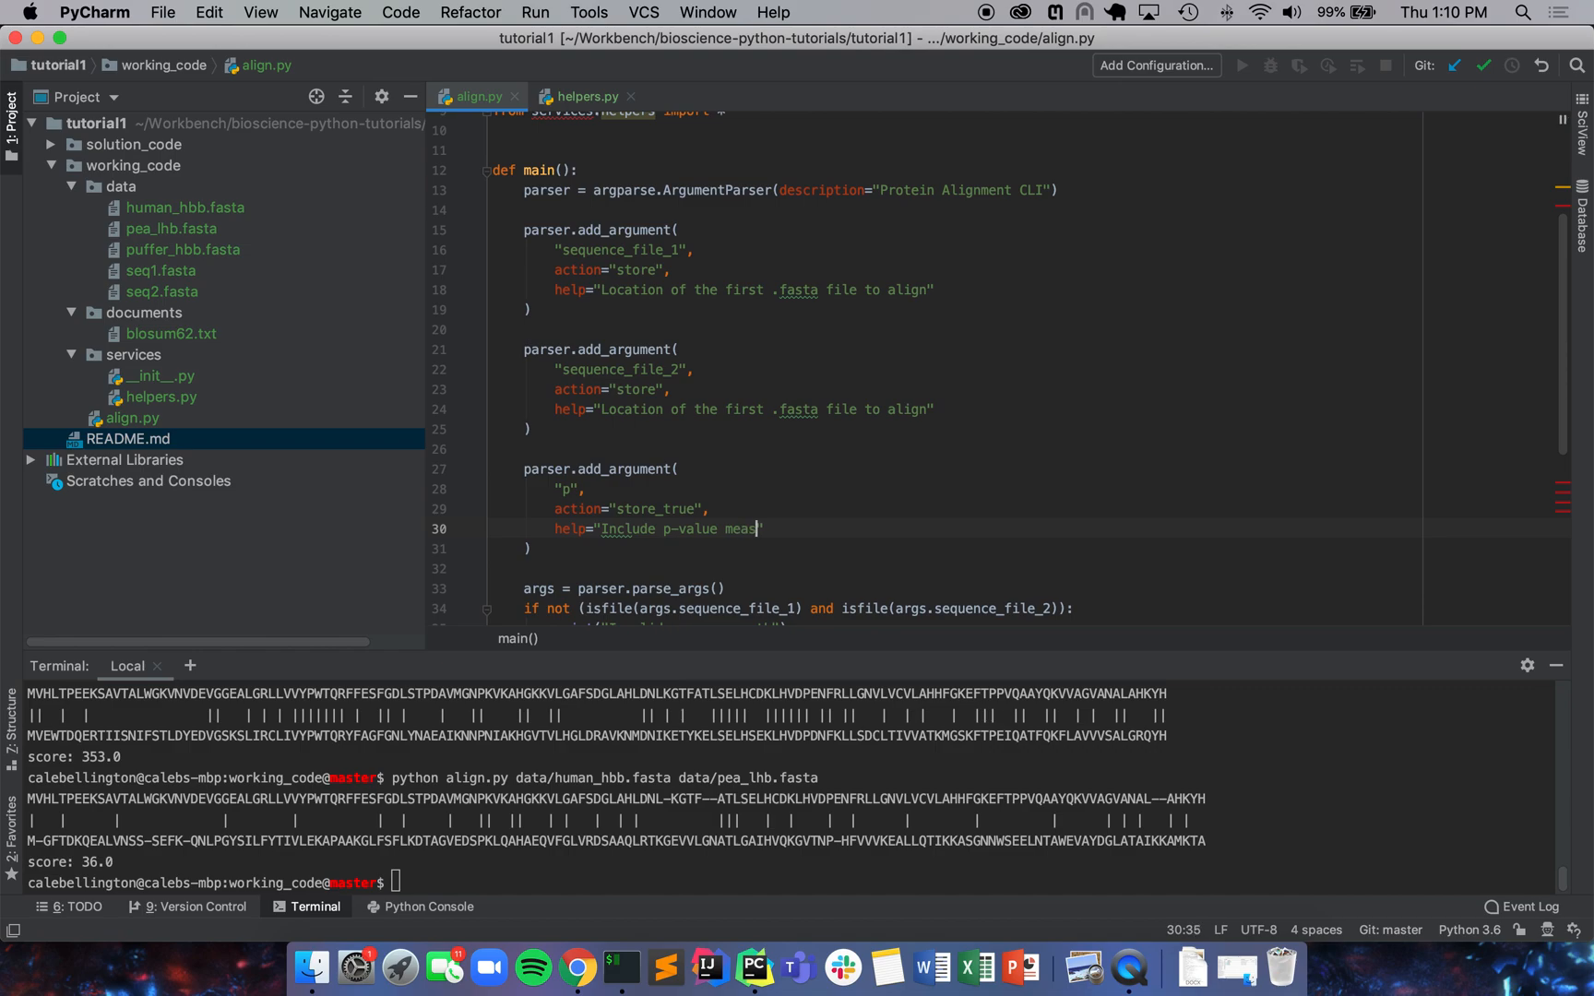
type("urement")
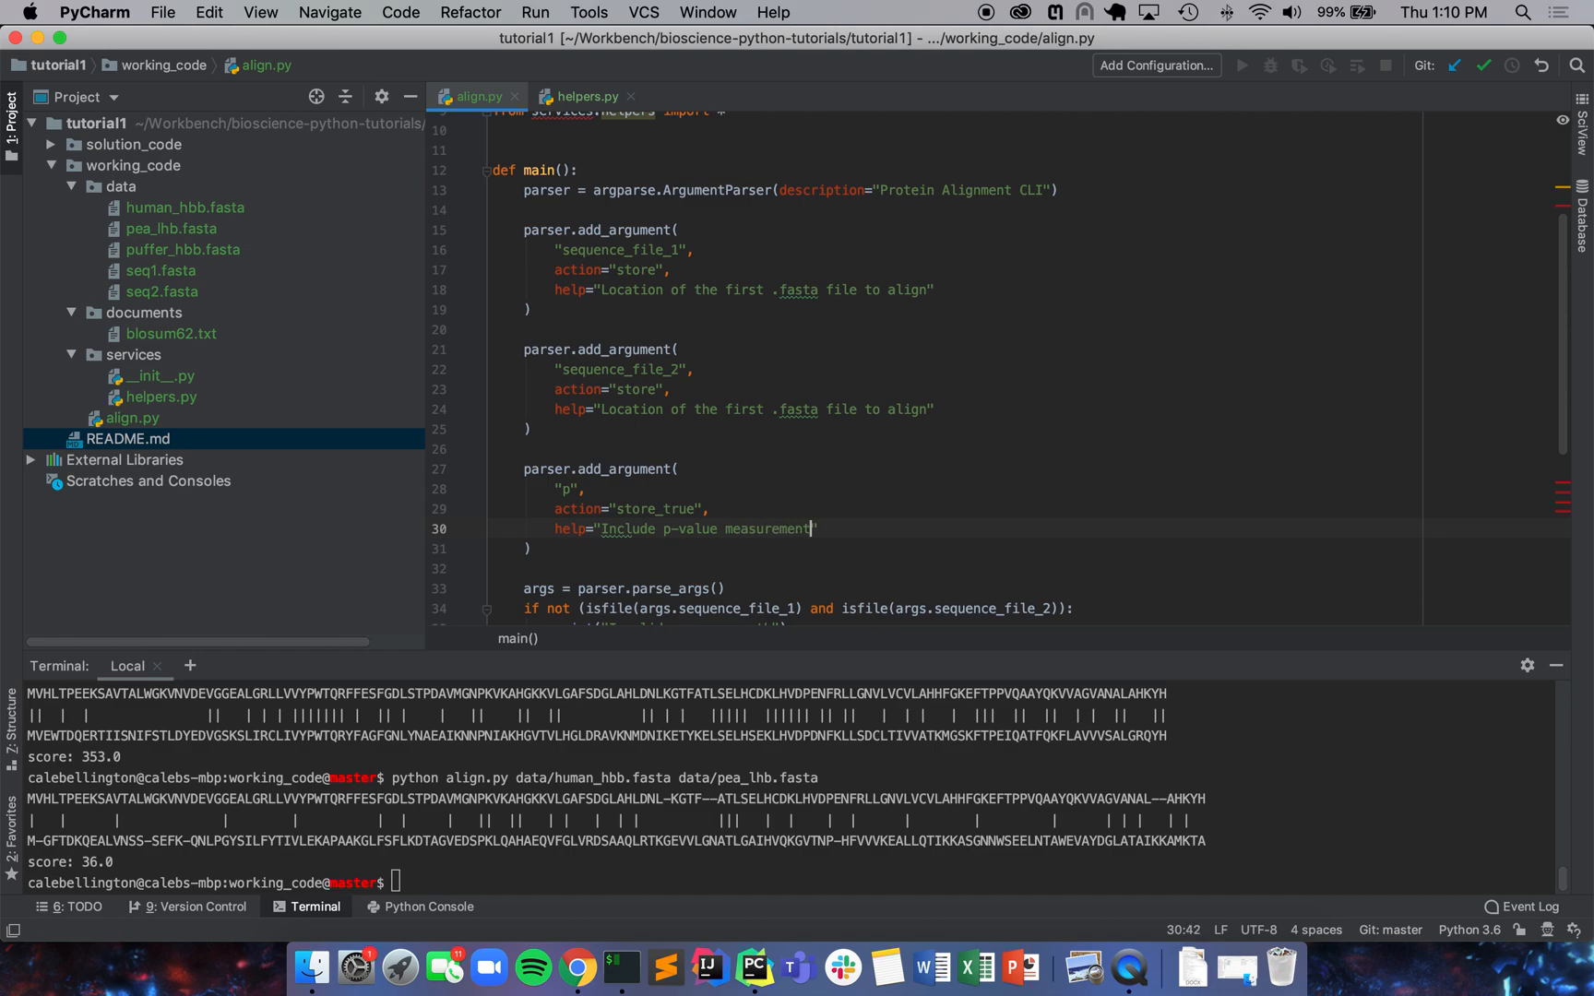
type("of significance")
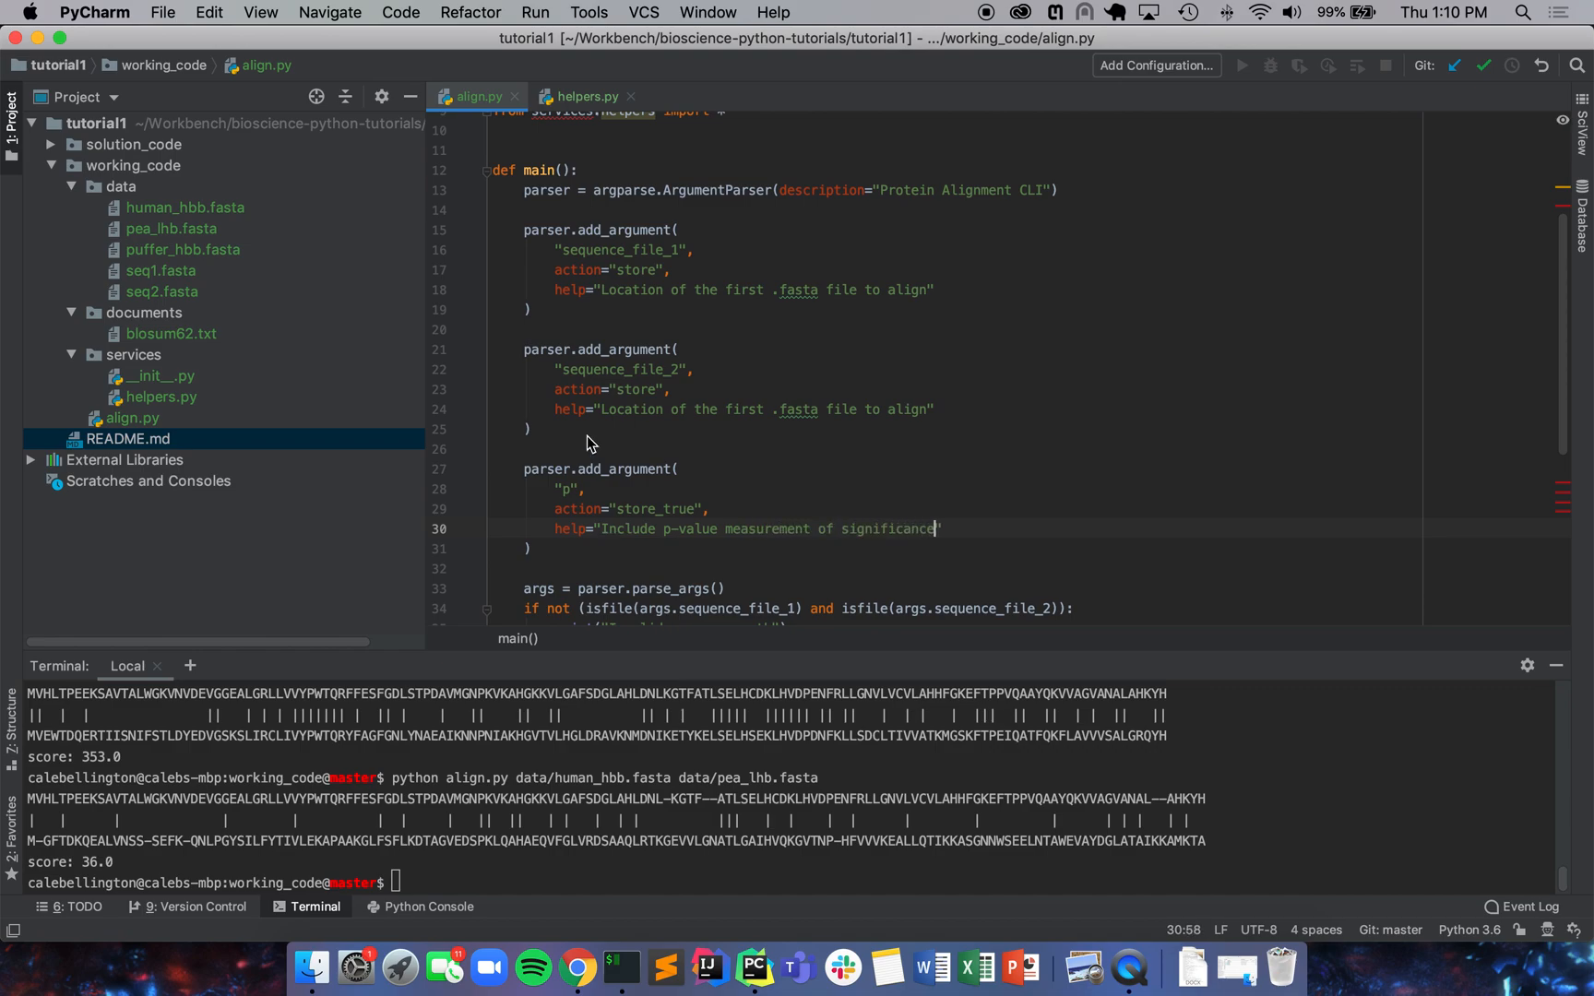
left_click(524, 448)
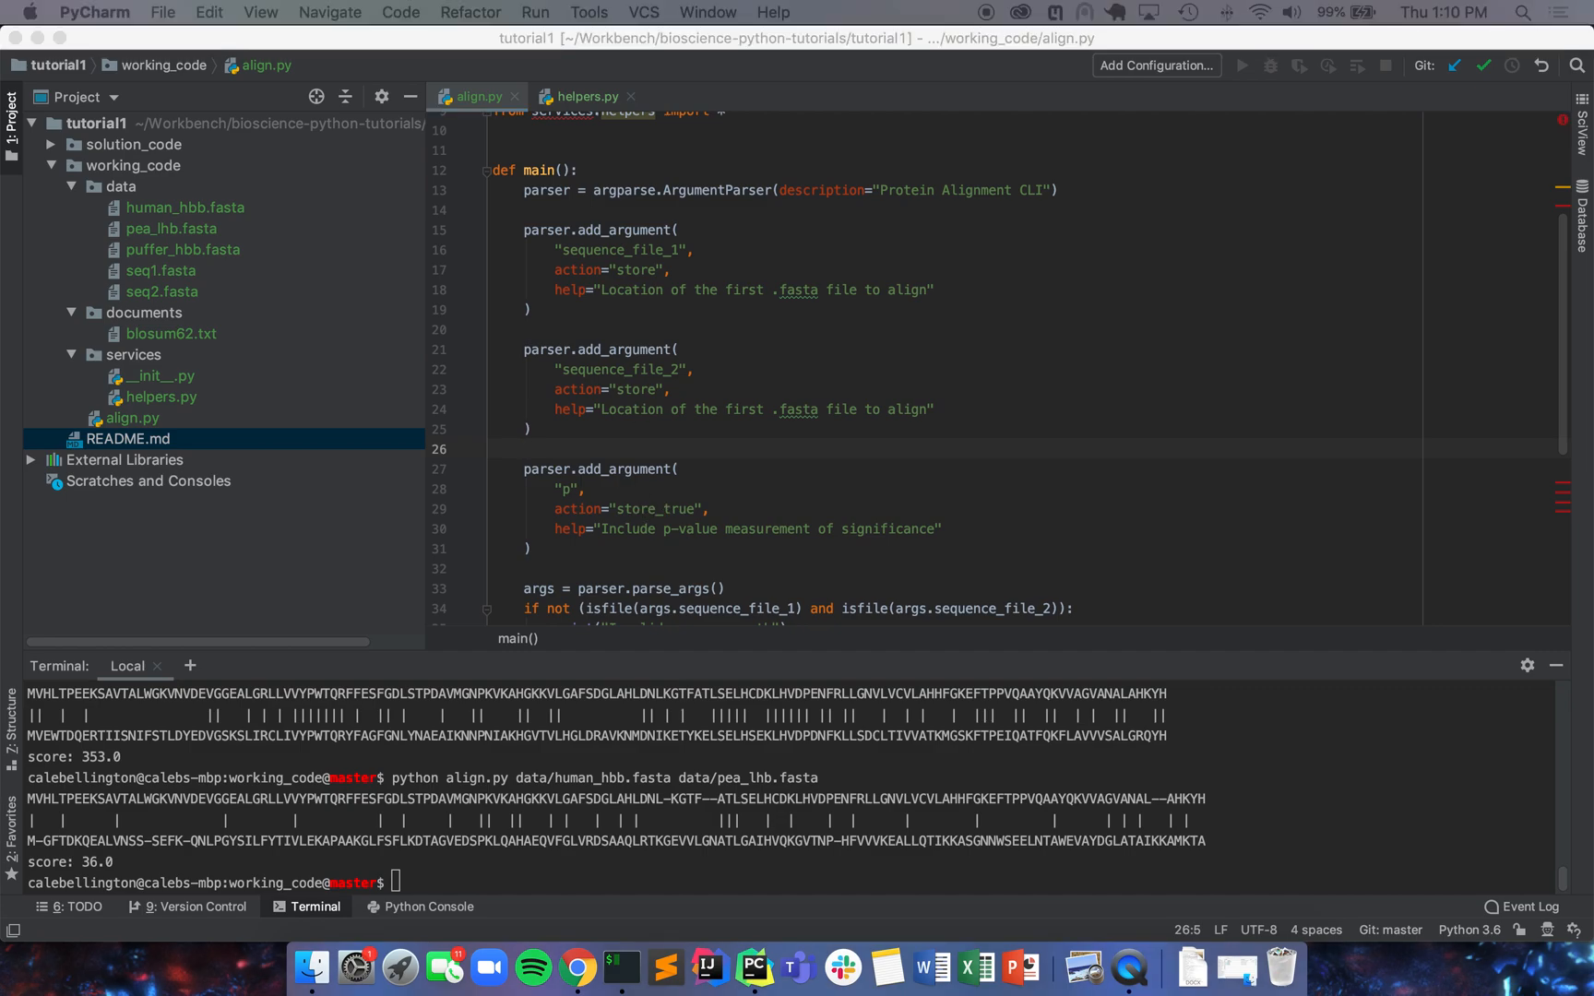
mouse_move(660, 396)
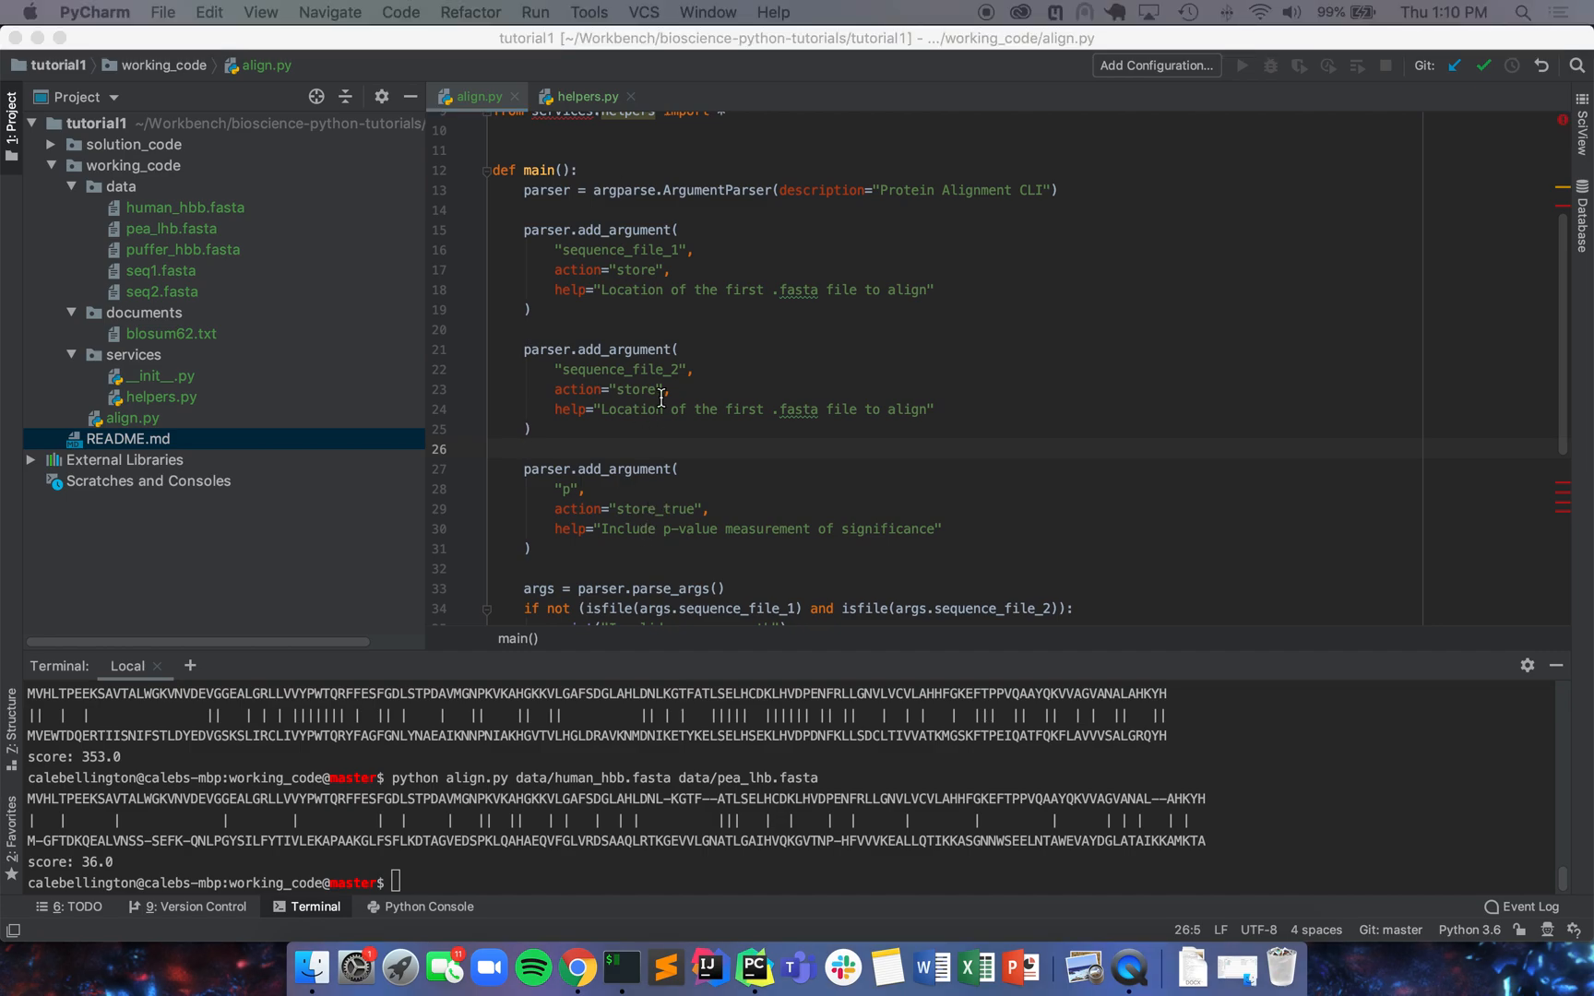
type("-")
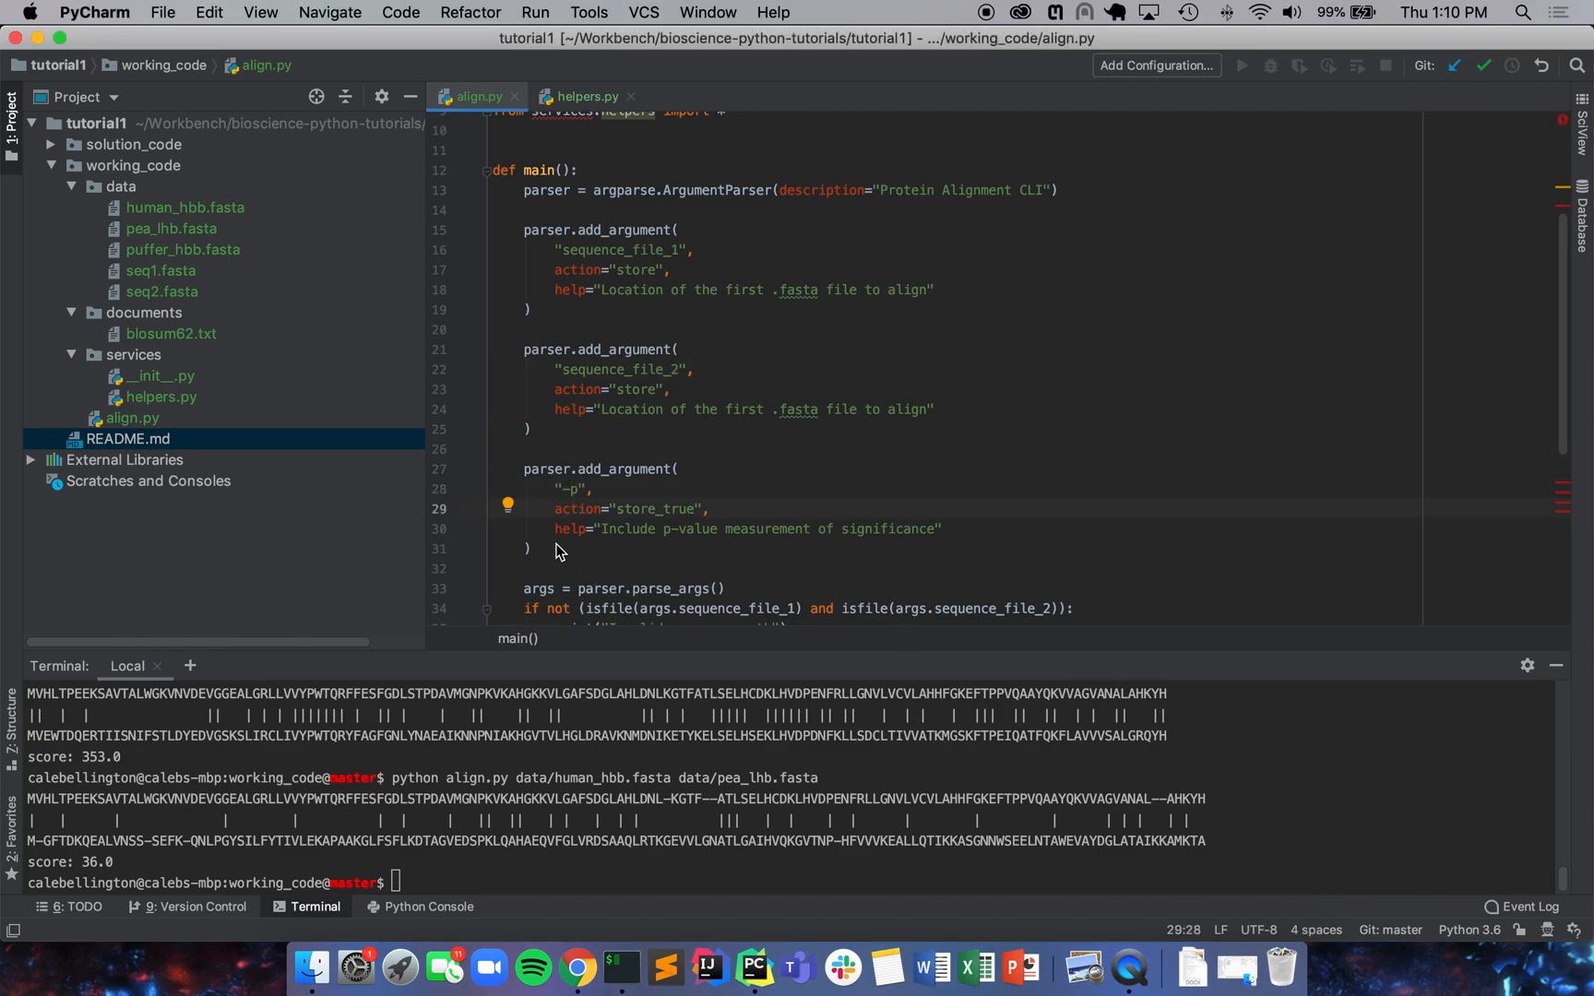
scroll("down", 3)
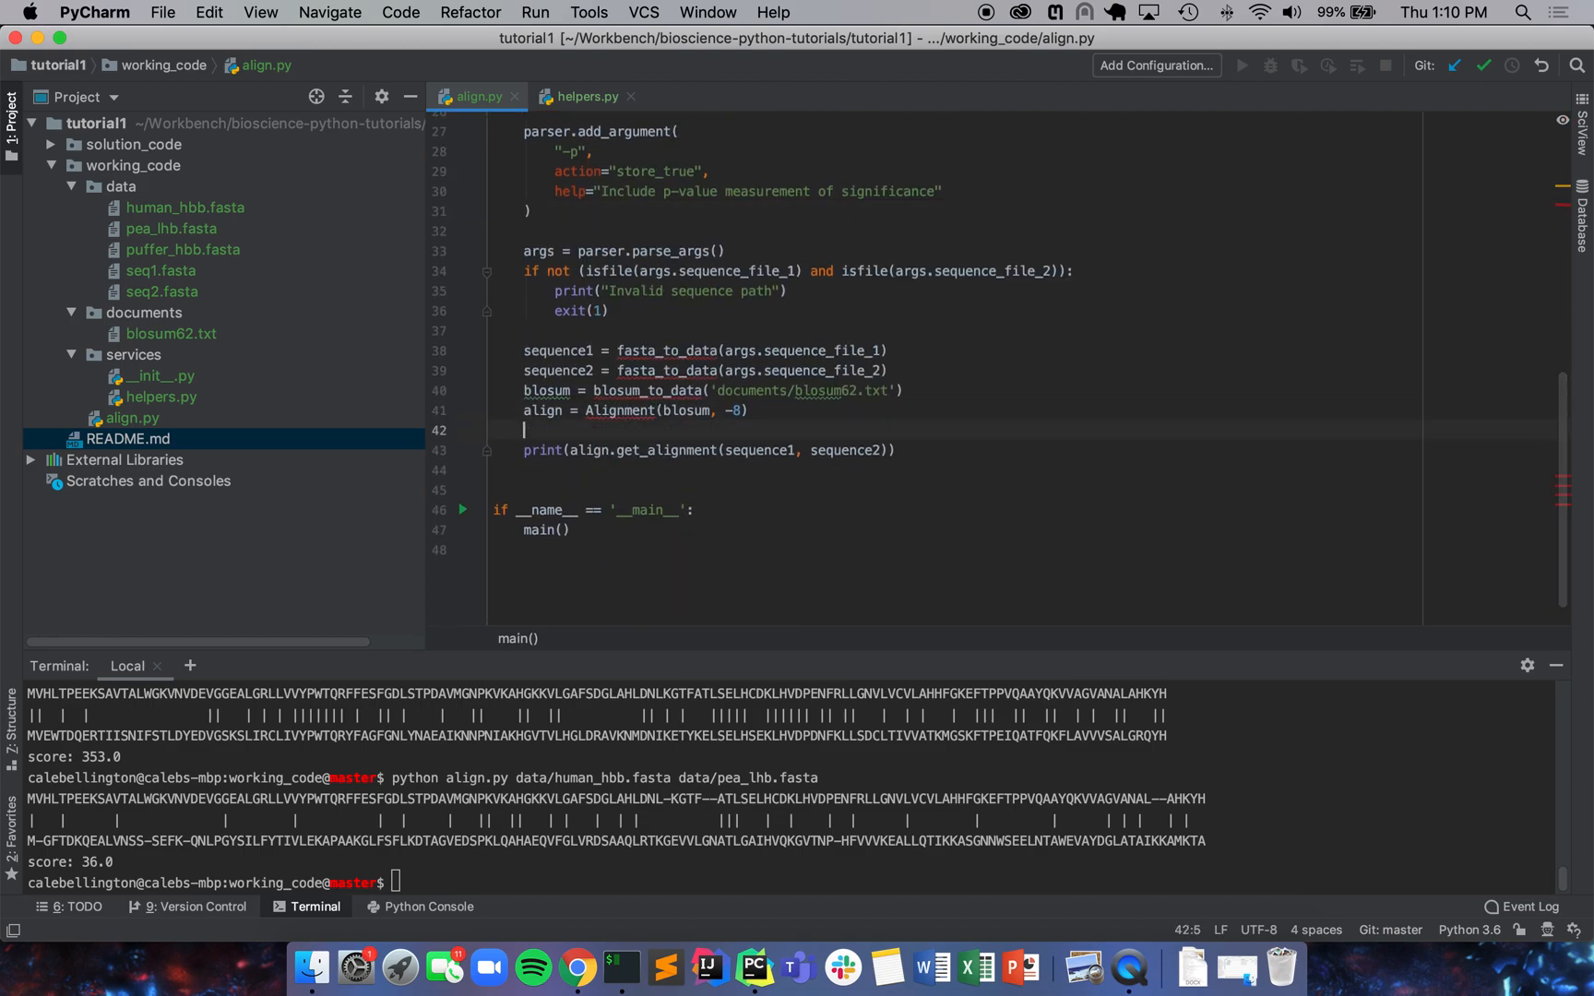
Step: Add an 'if args.p:' check in align.py's main
type("if a")
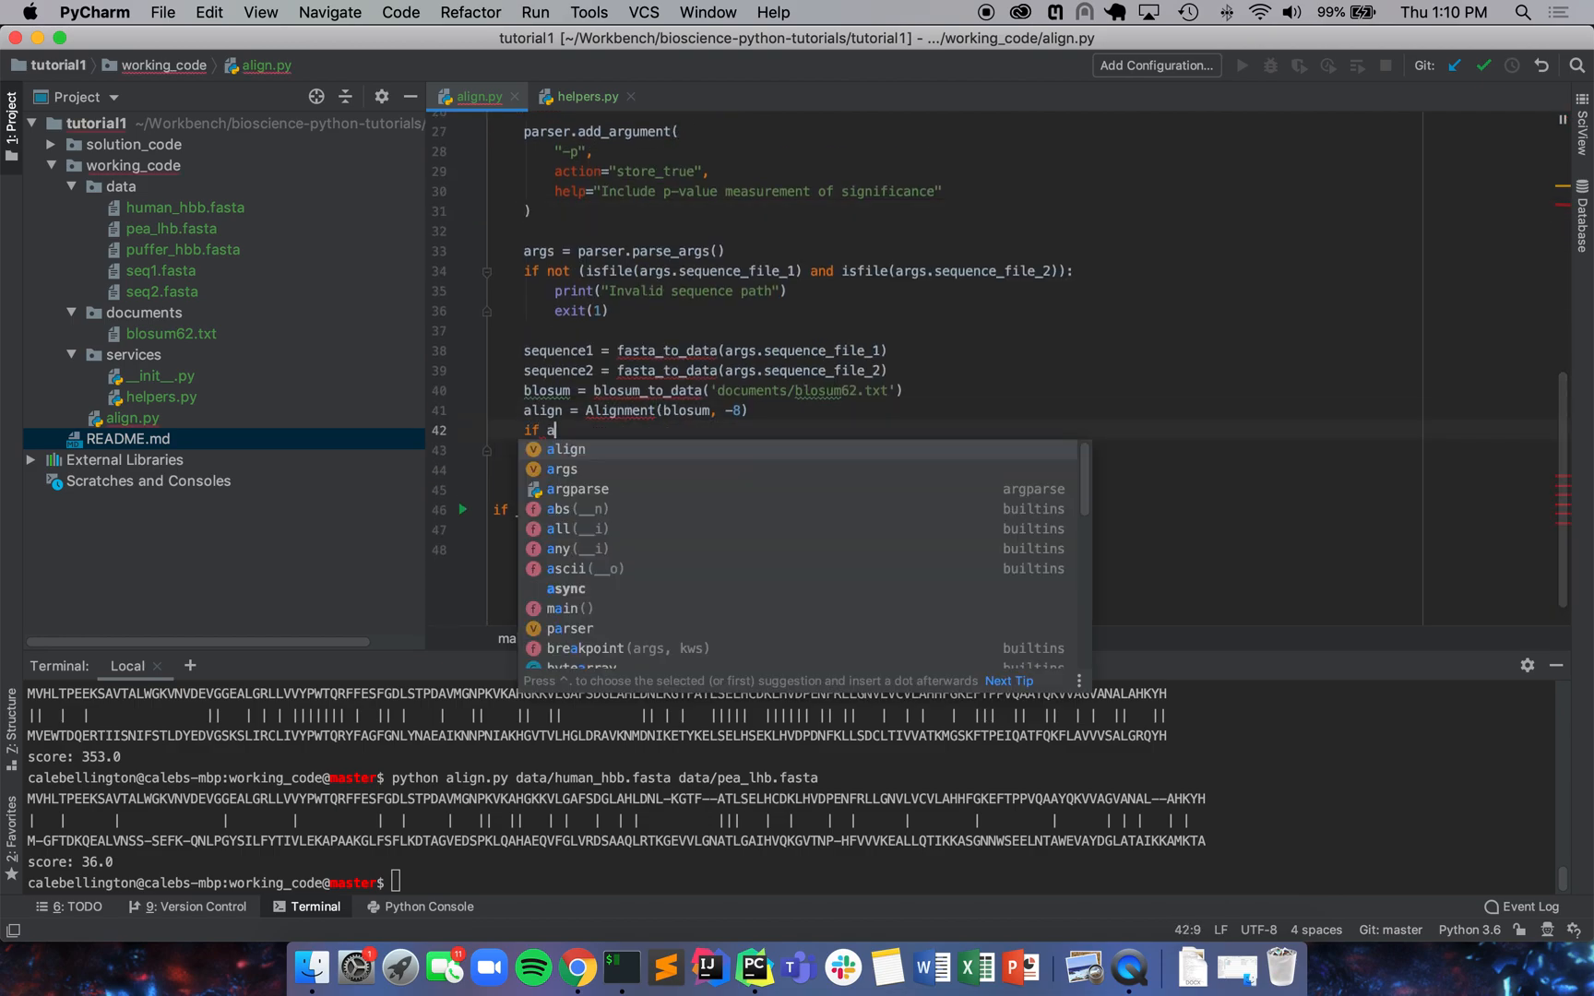
type("rgs.p:")
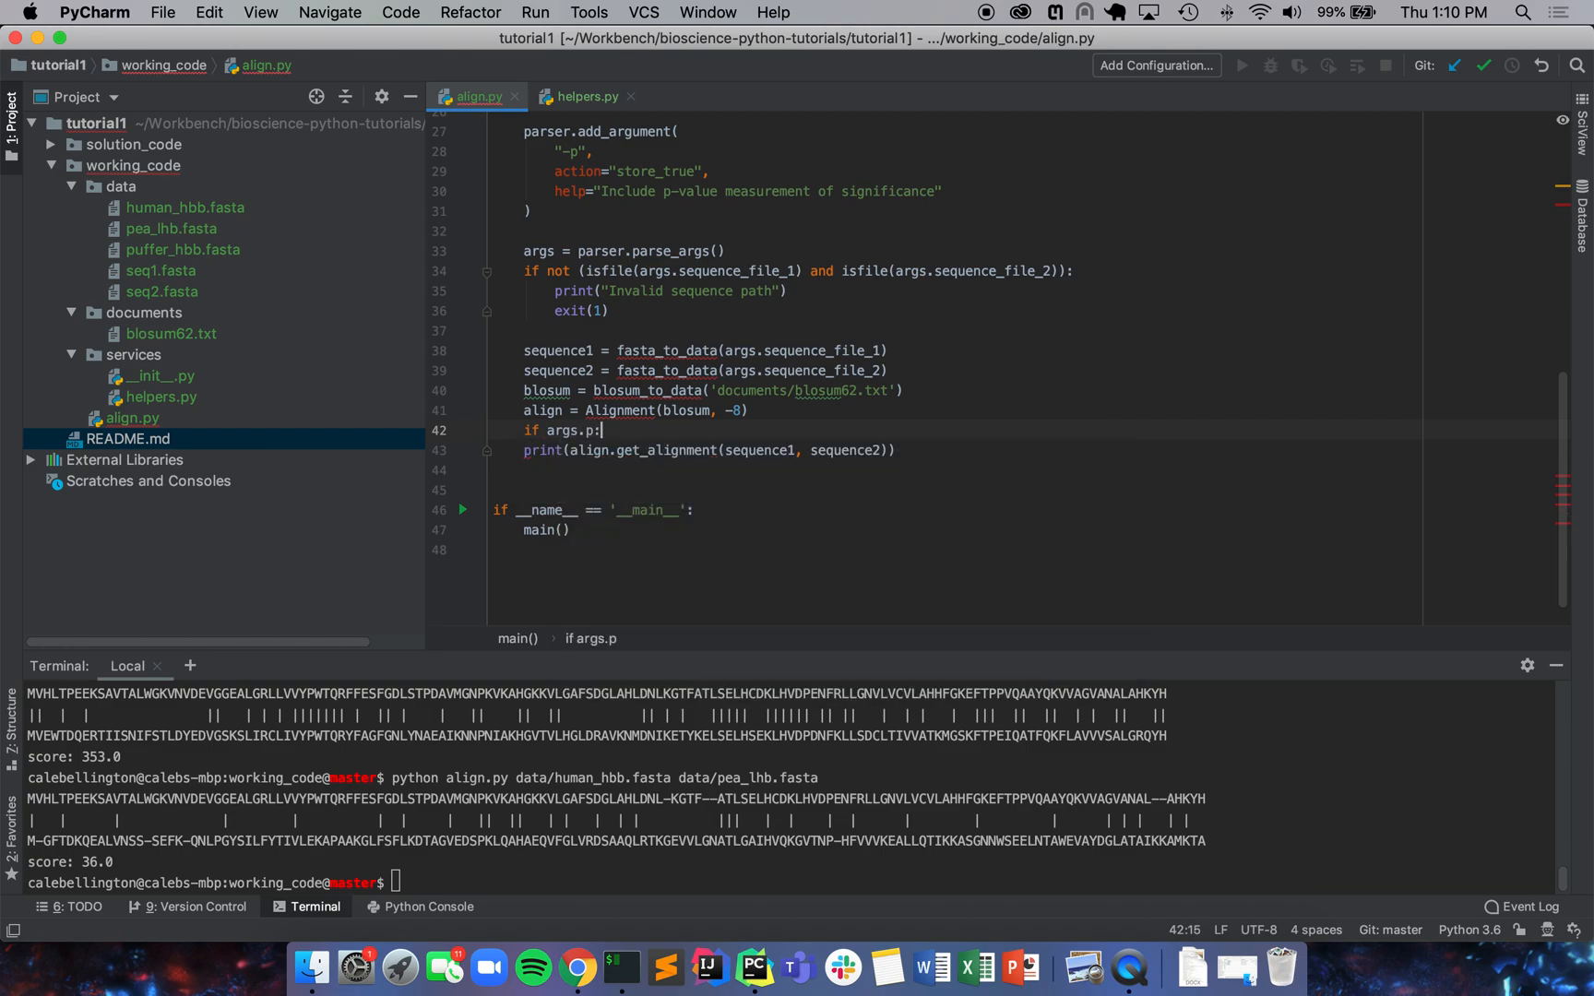
key("enter")
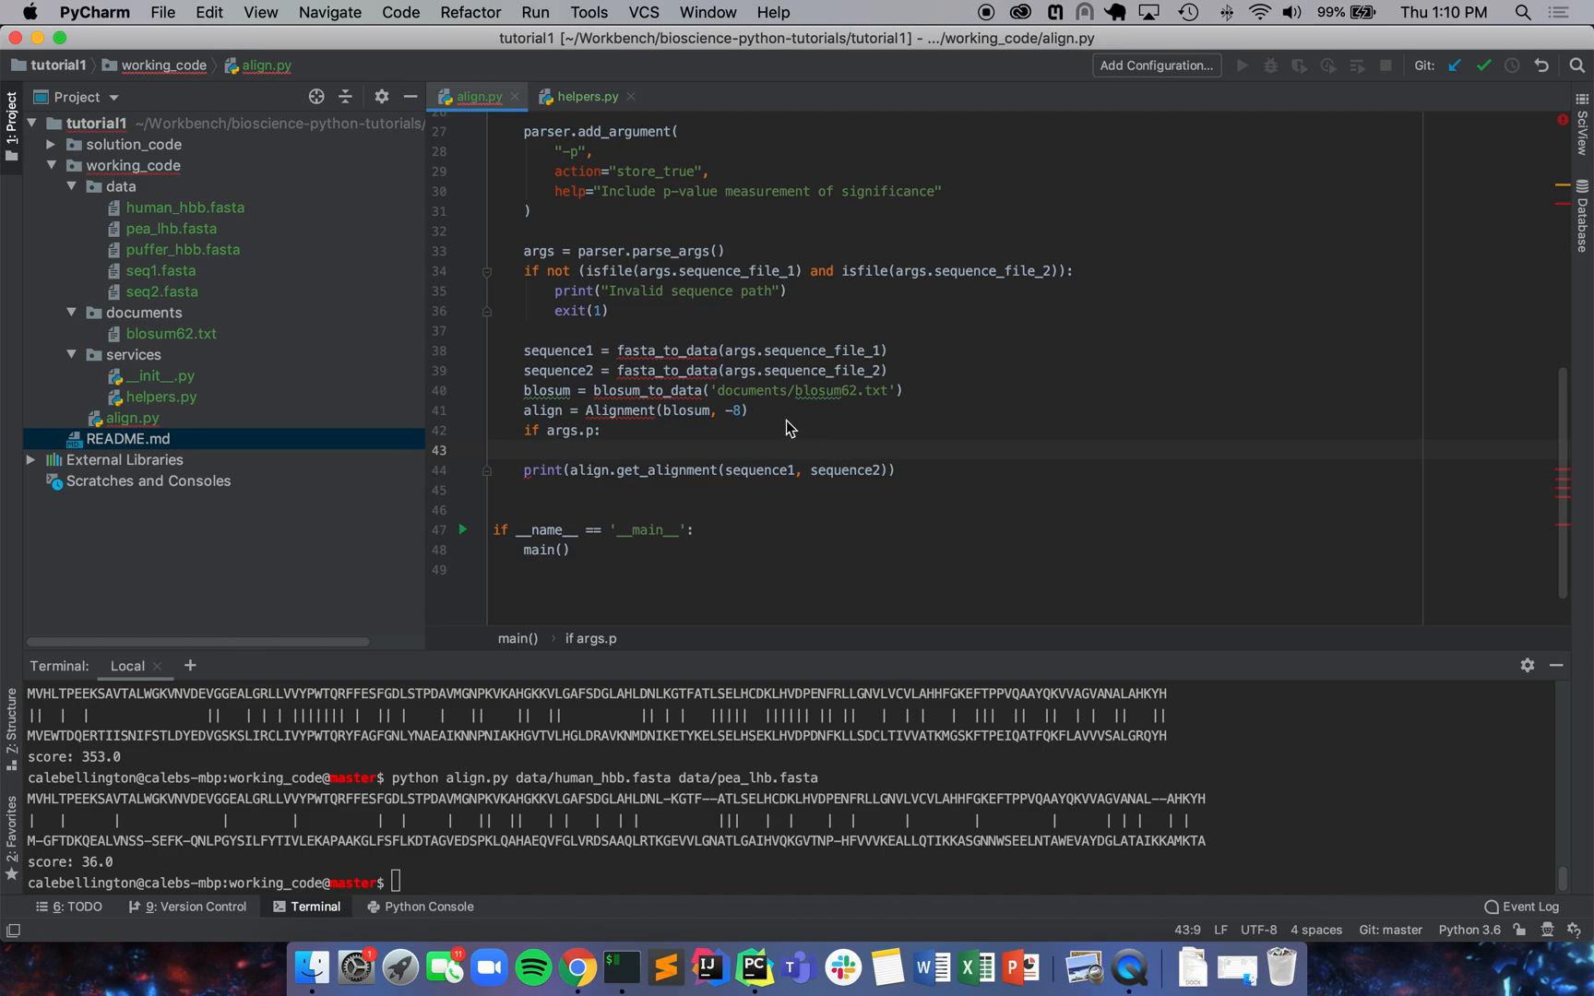
Step: Make the branch print align.get_p_value(sequence1, sequence2) and select the get_alignment print line
type("print(")
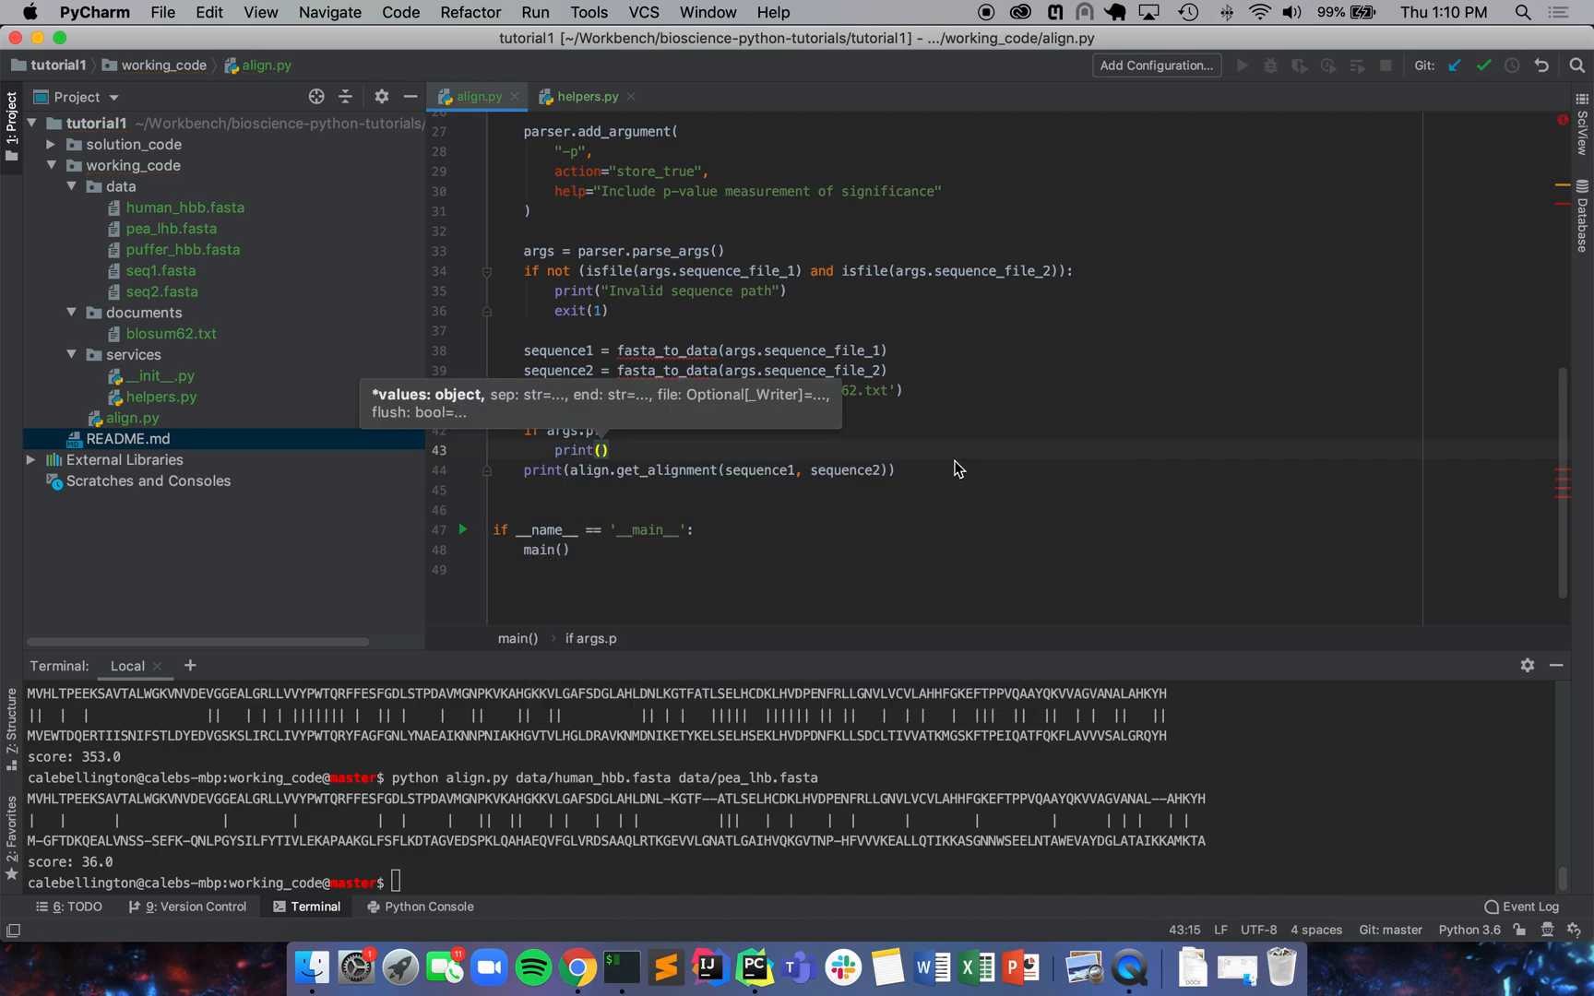
type("align")
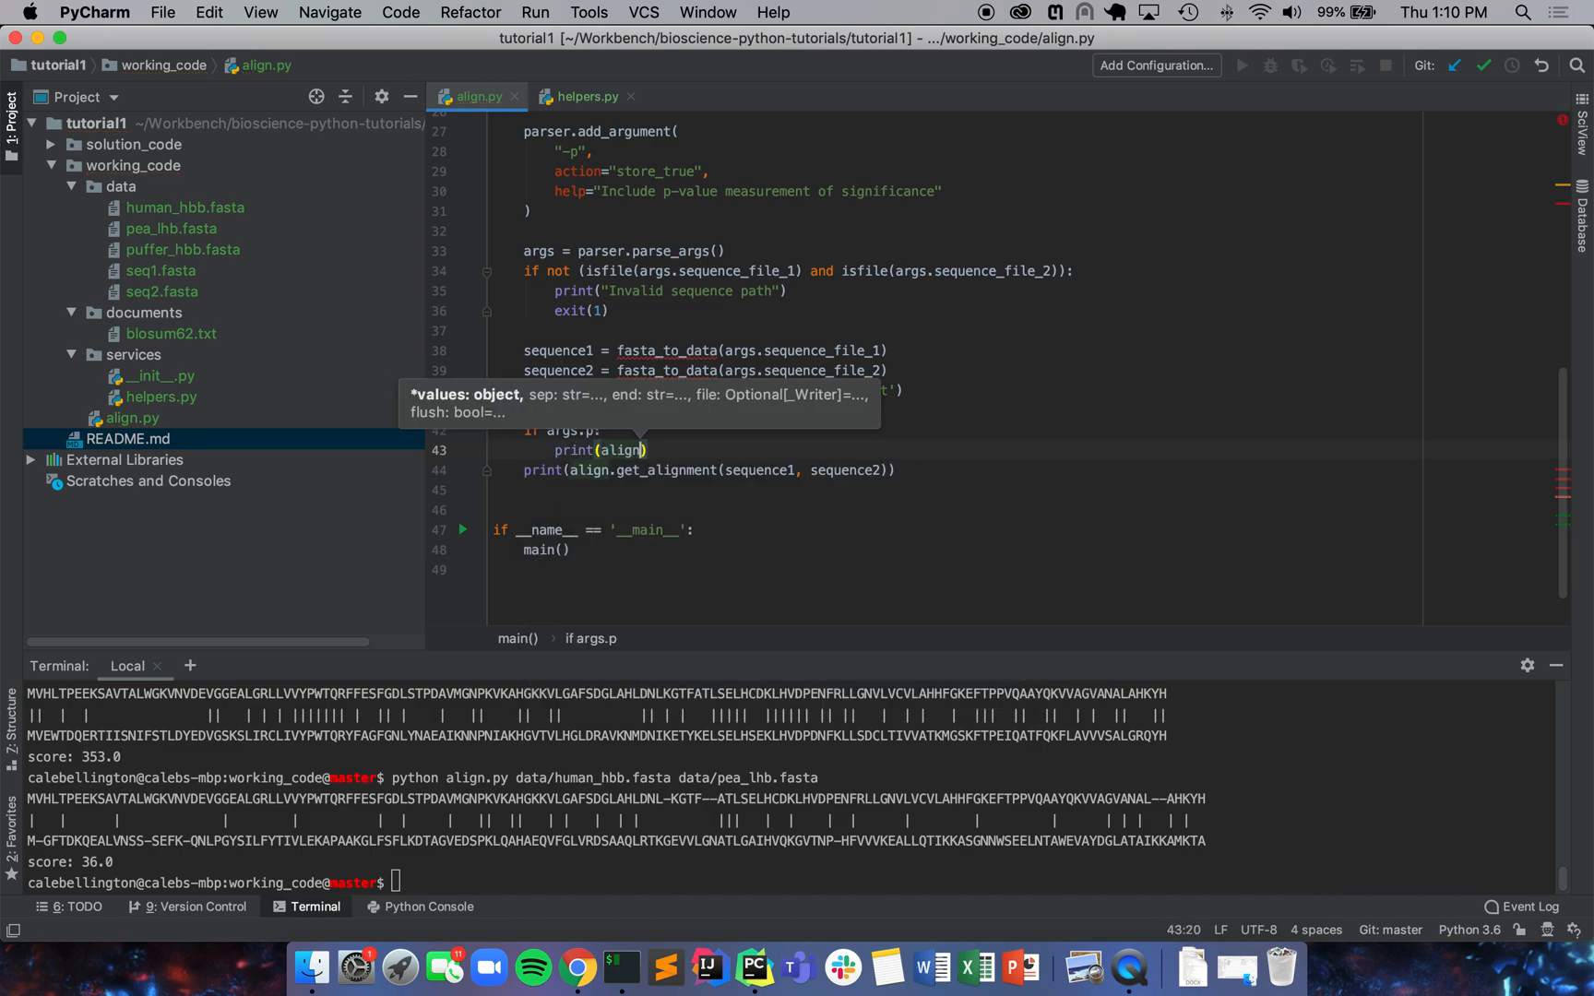
type(".get_p_value")
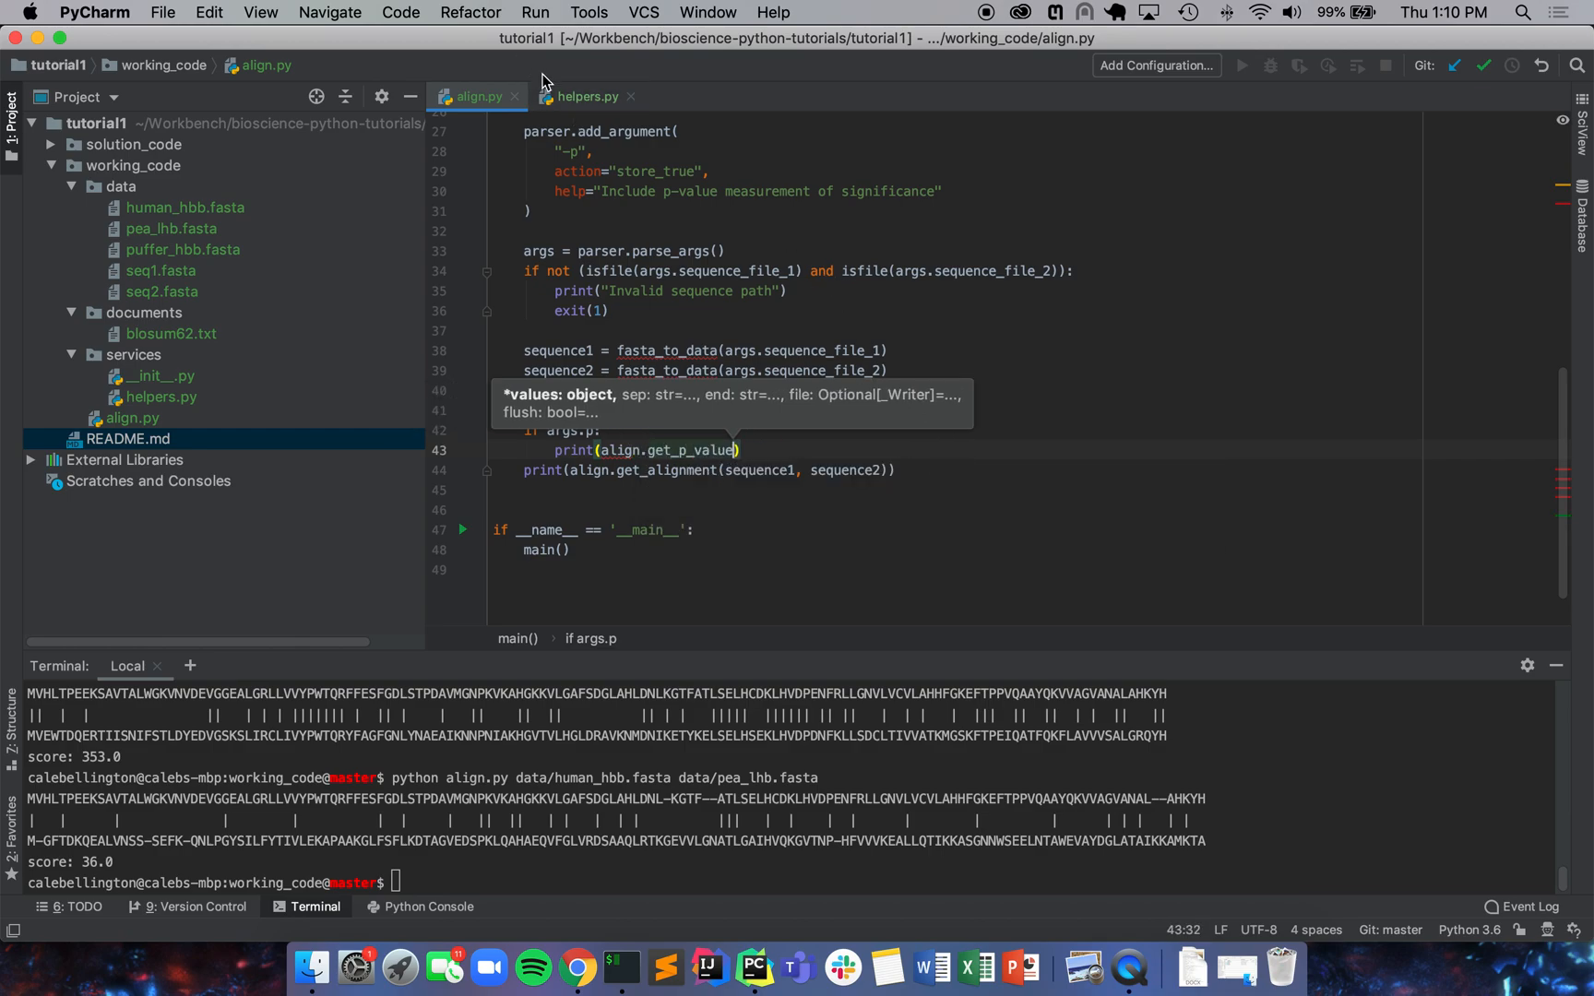
left_click(585, 96)
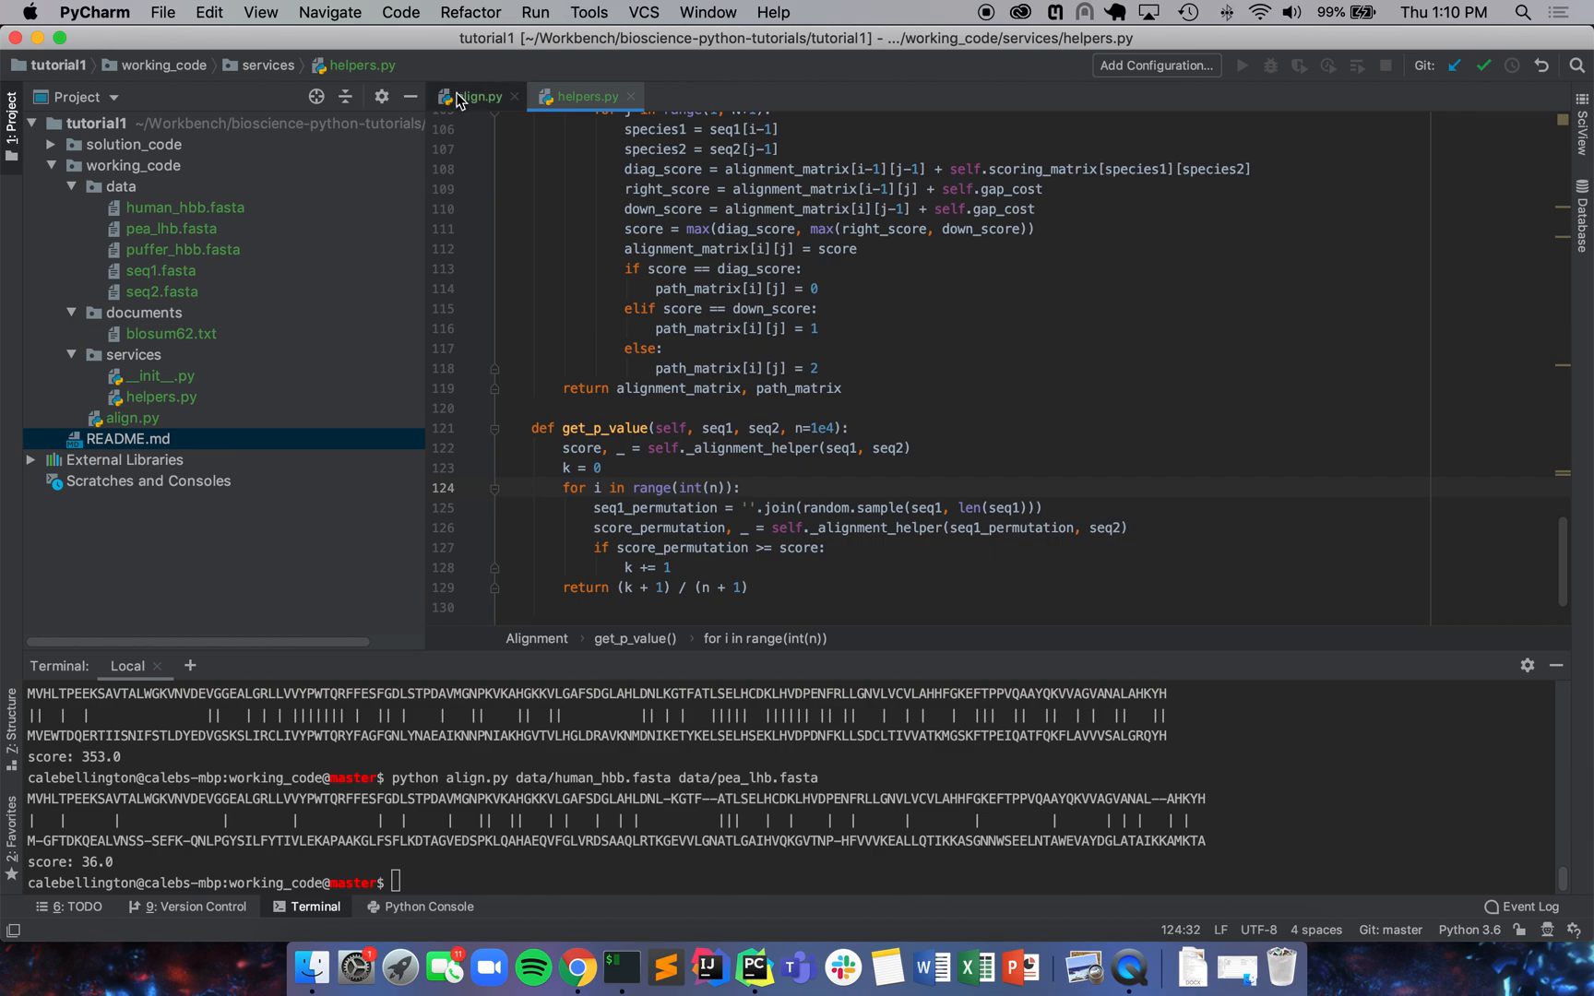
left_click(476, 96)
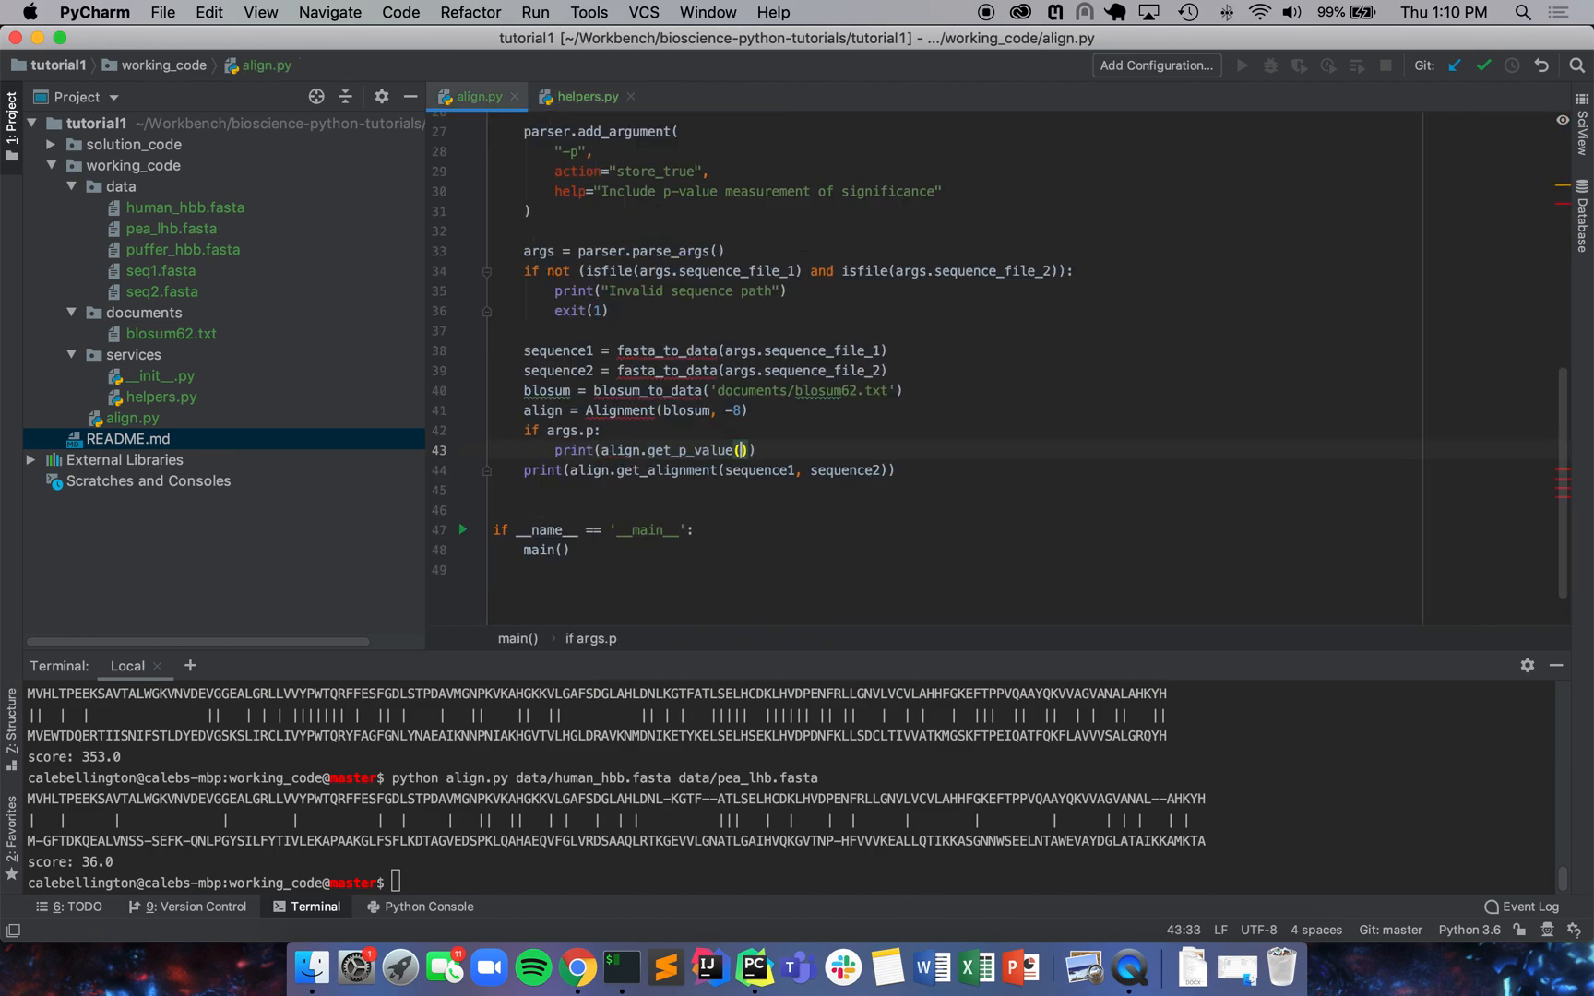
type("sequecn")
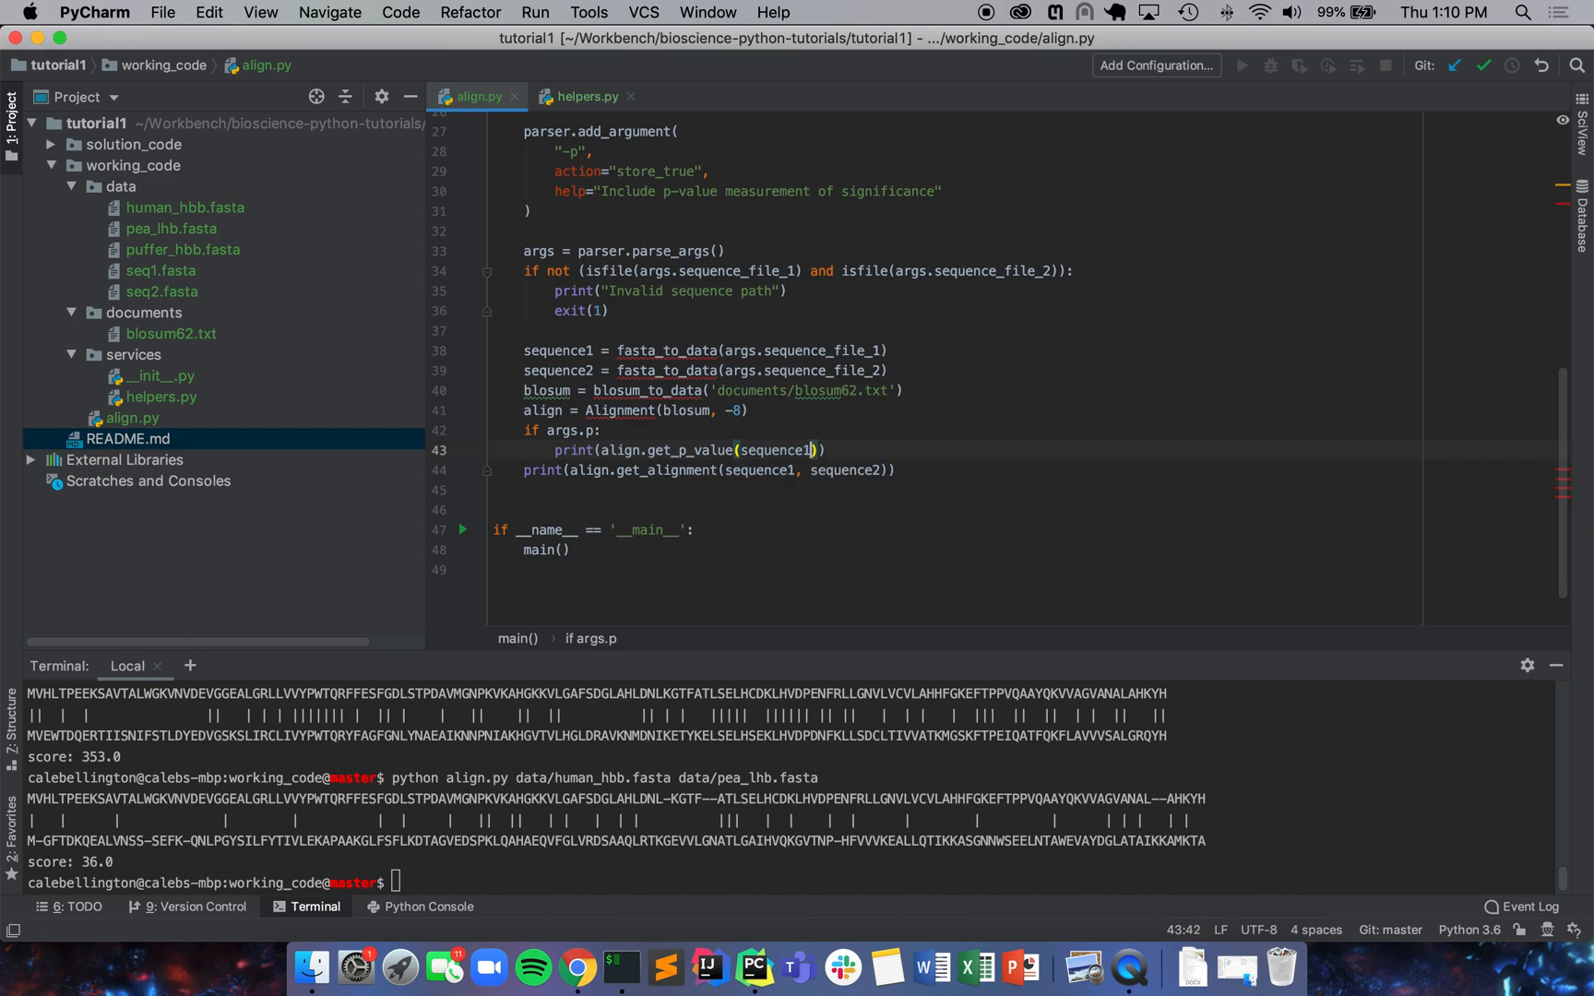
type(", sequence2")
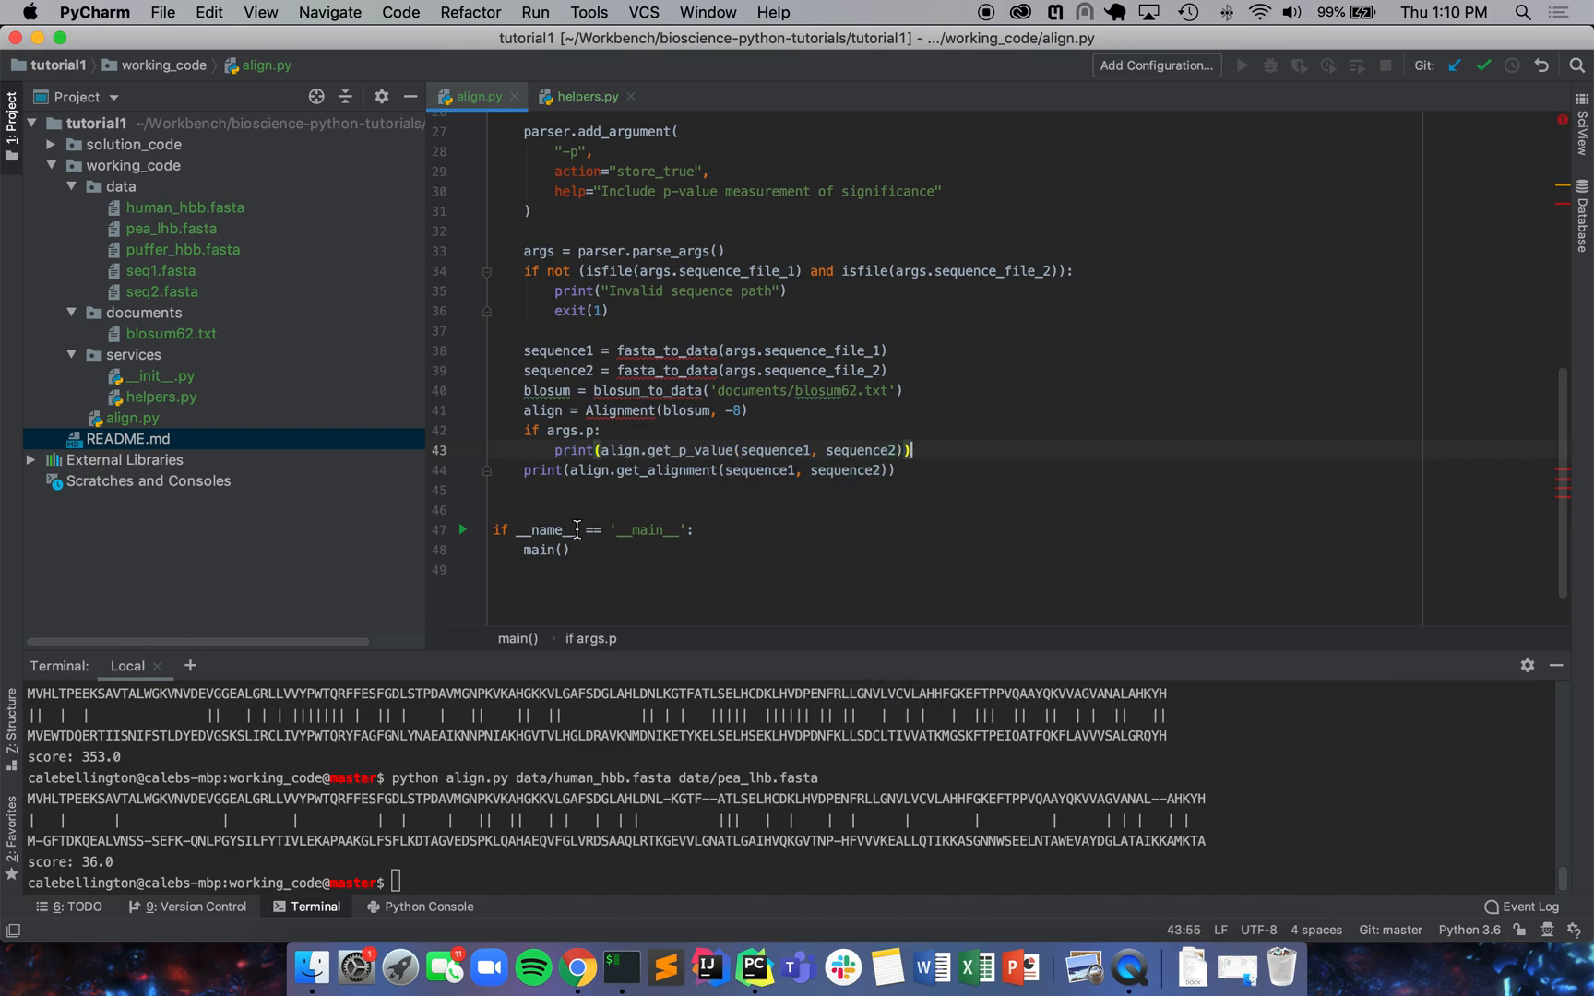
triple_click(709, 469)
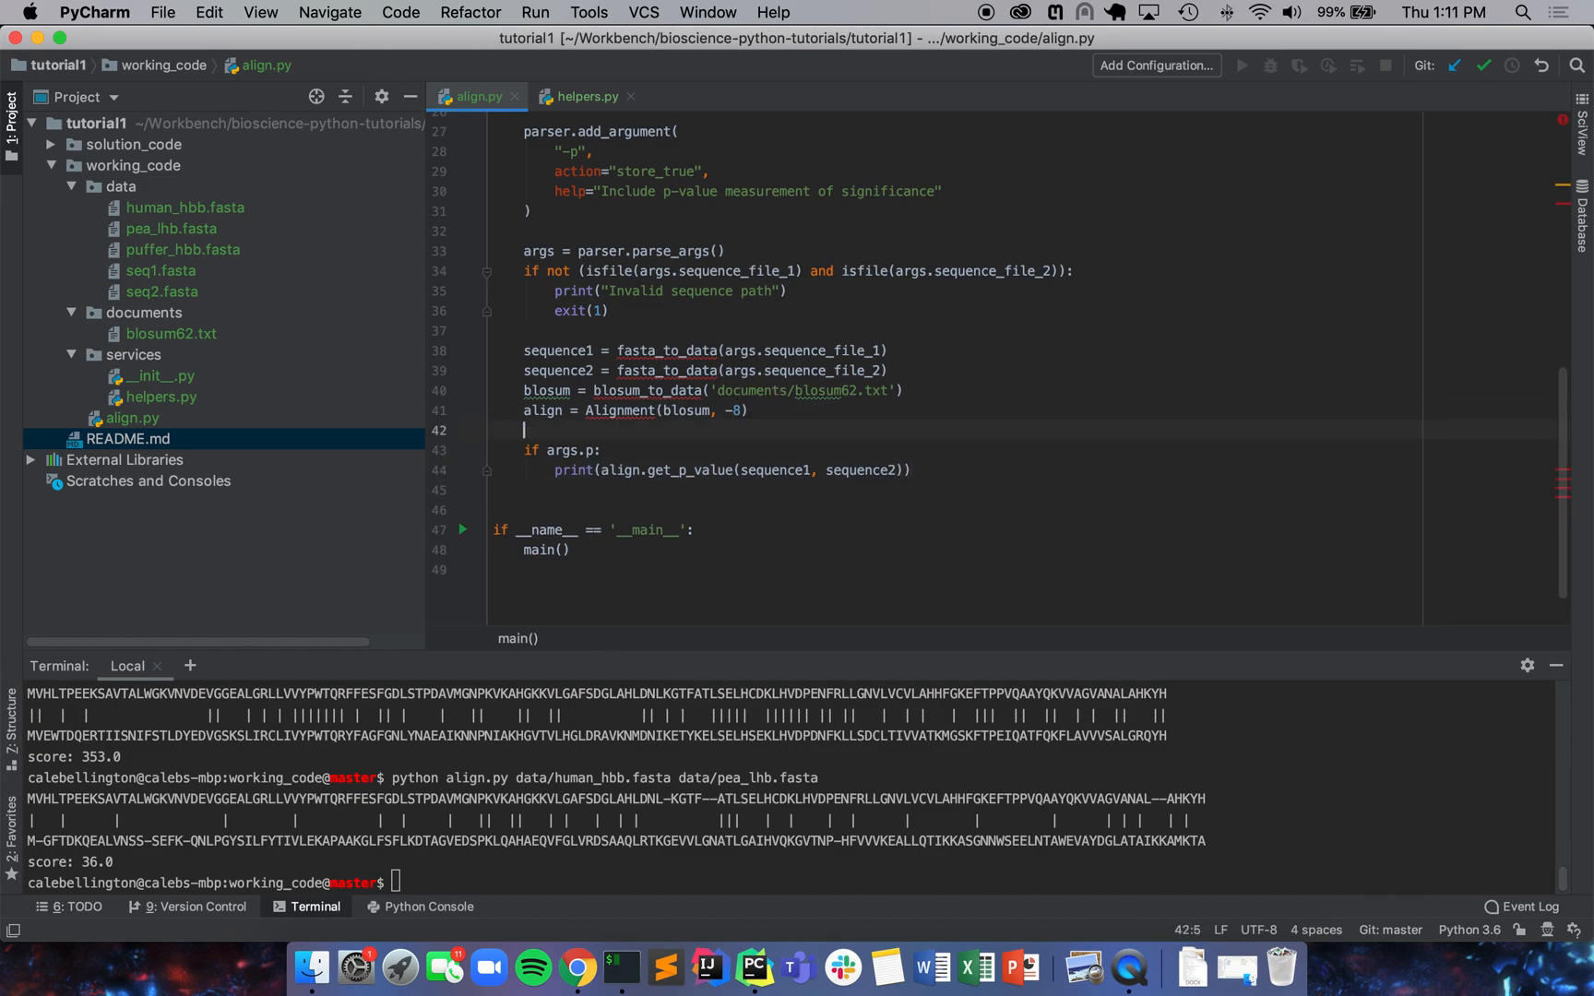
Step: Put the get_alignment print above the check and print f"P-val:" with round(..., 2)
type("print(align.get_alignment(sequence1, sequence2))")
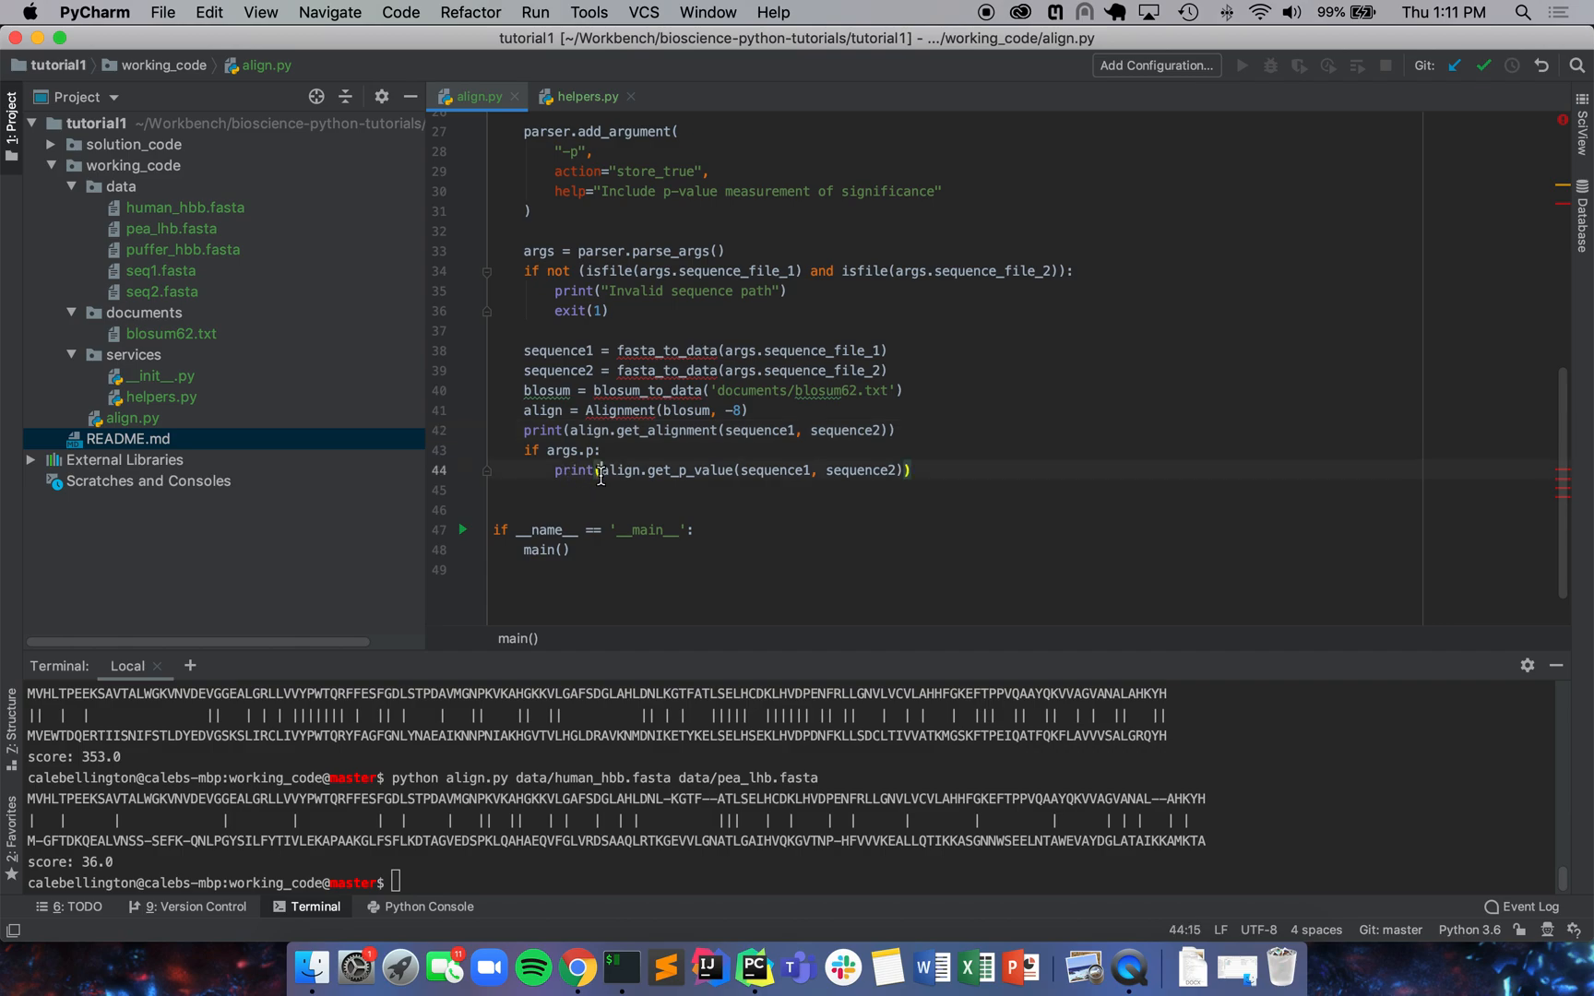
type("f\"")
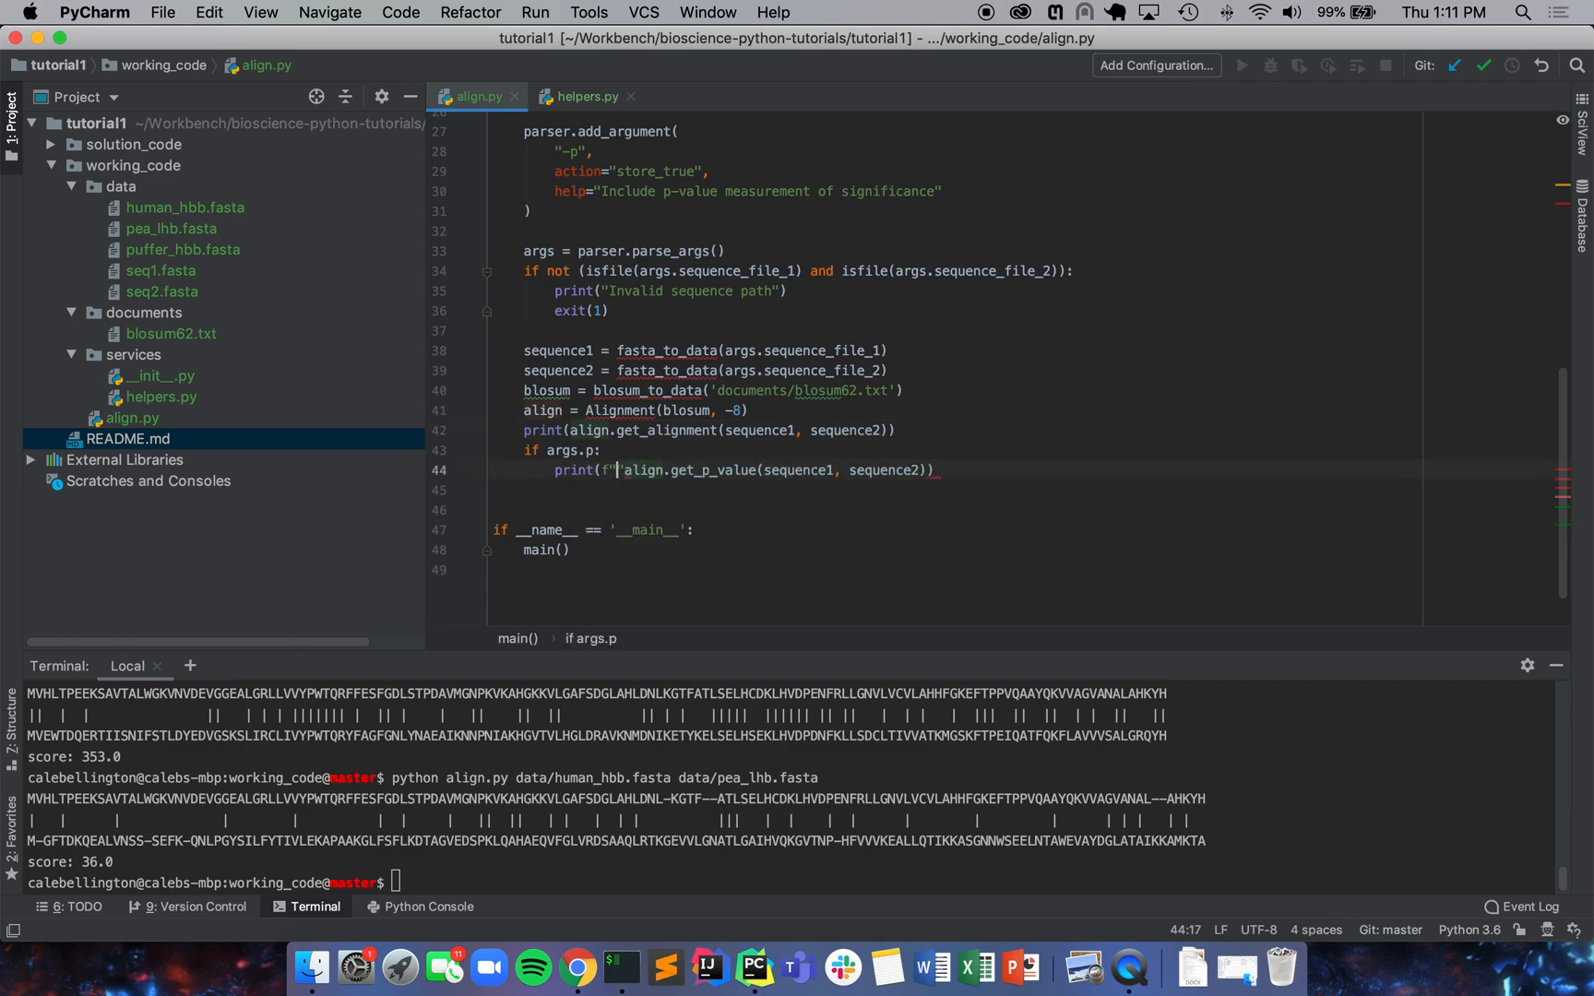
type("Signif")
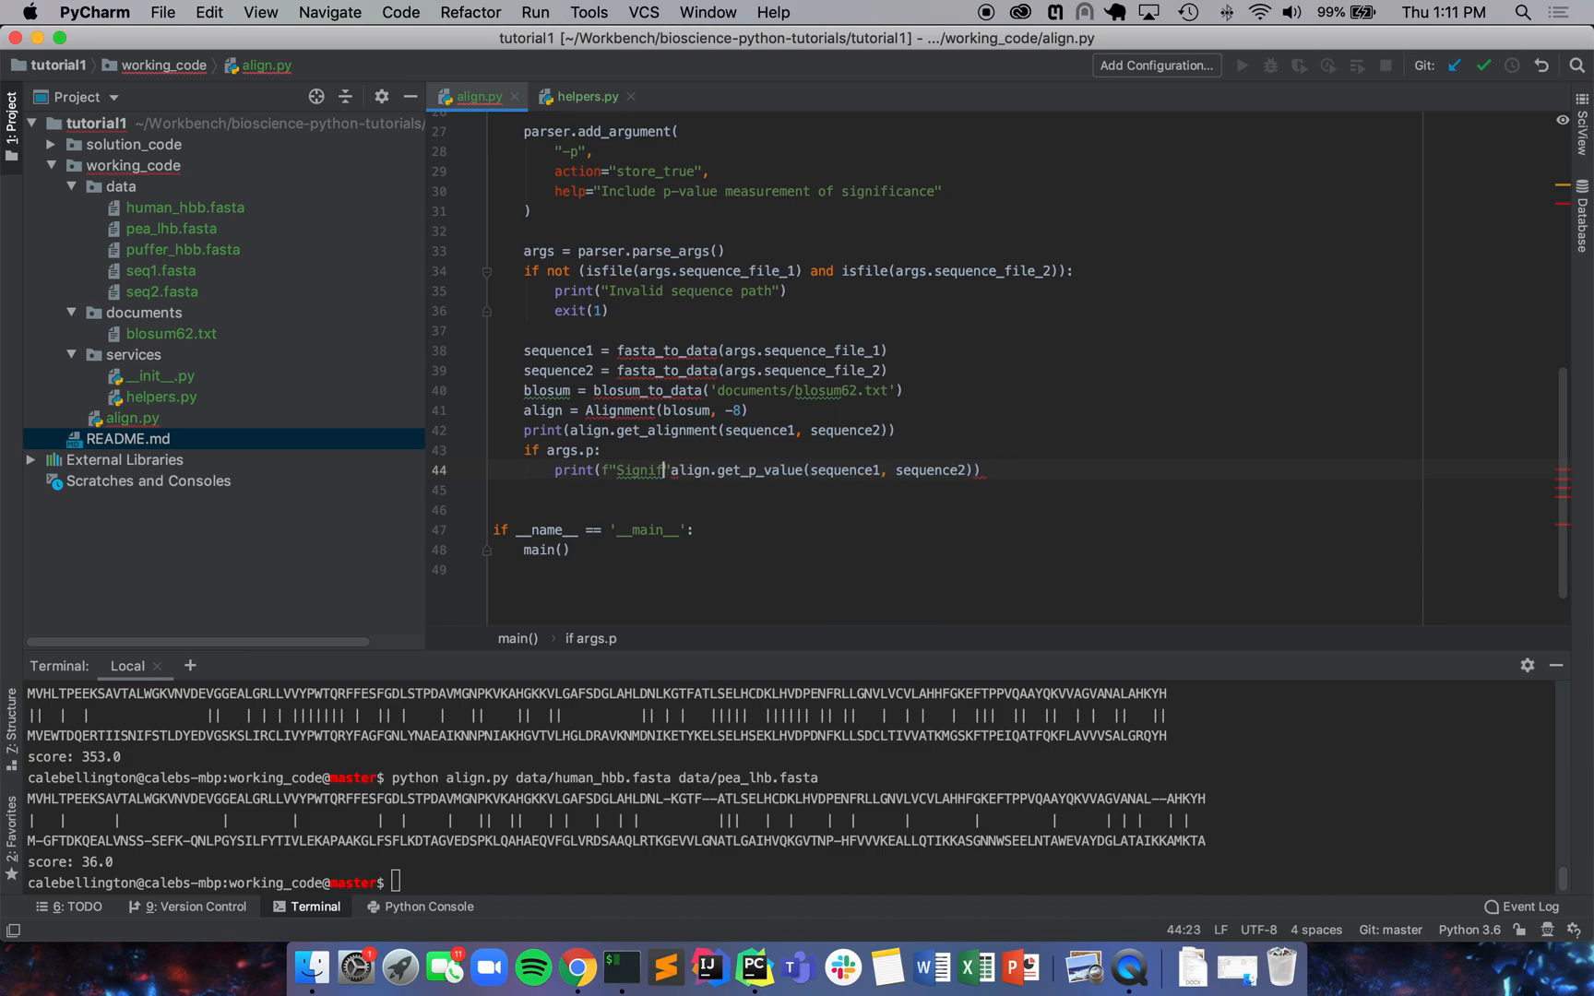
type("P-a")
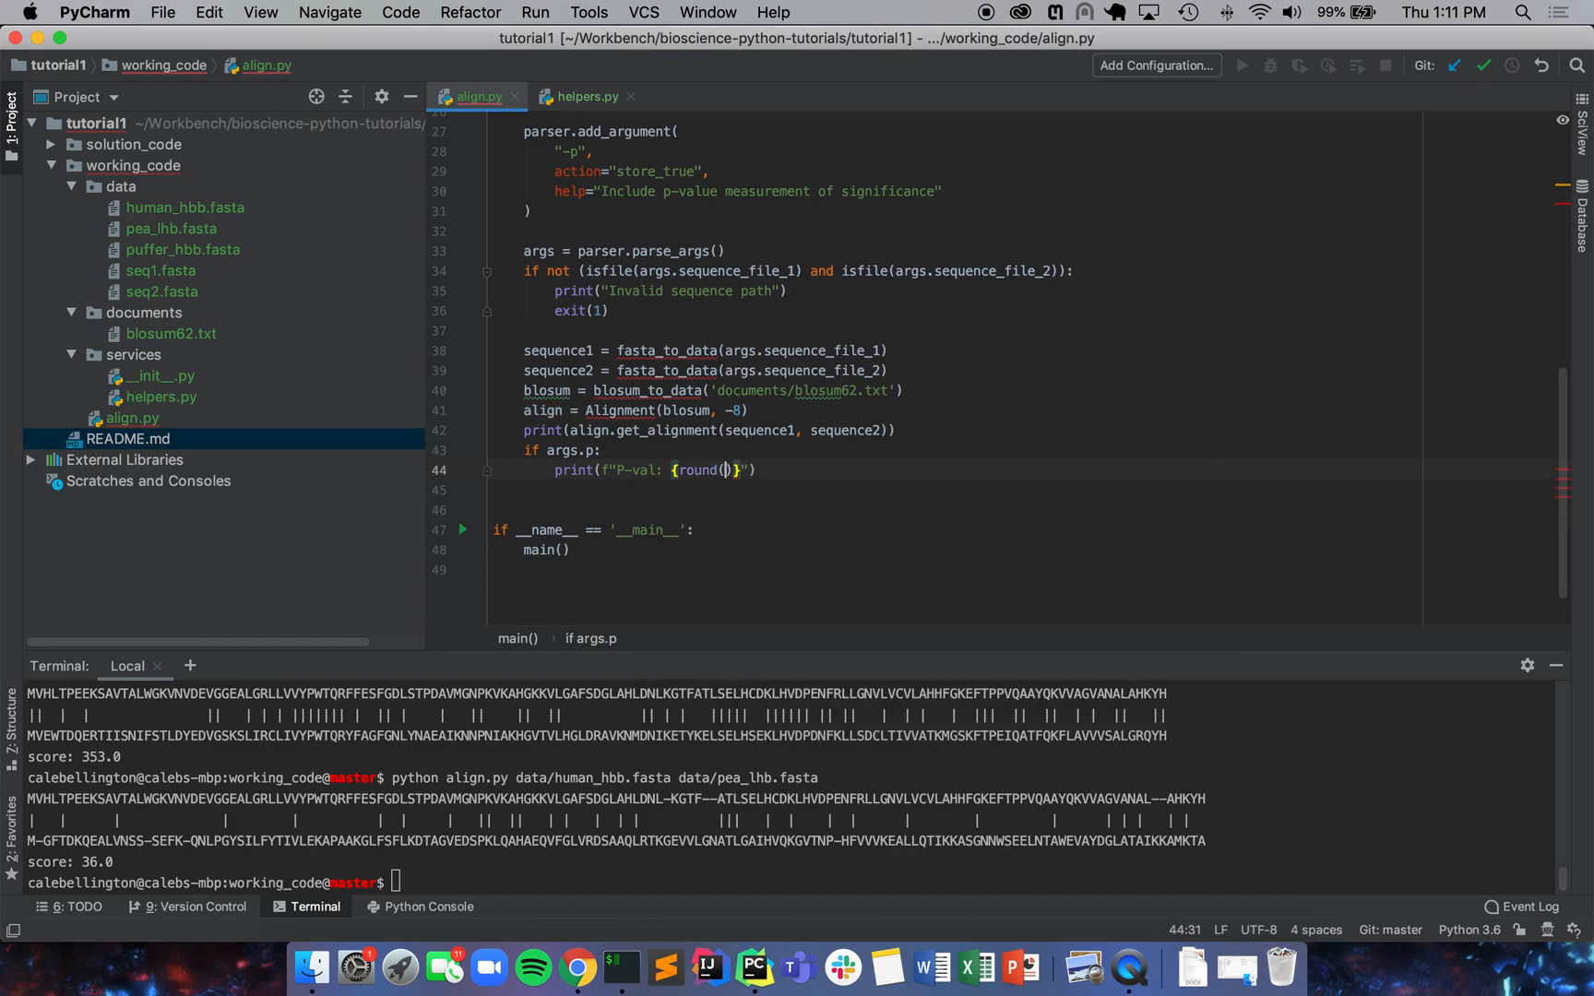
type("align.get_p_value(sequence1, sequence2), 2")
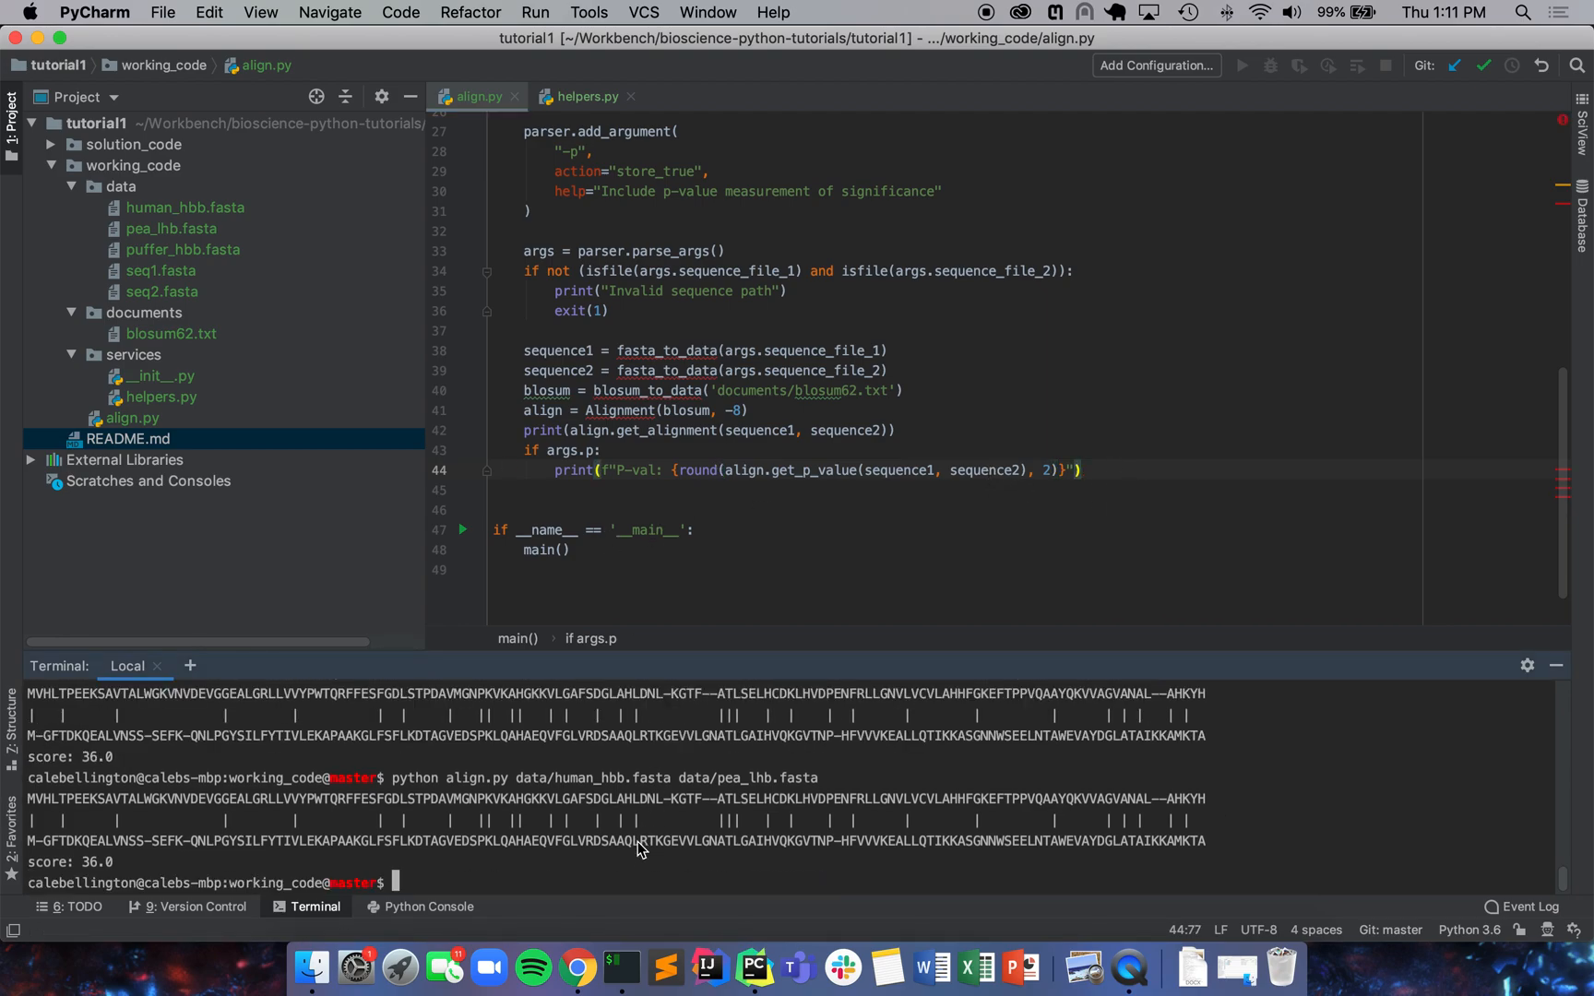
Step: Run align.py on human_hbb.fasta vs pea_lhb.fasta with -p, then view get_p_value in helpers.py
type("python align.py data/human_hbb.fasta data/pea_lhb.fasta -p")
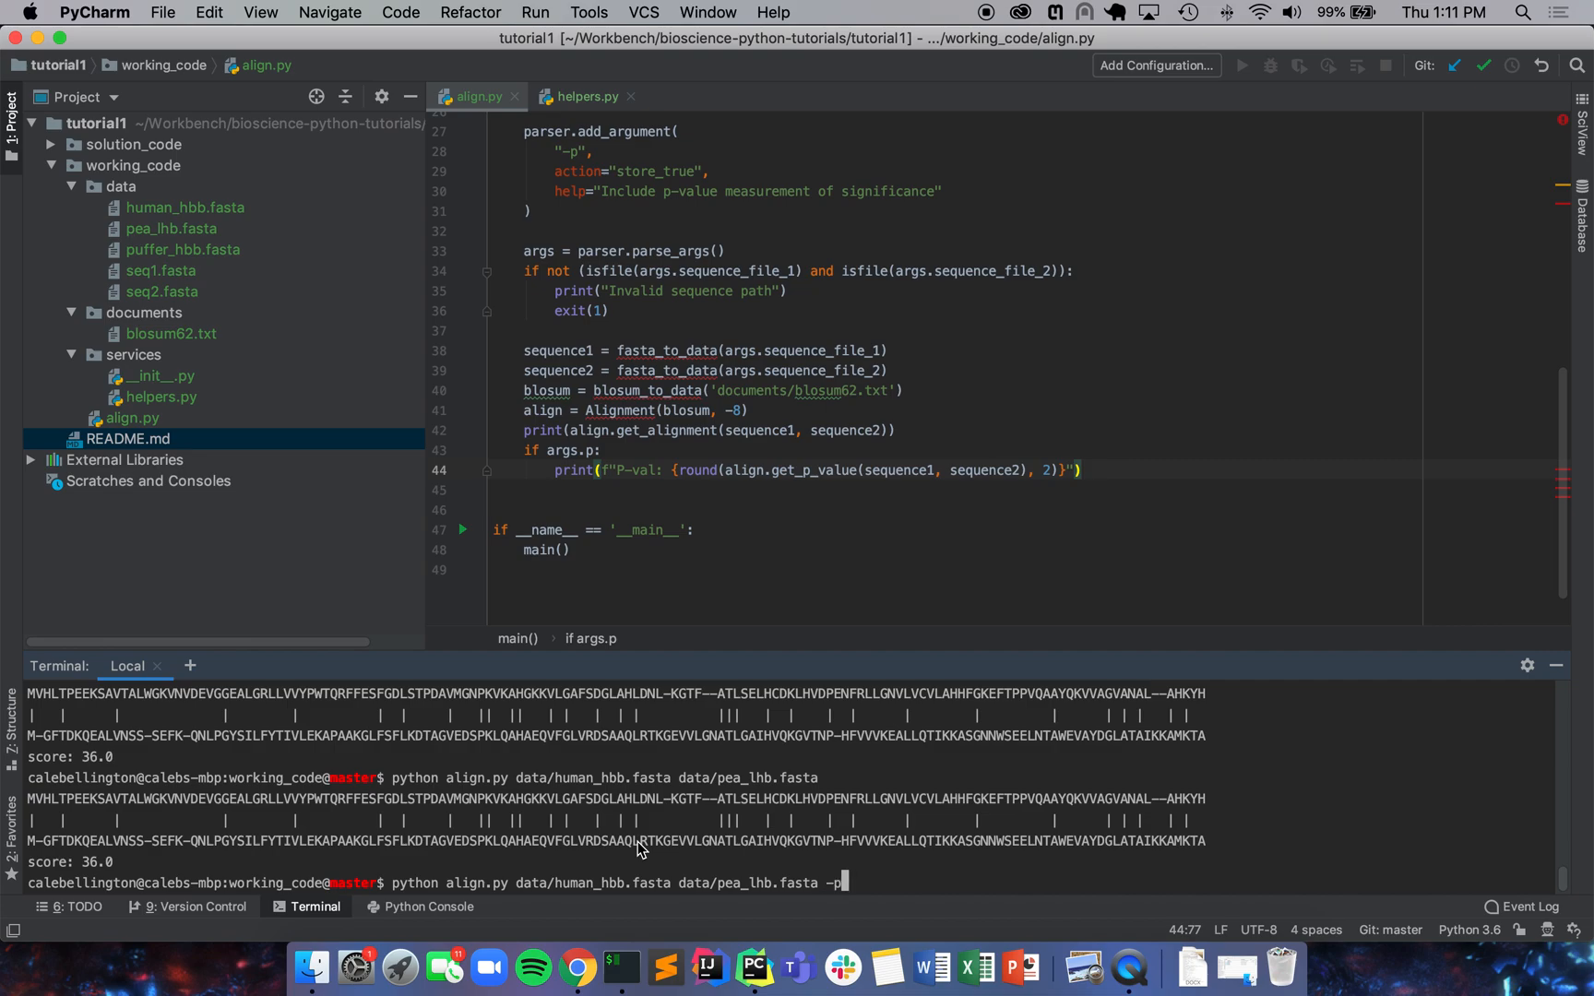
key("Enter")
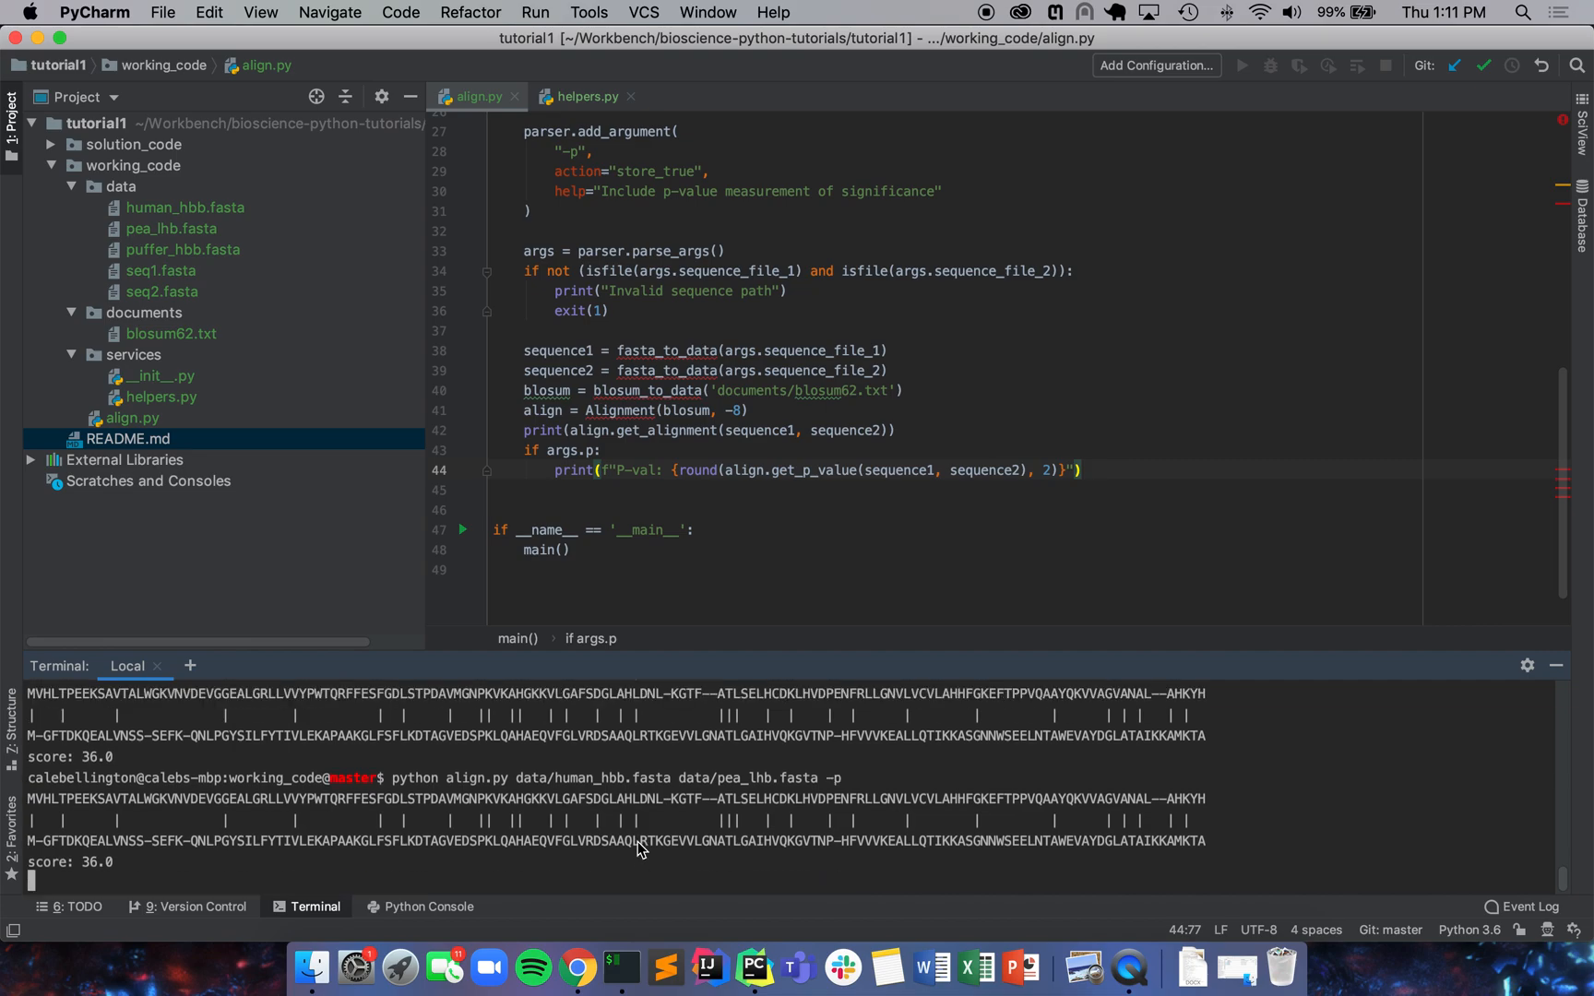
mouse_move(139, 872)
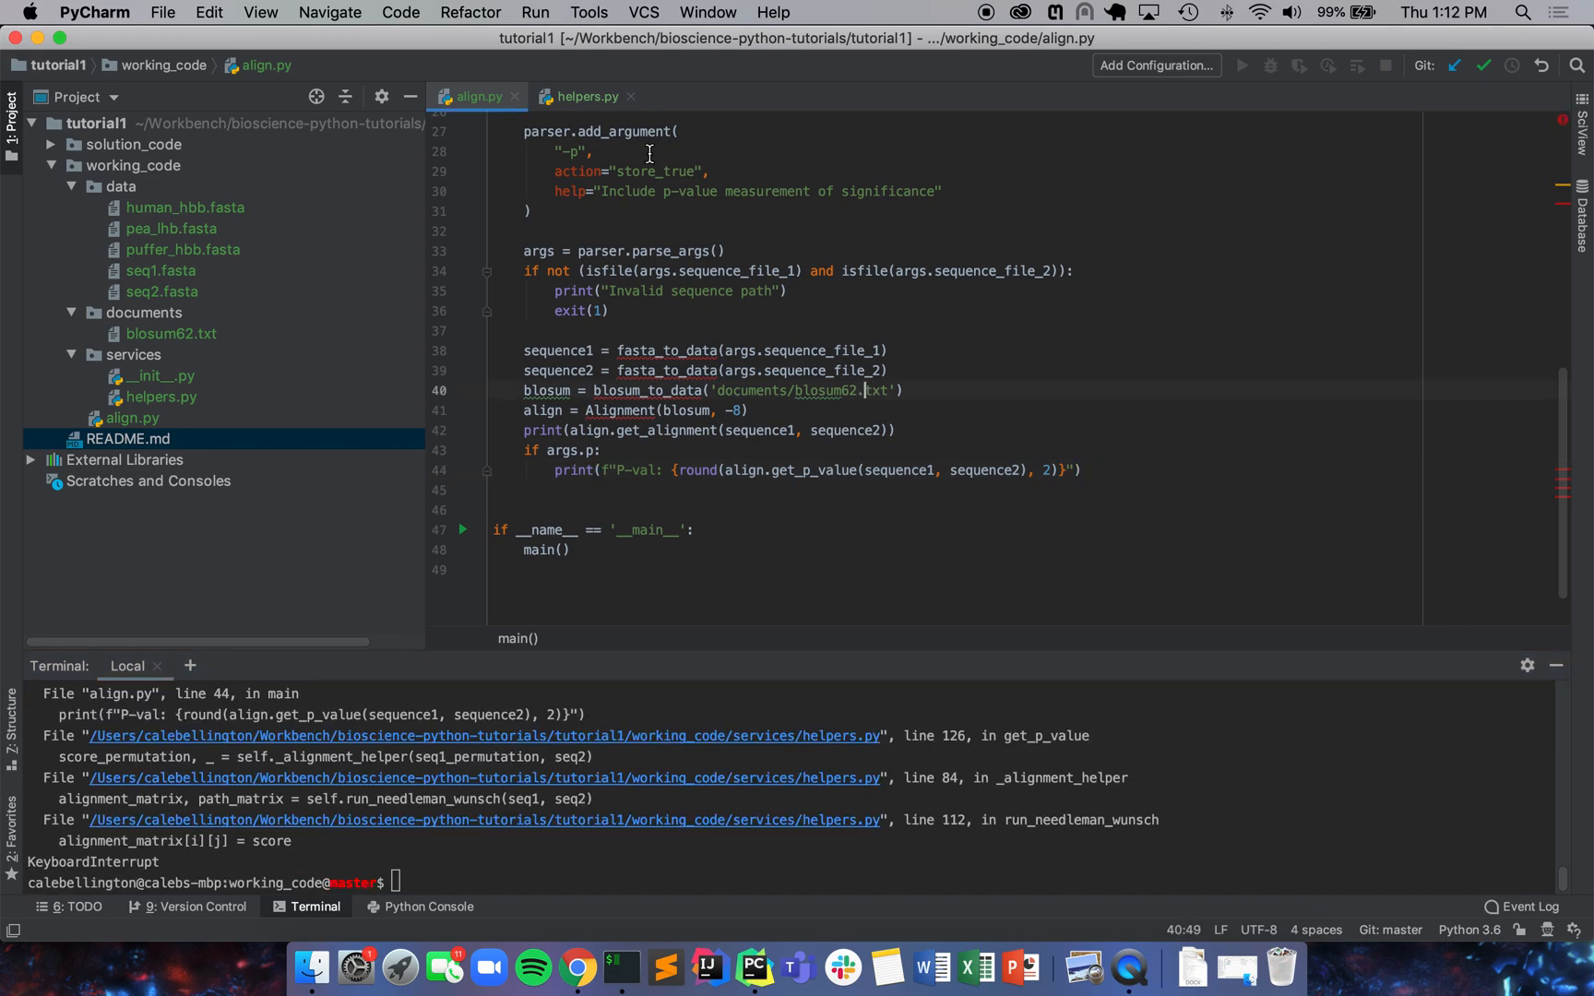
left_click(582, 96)
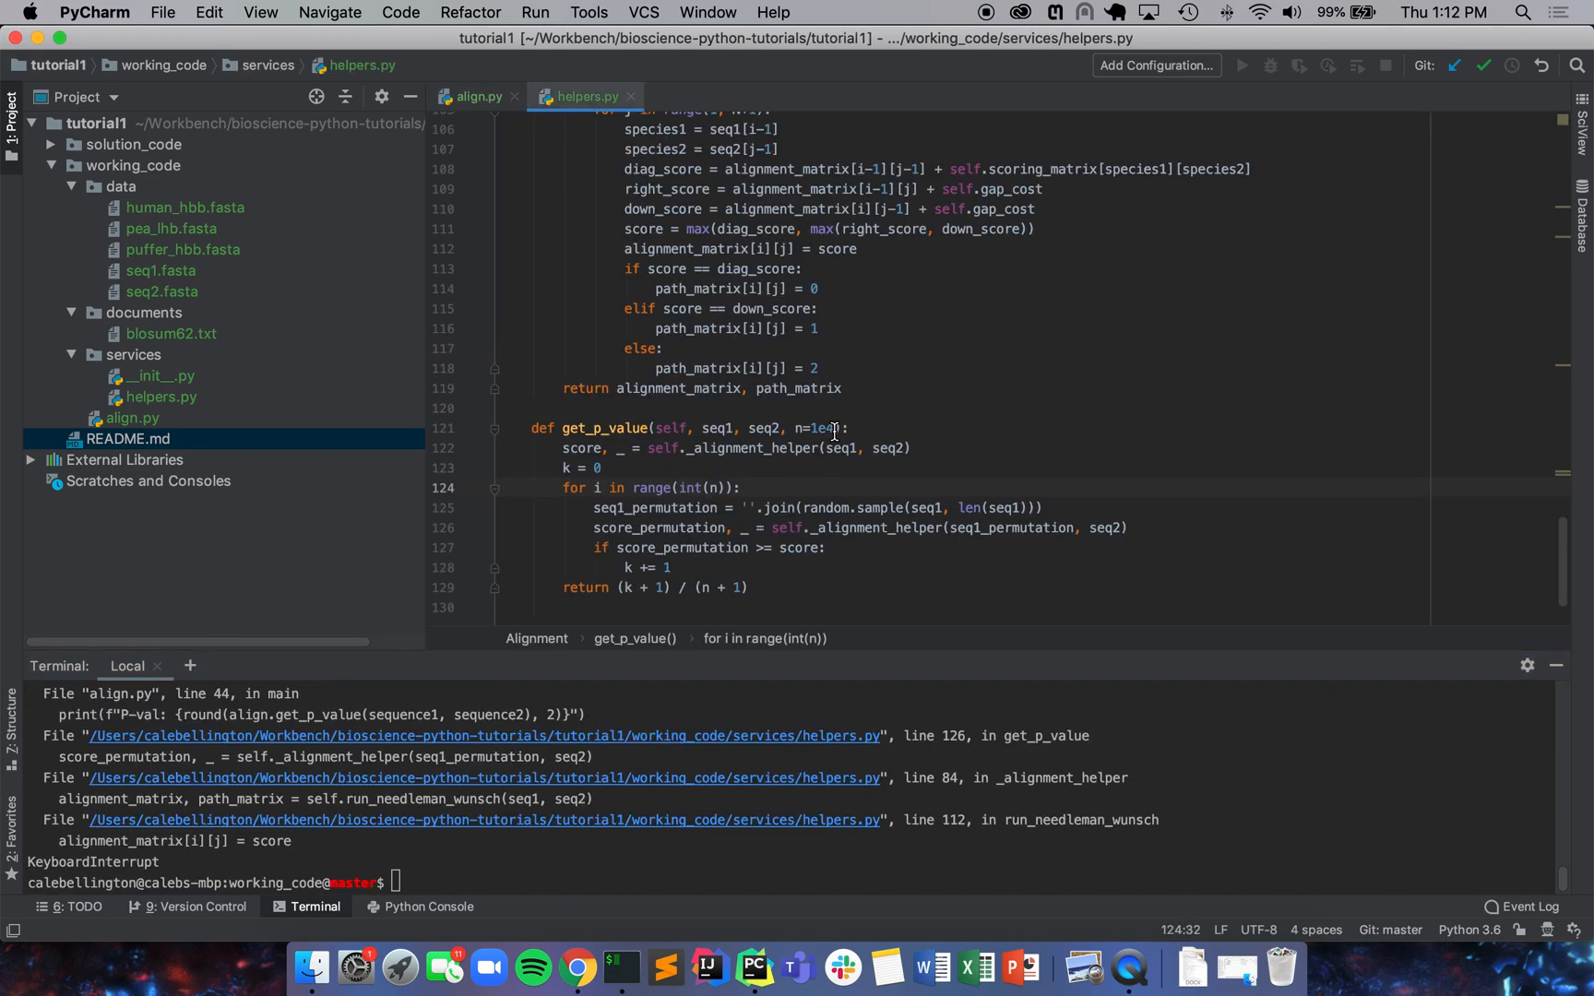
Step: Pass n=1e2 as a third argument to align.get_p_value in align.py
left_click(476, 96)
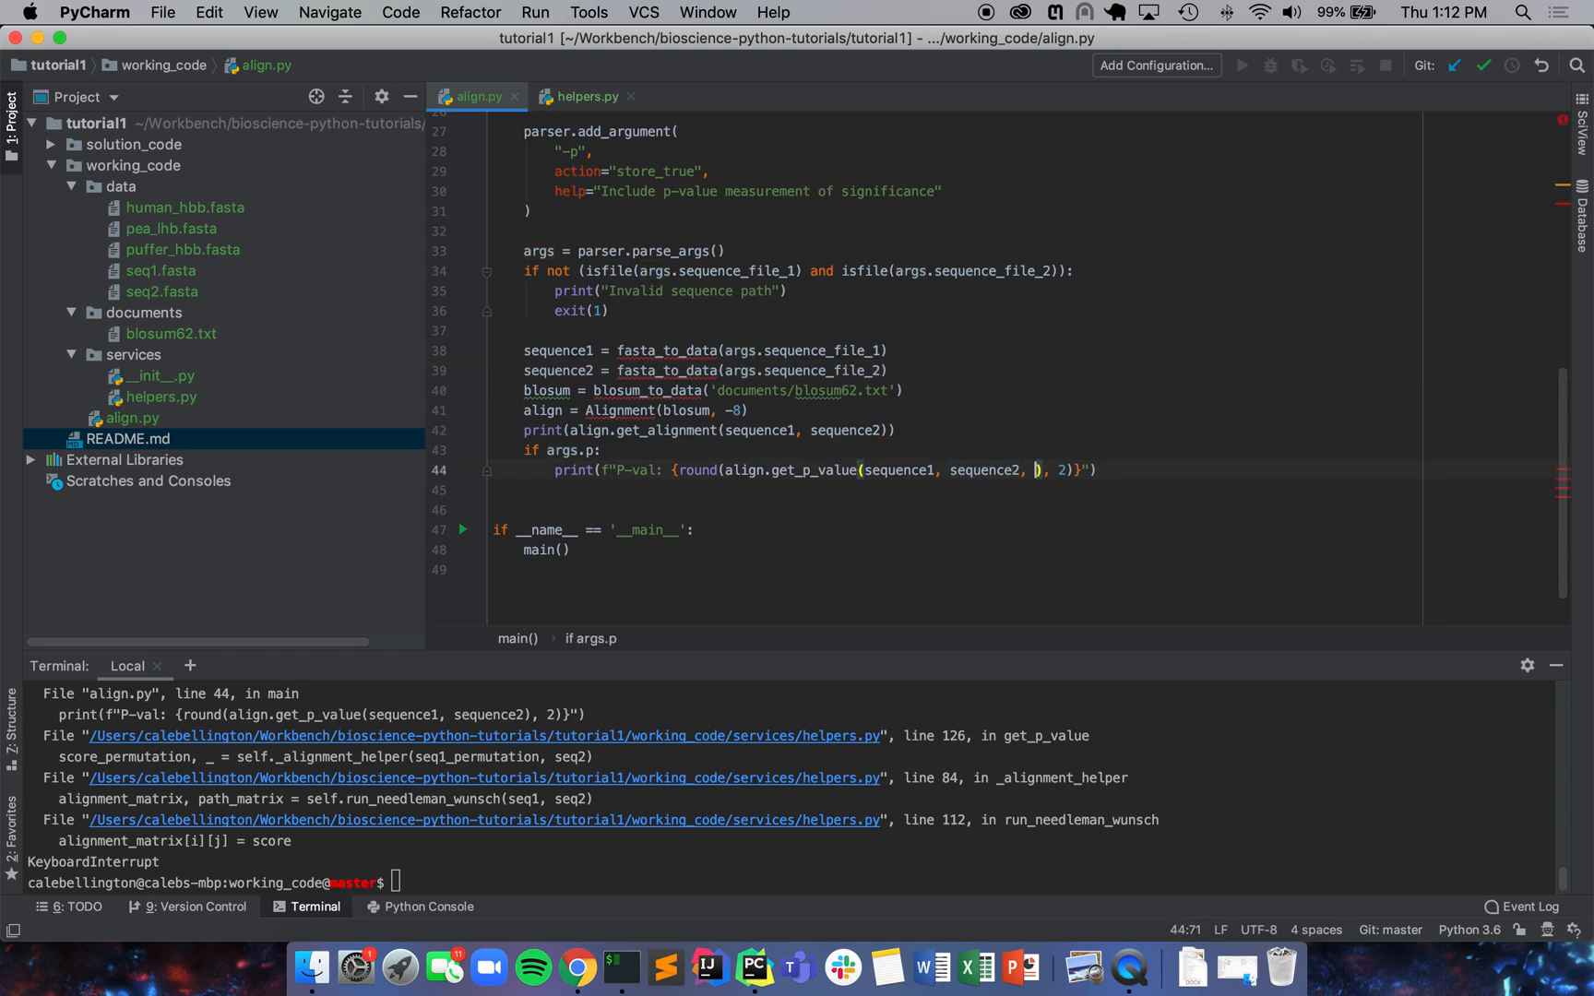
type("n=")
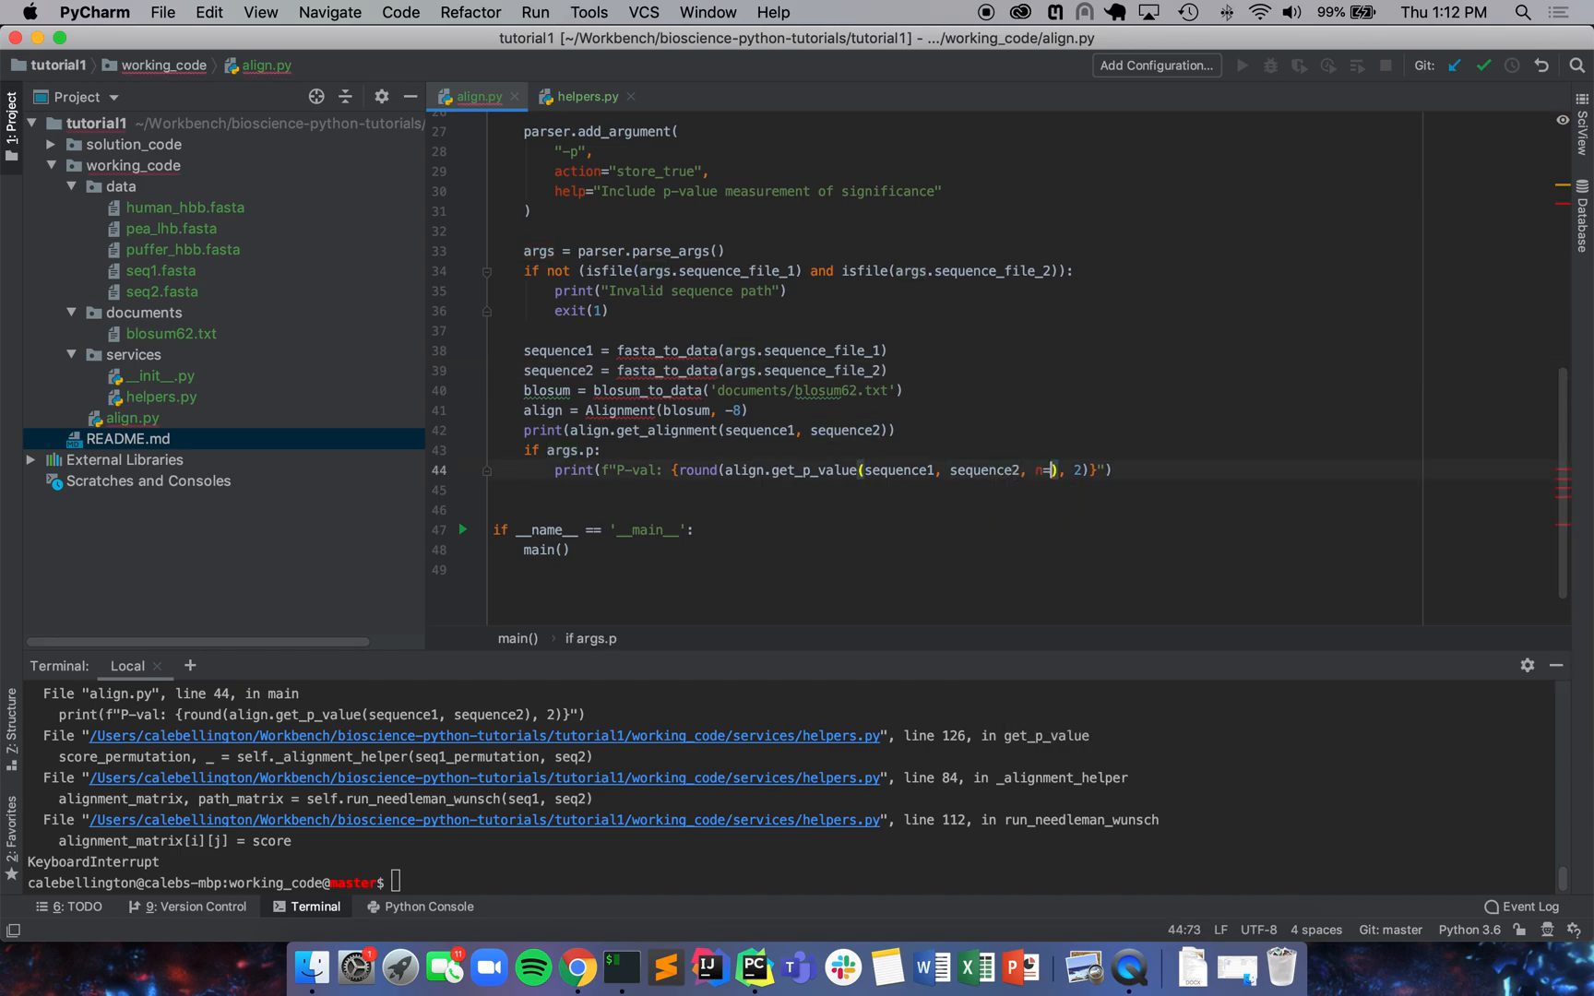
type("1e")
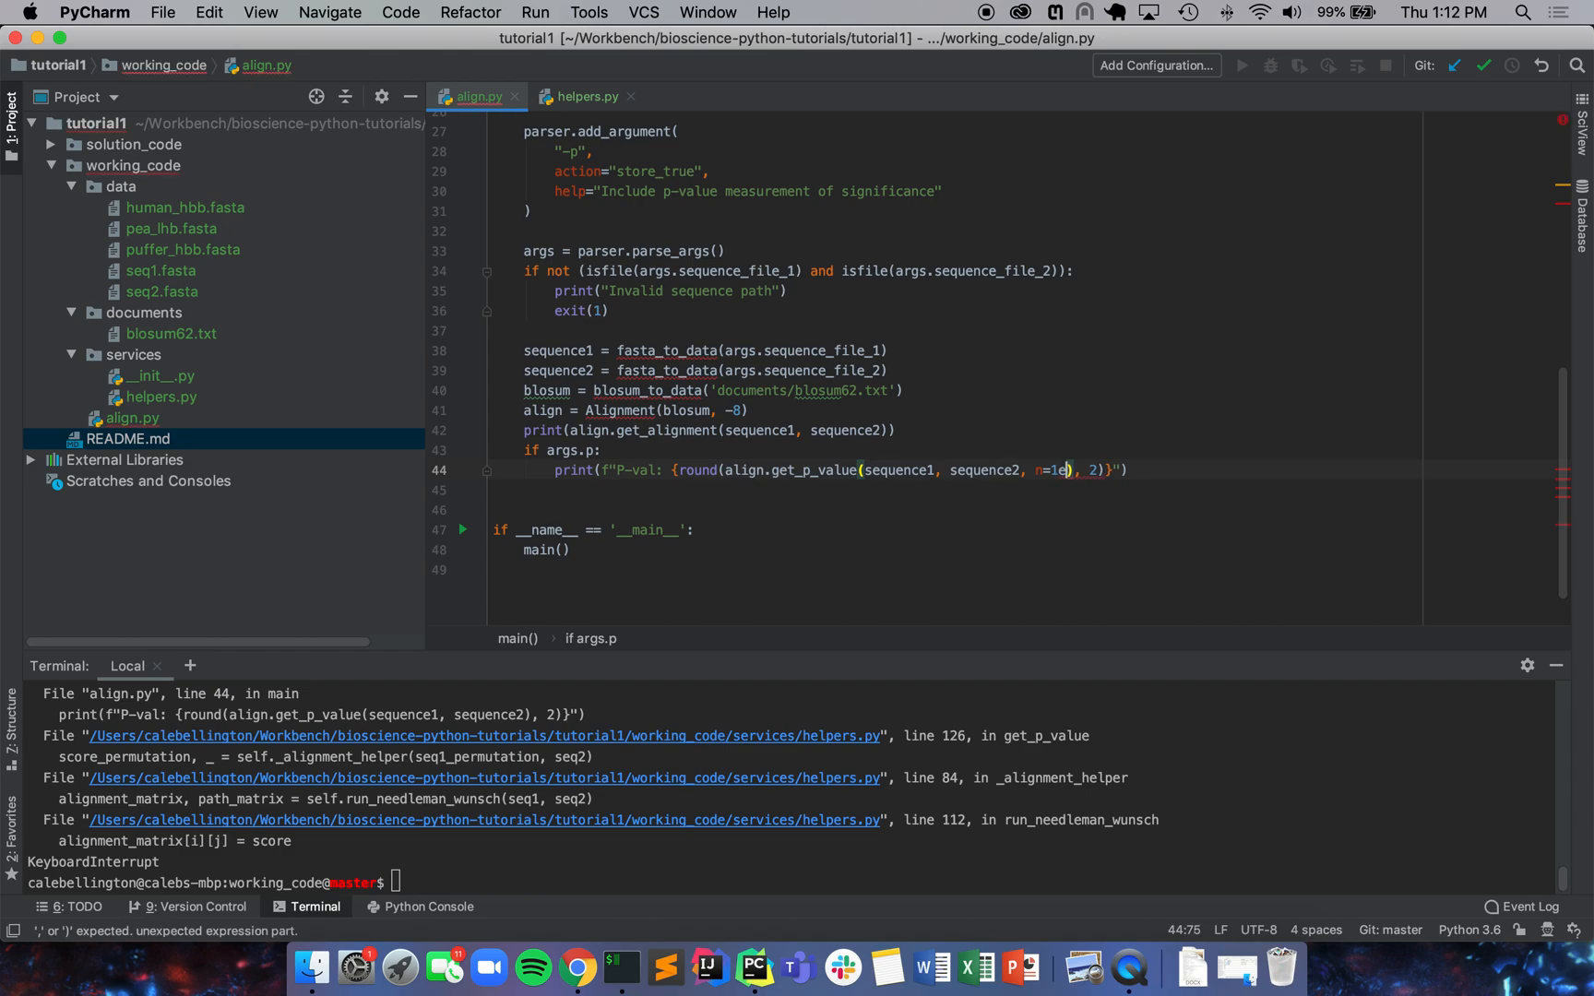
left_click(895, 430)
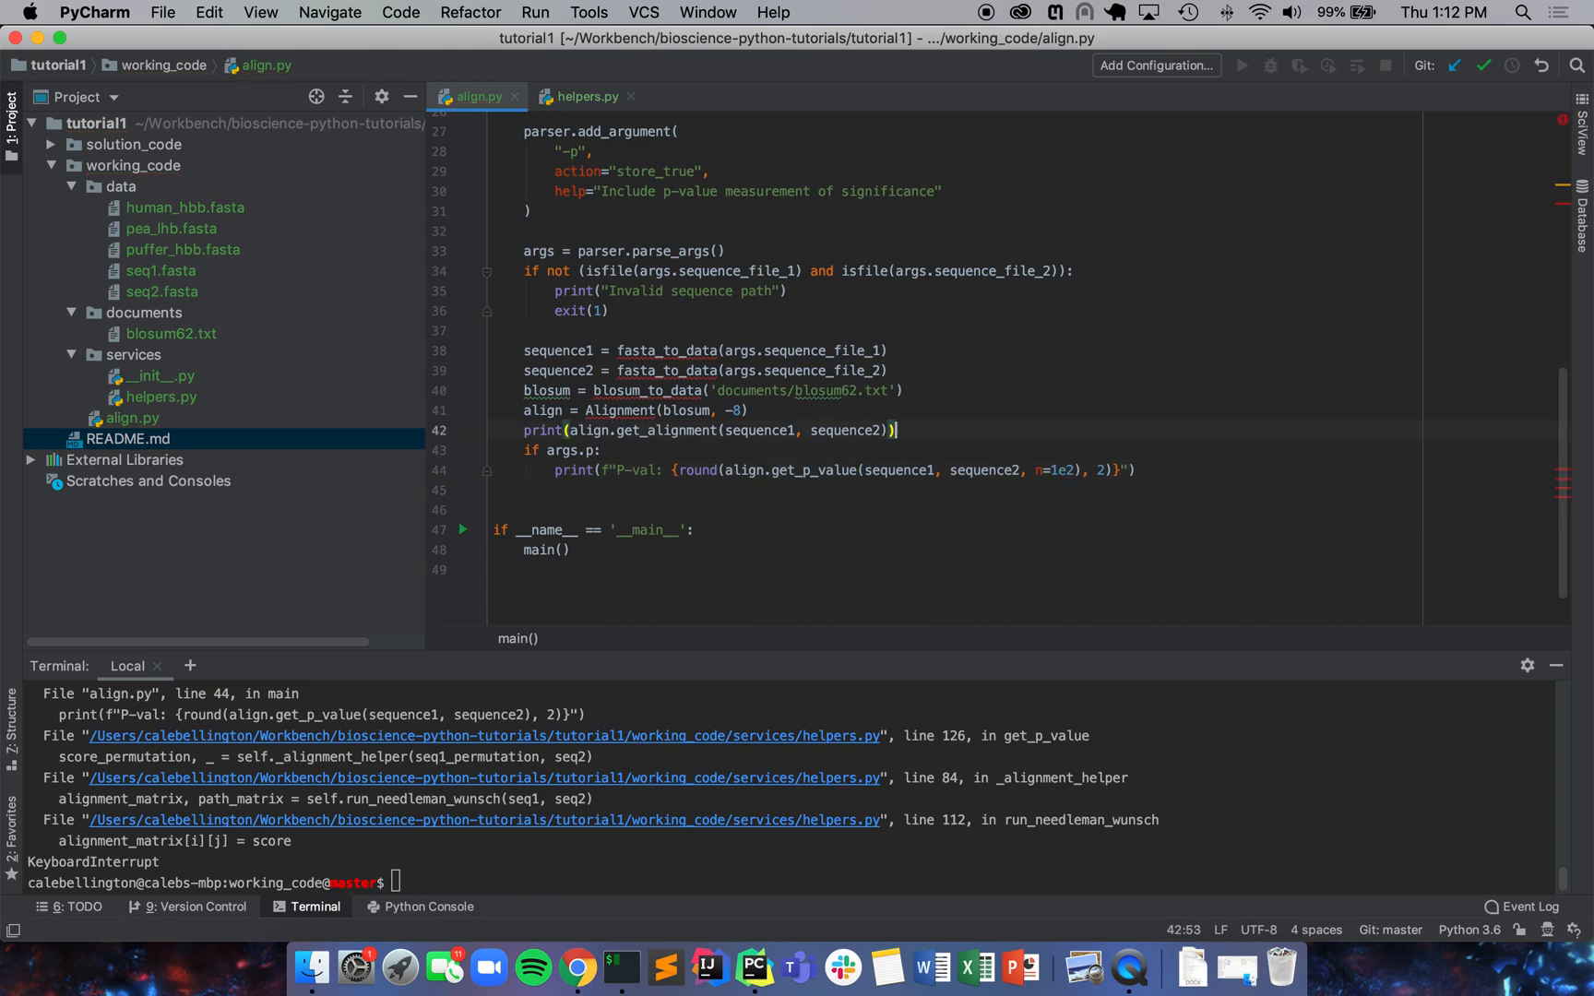
Step: Run python align.py data/human_hbb.fasta data/pea_lhb.fasta -p in the terminal
type("python align.py data/human_hbb.fasta data/pea_lhb.fasta -p")
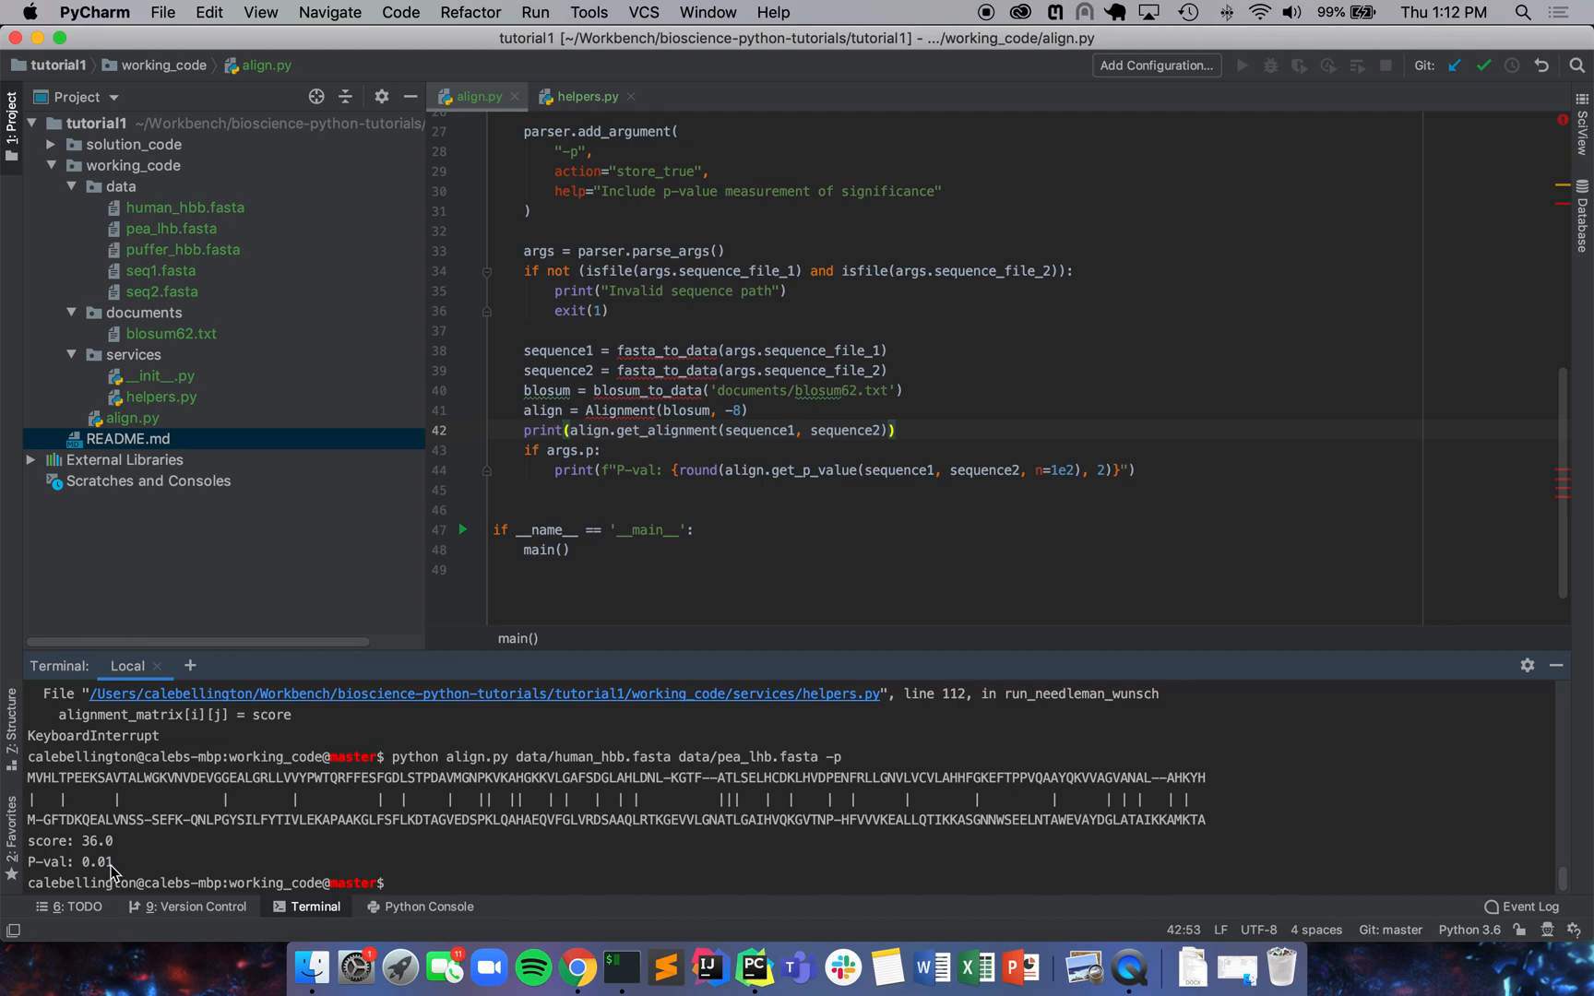
mouse_move(140, 877)
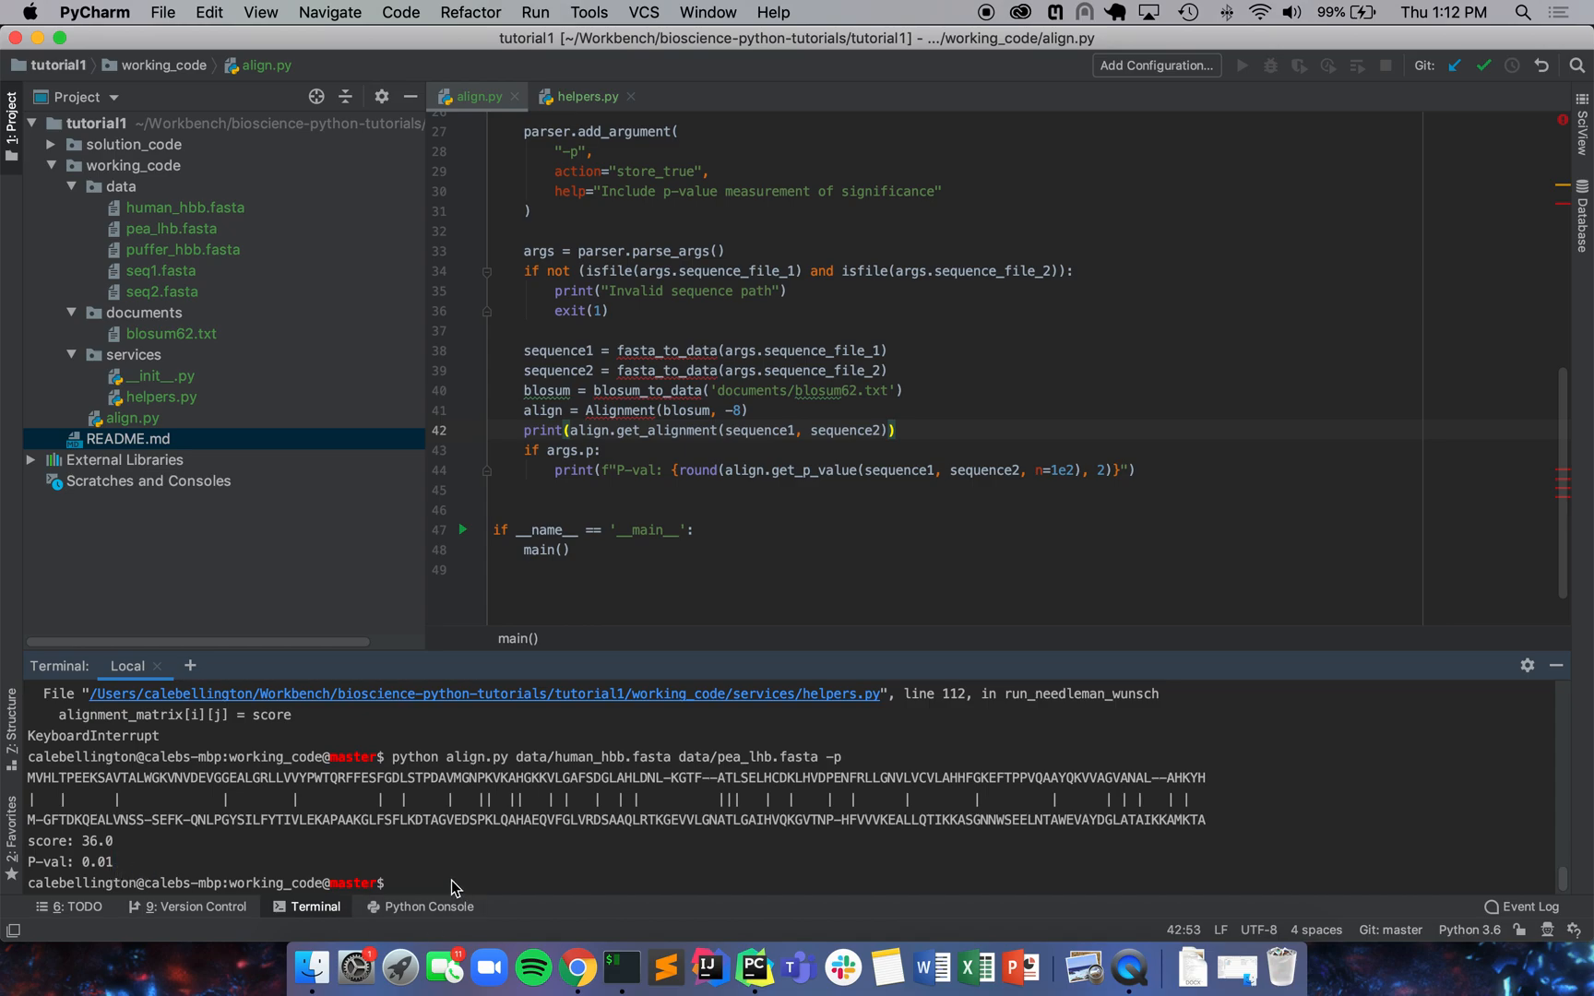
mouse_move(470, 825)
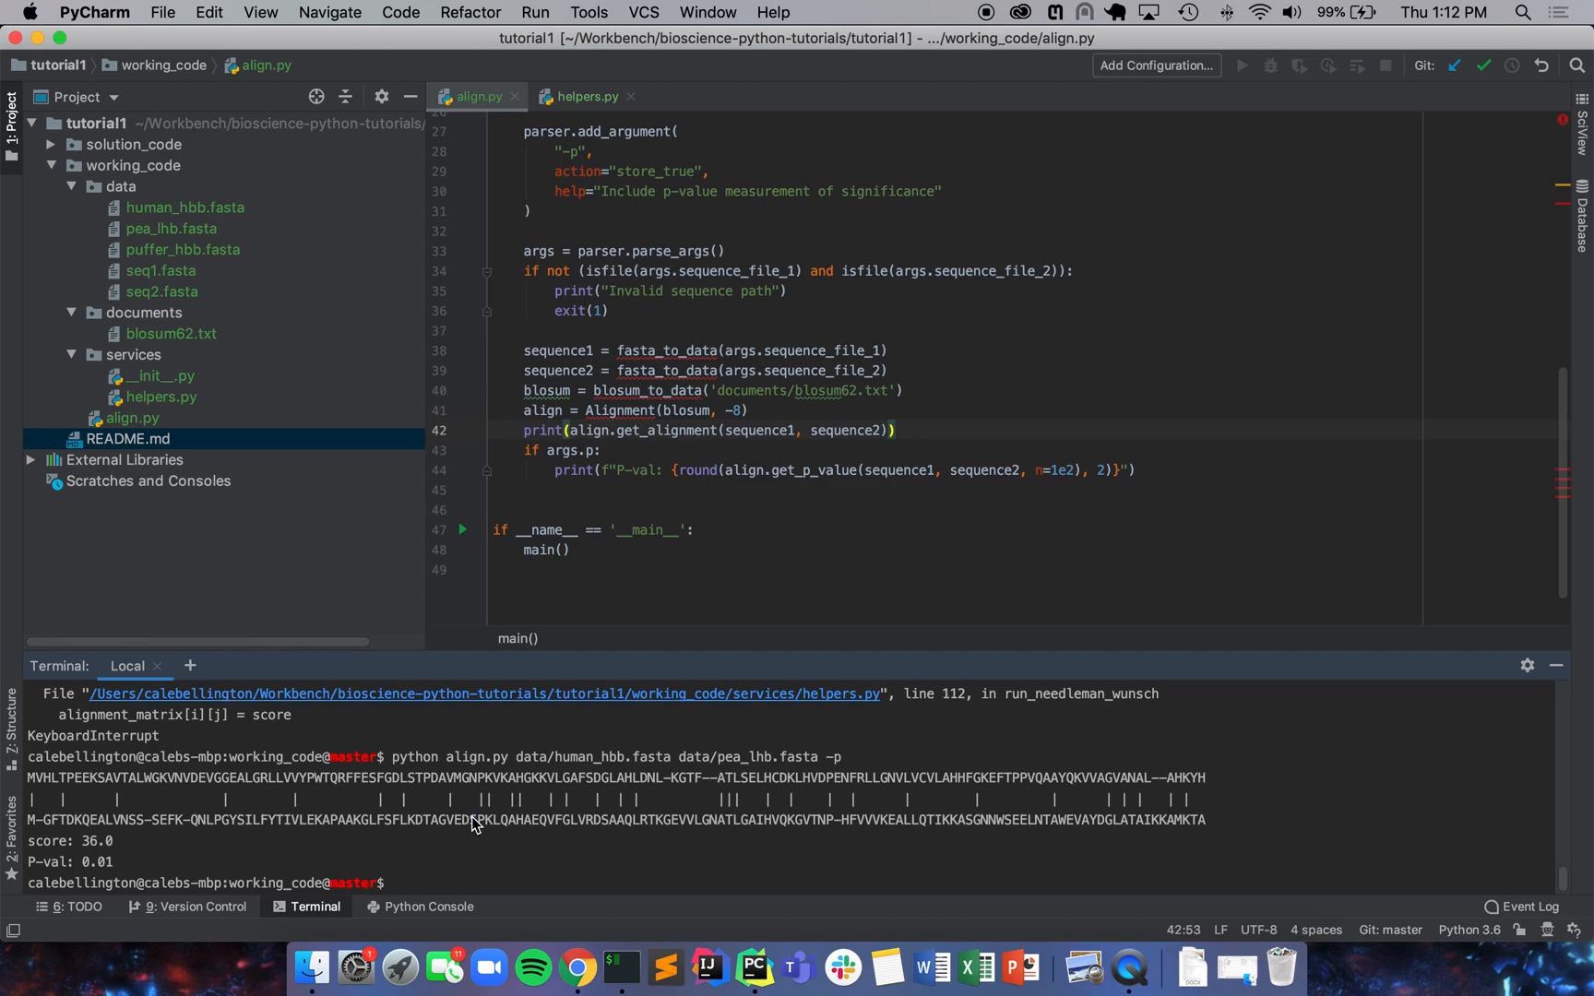
mouse_move(1066, 805)
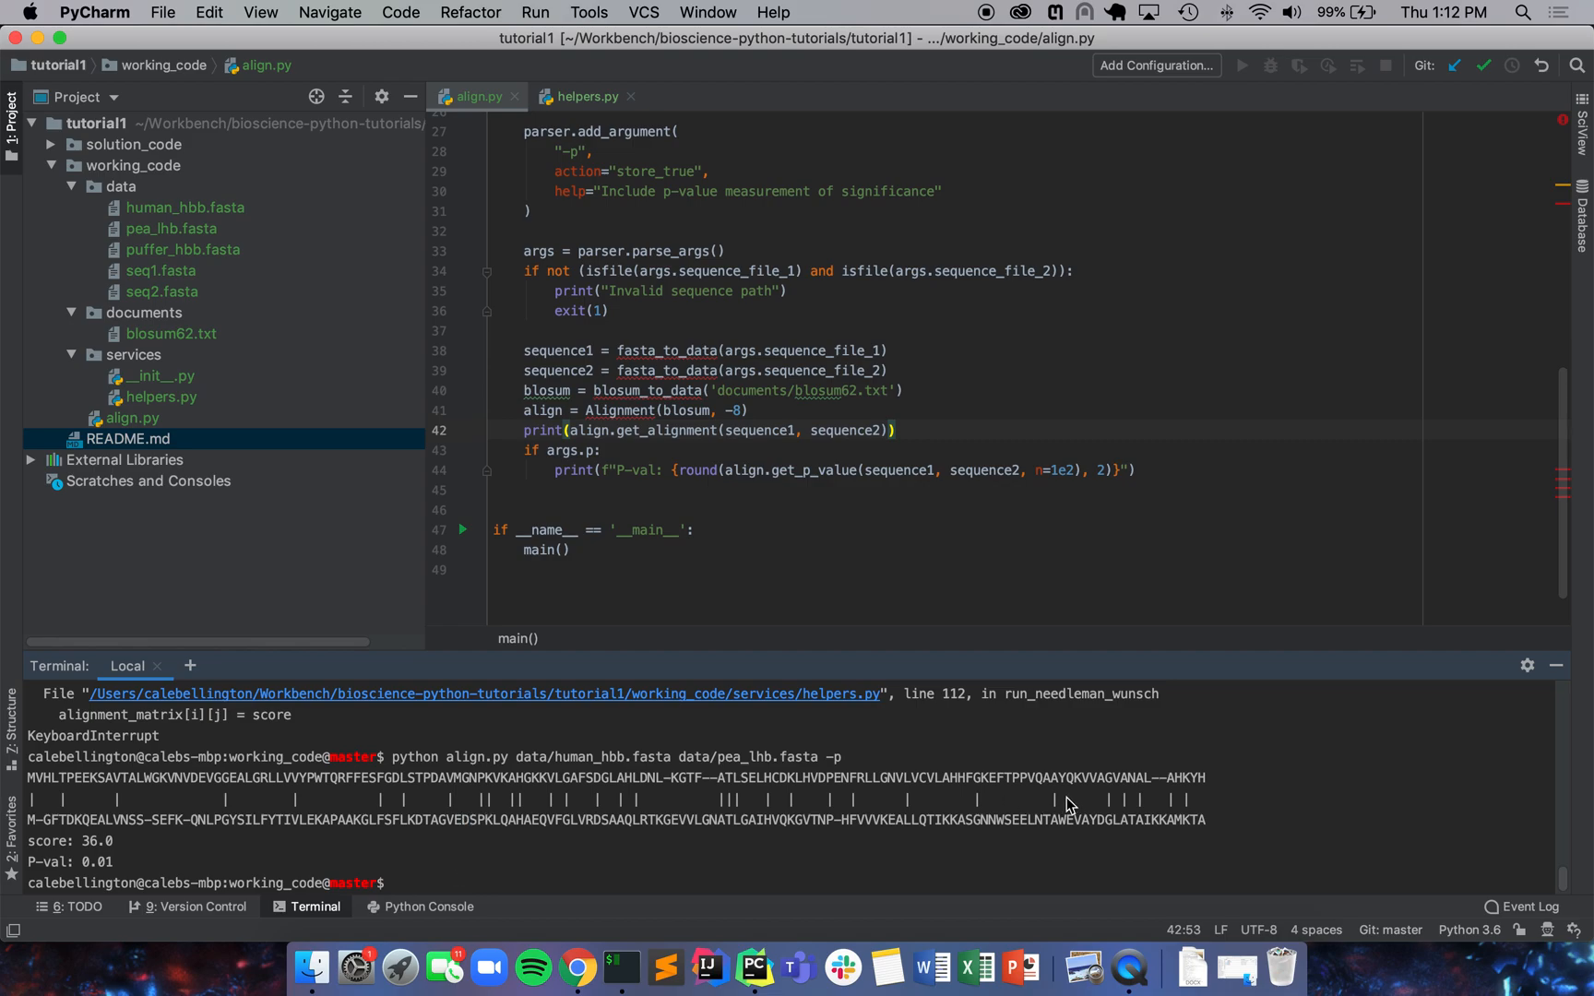
Step: Run the human vs puffer alignment with -p, then go to the p-value rounding digits
type("python align.py data/human_hbb.fasta data/pea_lhb.fasta -p")
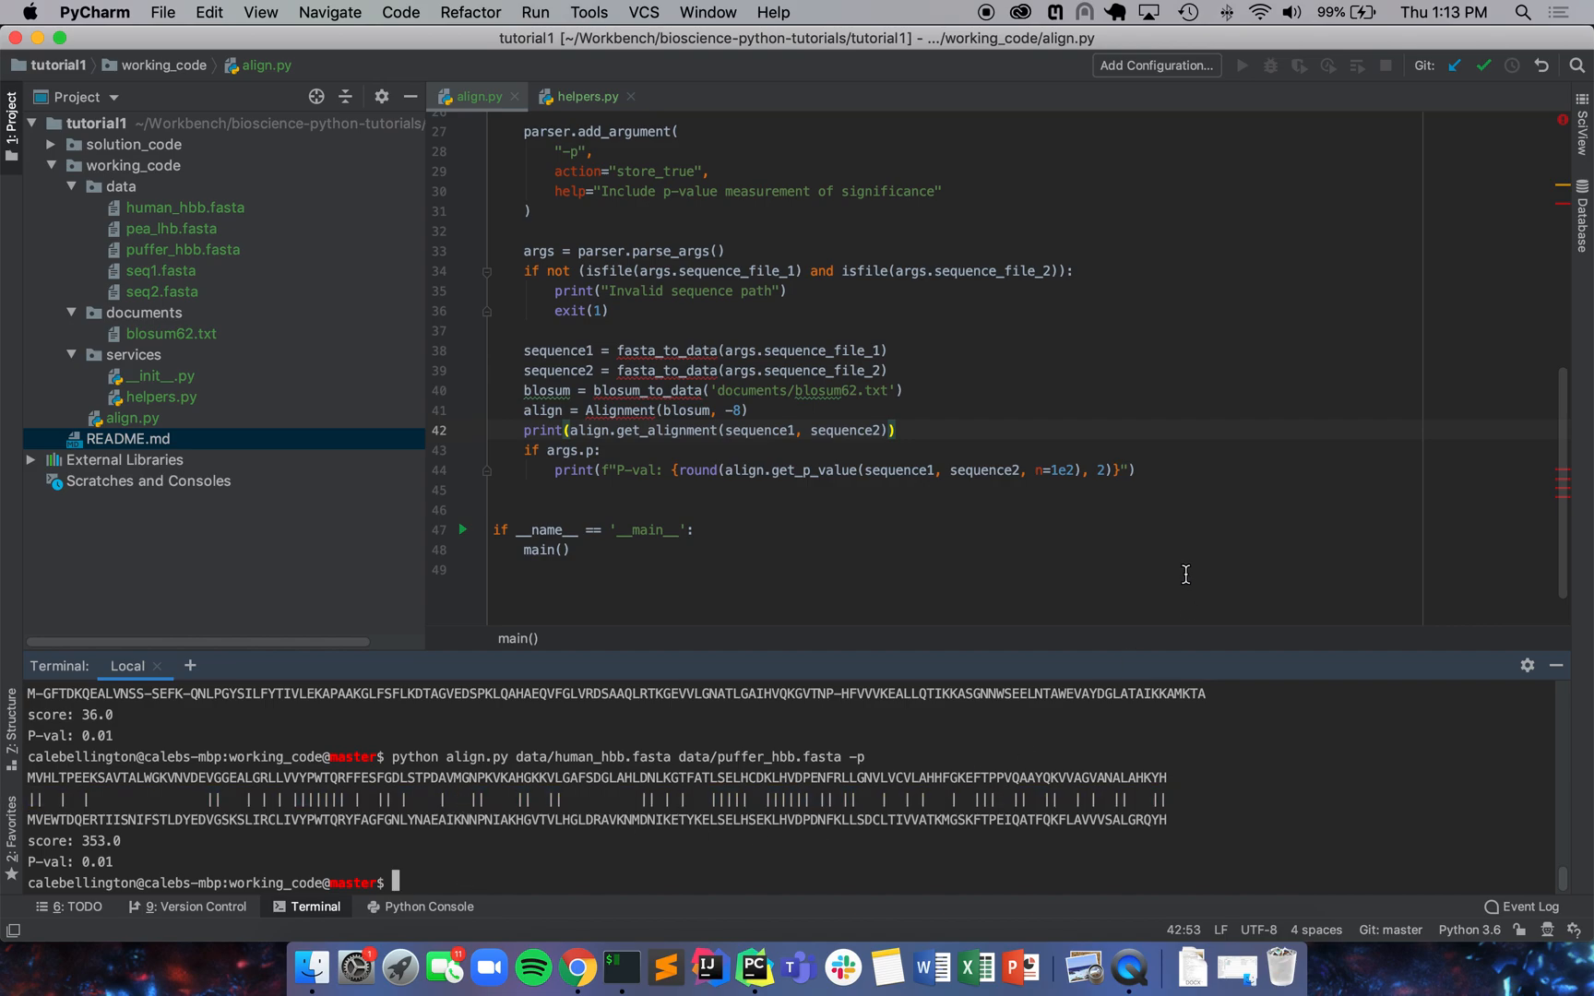
left_click(1075, 470)
type("4")
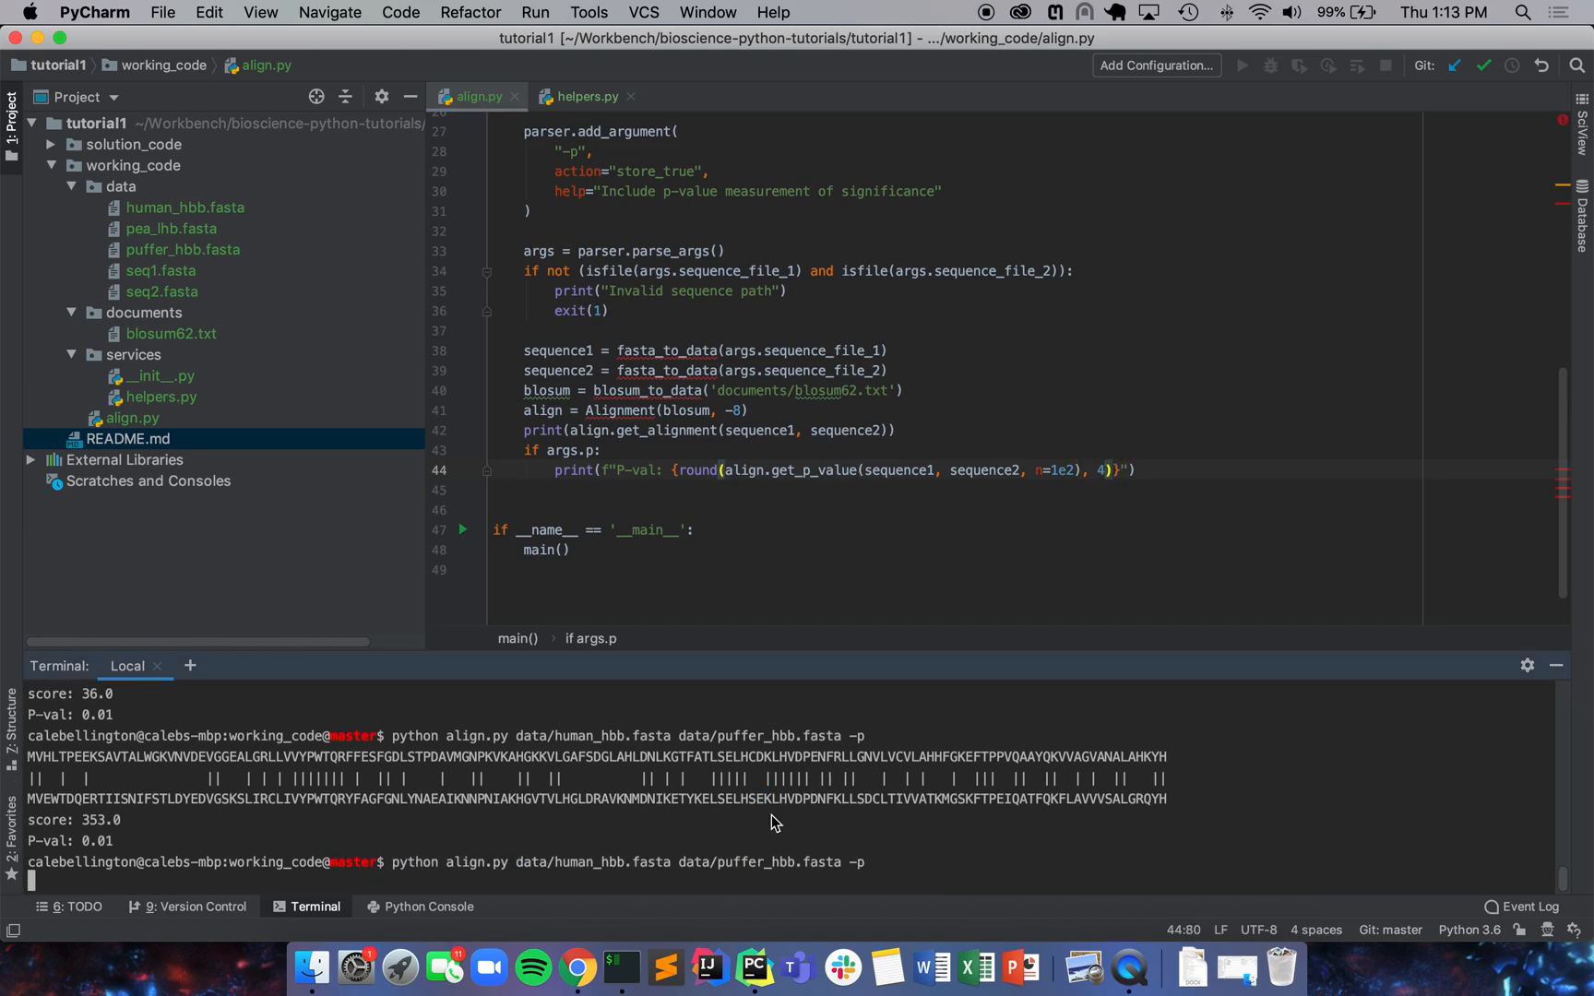
Step: Scroll the terminal to read score 353.0 and P-val: 0.0099
scroll("down", 3)
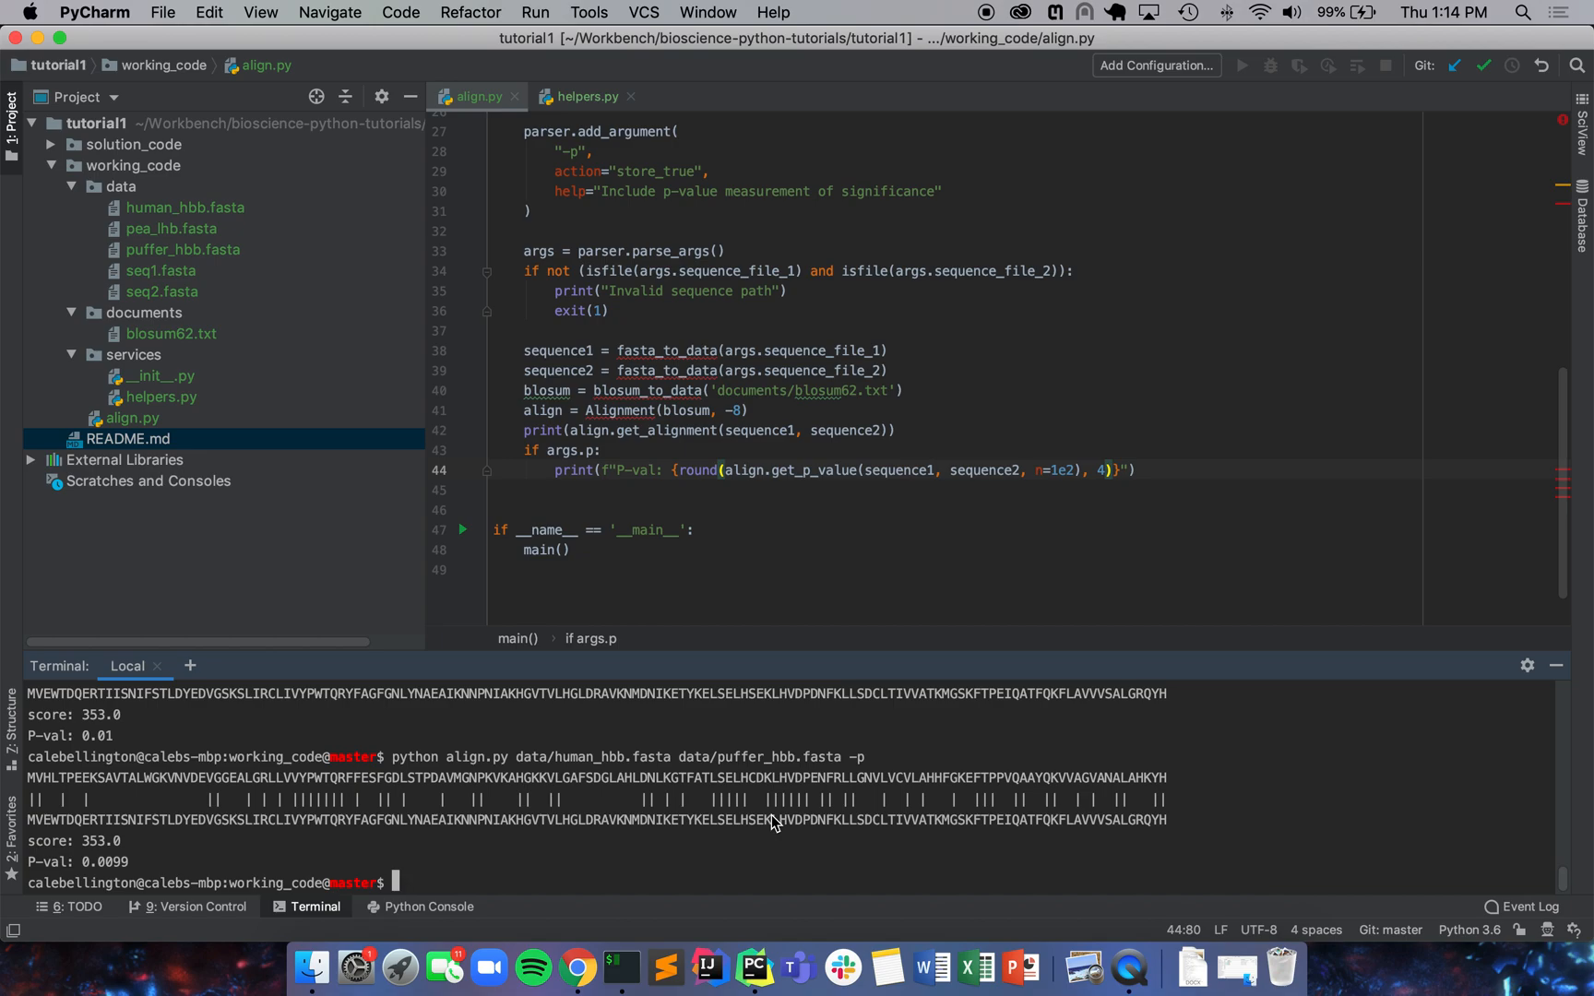
mouse_move(778, 821)
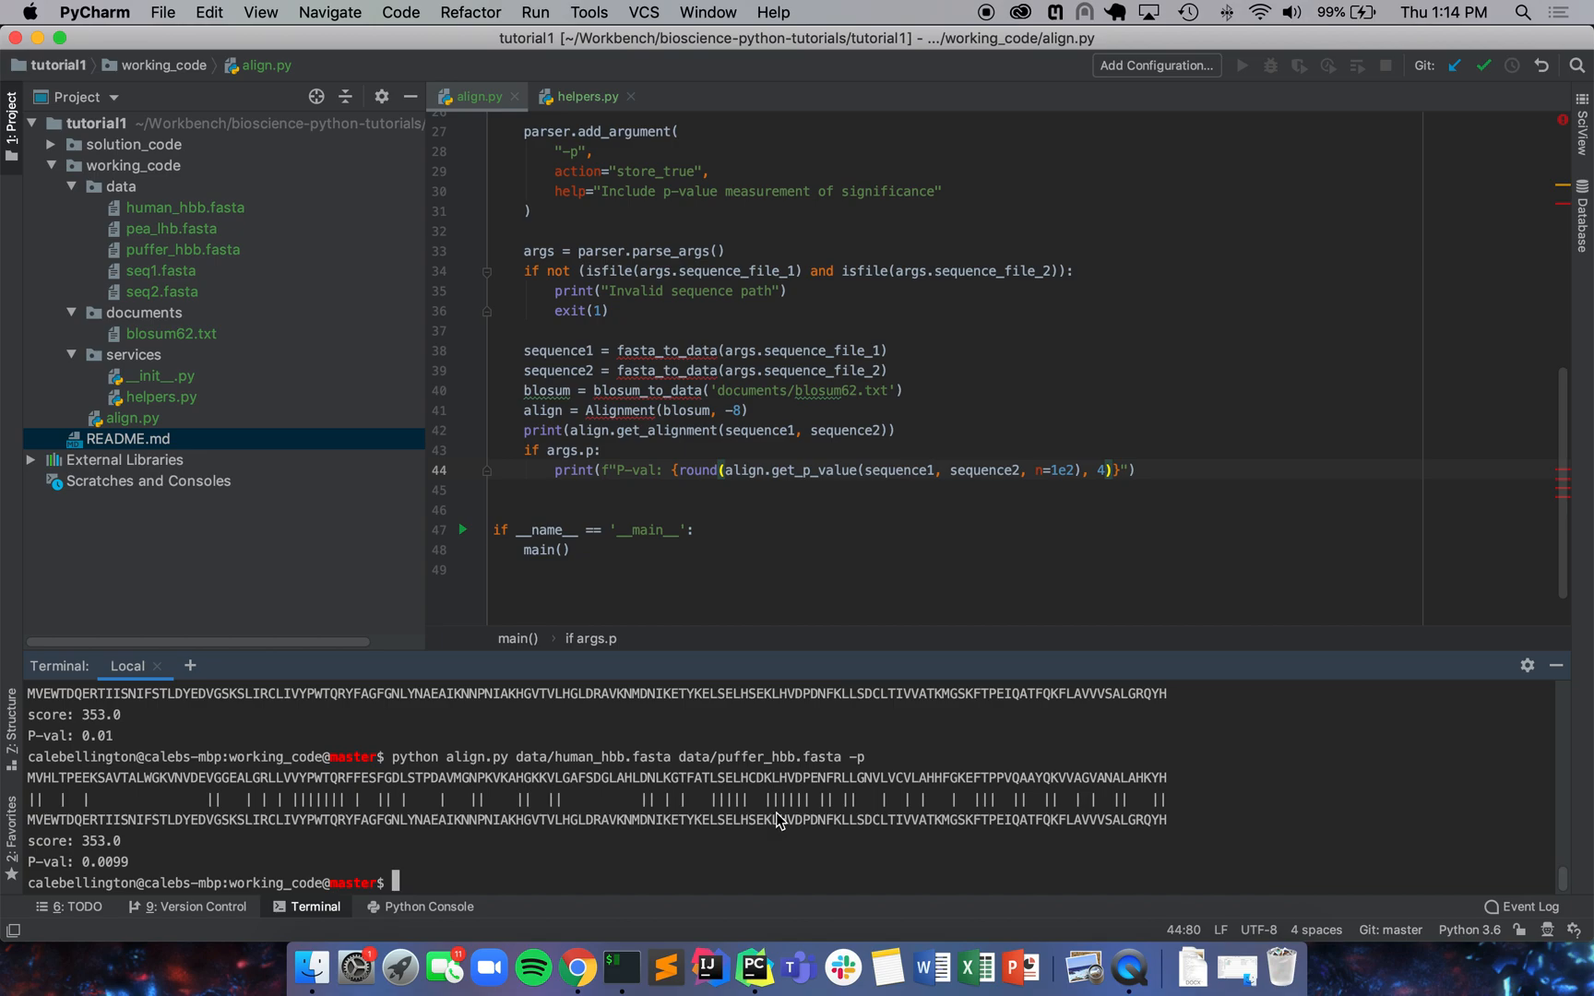
mouse_move(970, 873)
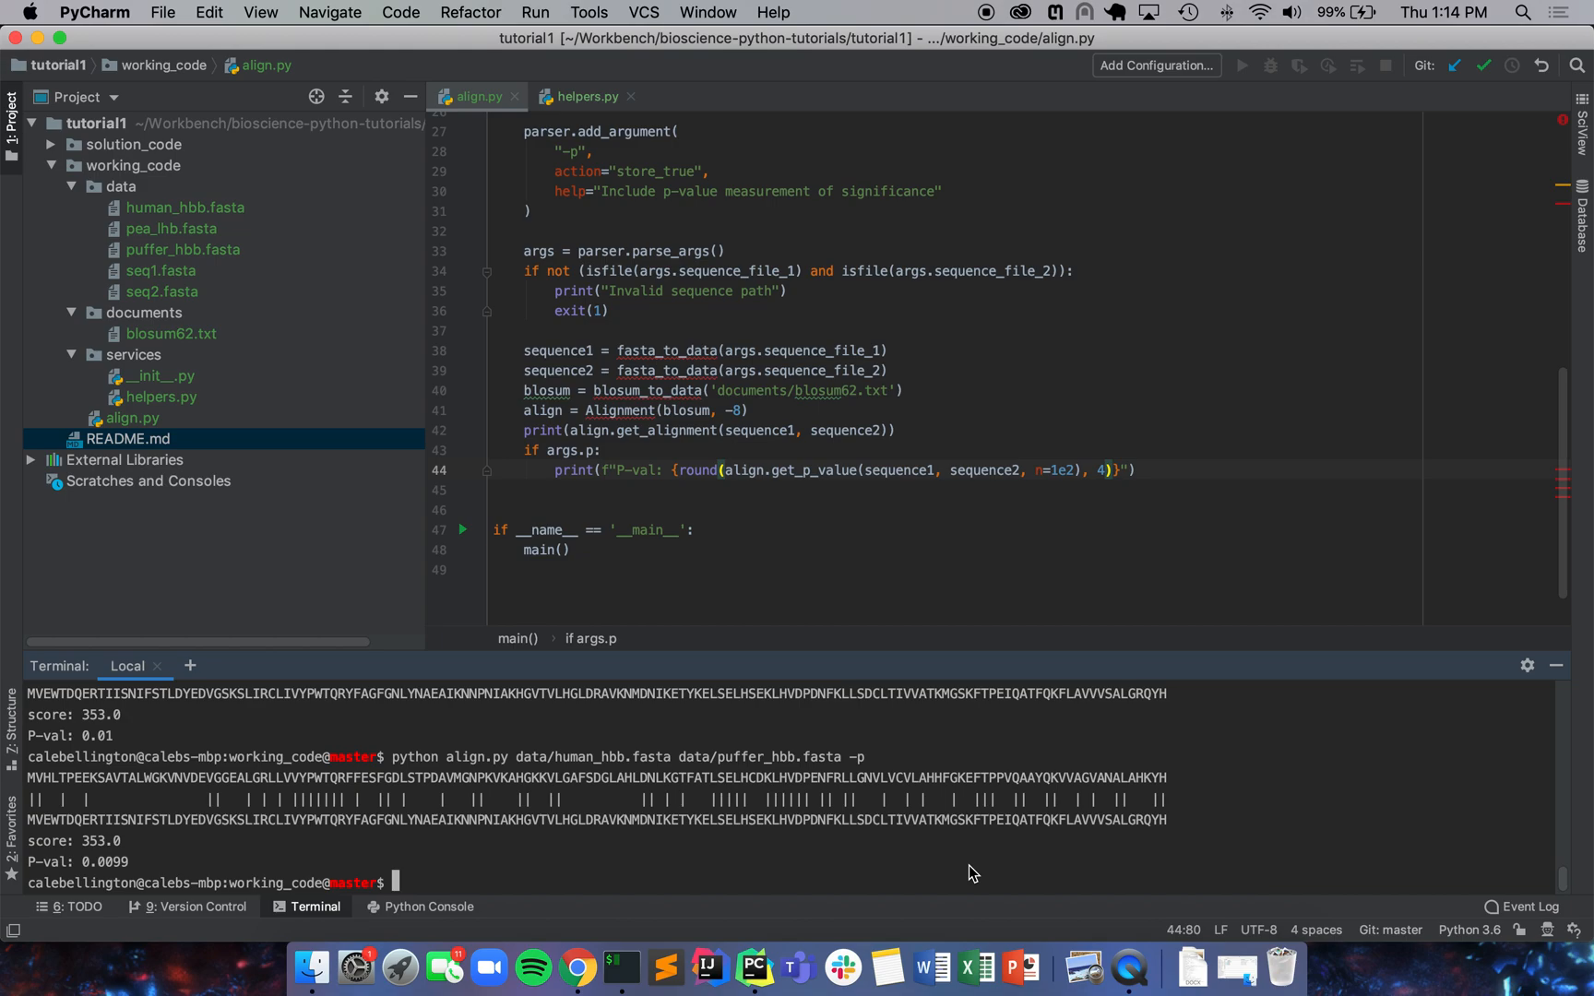
mouse_move(1135, 959)
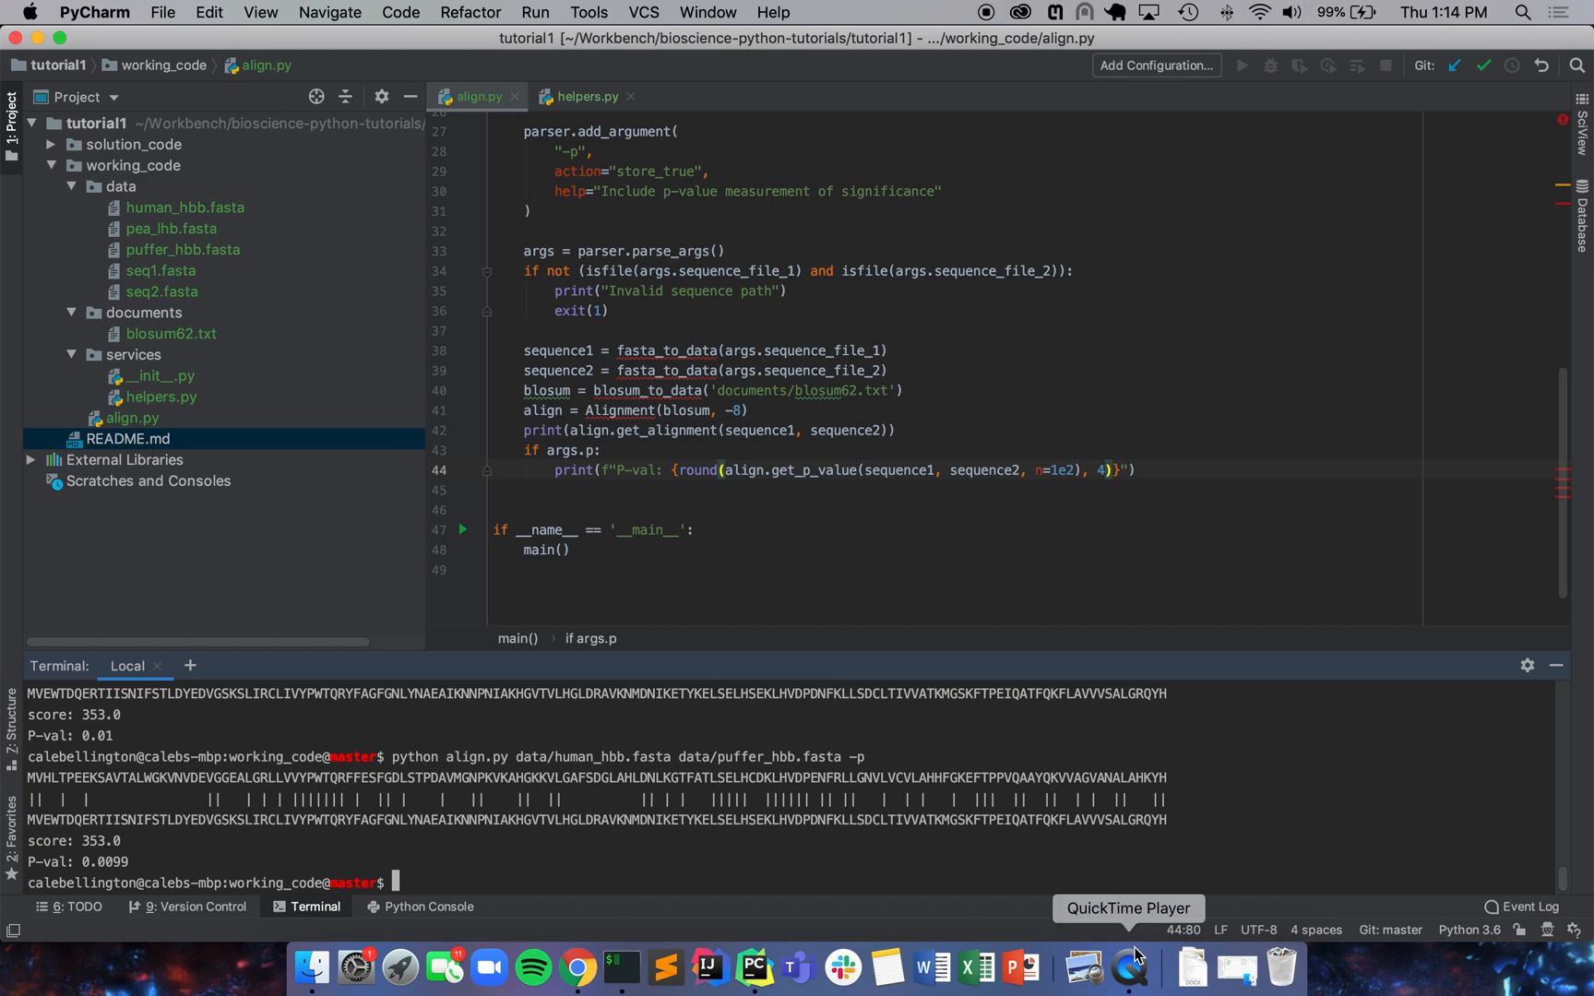